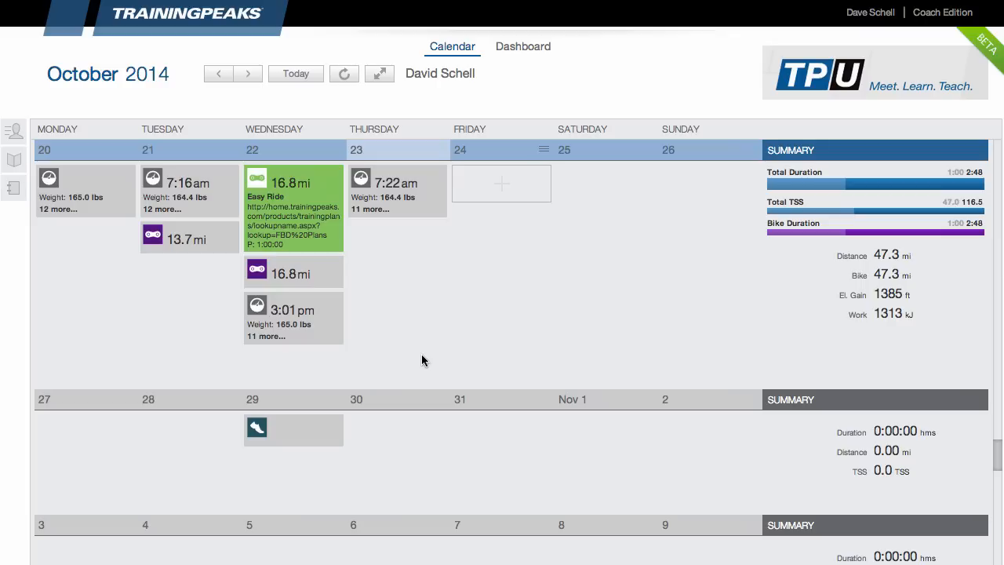
{"action": "mouse_move", "coordinate": [423, 349]}
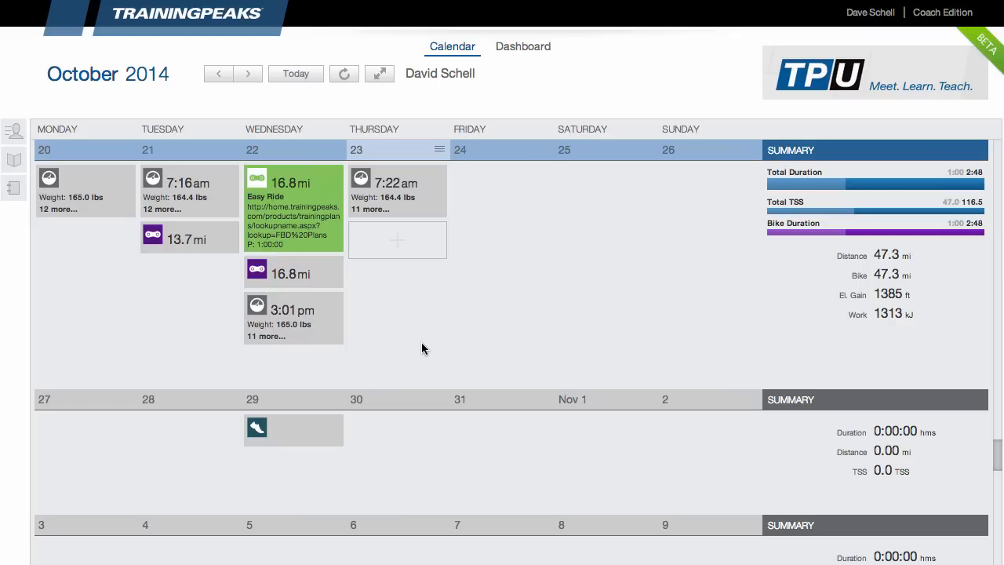
{"action": "mouse_move", "coordinate": [427, 336]}
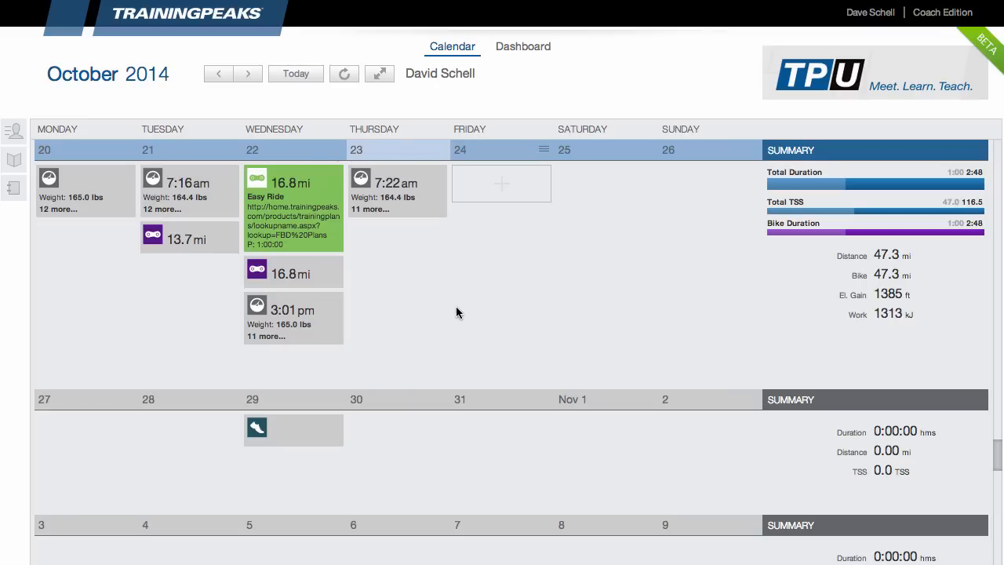
{"action": "mouse_move", "coordinate": [318, 311]}
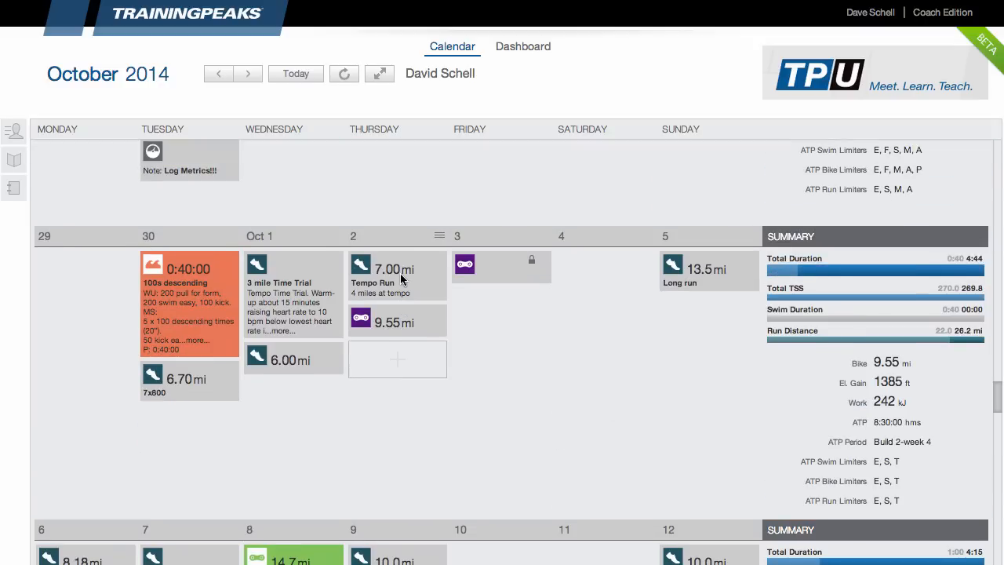
- Jump the calendar from September back to the current week of October 20, 2014
{"action": "left_click", "coordinate": [219, 73]}
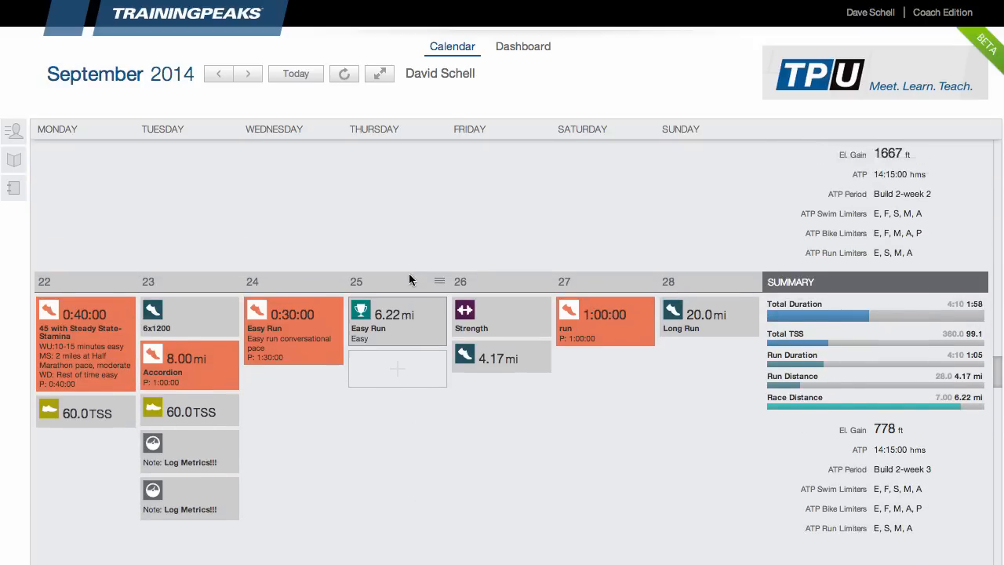
{"action": "scroll", "scroll_direction": "up", "scroll_amount": 3}
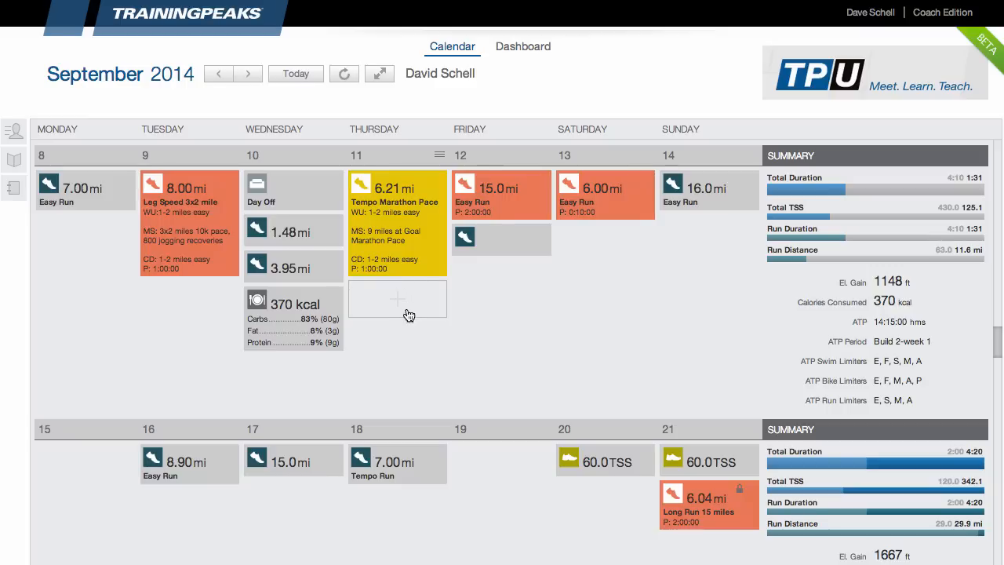
{"action": "left_click", "coordinate": [296, 73]}
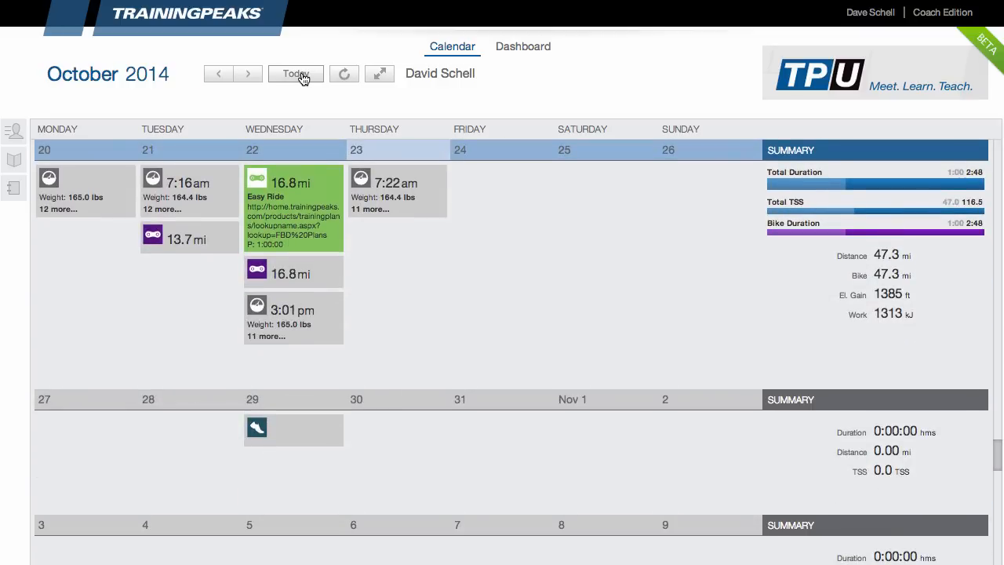
{"action": "mouse_move", "coordinate": [304, 100]}
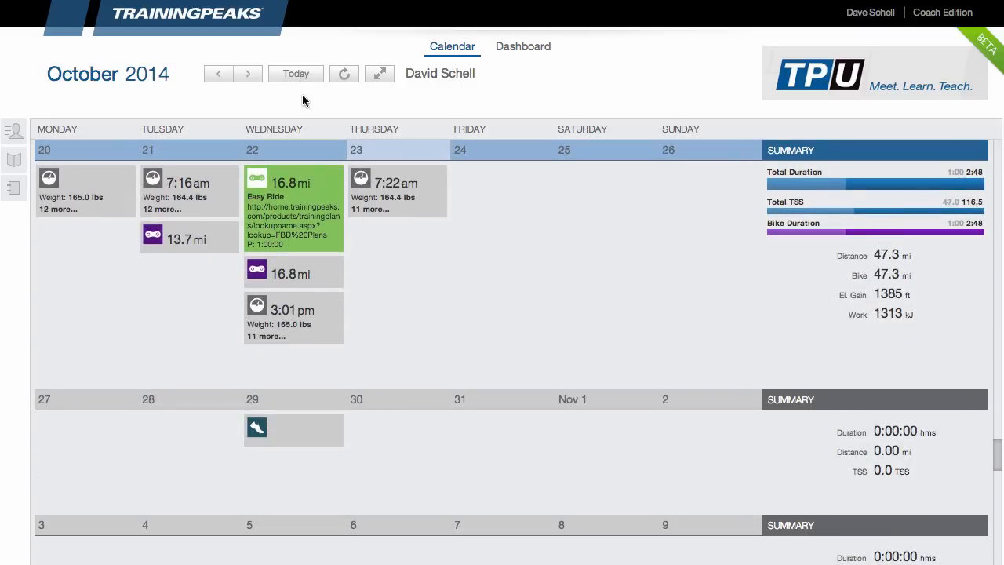
{"action": "mouse_move", "coordinate": [99, 95]}
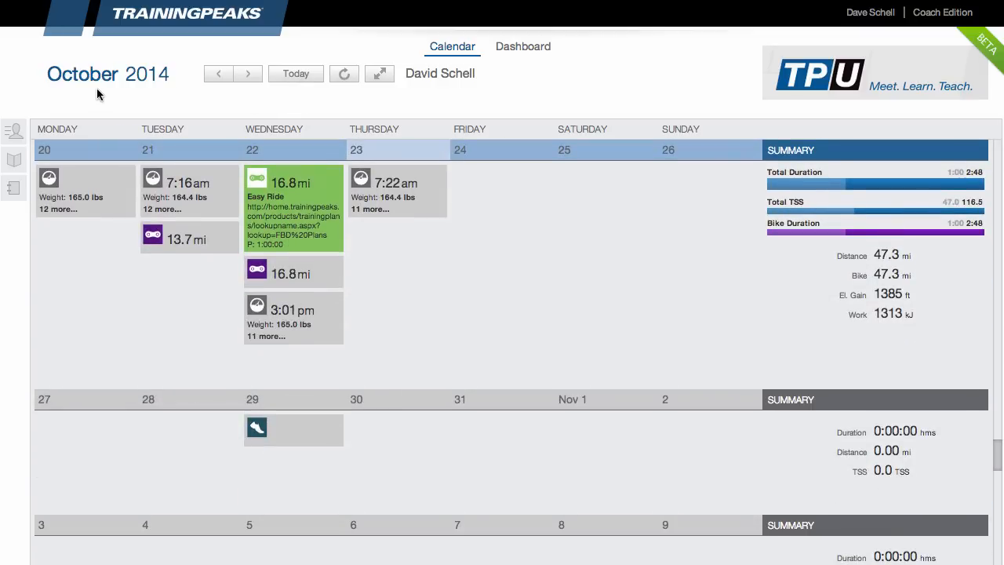
- Use the month date picker to move the calendar back to early August 2014
{"action": "left_click", "coordinate": [107, 74]}
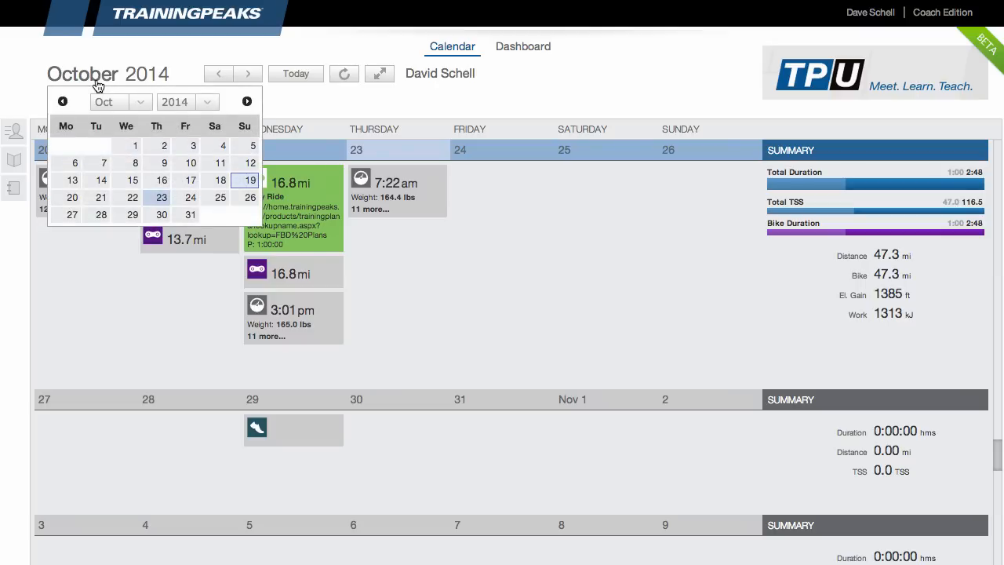
{"action": "mouse_move", "coordinate": [83, 84]}
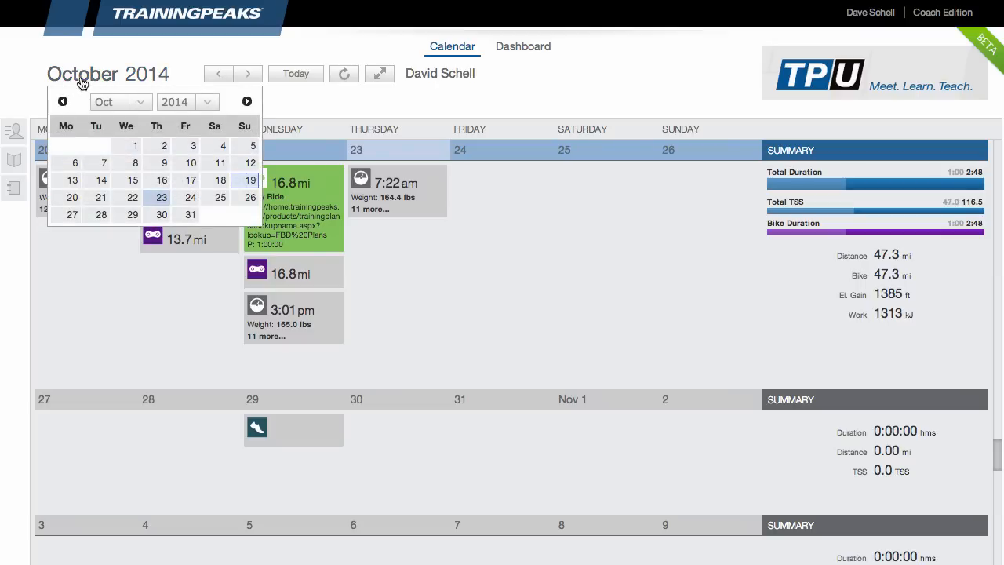
{"action": "left_click", "coordinate": [62, 101]}
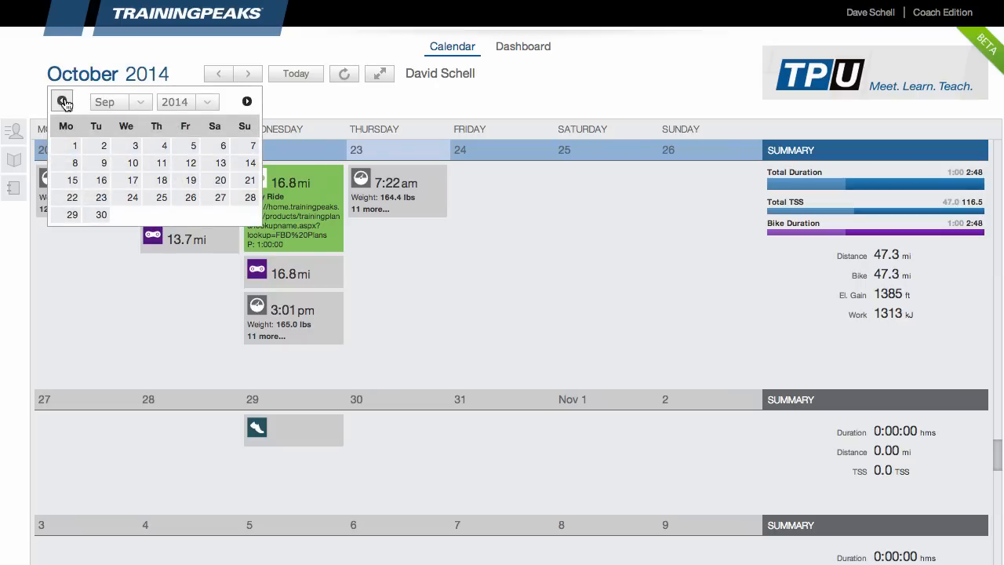
{"action": "left_click", "coordinate": [62, 102]}
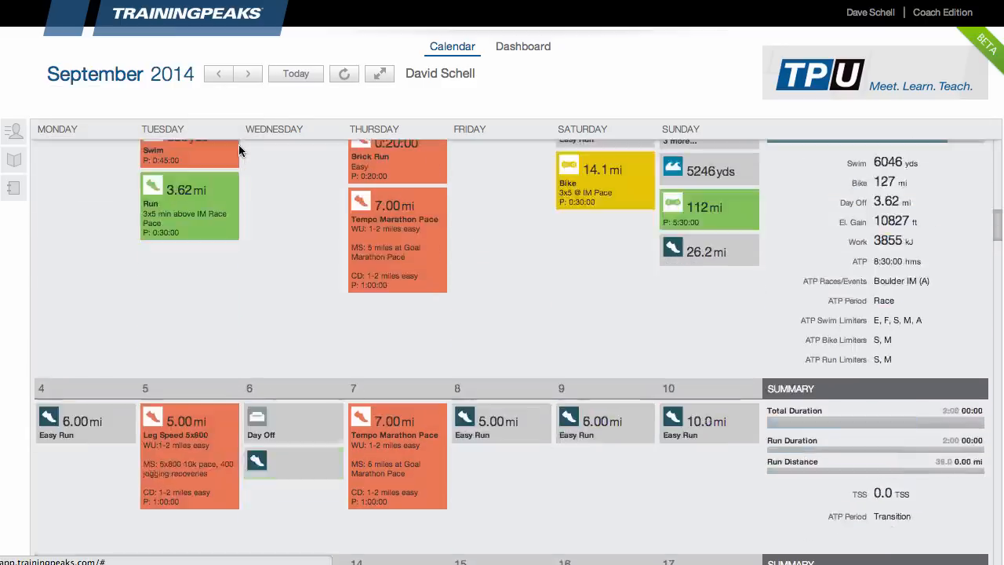
{"action": "left_click", "coordinate": [219, 73]}
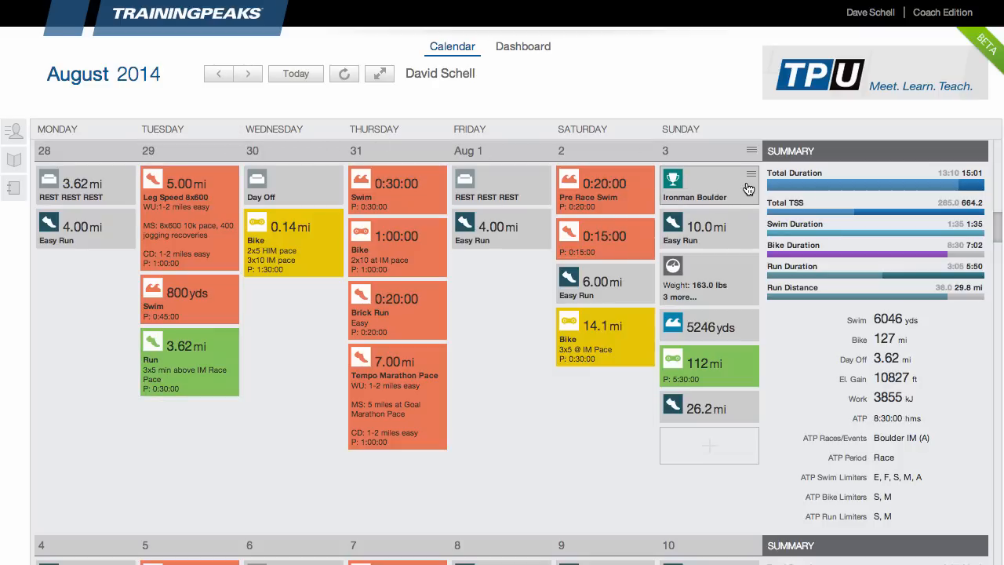
{"action": "mouse_move", "coordinate": [822, 186]}
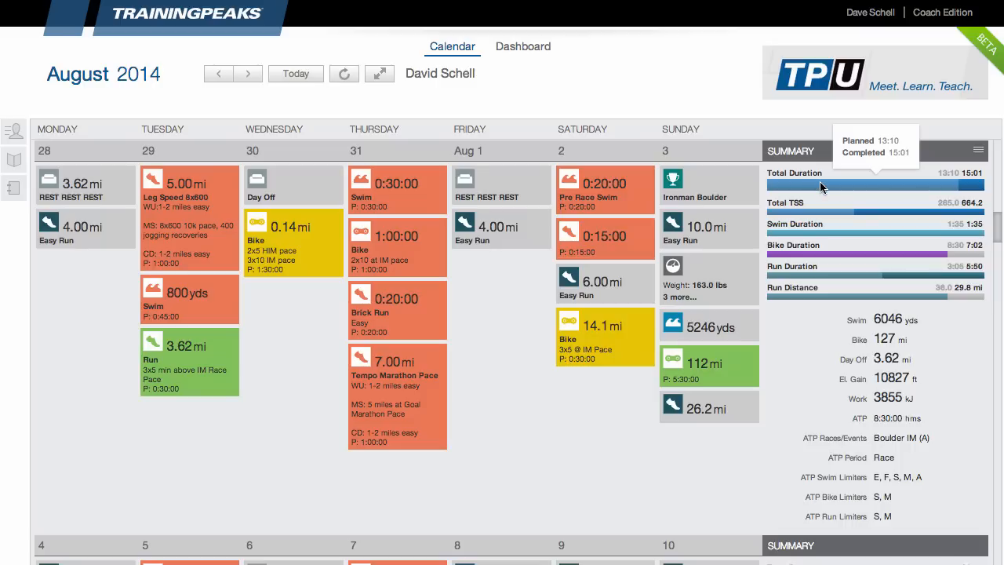
{"action": "mouse_move", "coordinate": [896, 257]}
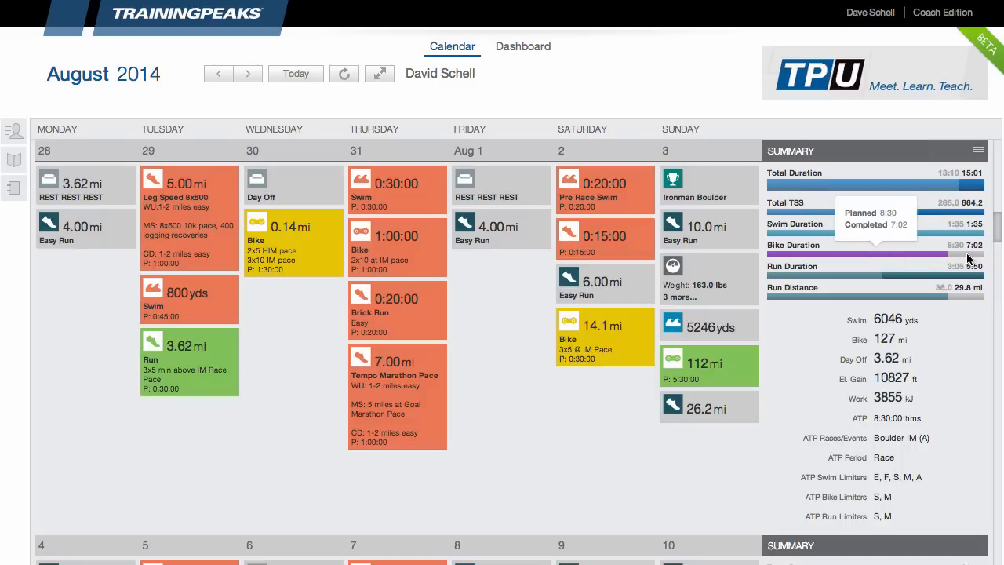
{"action": "mouse_move", "coordinate": [844, 240]}
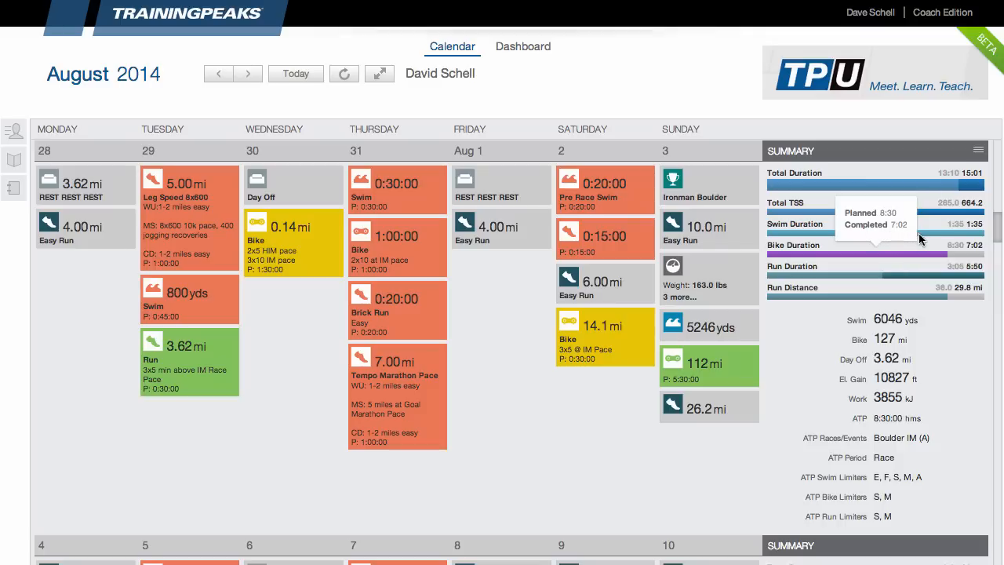
{"action": "mouse_move", "coordinate": [918, 226]}
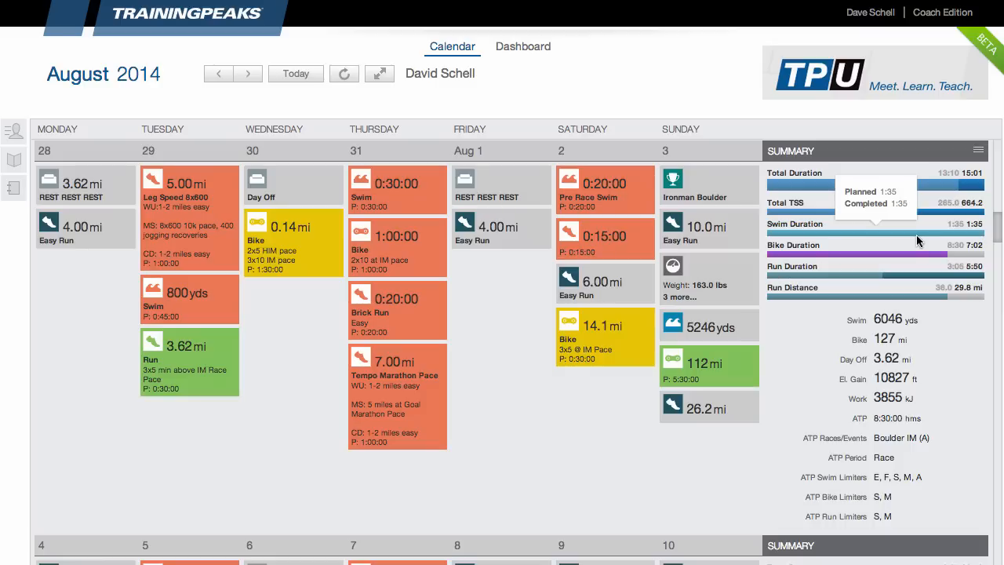
{"action": "mouse_move", "coordinate": [931, 314]}
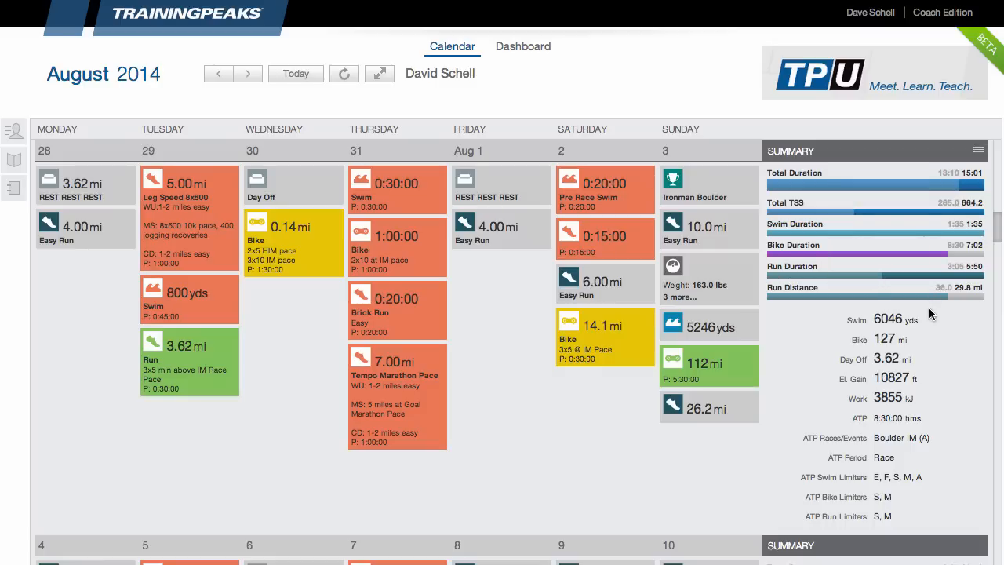
{"action": "mouse_move", "coordinate": [901, 344]}
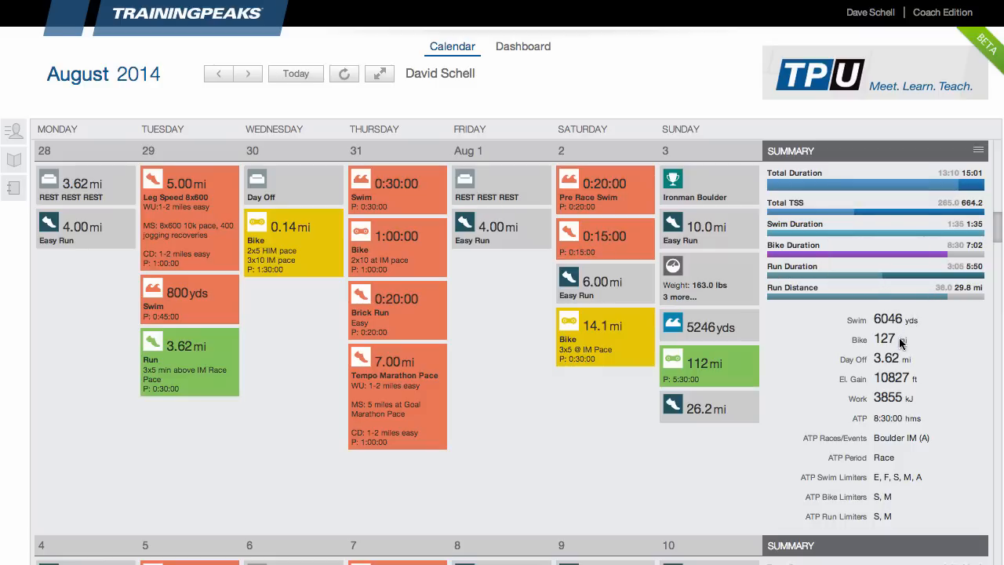
{"action": "mouse_move", "coordinate": [889, 464]}
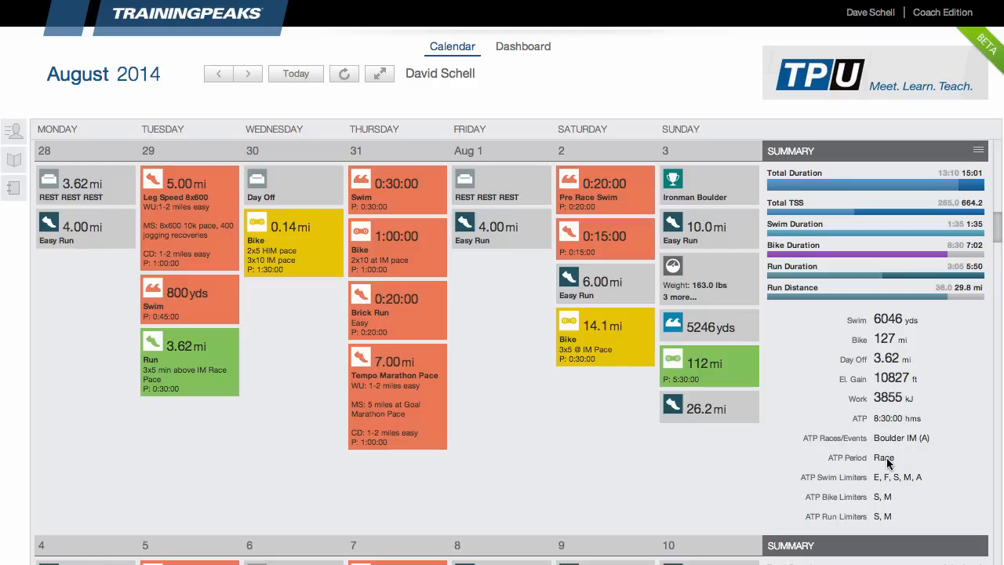
{"action": "mouse_move", "coordinate": [885, 445]}
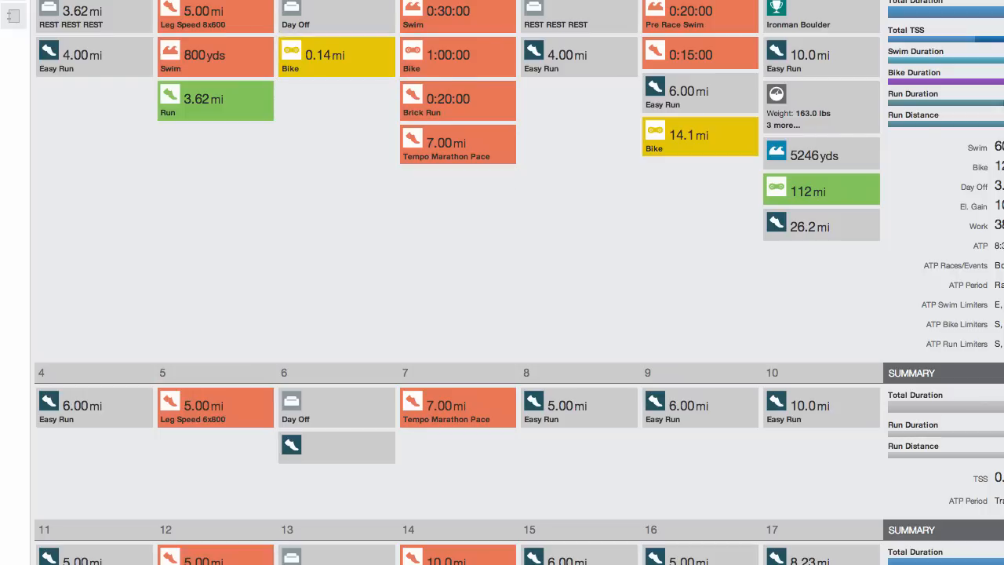
{"action": "left_click", "coordinate": [379, 49]}
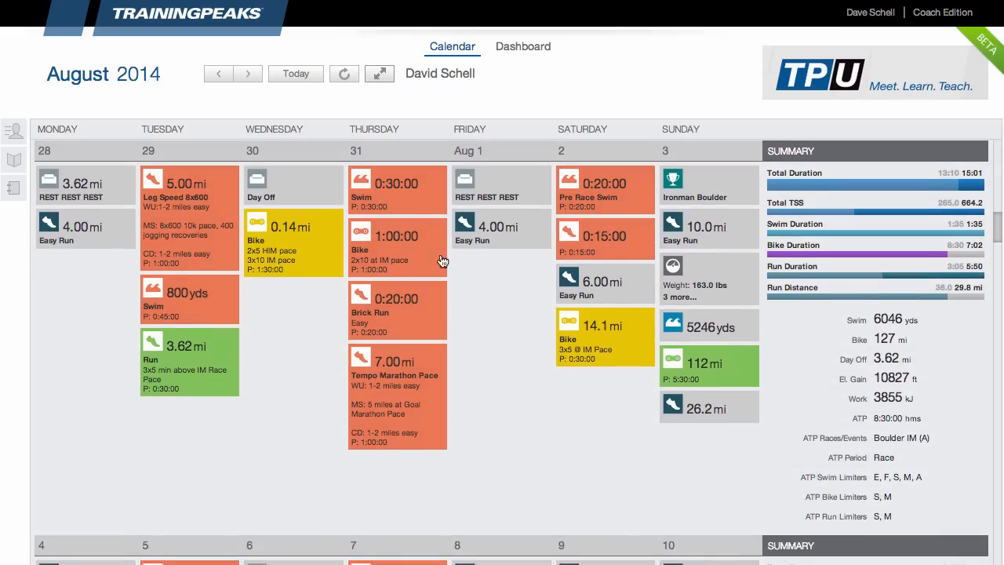
{"action": "mouse_move", "coordinate": [870, 72]}
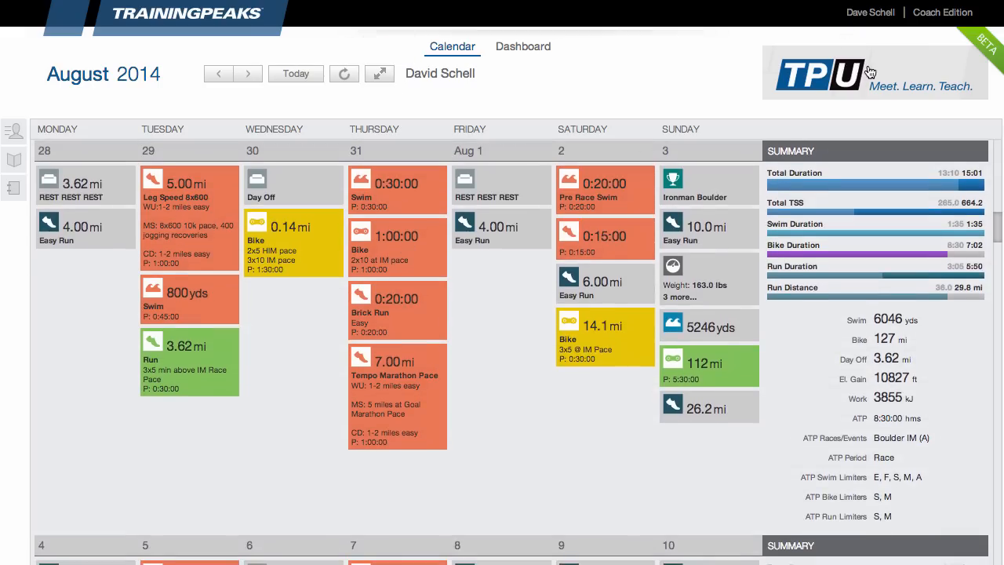
{"action": "mouse_move", "coordinate": [859, 73]}
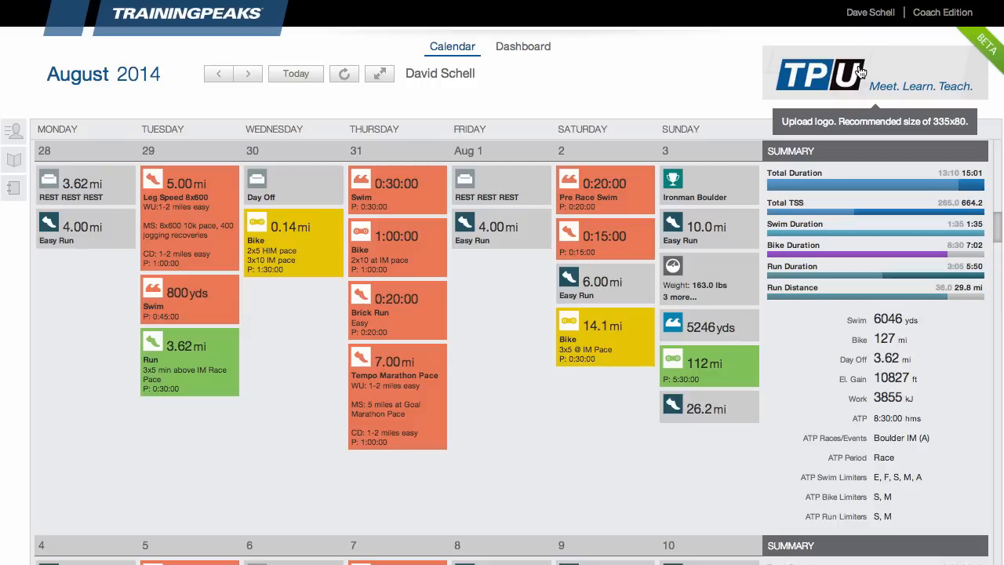
{"action": "mouse_move", "coordinate": [835, 76]}
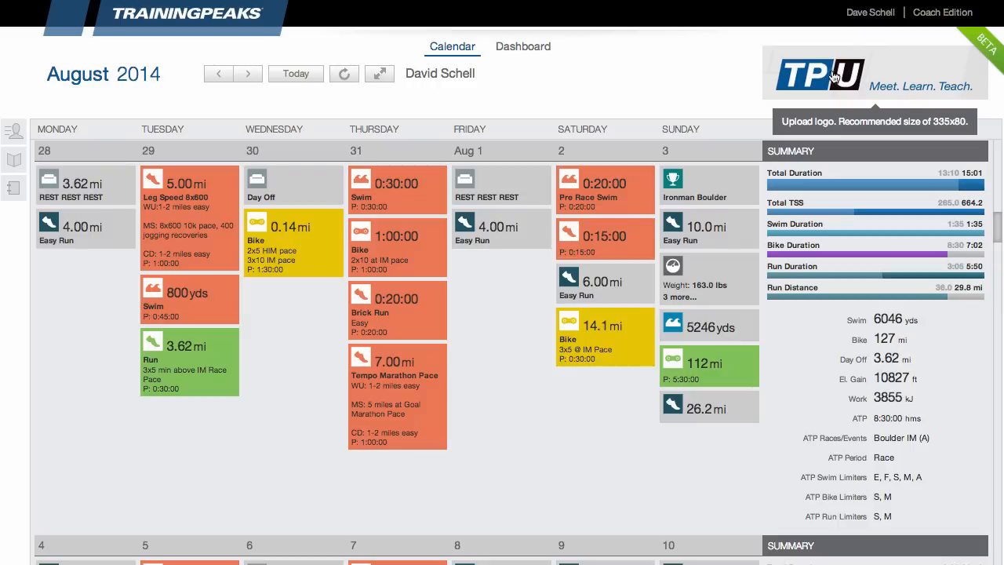
{"action": "mouse_move", "coordinate": [227, 49]}
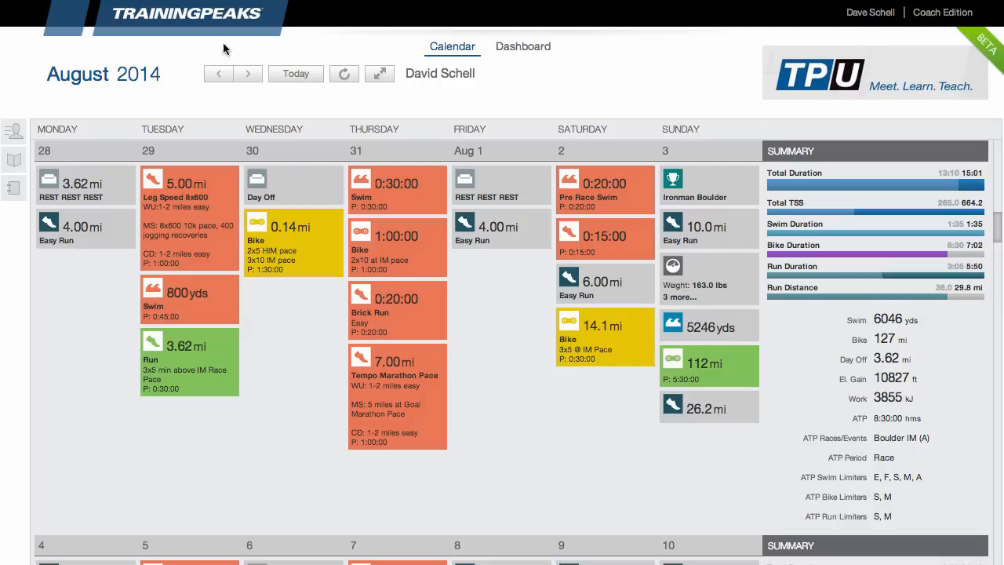
{"action": "mouse_move", "coordinate": [820, 71]}
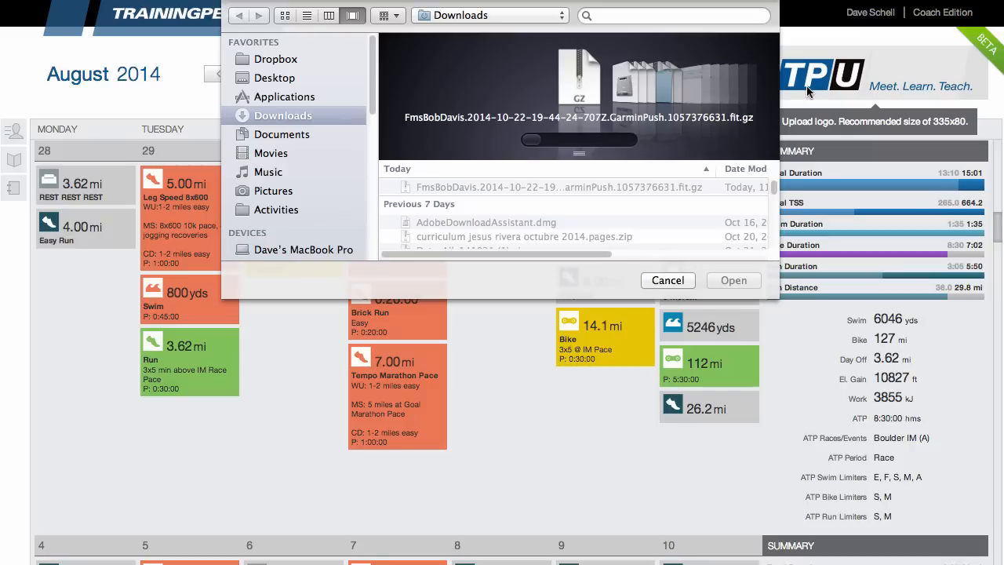
{"action": "mouse_move", "coordinate": [400, 76]}
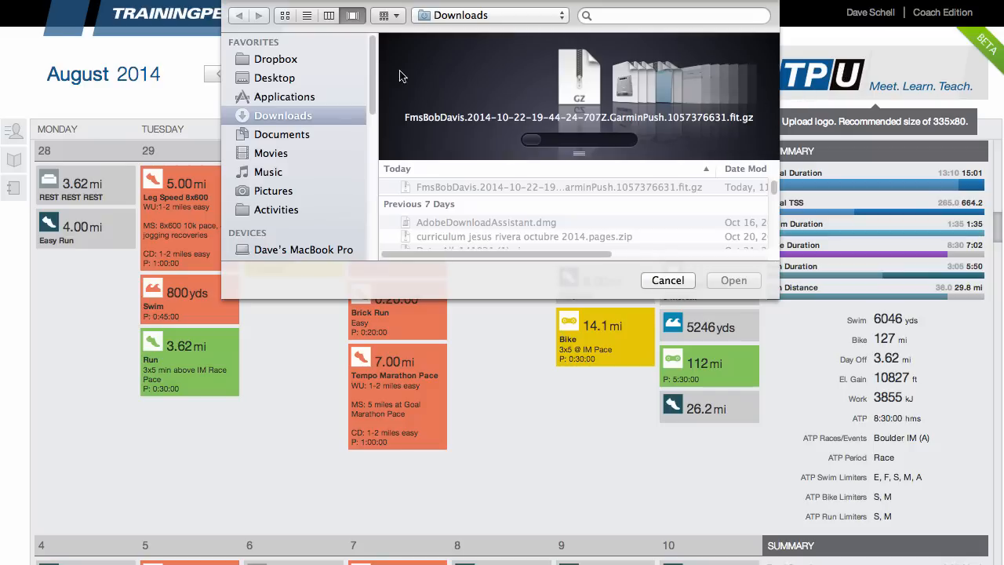
{"action": "left_click", "coordinate": [668, 280]}
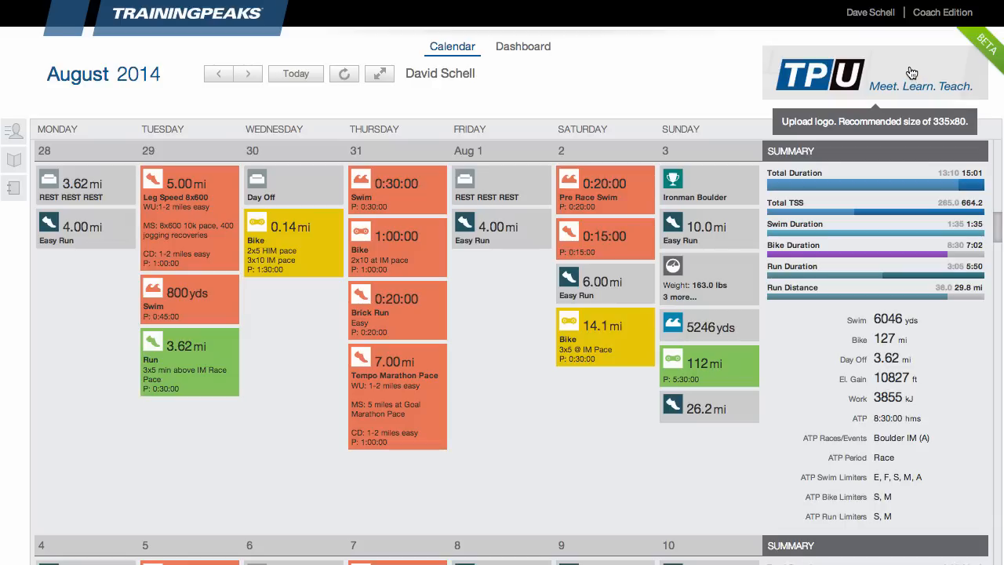
{"action": "mouse_move", "coordinate": [909, 70]}
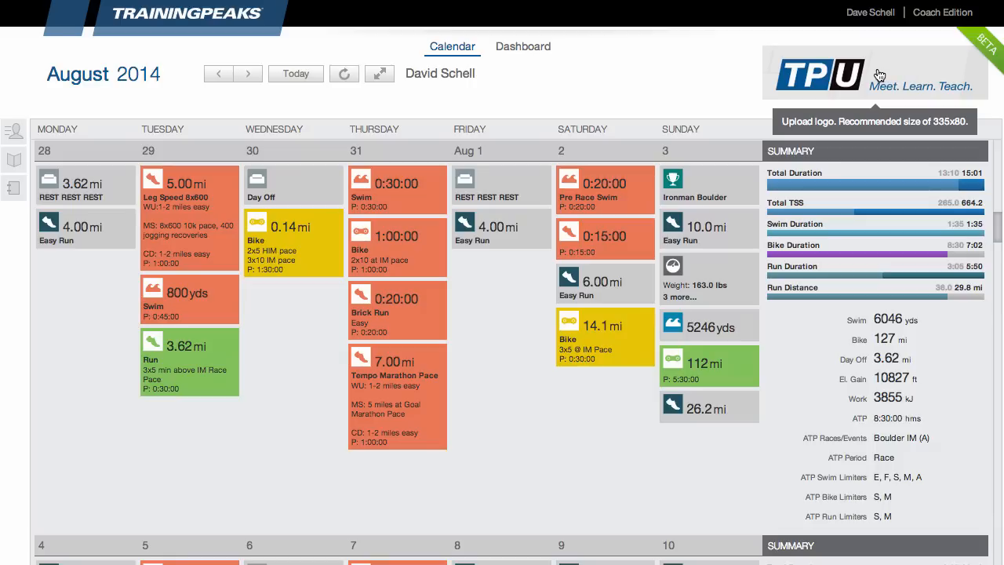
{"action": "mouse_move", "coordinate": [883, 73]}
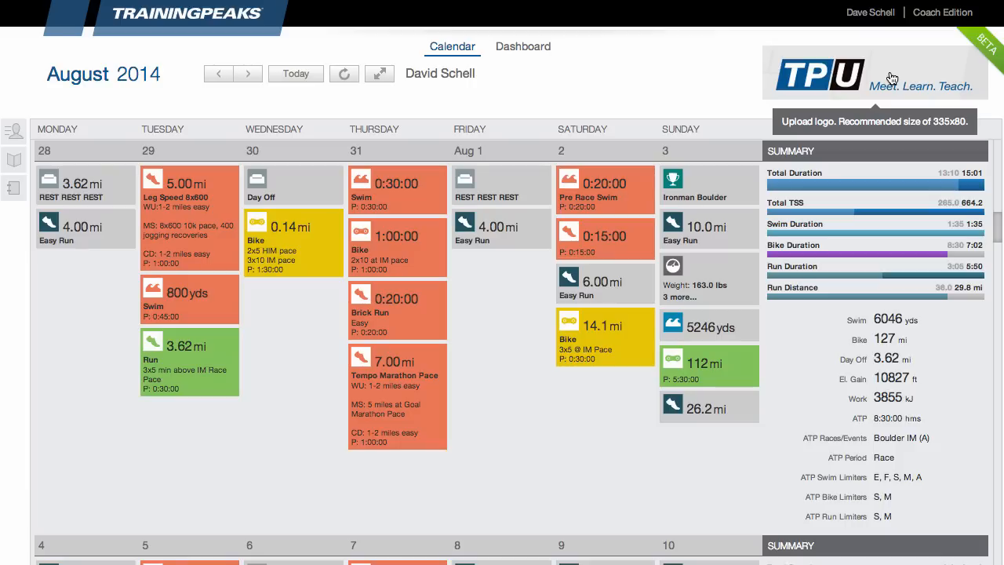
{"action": "mouse_move", "coordinate": [893, 78]}
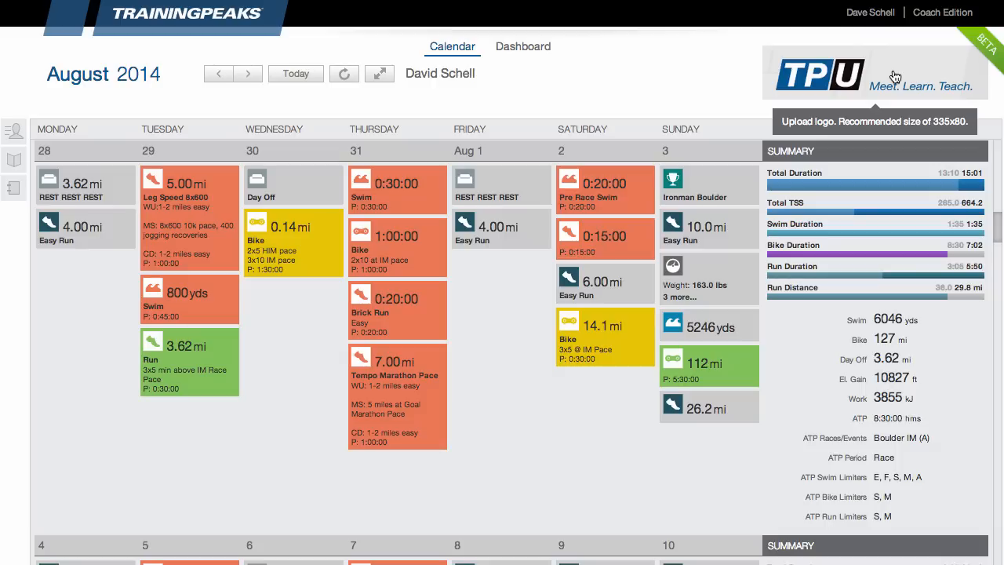
{"action": "mouse_move", "coordinate": [871, 13]}
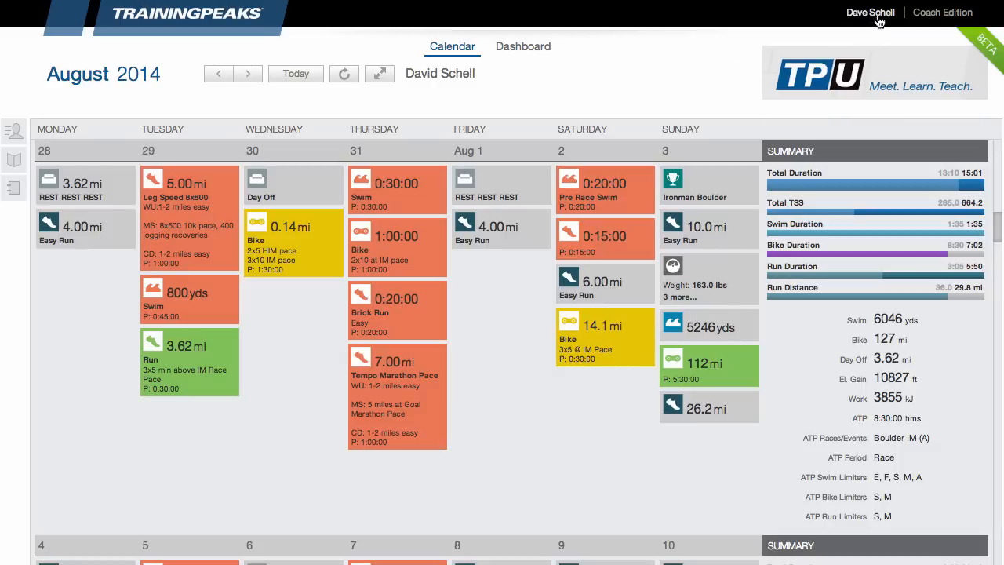
- Open the account dropdown from the account name at the top right
{"action": "left_click", "coordinate": [870, 12]}
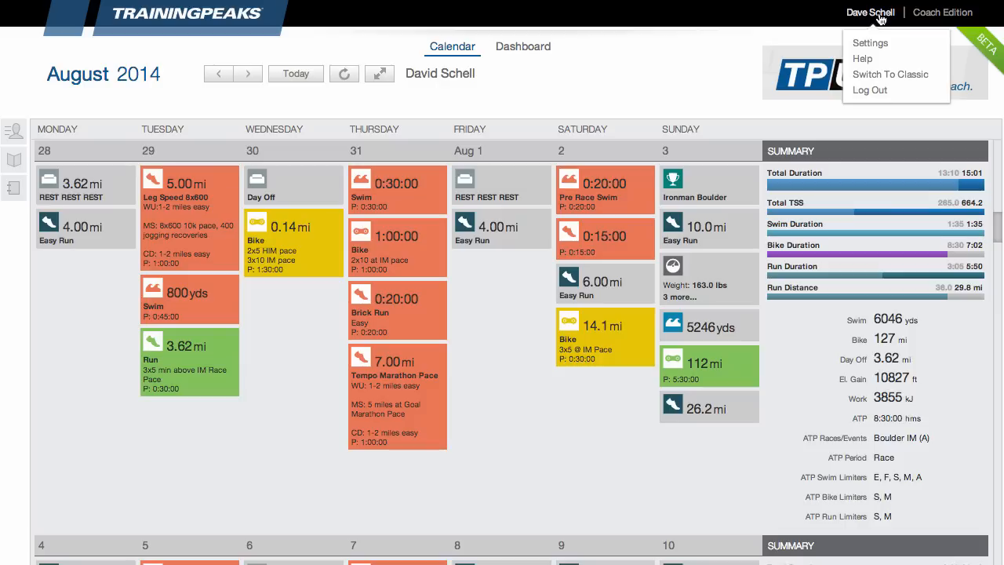
{"action": "mouse_move", "coordinate": [881, 24]}
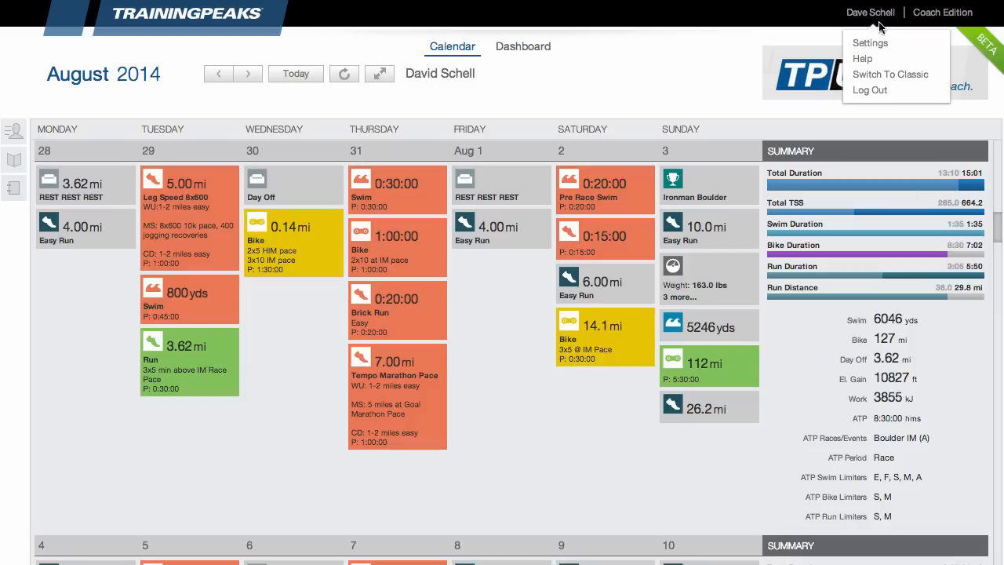
{"action": "mouse_move", "coordinate": [870, 43]}
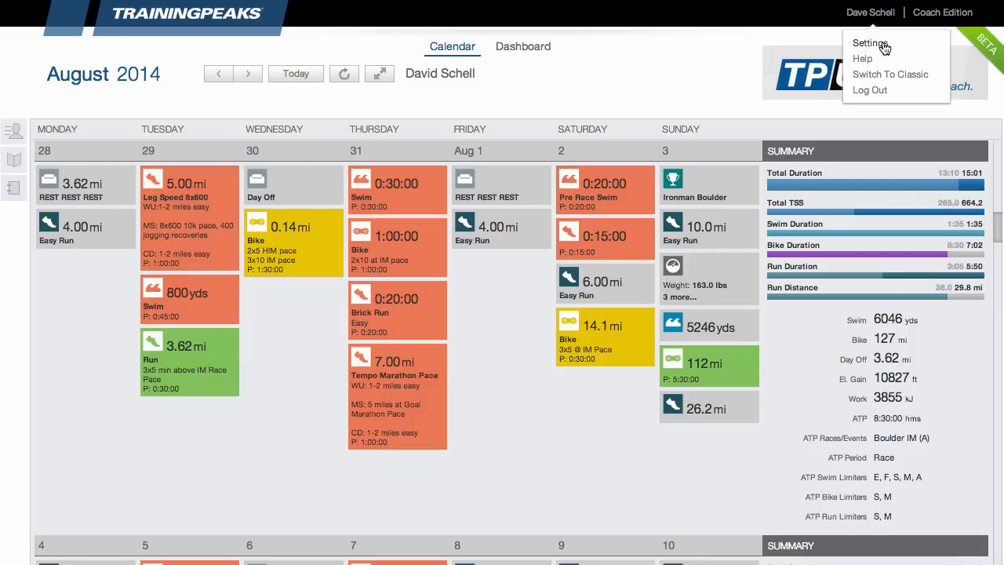
{"action": "mouse_move", "coordinate": [871, 74]}
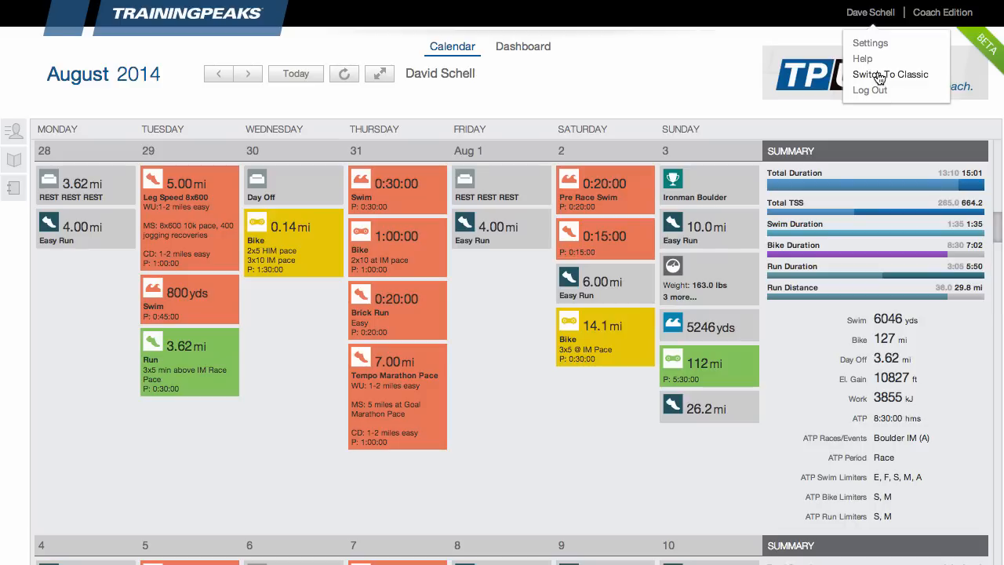
{"action": "mouse_move", "coordinate": [870, 44]}
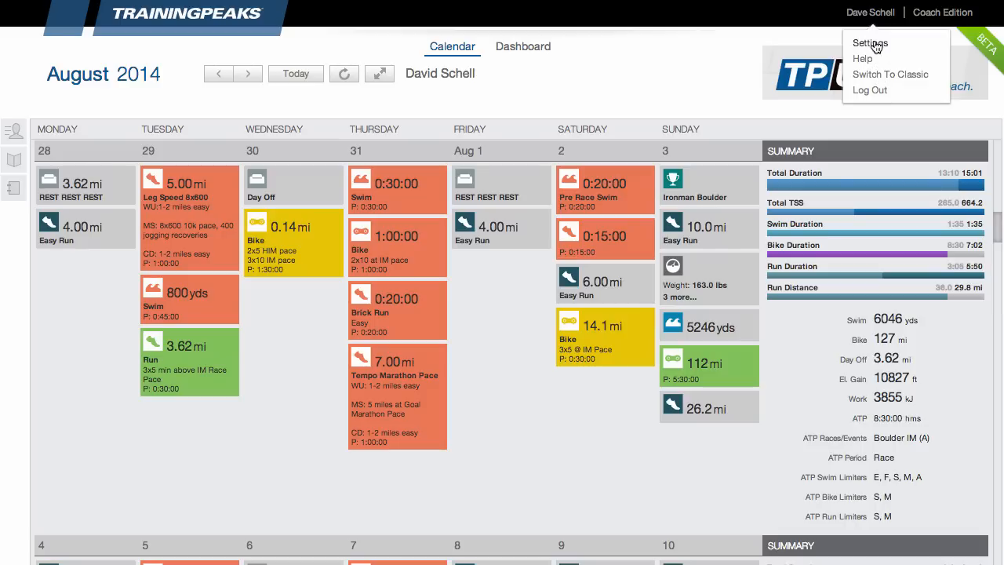
- Open Coach Account Settings and step through Settings, Redirect URLs and Email Options
{"action": "left_click", "coordinate": [870, 43]}
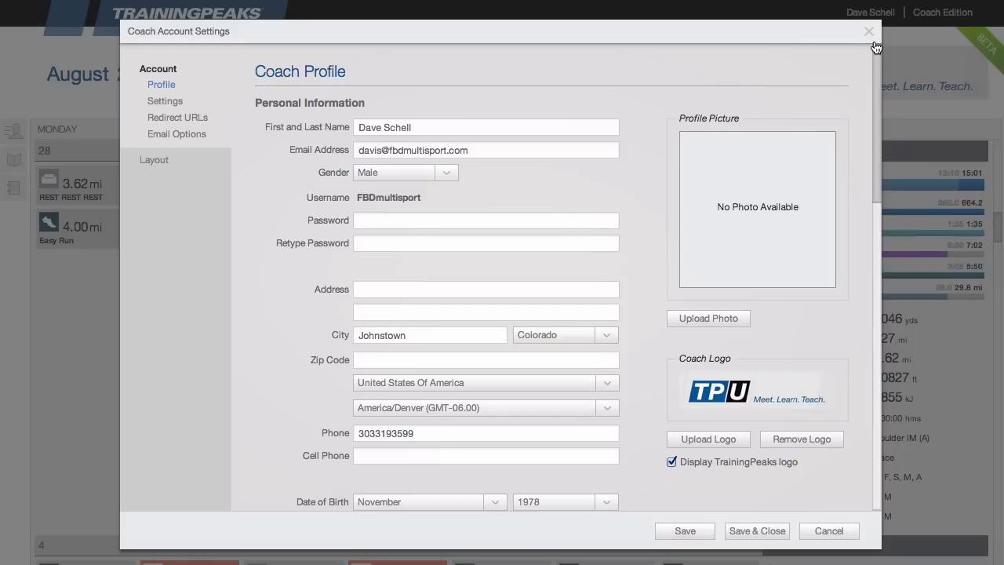
{"action": "mouse_move", "coordinate": [537, 102]}
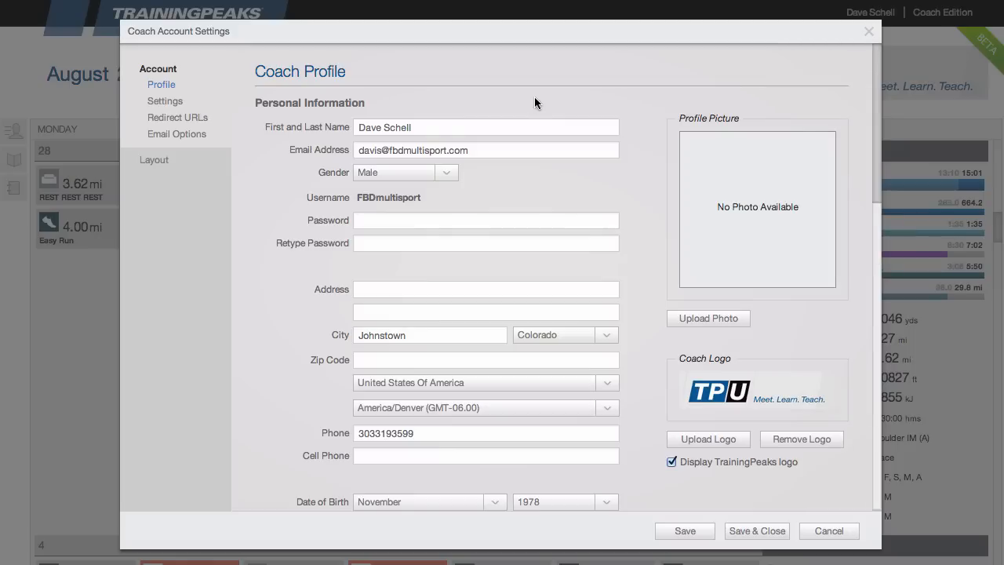
{"action": "mouse_move", "coordinate": [474, 83]}
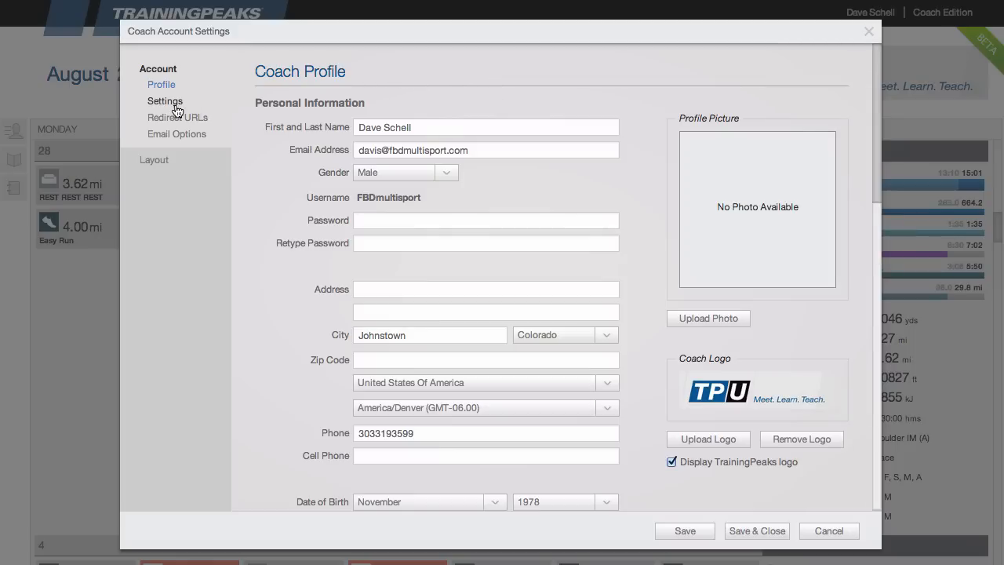
{"action": "left_click", "coordinate": [165, 101]}
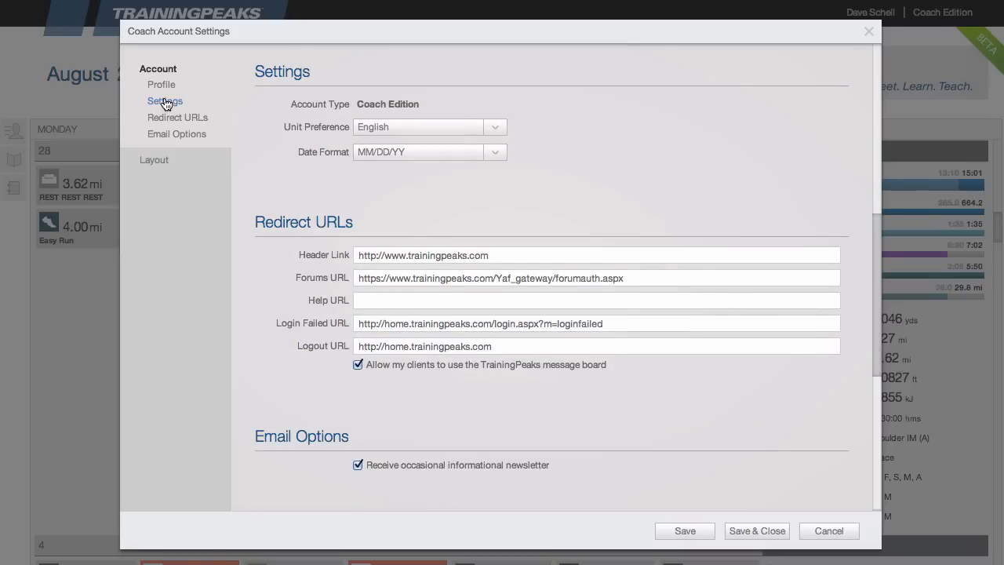
{"action": "left_click", "coordinate": [177, 117]}
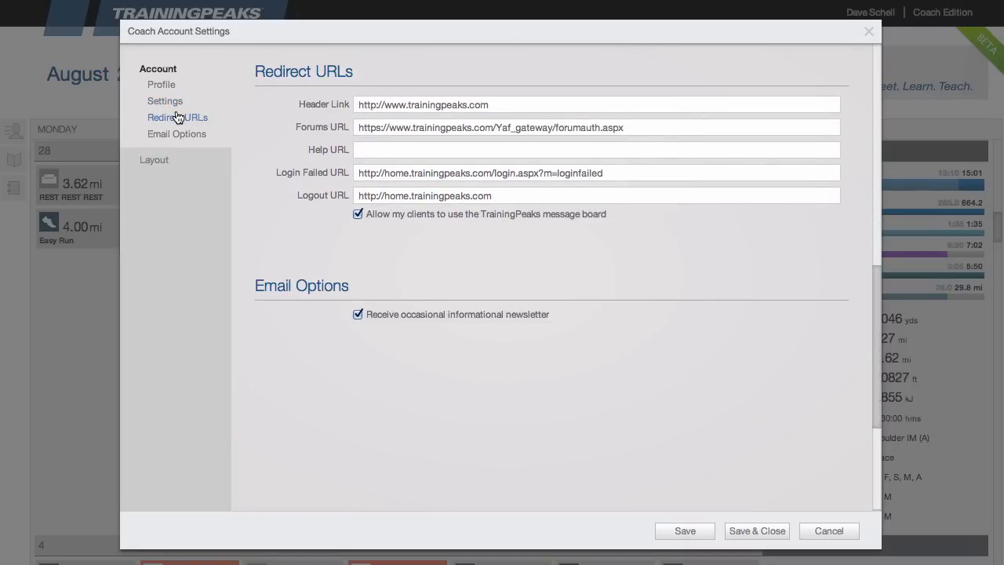
{"action": "mouse_move", "coordinate": [188, 133]}
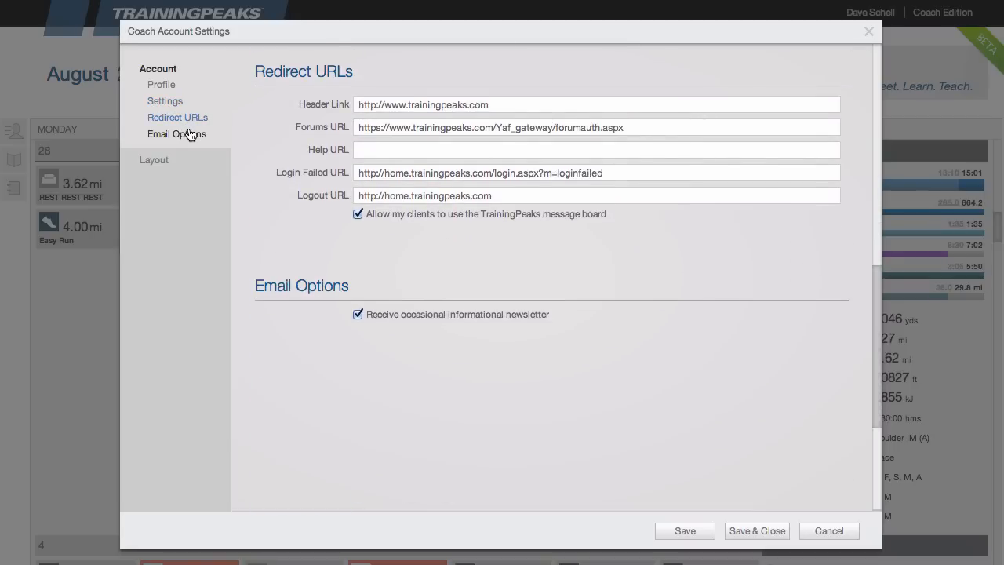
{"action": "left_click", "coordinate": [177, 133]}
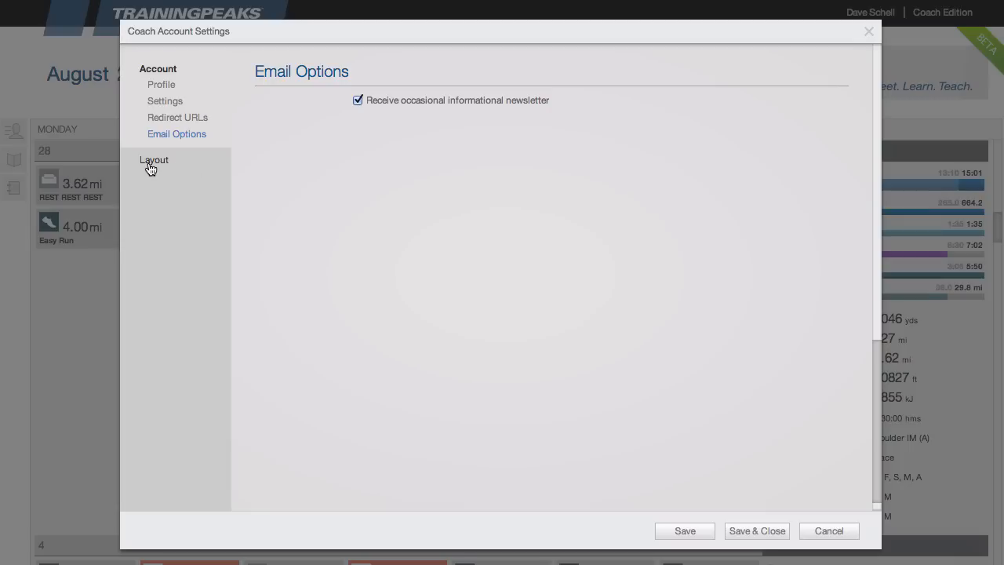
- In the QuickViews layout with Swim selected, remove TSS from the In Use items
{"action": "left_click", "coordinate": [154, 160]}
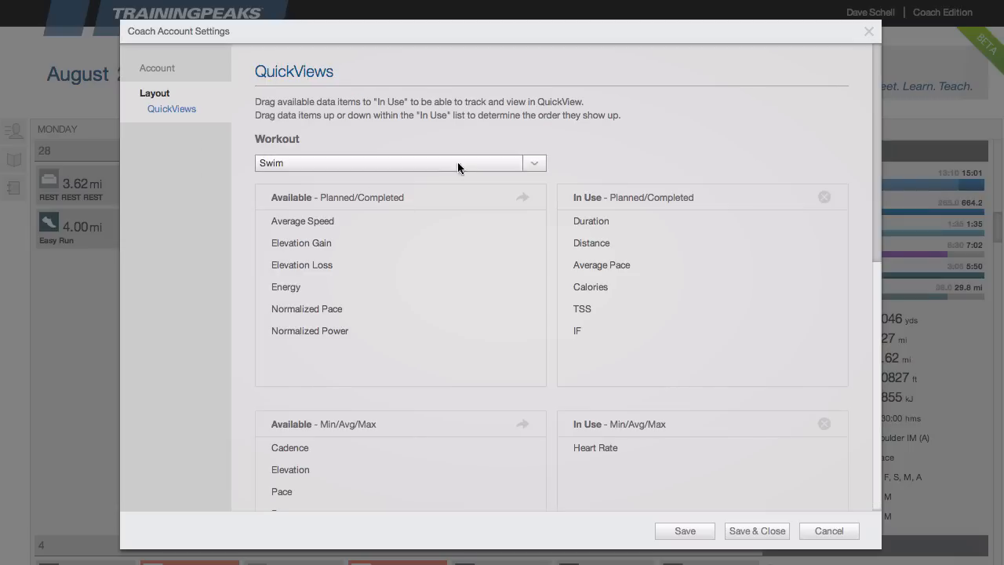
{"action": "mouse_move", "coordinate": [687, 92]}
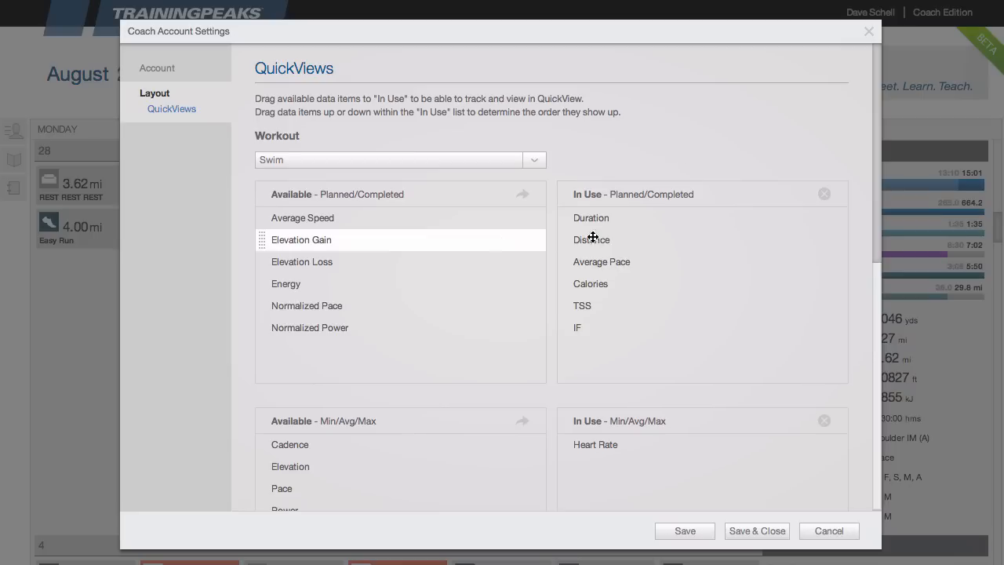
{"action": "left_click", "coordinate": [533, 160]}
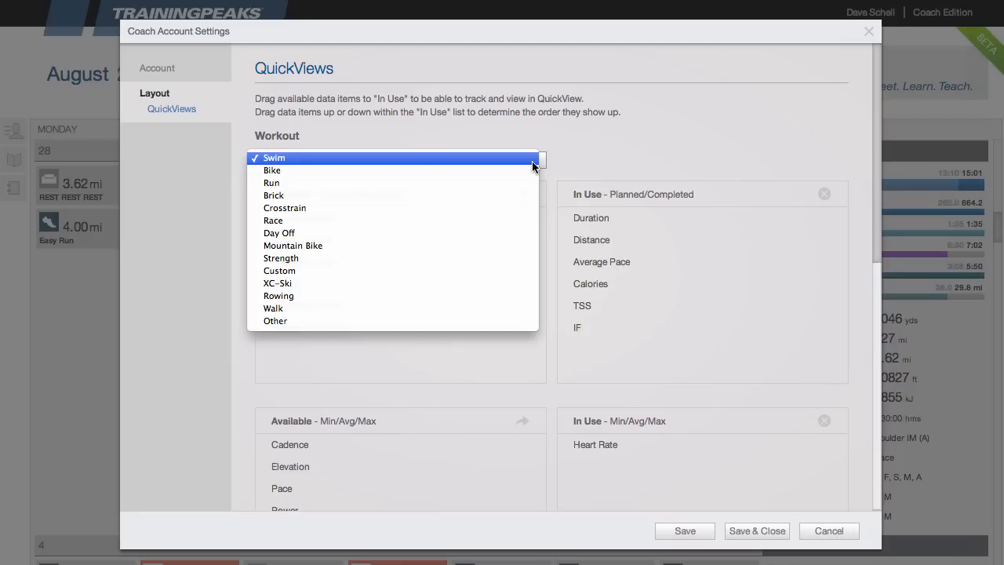
{"action": "left_click", "coordinate": [274, 158]}
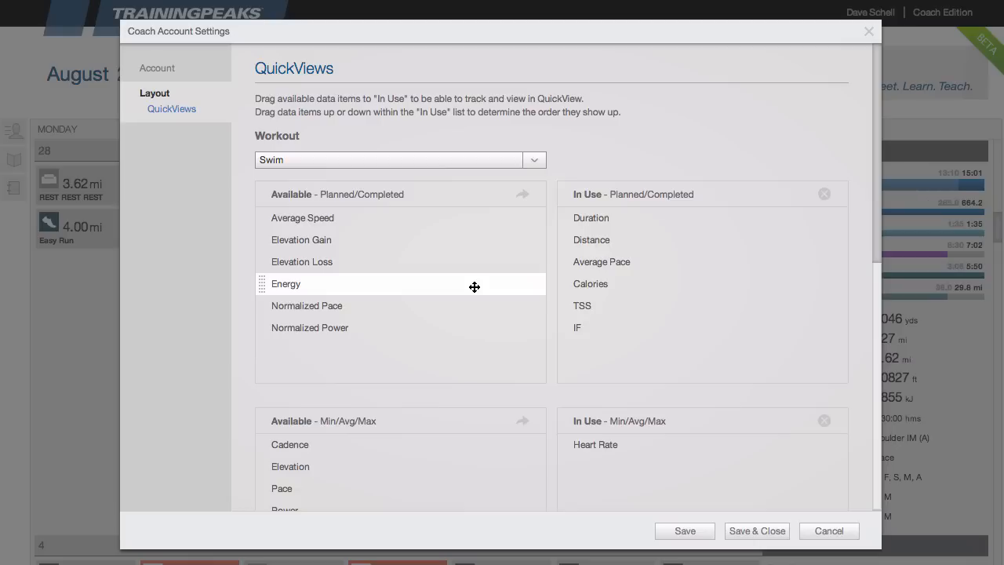
{"action": "mouse_move", "coordinate": [452, 278]}
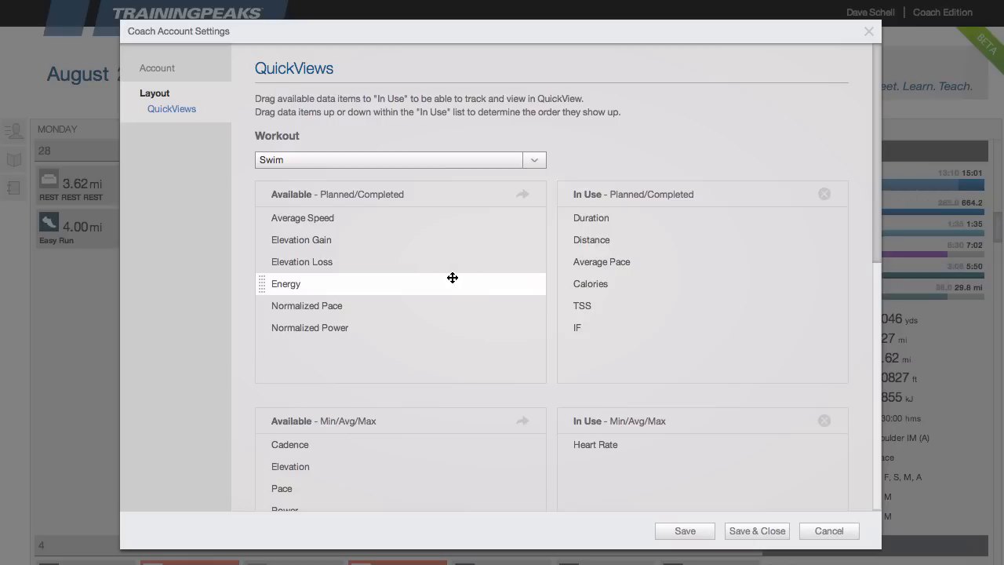
{"action": "mouse_move", "coordinate": [453, 266]}
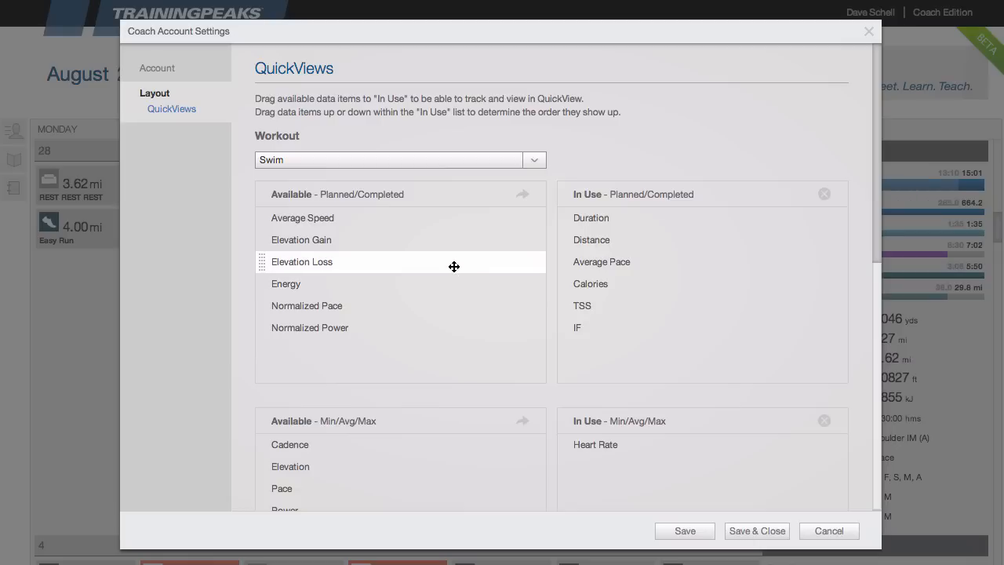
{"action": "mouse_move", "coordinate": [451, 239]}
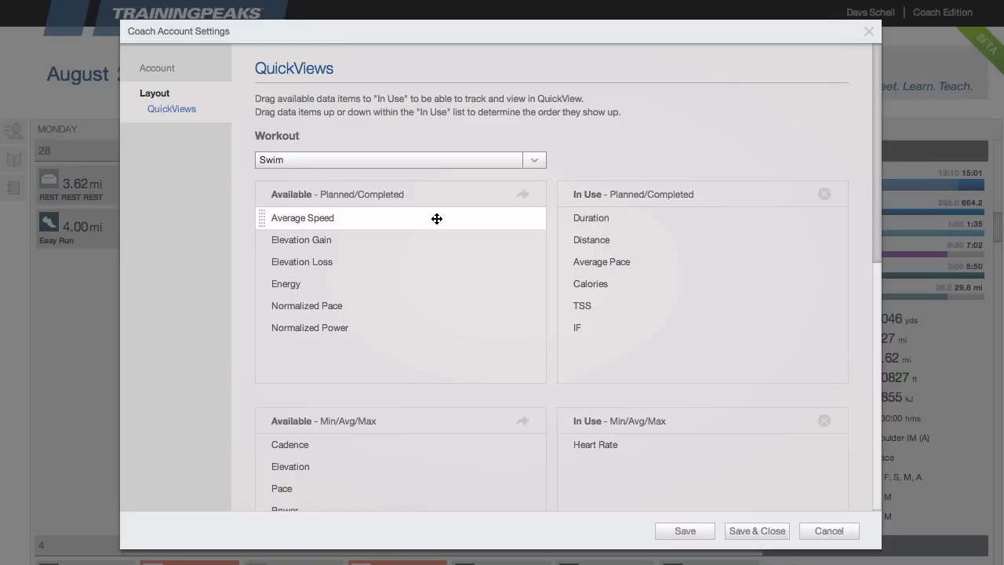
{"action": "mouse_move", "coordinate": [604, 305]}
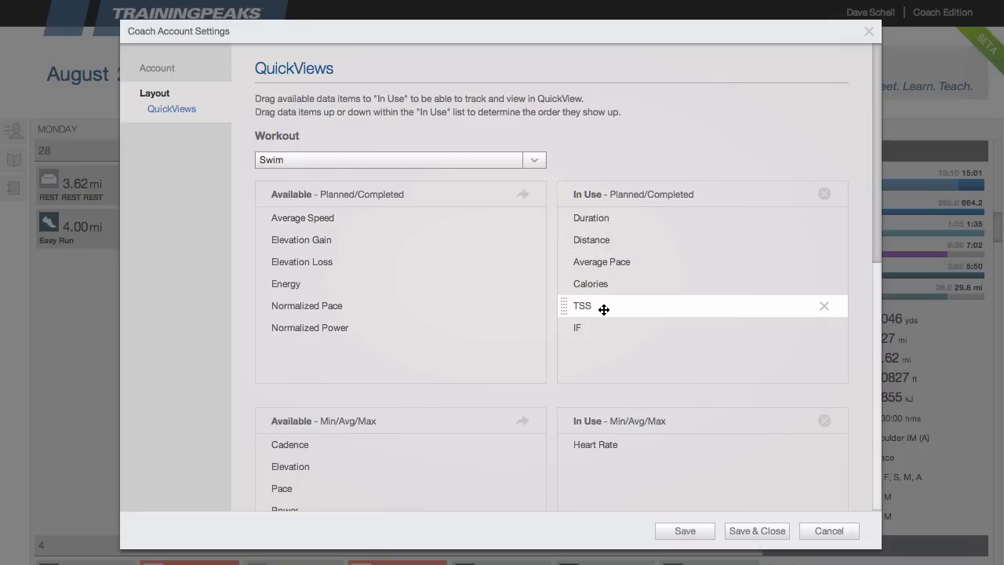
{"action": "left_click", "coordinate": [824, 306]}
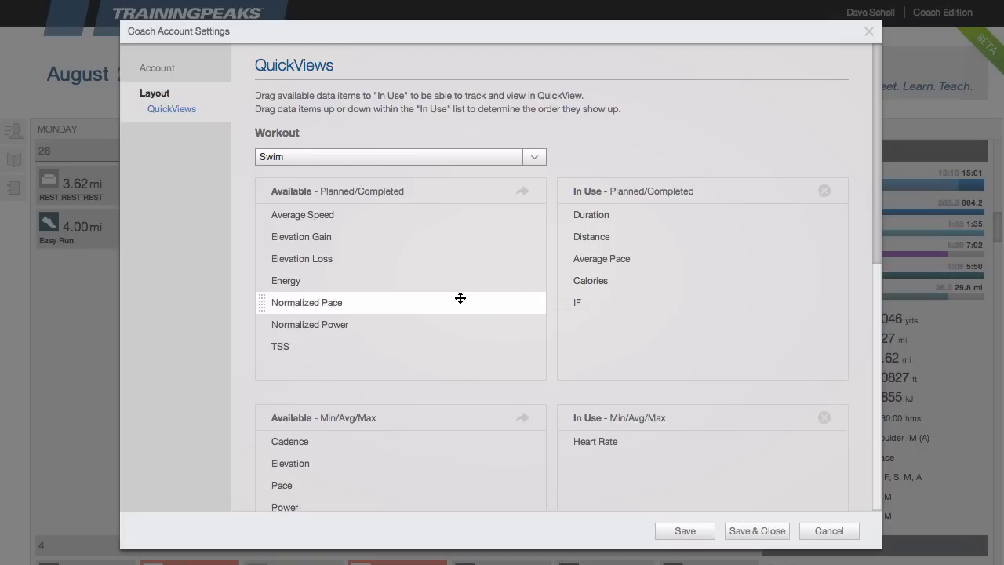
{"action": "scroll", "scroll_direction": "down", "scroll_amount": 3}
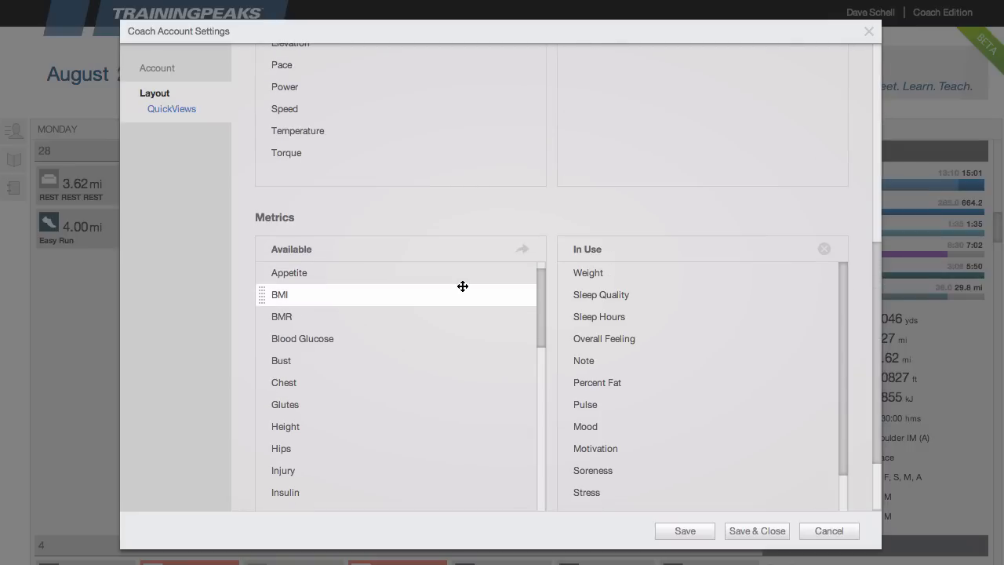
{"action": "mouse_move", "coordinate": [334, 218]}
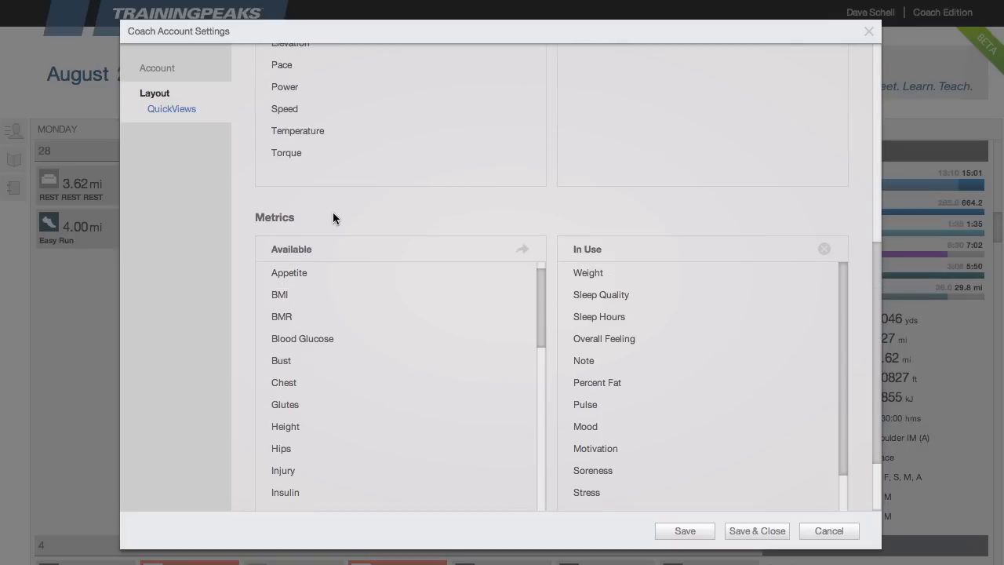
{"action": "mouse_move", "coordinate": [344, 221]}
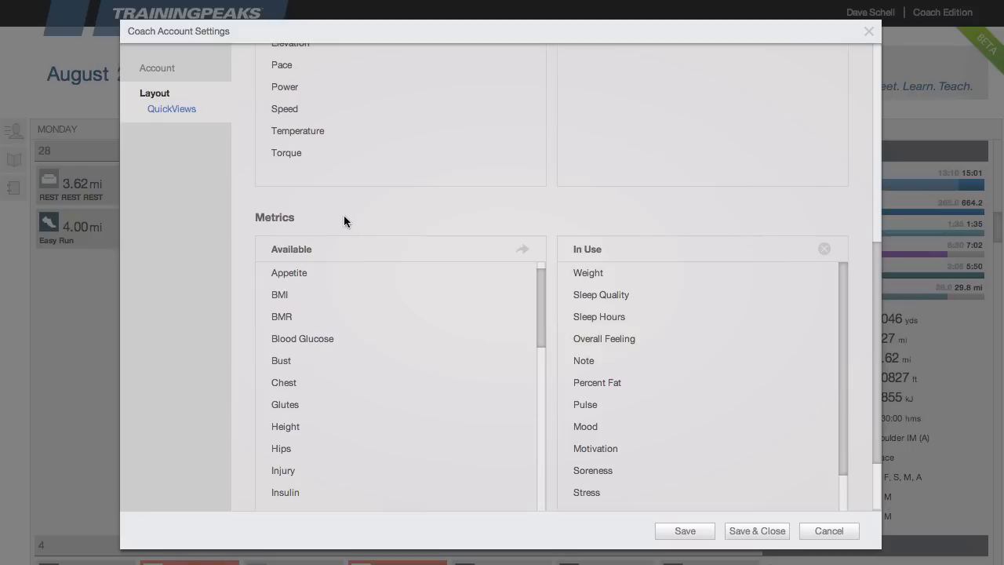
{"action": "mouse_move", "coordinate": [354, 226]}
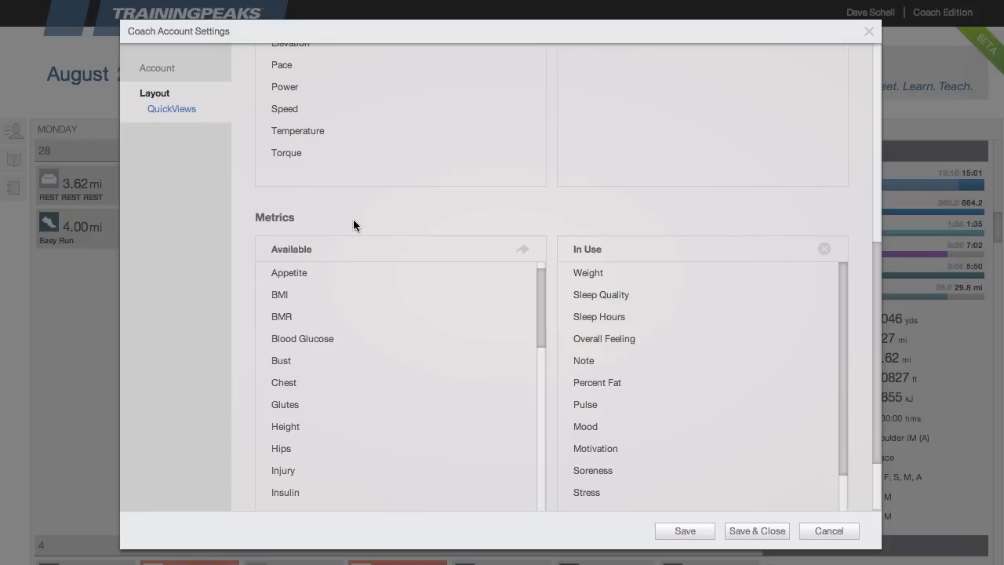
{"action": "mouse_move", "coordinate": [345, 226]}
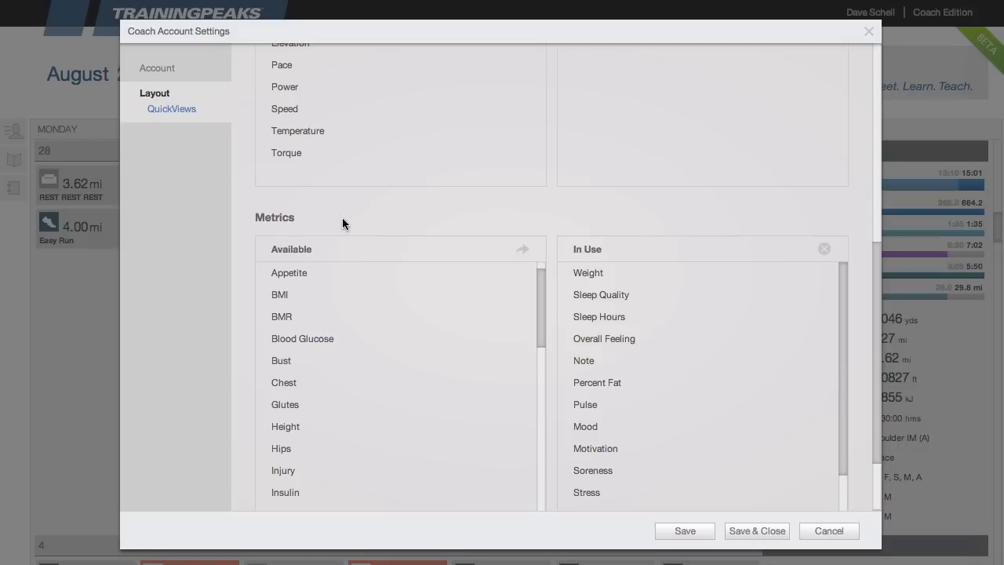
{"action": "mouse_move", "coordinate": [306, 238]}
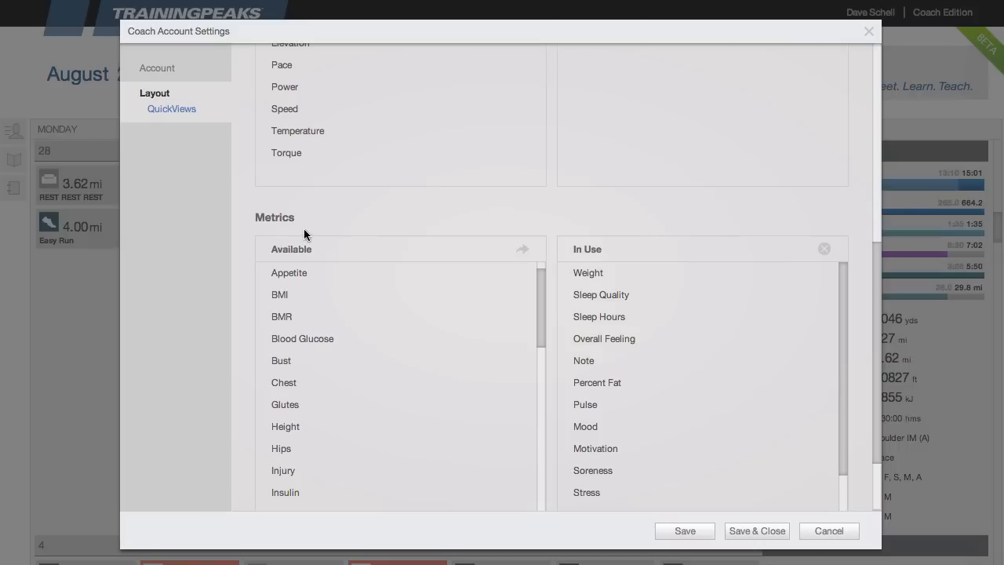
{"action": "mouse_move", "coordinate": [314, 220]}
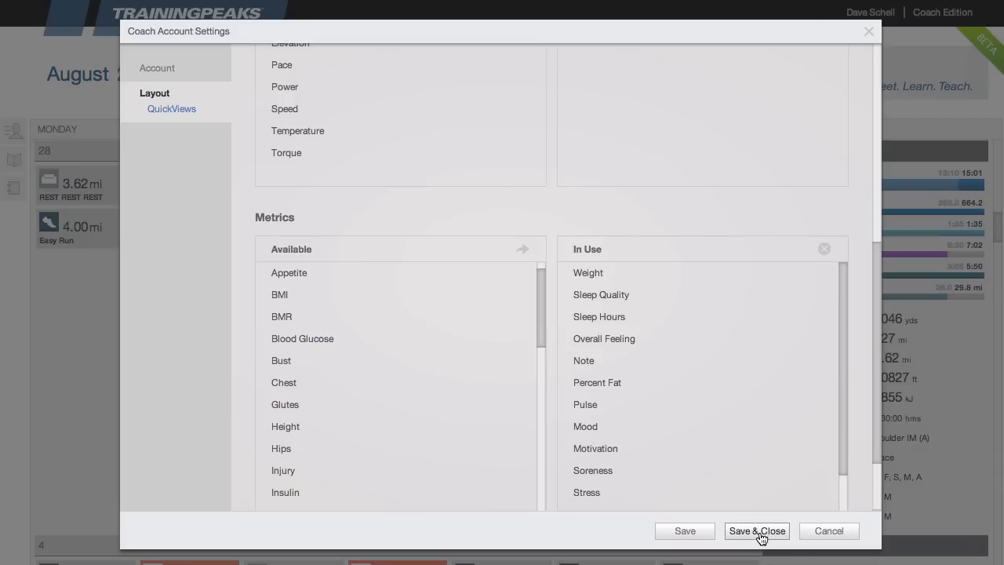
- Save and close the QuickViews layout, then expand the assistants' athlete group in the Athlete Library
{"action": "left_click", "coordinate": [757, 531]}
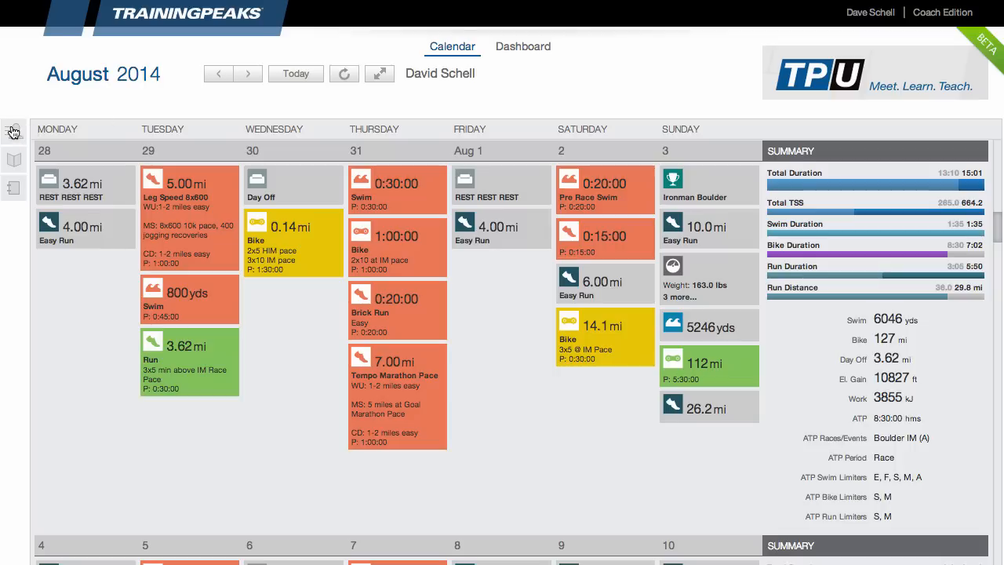
{"action": "mouse_move", "coordinate": [13, 131]}
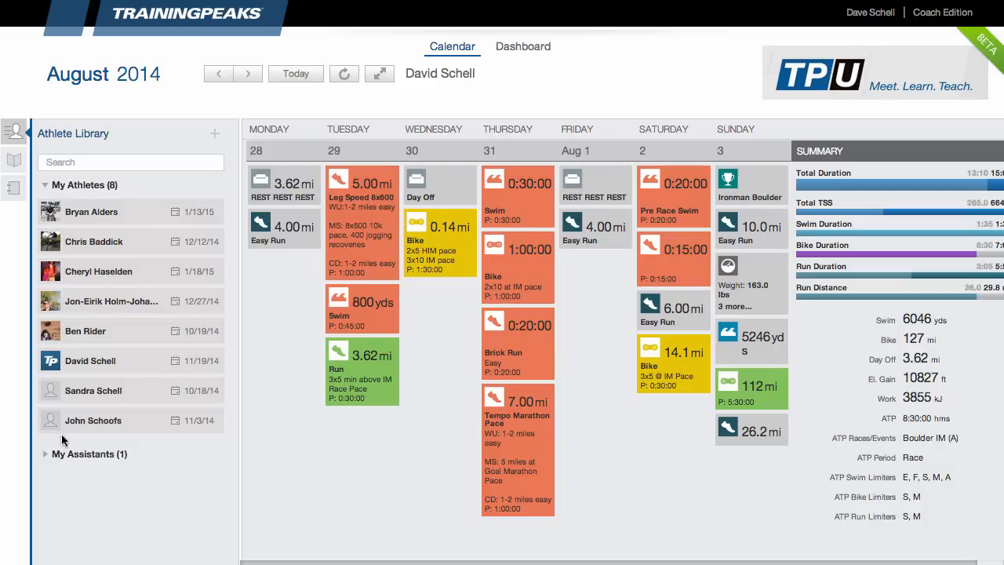
{"action": "mouse_move", "coordinate": [47, 459]}
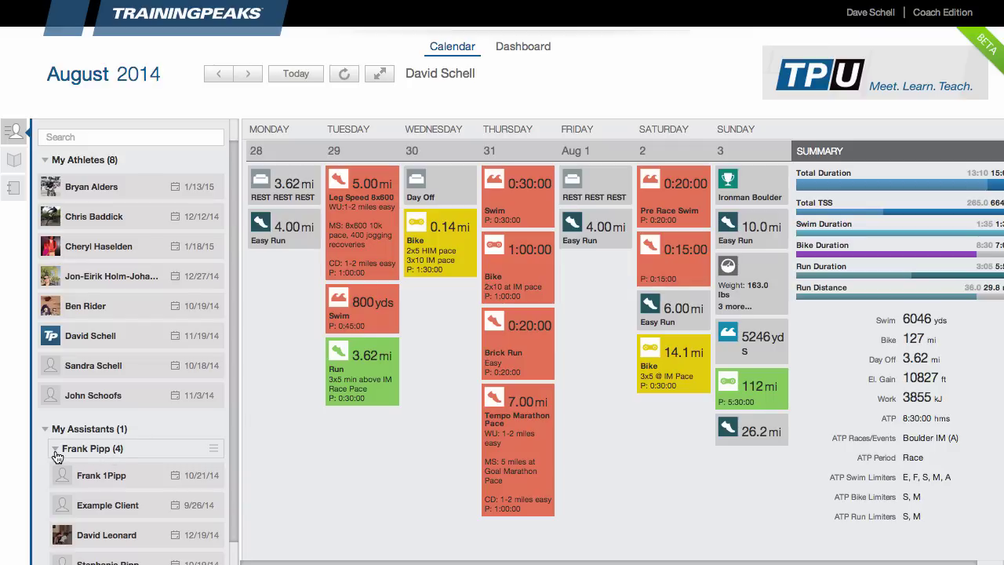
{"action": "left_click", "coordinate": [55, 449]}
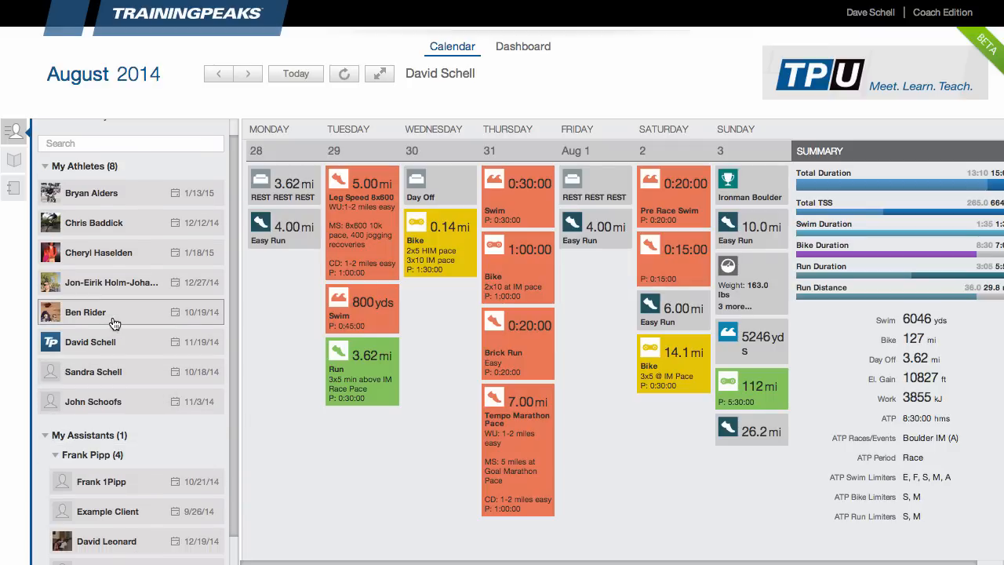
{"action": "mouse_move", "coordinate": [106, 303]}
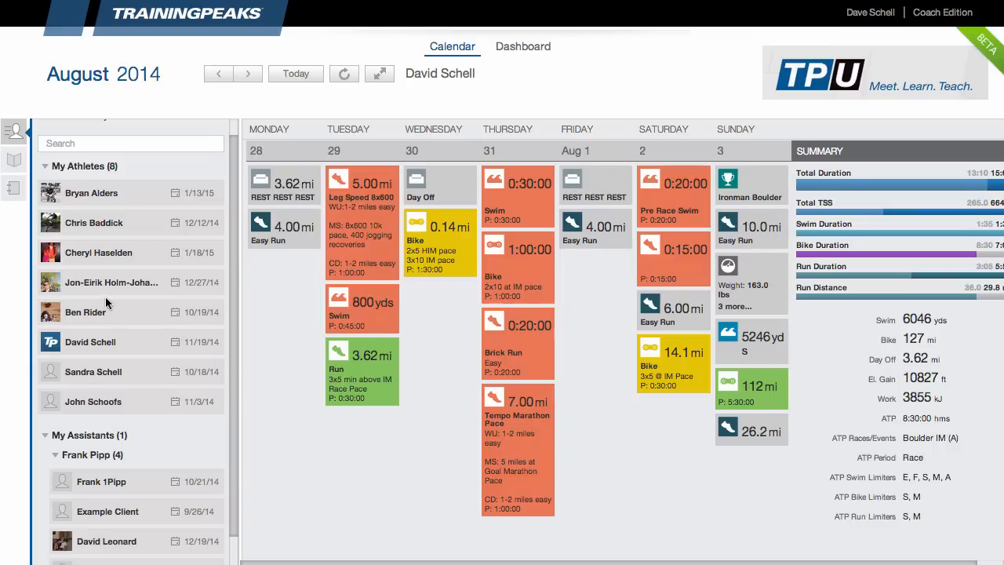
{"action": "mouse_move", "coordinate": [108, 312]}
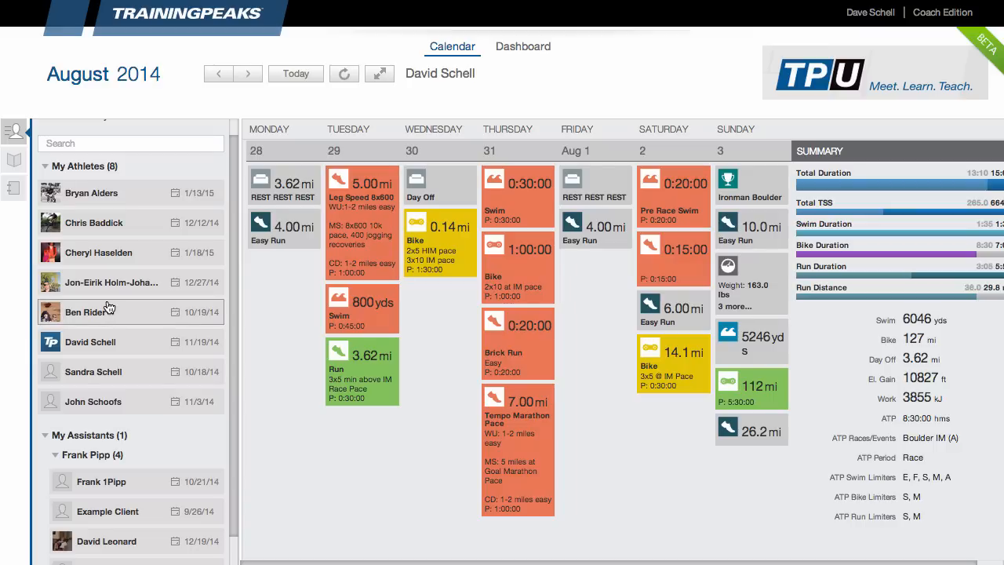
{"action": "mouse_move", "coordinate": [112, 298]}
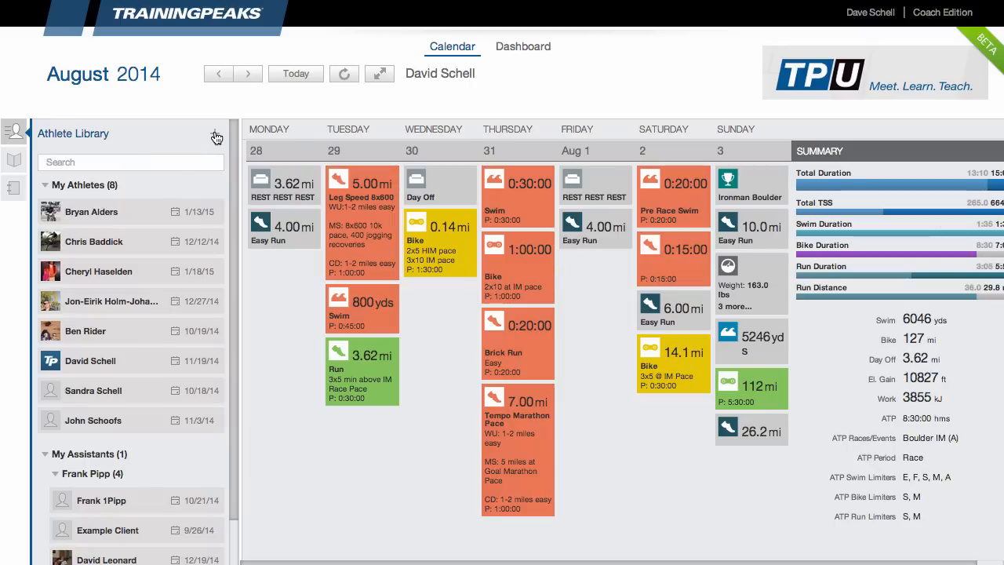
- Choose Add Athlete from the Athlete Library's + menu
{"action": "left_click", "coordinate": [214, 134]}
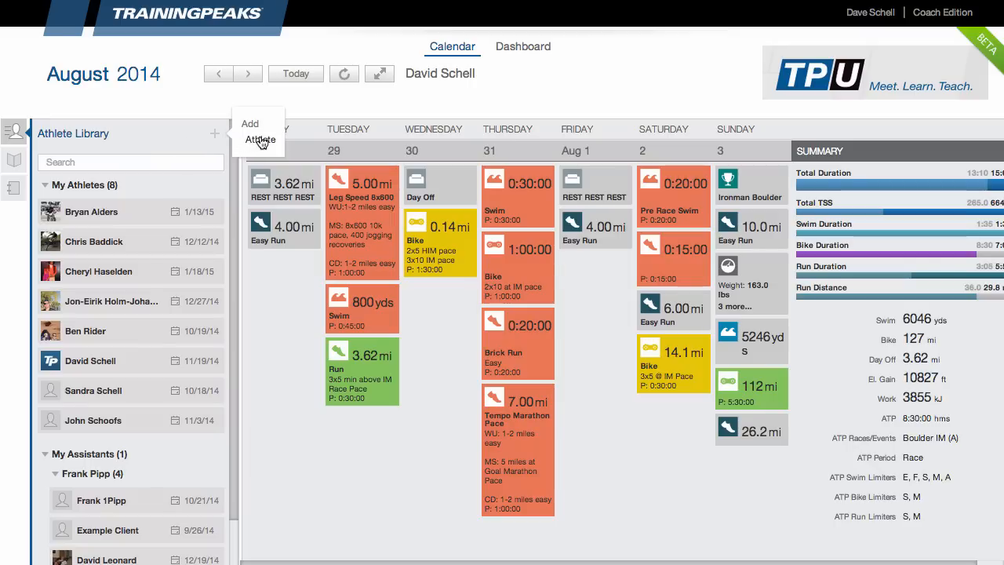
{"action": "left_click", "coordinate": [260, 139]}
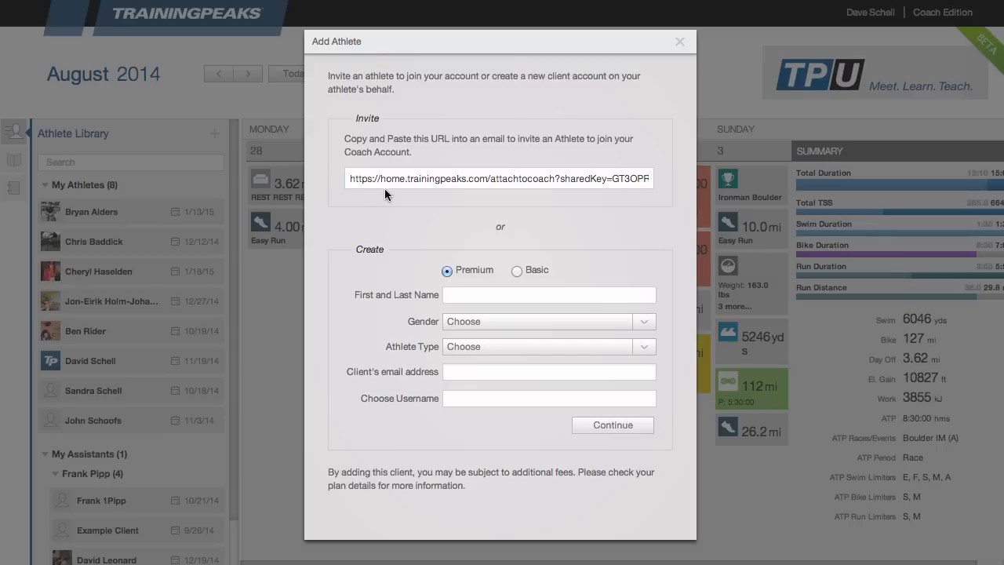
{"action": "mouse_move", "coordinate": [345, 210]}
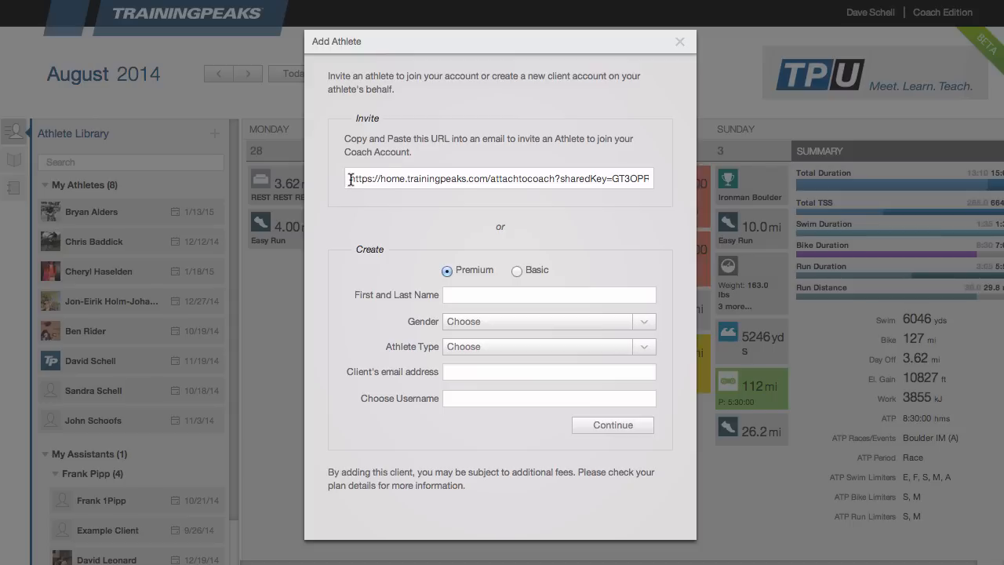
{"action": "mouse_move", "coordinate": [387, 179]}
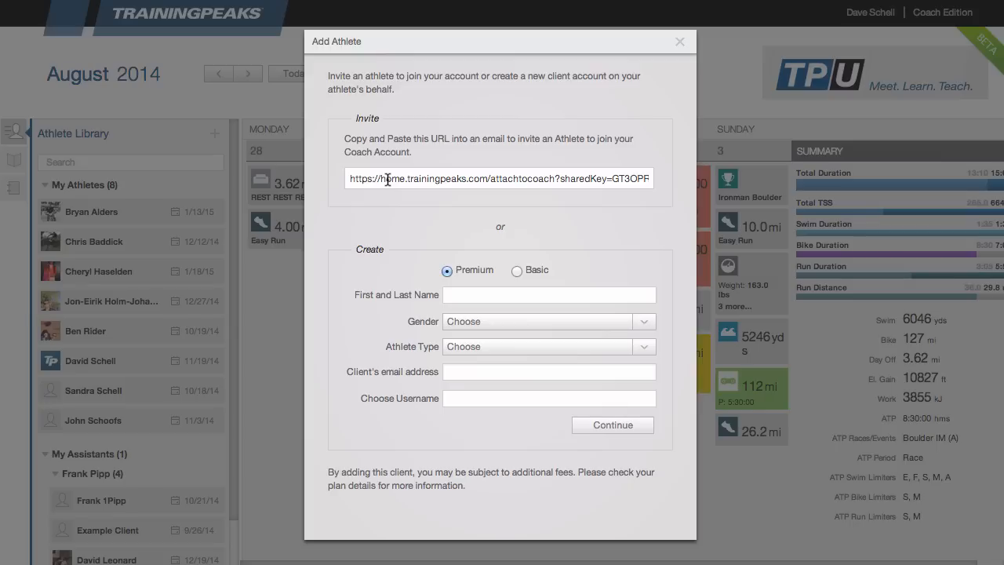
{"action": "mouse_move", "coordinate": [393, 247]}
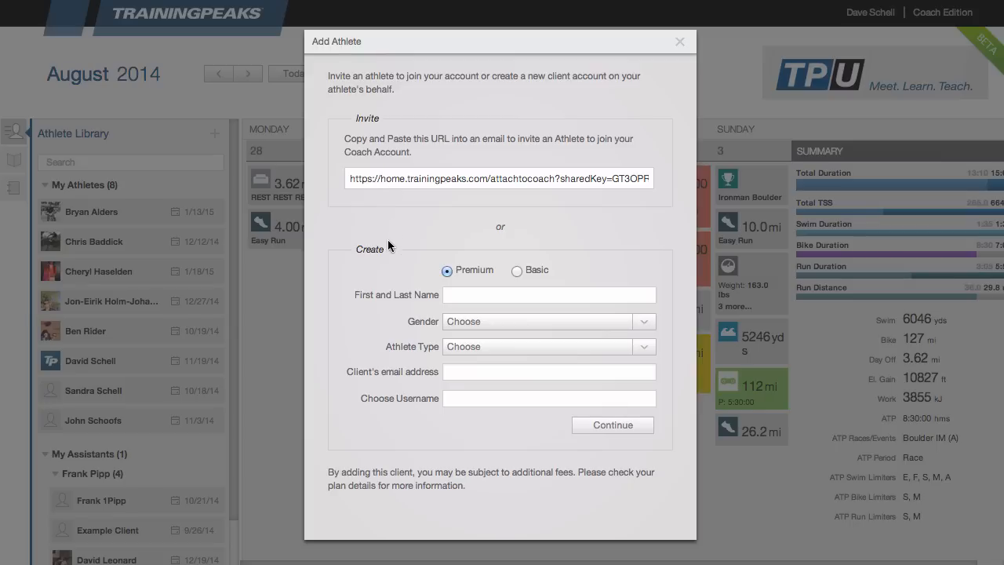
{"action": "mouse_move", "coordinate": [386, 371]}
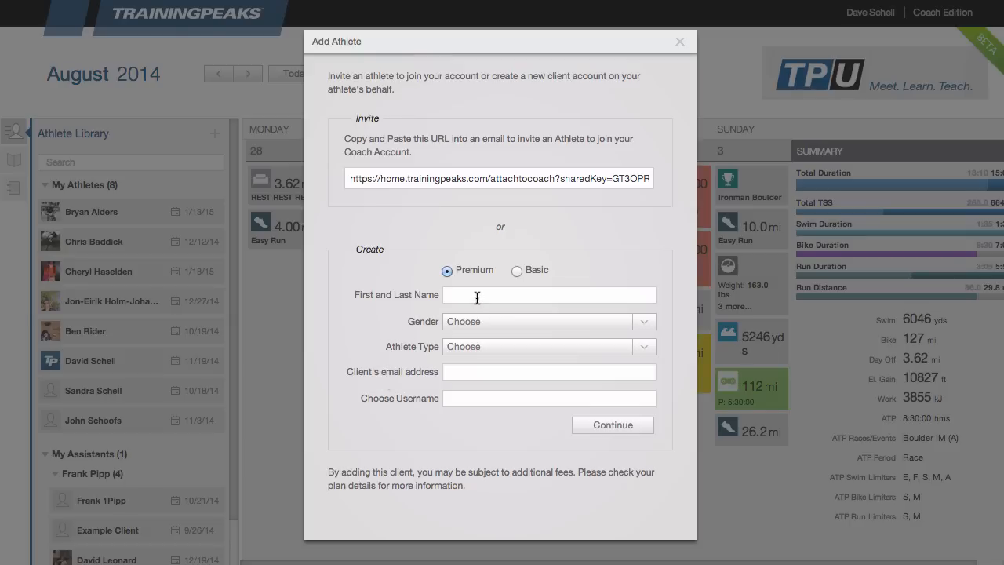
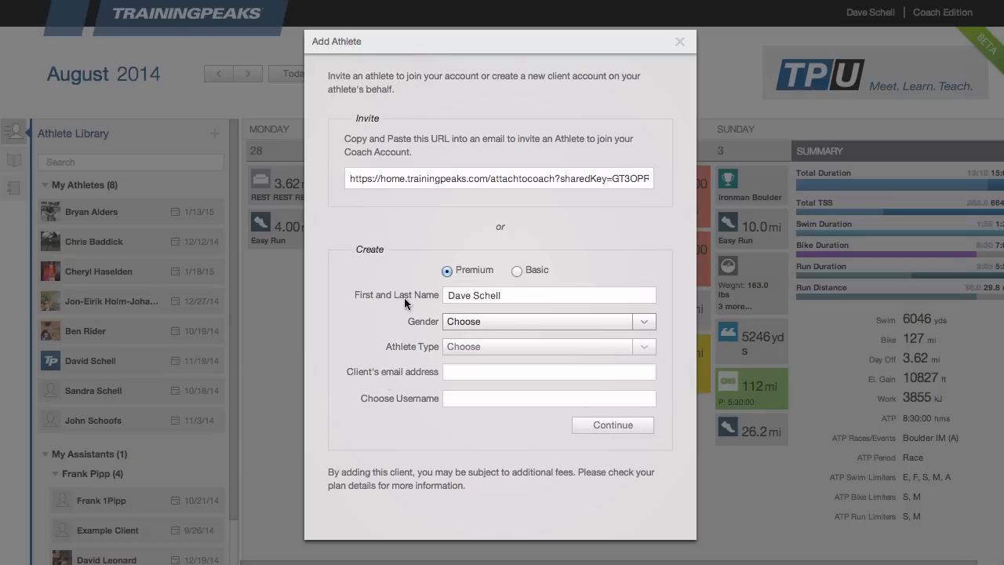
{"action": "left_click", "coordinate": [547, 346]}
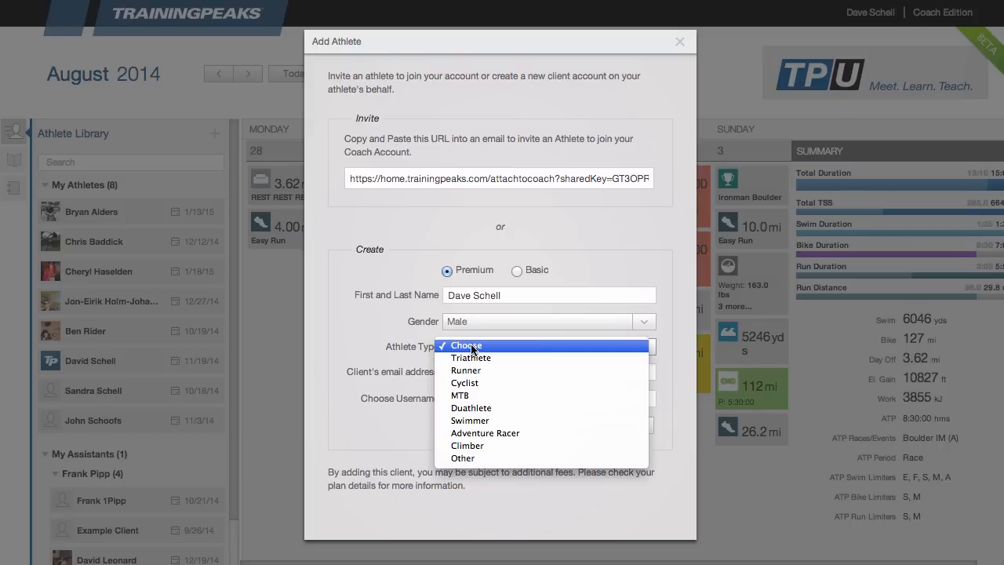
{"action": "left_click", "coordinate": [470, 357]}
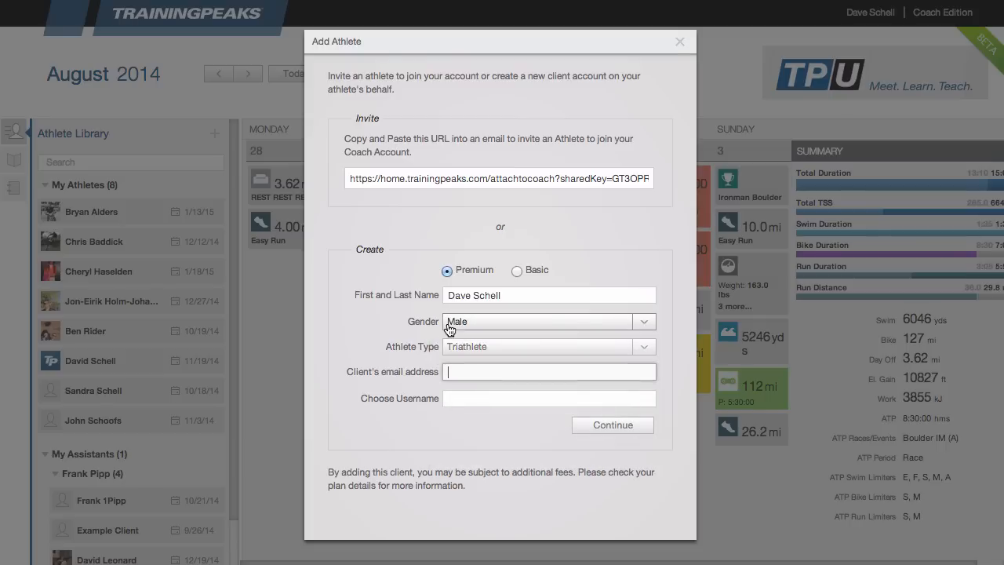
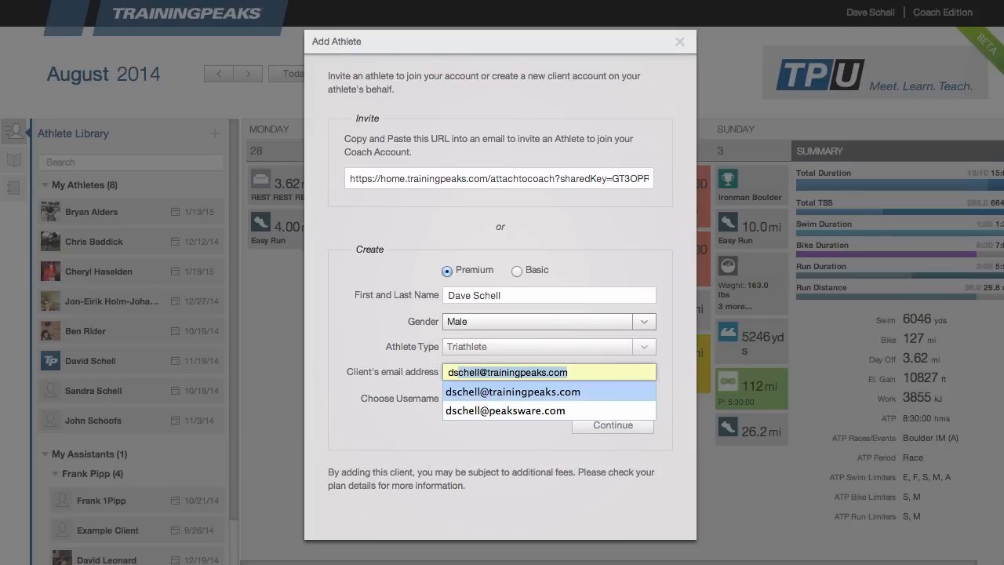
{"action": "left_click", "coordinate": [612, 424]}
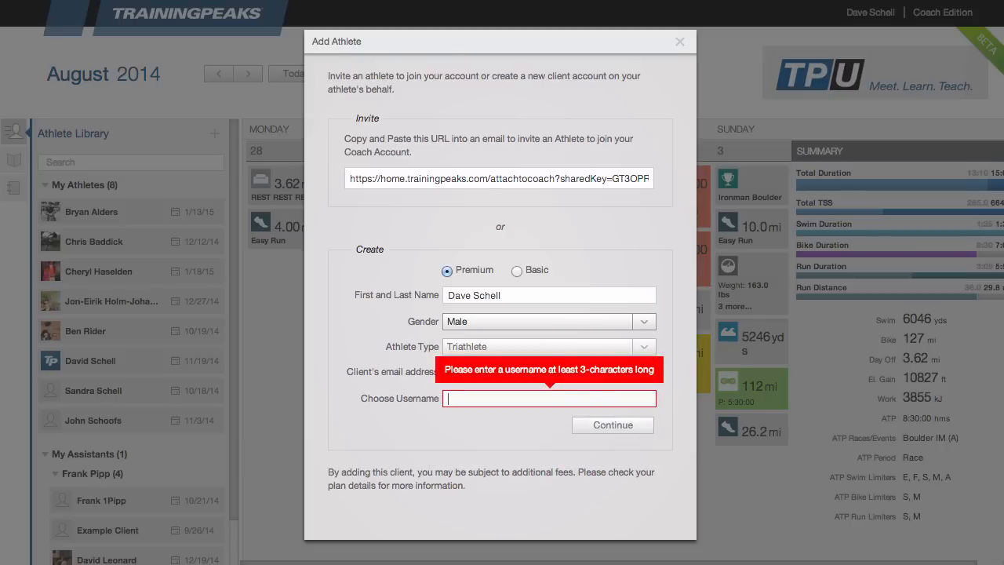
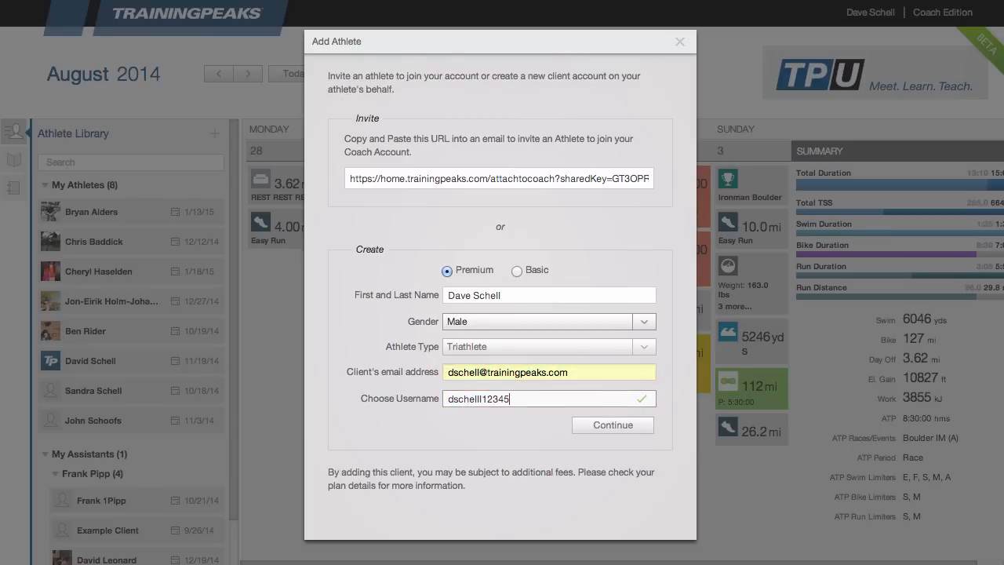
{"action": "left_click", "coordinate": [612, 424]}
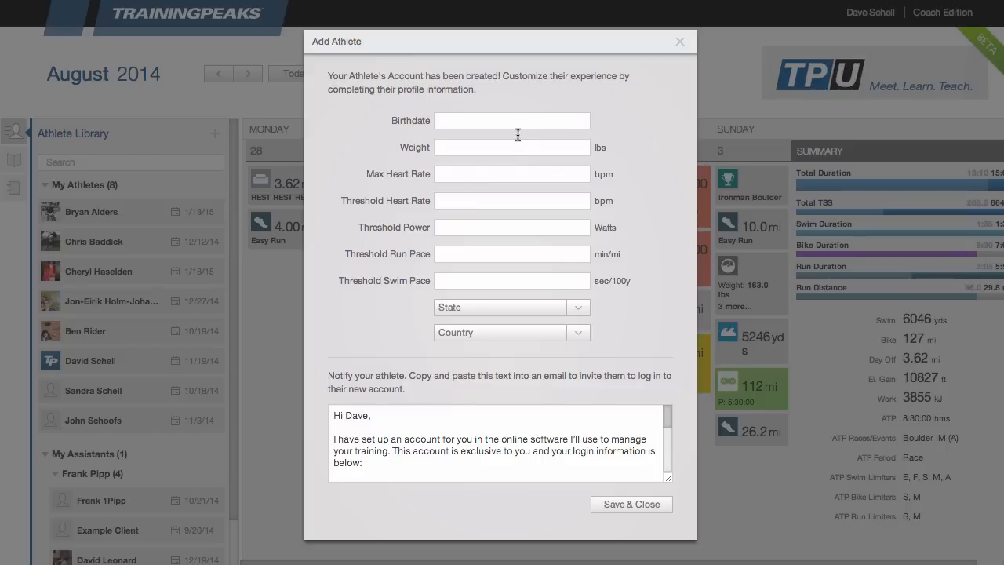
{"action": "mouse_move", "coordinate": [469, 457]}
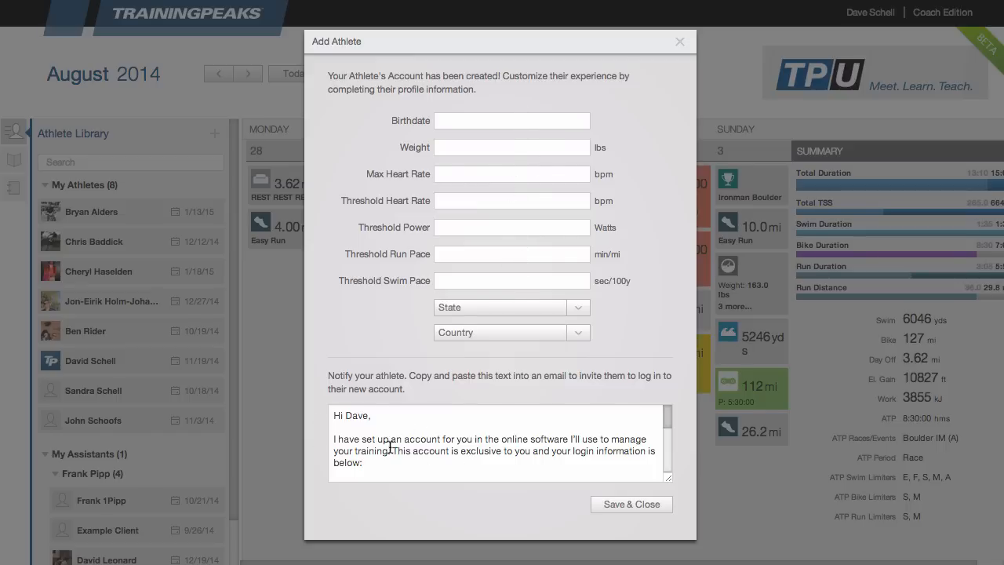
{"action": "mouse_move", "coordinate": [453, 448]}
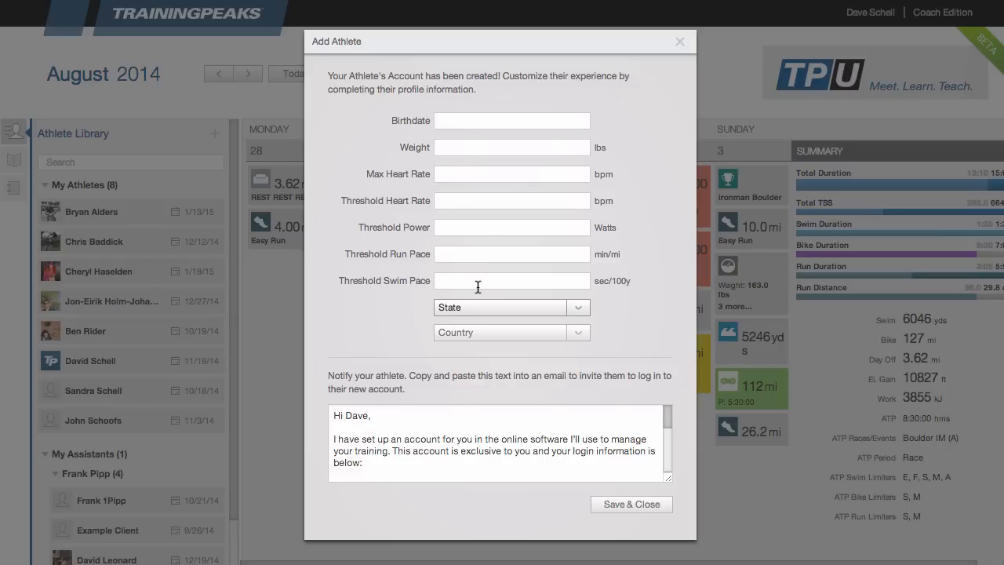
{"action": "mouse_move", "coordinate": [471, 227]}
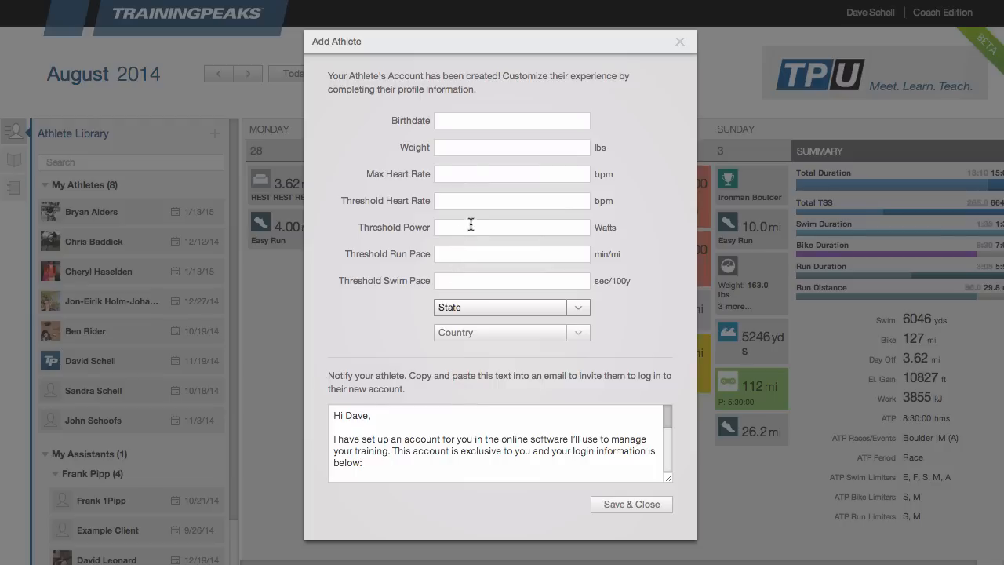
{"action": "mouse_move", "coordinate": [520, 230]}
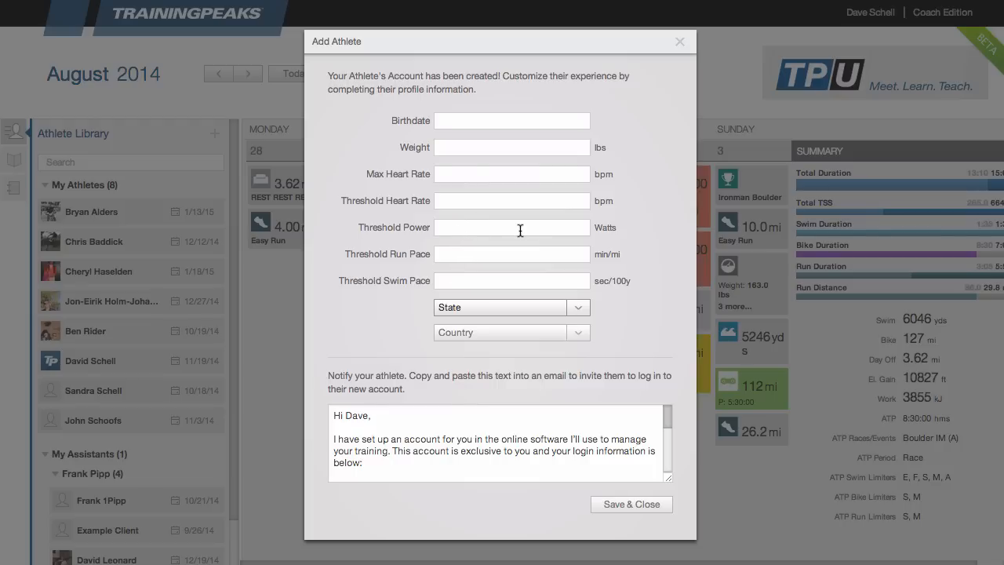
{"action": "mouse_move", "coordinate": [518, 241]}
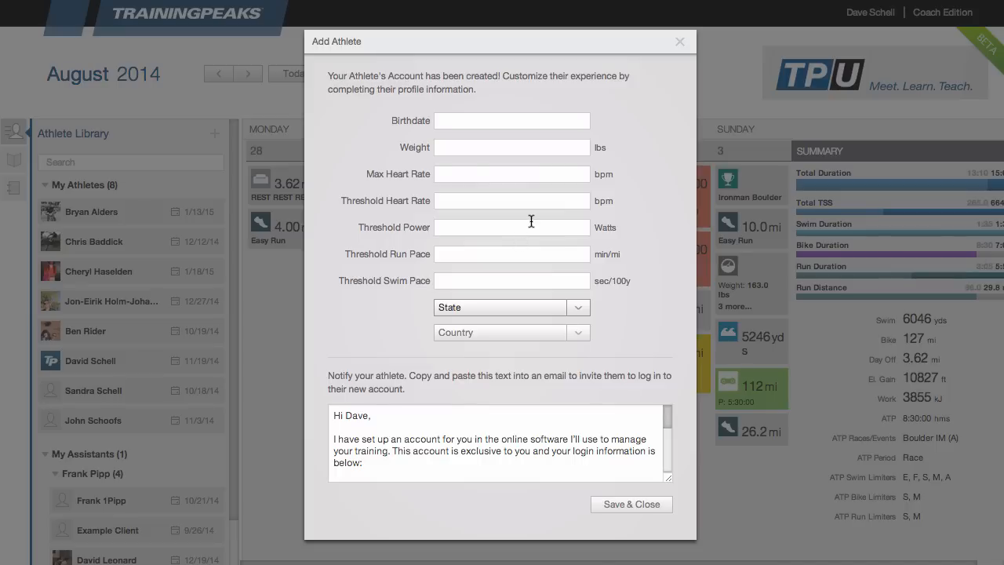
{"action": "mouse_move", "coordinate": [692, 78]}
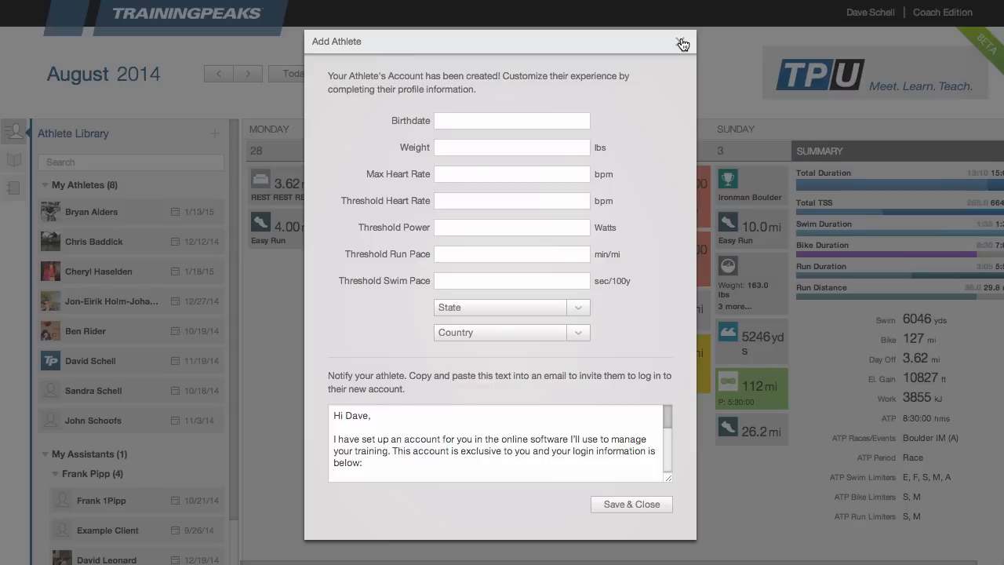
- Close the new athlete's profile form and confirm discarding the changes
{"action": "left_click", "coordinate": [683, 42]}
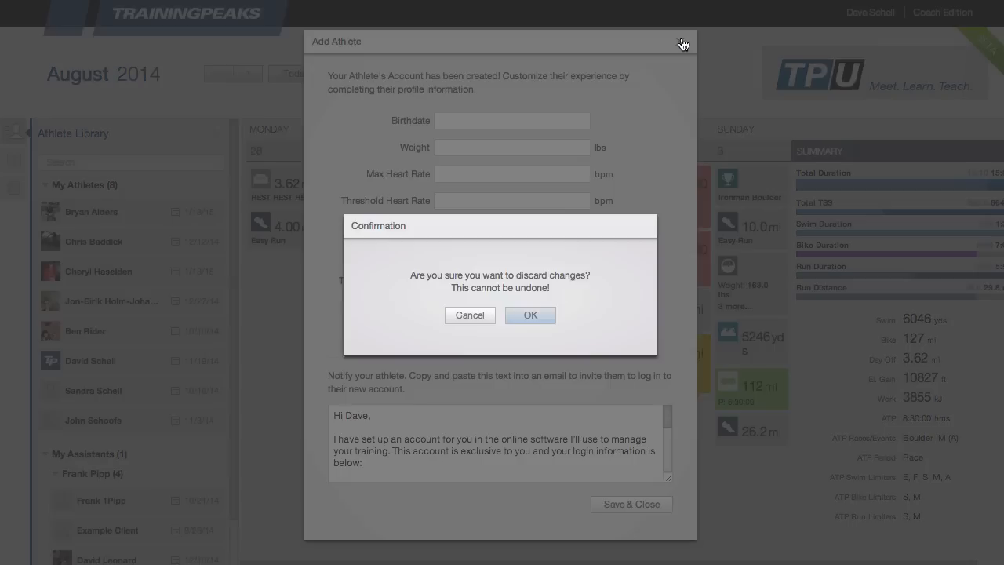
{"action": "mouse_move", "coordinate": [530, 314]}
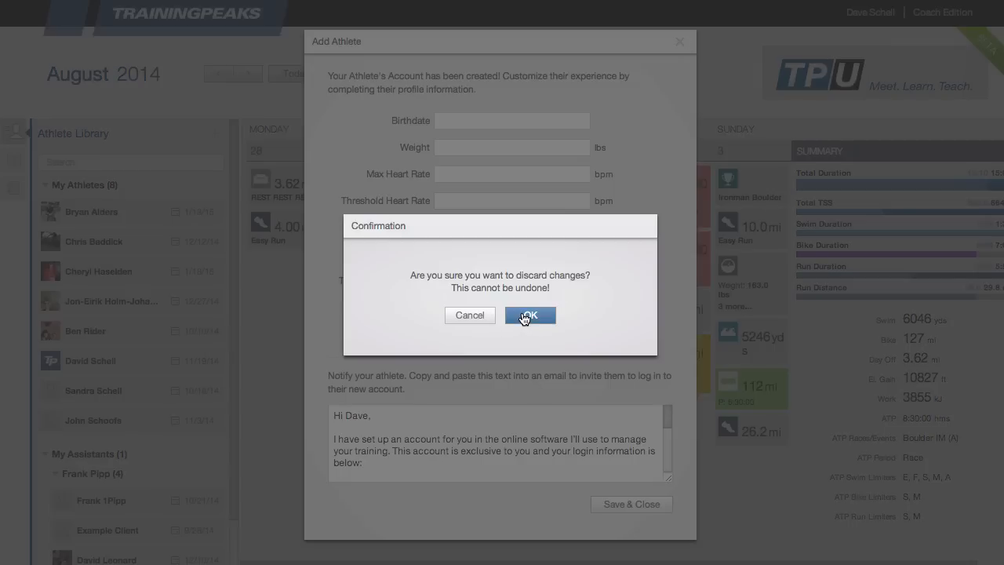
{"action": "left_click", "coordinate": [530, 315]}
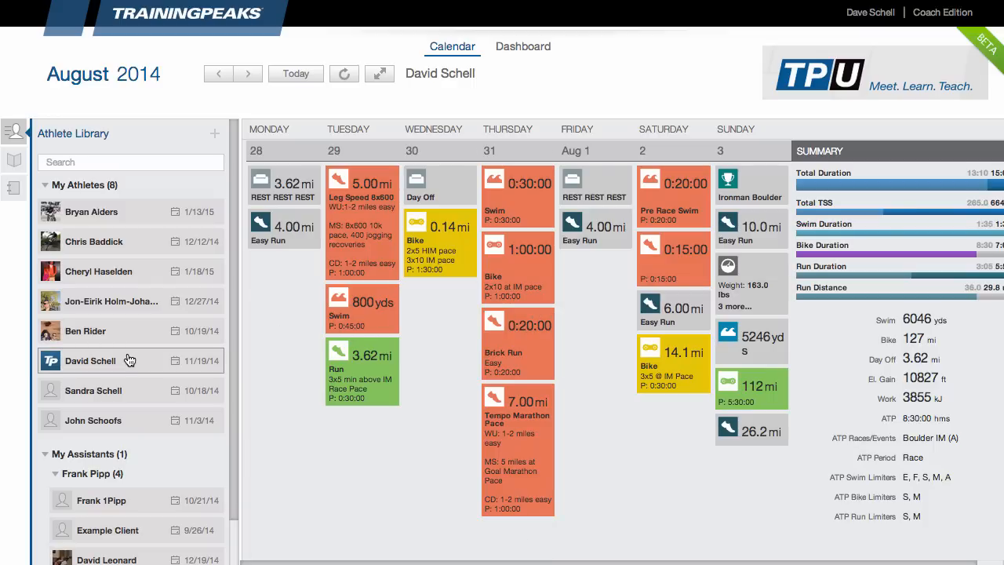
{"action": "left_click", "coordinate": [89, 361]}
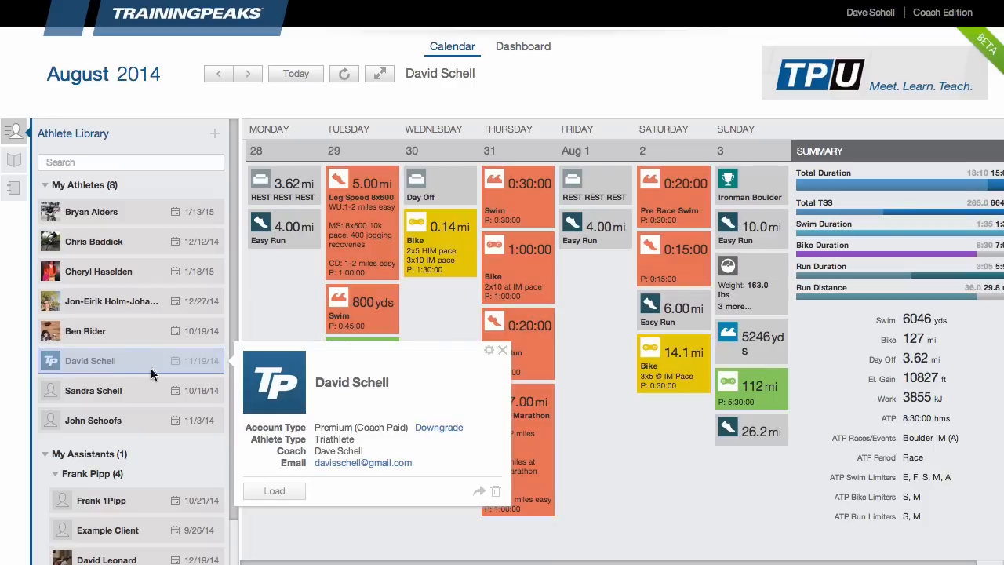
{"action": "mouse_move", "coordinate": [488, 350]}
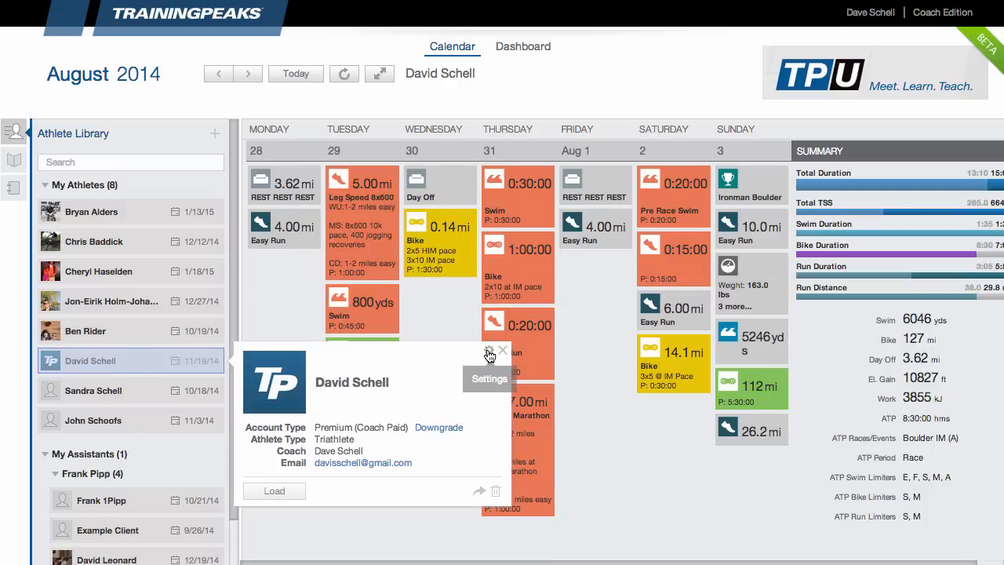
{"action": "left_click", "coordinate": [488, 379]}
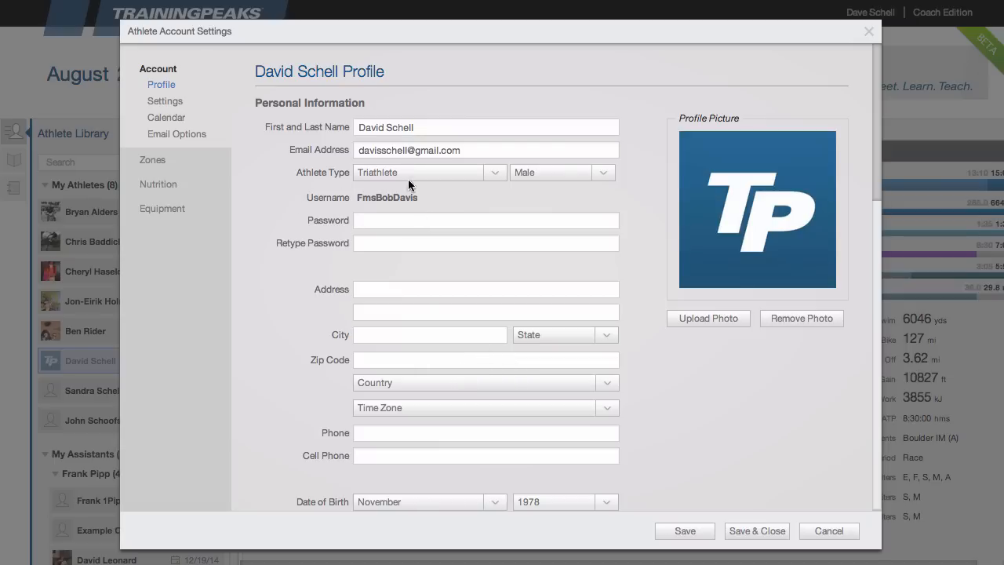
{"action": "mouse_move", "coordinate": [387, 236]}
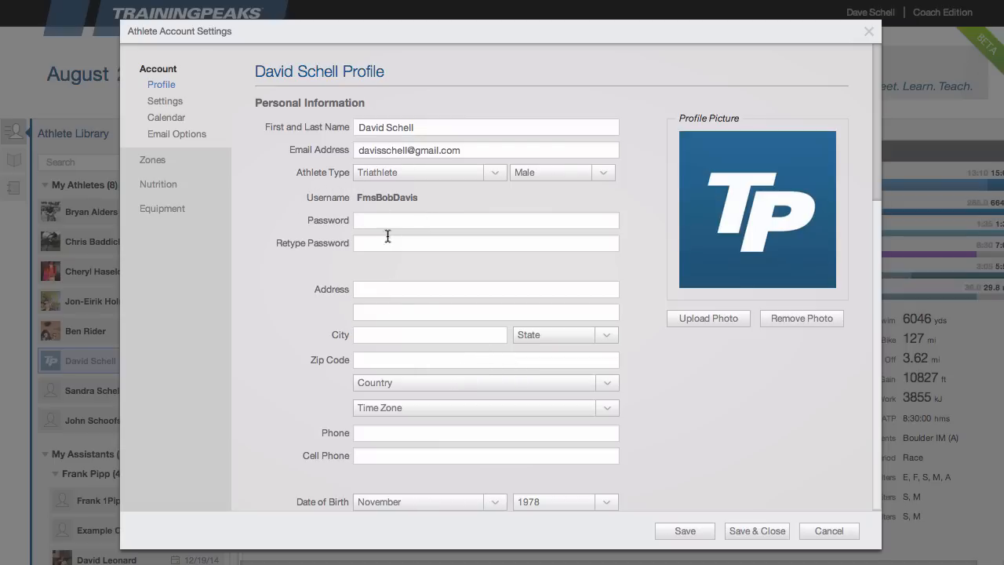
{"action": "left_click", "coordinate": [165, 100]}
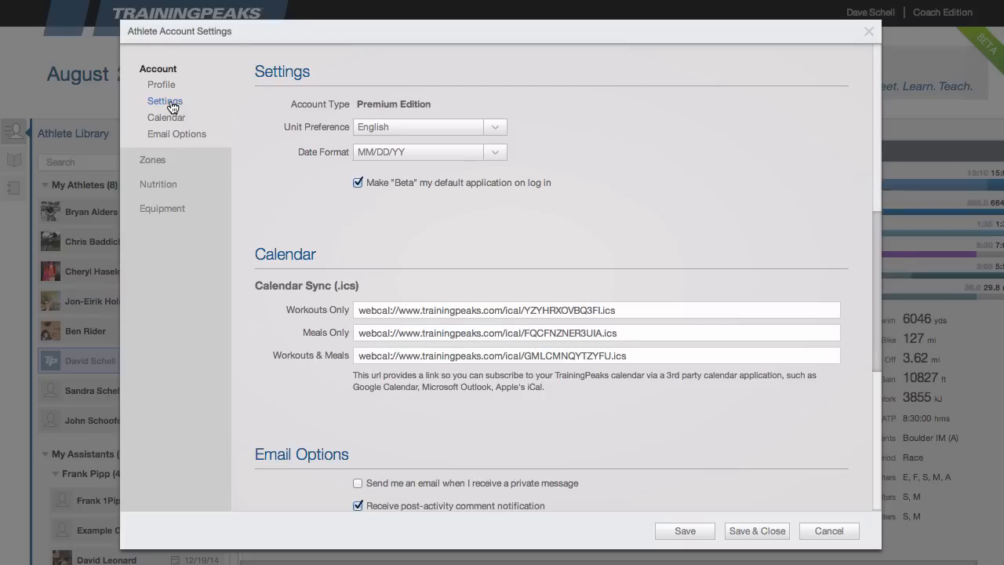
{"action": "mouse_move", "coordinate": [165, 117]}
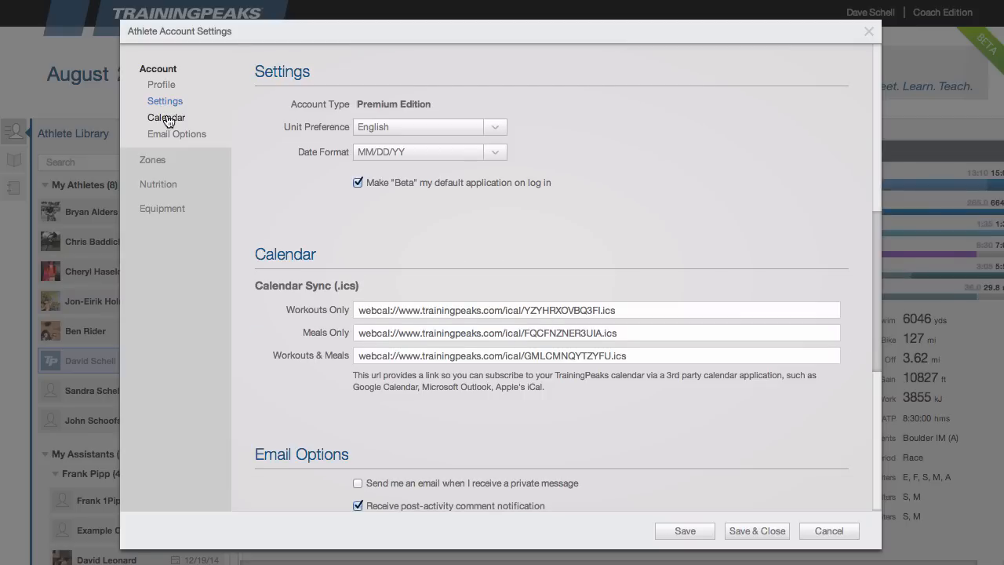
{"action": "left_click", "coordinate": [177, 133]}
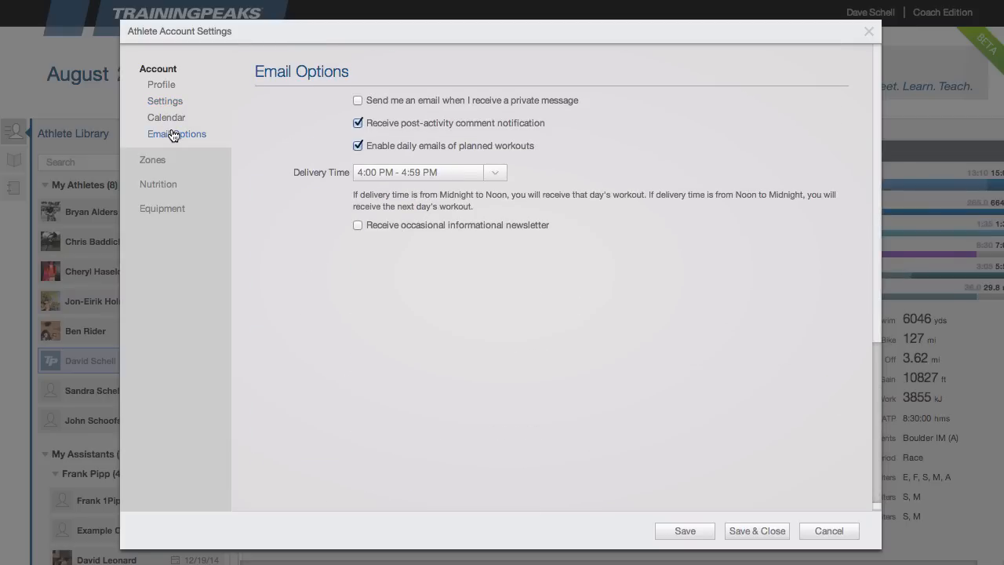
{"action": "mouse_move", "coordinate": [351, 127]}
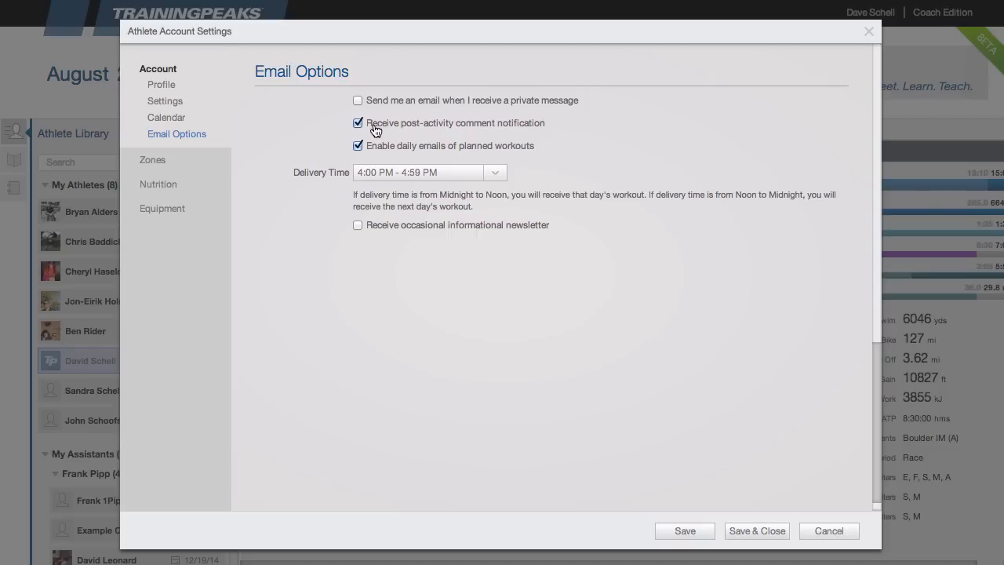
{"action": "mouse_move", "coordinate": [410, 129]}
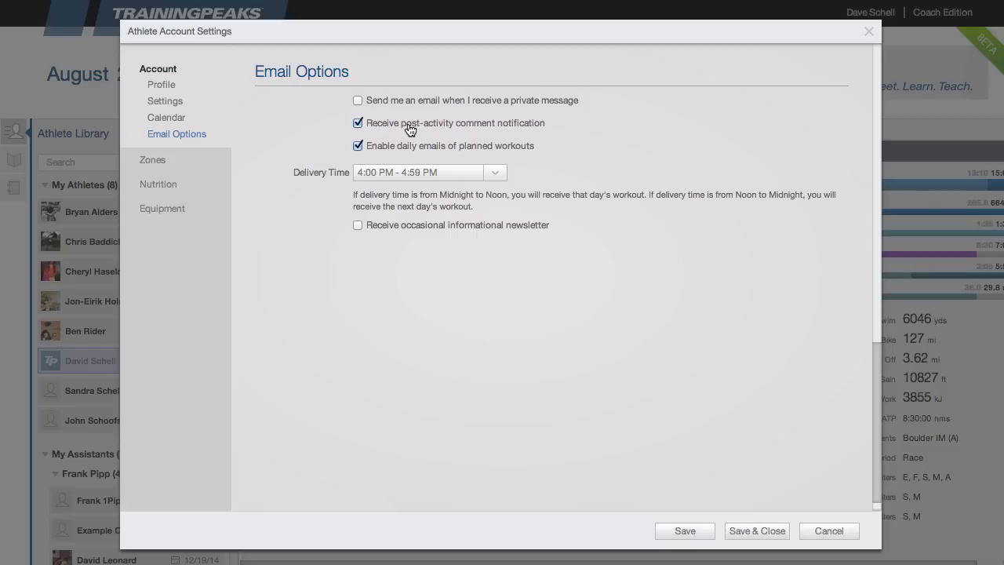
{"action": "mouse_move", "coordinate": [400, 135]}
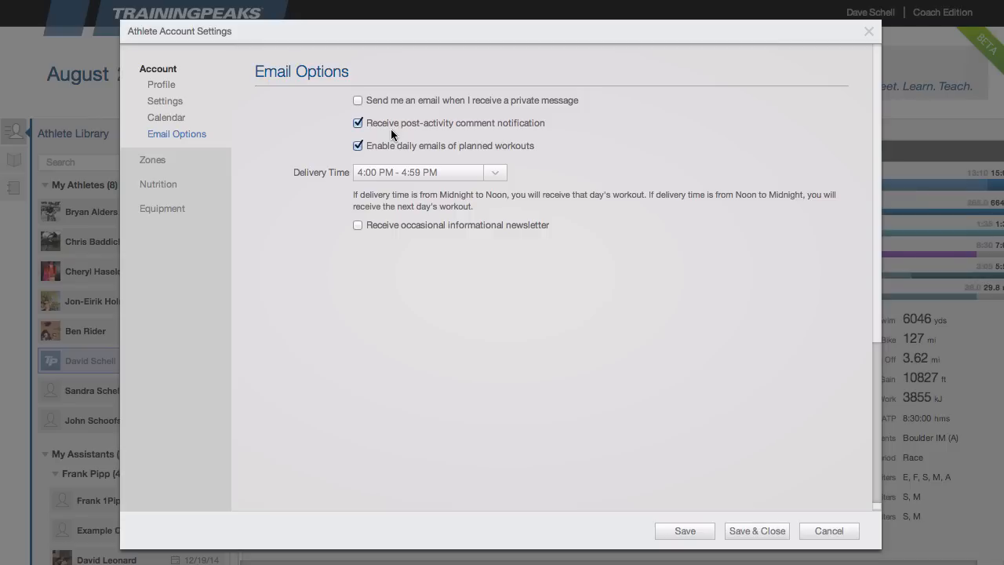
{"action": "mouse_move", "coordinate": [370, 134]}
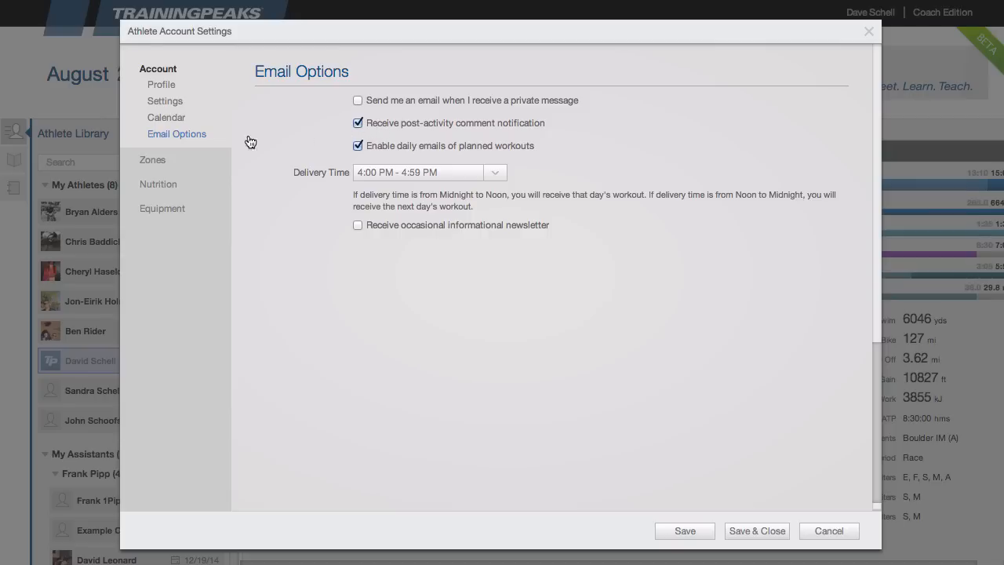
- Show the athlete's Zones Notifications options for threshold-change alerts
{"action": "left_click", "coordinate": [152, 160]}
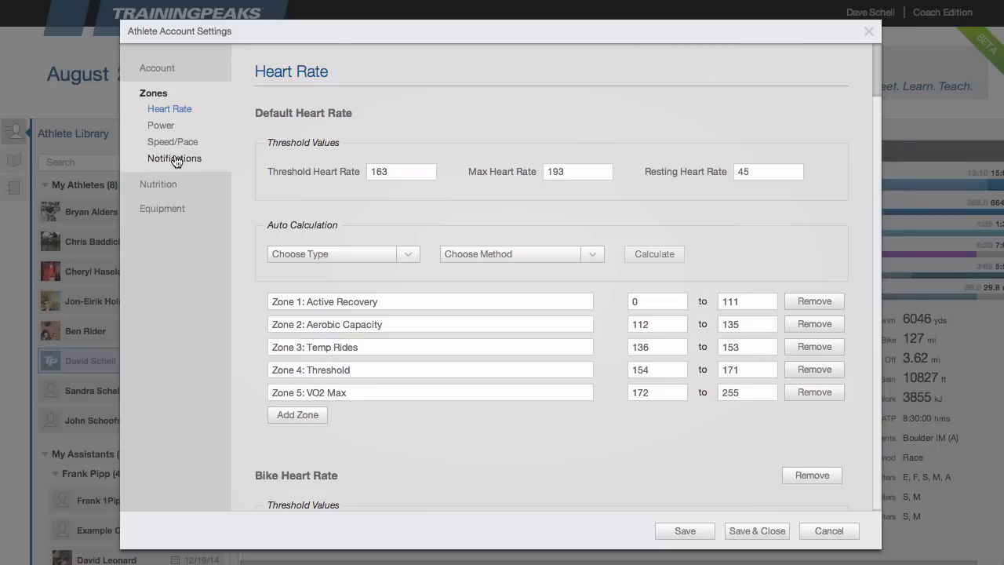
{"action": "mouse_move", "coordinate": [178, 160]}
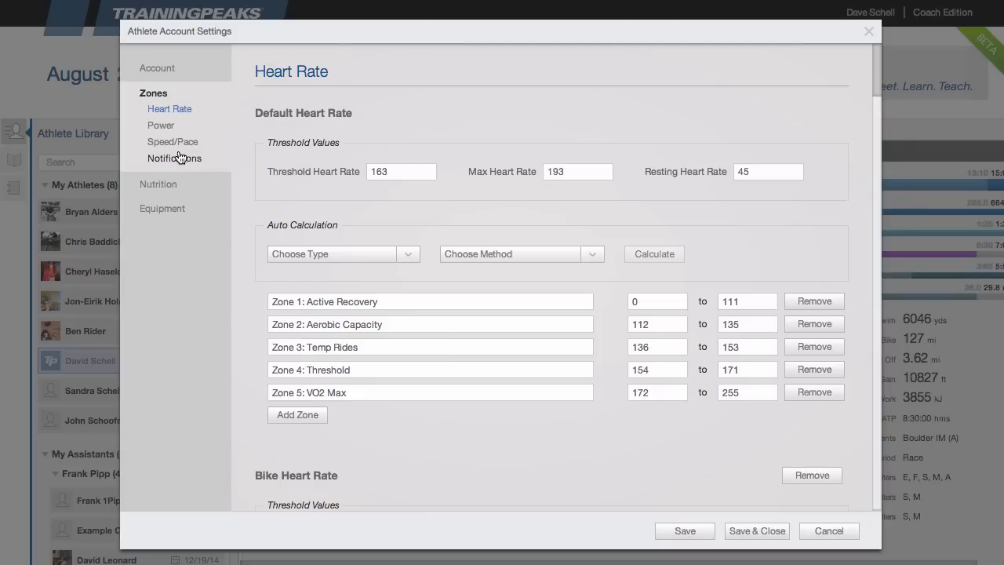
{"action": "mouse_move", "coordinate": [173, 142]}
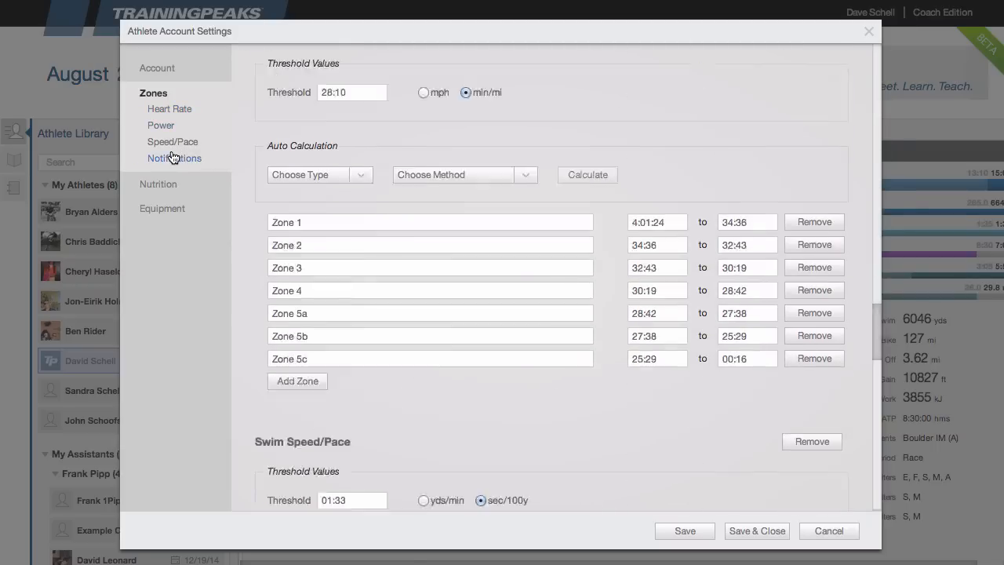
{"action": "left_click", "coordinate": [174, 158]}
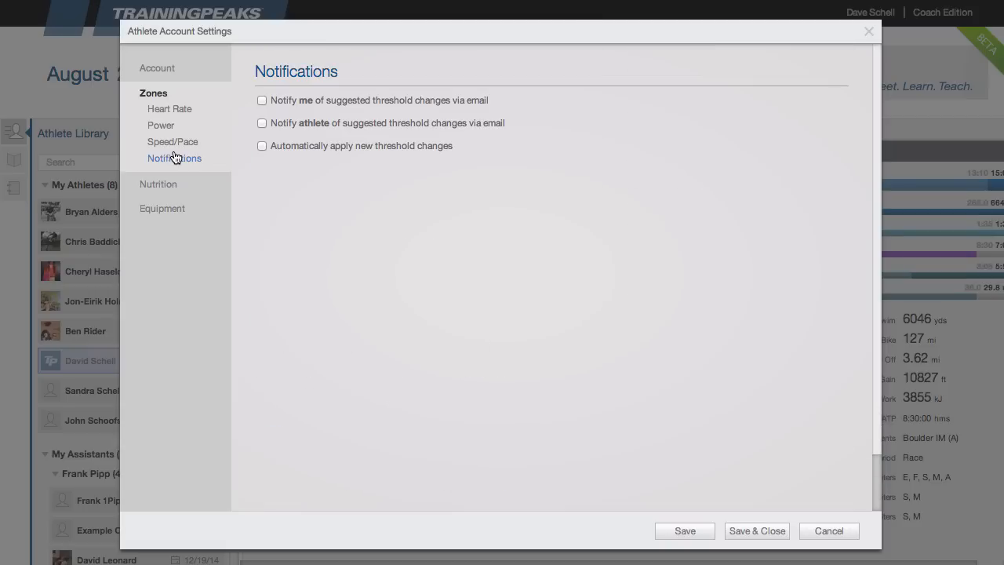
{"action": "mouse_move", "coordinate": [756, 531]}
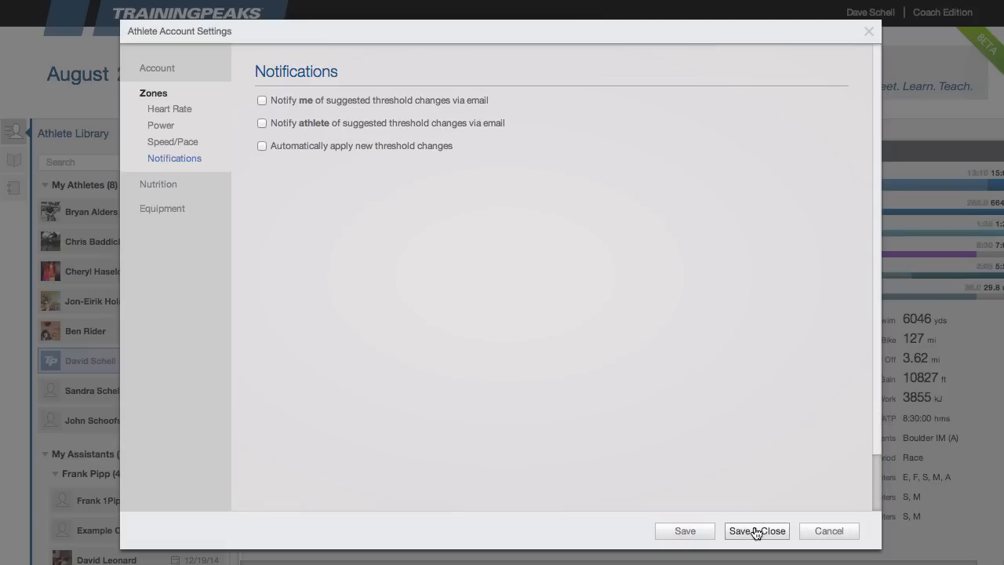
- Save and close the athlete settings, then open and dismiss the Share Athlete dialog
{"action": "left_click", "coordinate": [755, 531]}
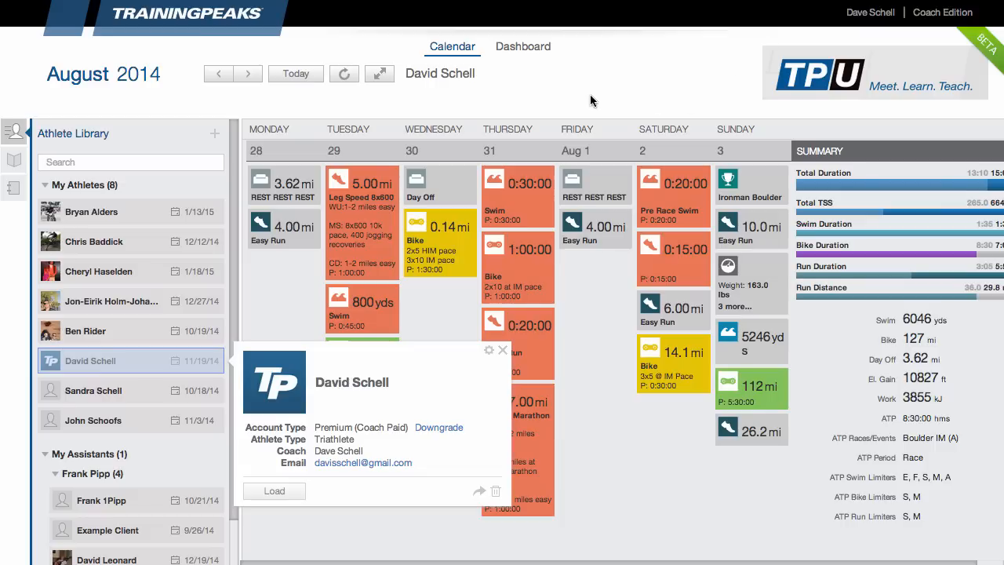
{"action": "mouse_move", "coordinate": [430, 352]}
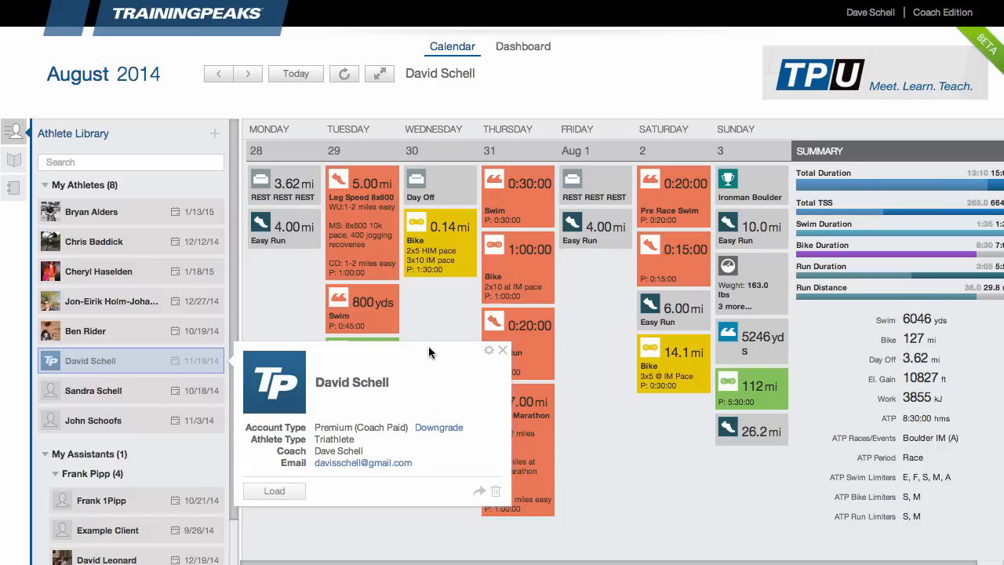
{"action": "mouse_move", "coordinate": [440, 427]}
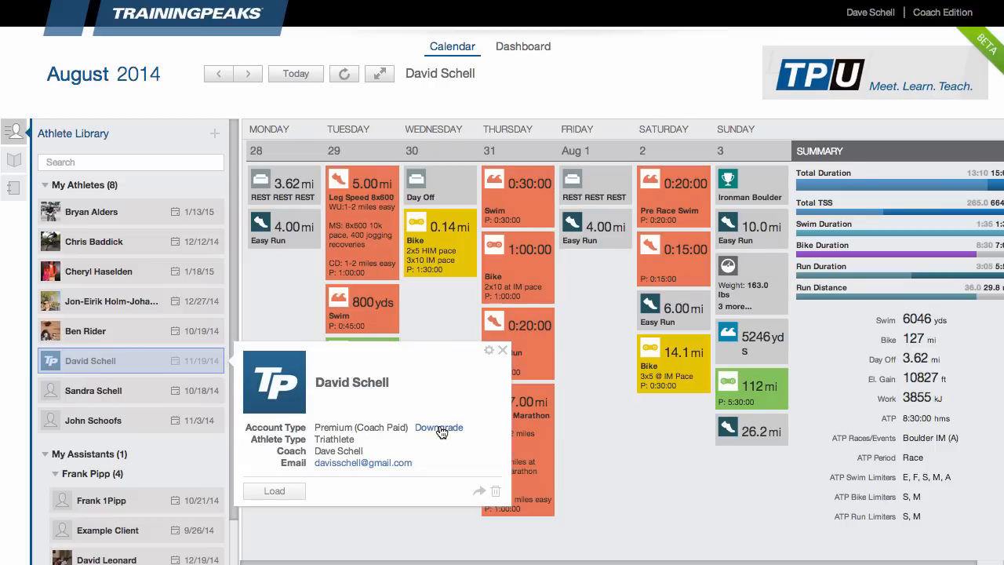
{"action": "mouse_move", "coordinate": [440, 435]}
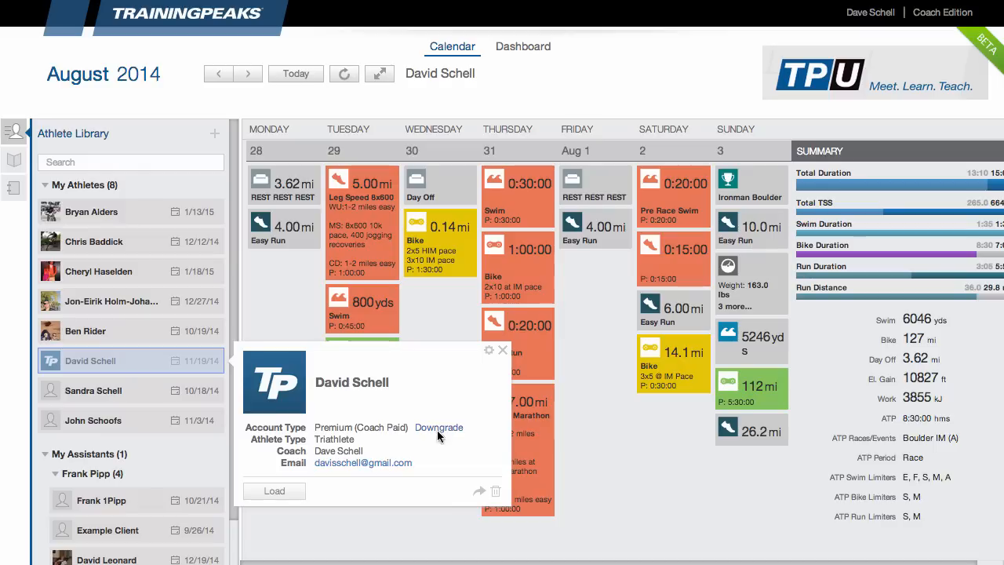
{"action": "mouse_move", "coordinate": [480, 492]}
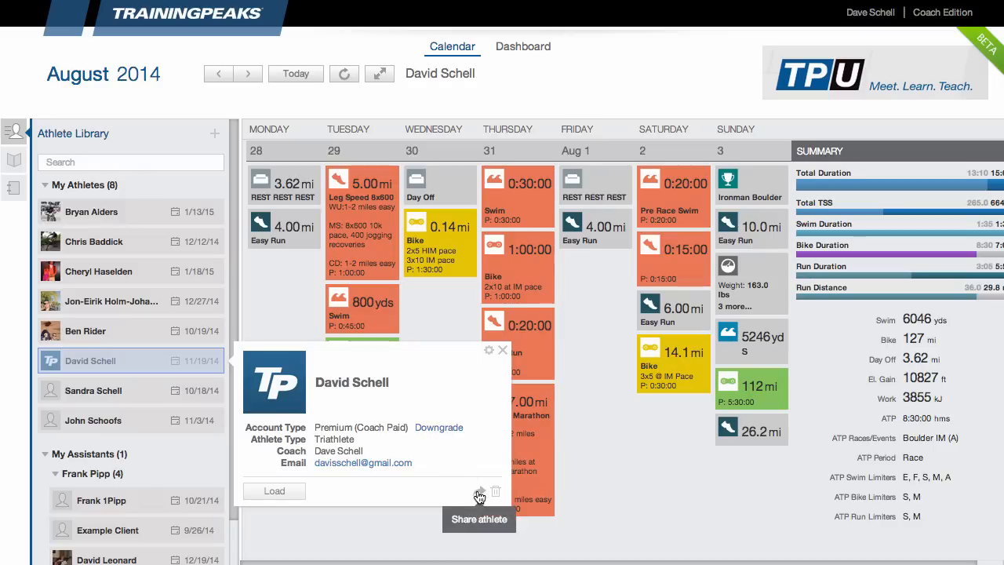
{"action": "left_click", "coordinate": [480, 491]}
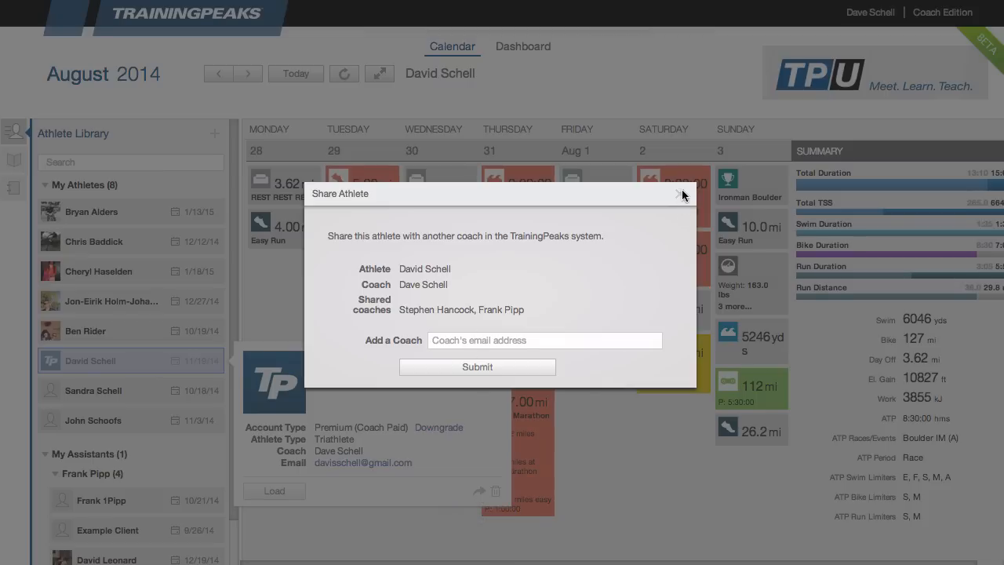
{"action": "left_click", "coordinate": [679, 193]}
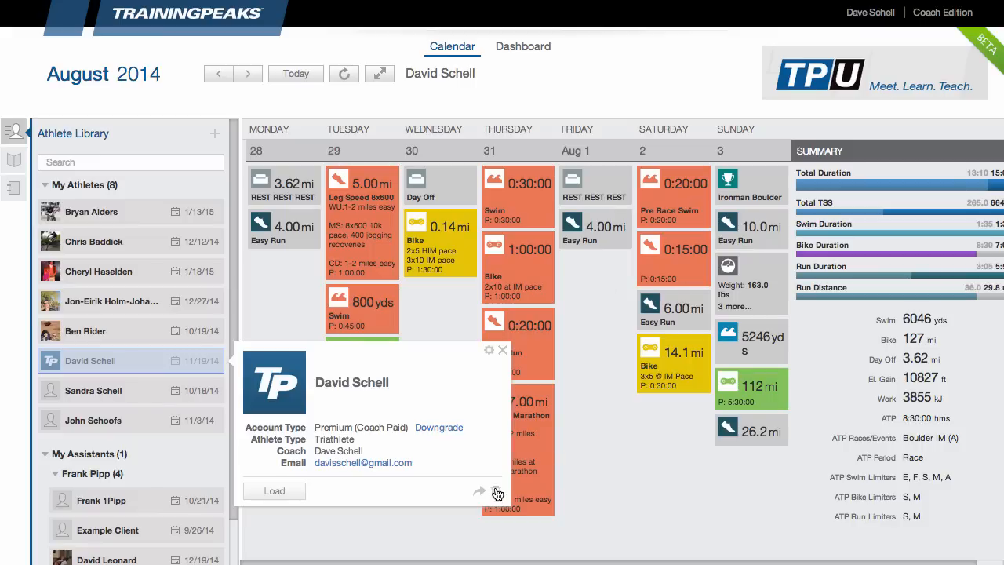
{"action": "mouse_move", "coordinate": [495, 492]}
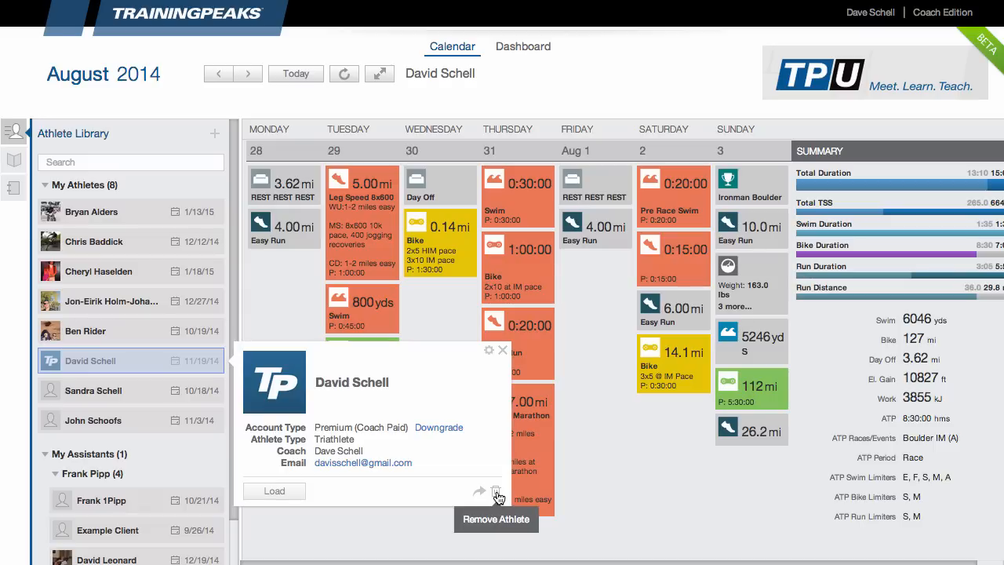
{"action": "mouse_move", "coordinate": [492, 462]}
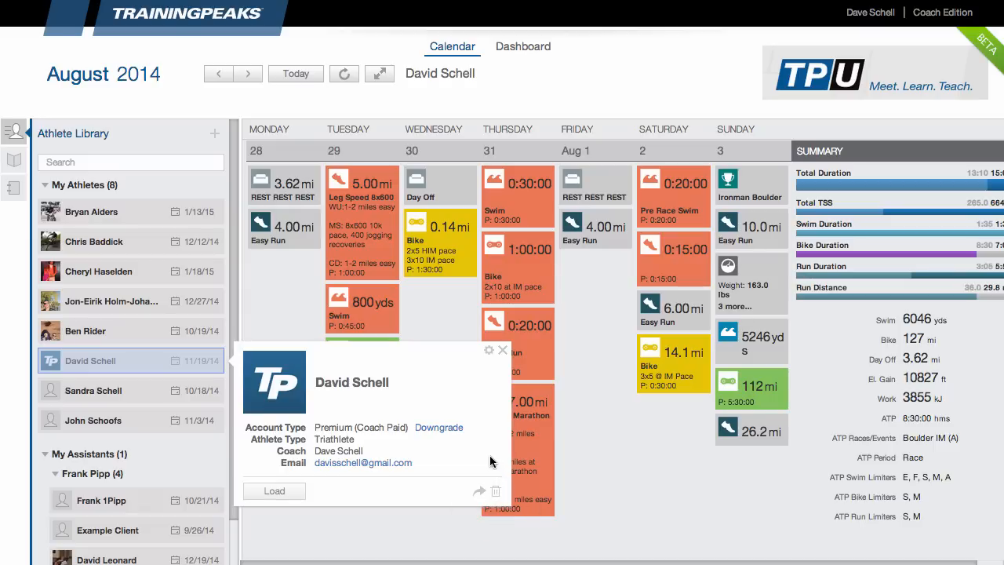
{"action": "mouse_move", "coordinate": [489, 459]}
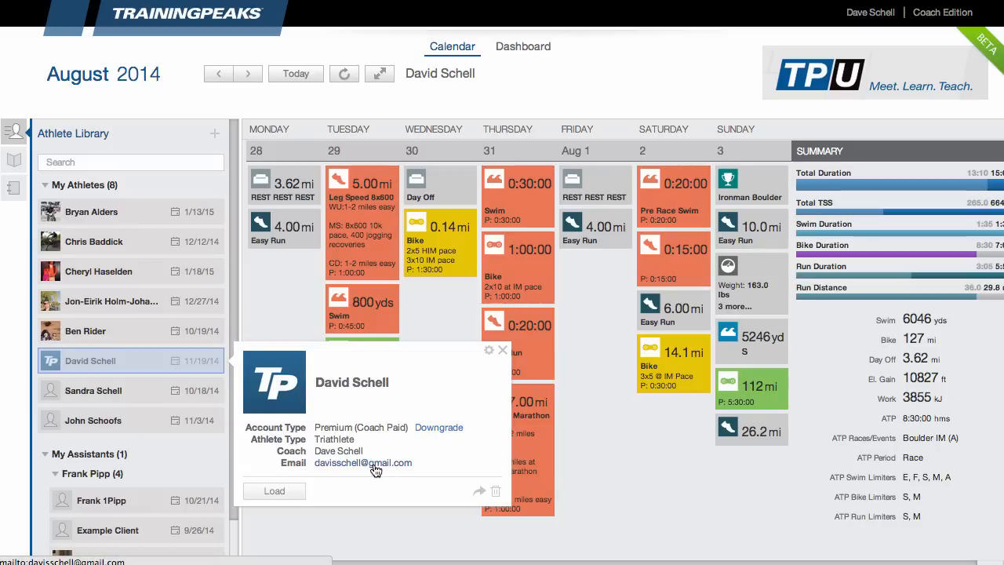
{"action": "mouse_move", "coordinate": [355, 470]}
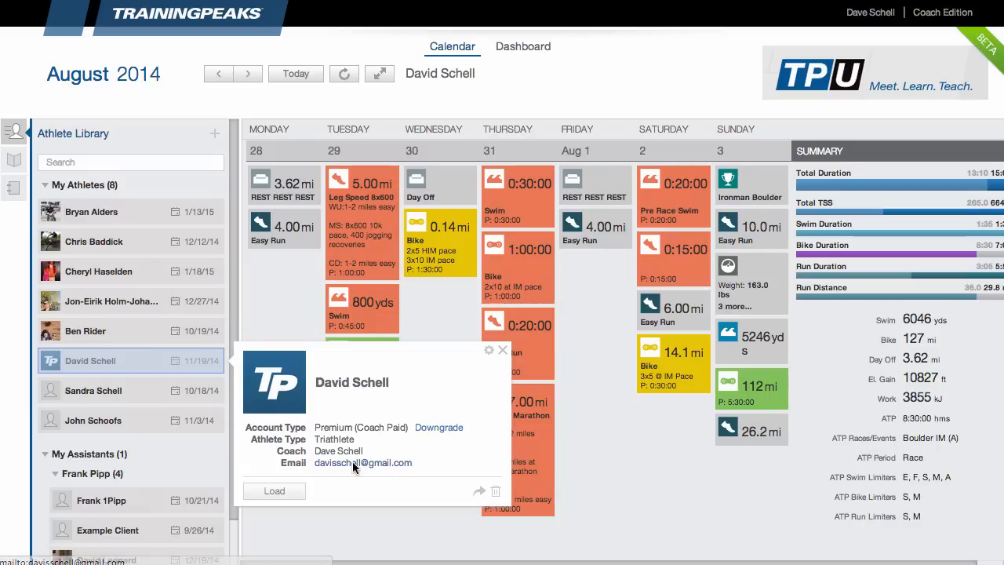
- Start an email from the athlete's email link, then close the empty Mail window
{"action": "left_click", "coordinate": [362, 463]}
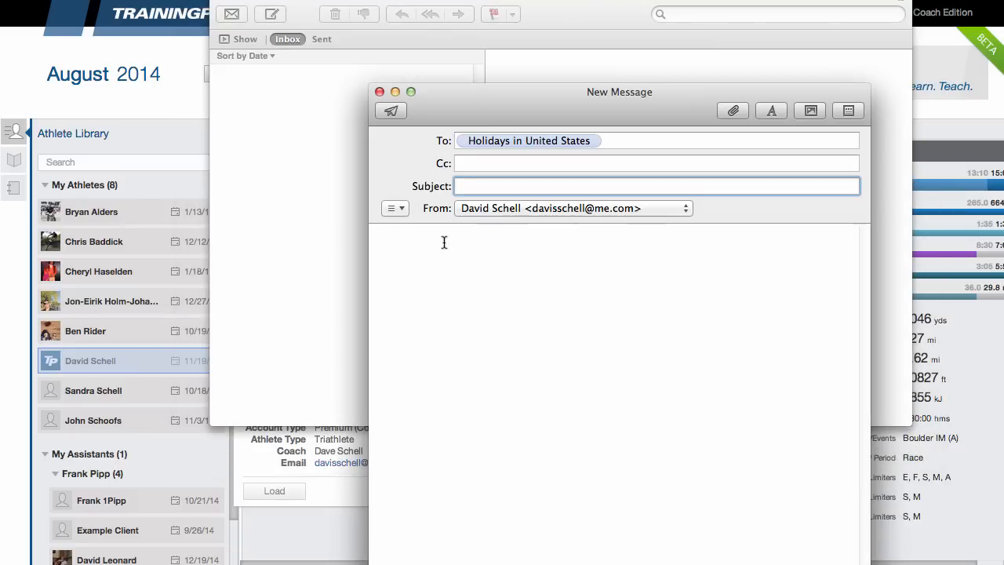
{"action": "left_click", "coordinate": [380, 92]}
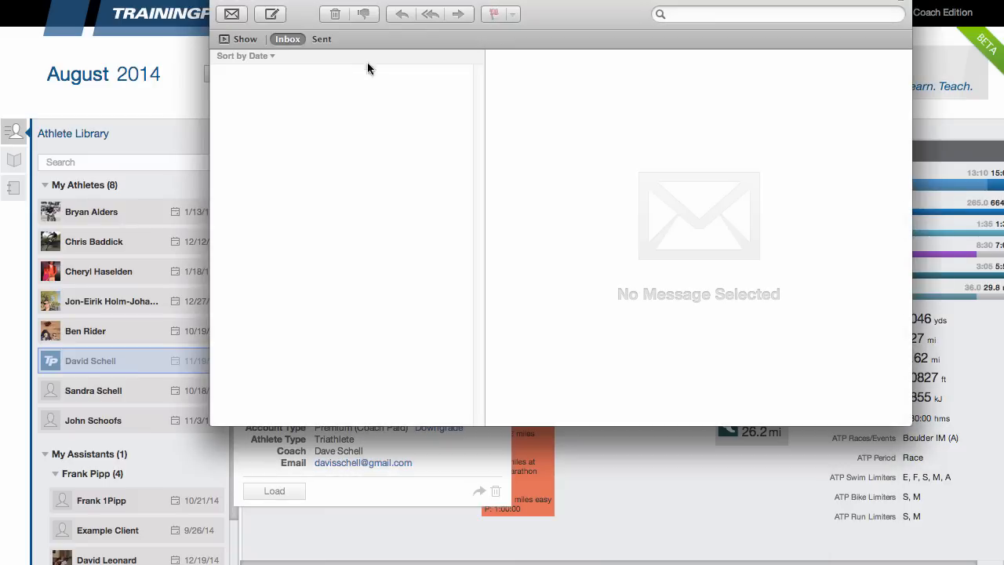
{"action": "mouse_move", "coordinate": [370, 69]}
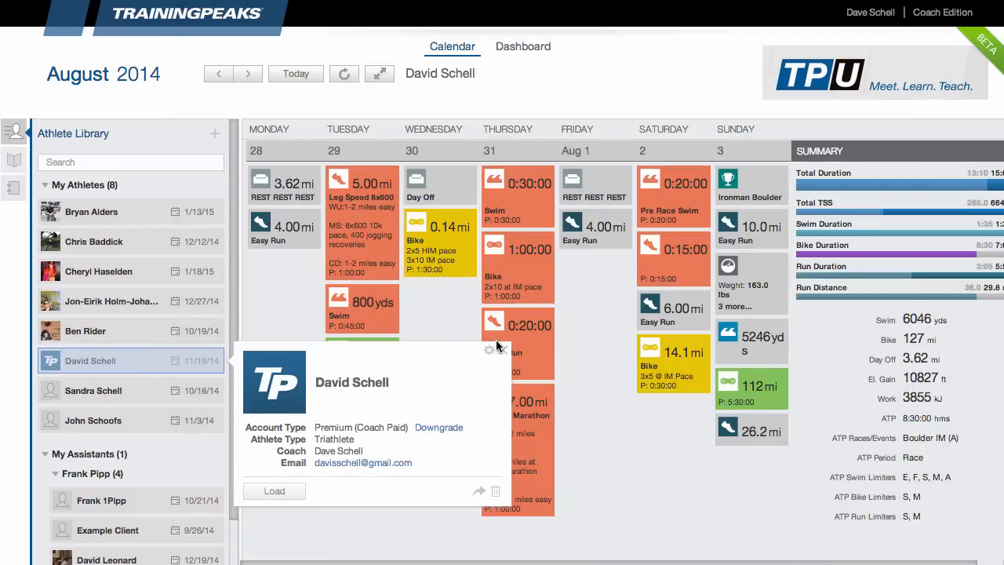
{"action": "mouse_move", "coordinate": [505, 352]}
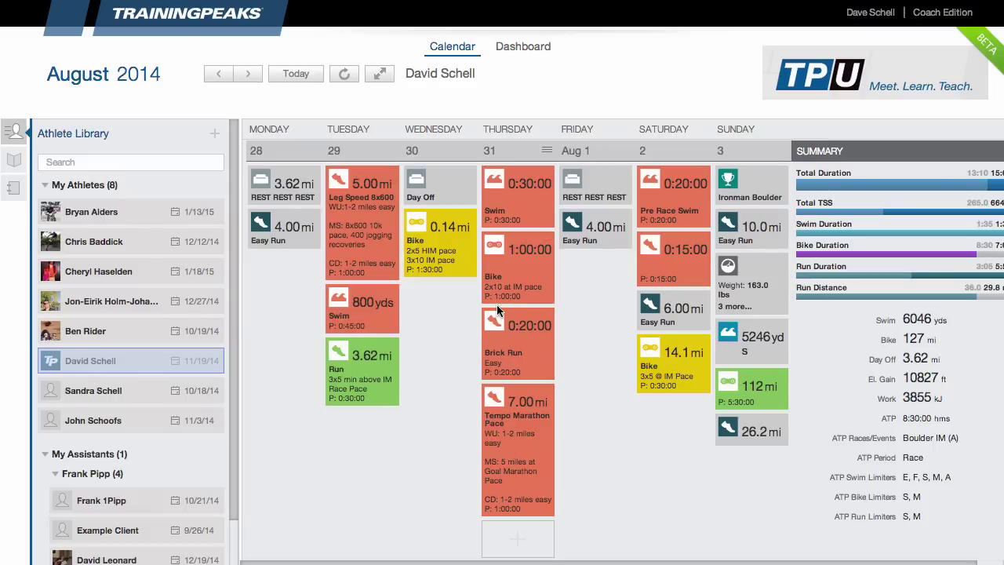
- Add a planned 60-minute run named Test Workout on Thursday, October 23, 2014
{"action": "left_click", "coordinate": [296, 72]}
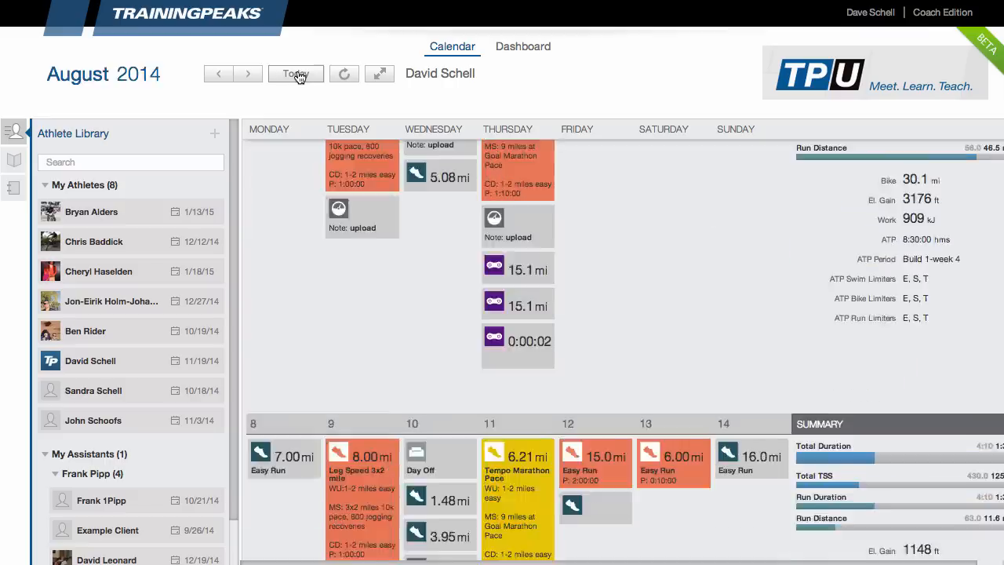
{"action": "left_click", "coordinate": [248, 73]}
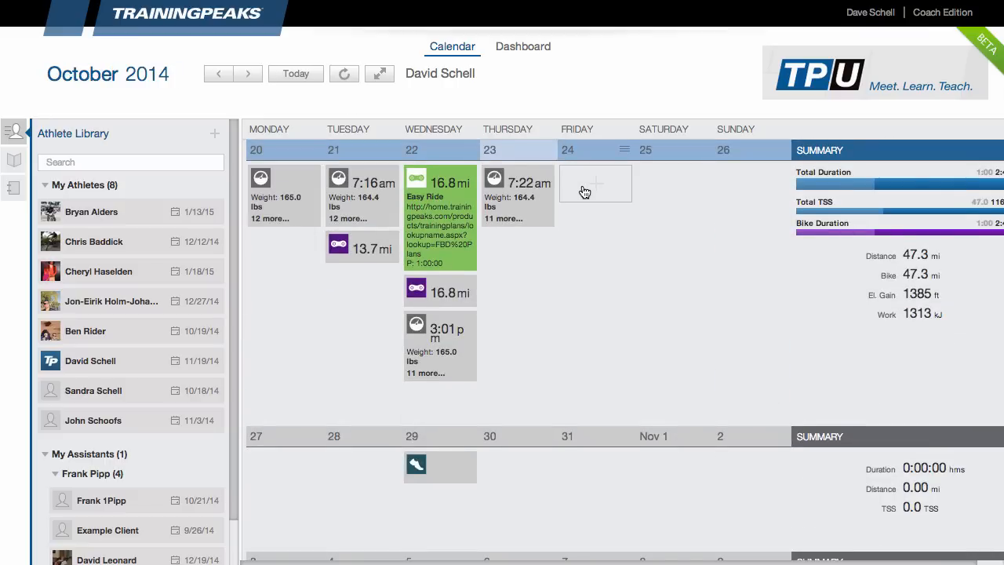
{"action": "mouse_move", "coordinate": [521, 253]}
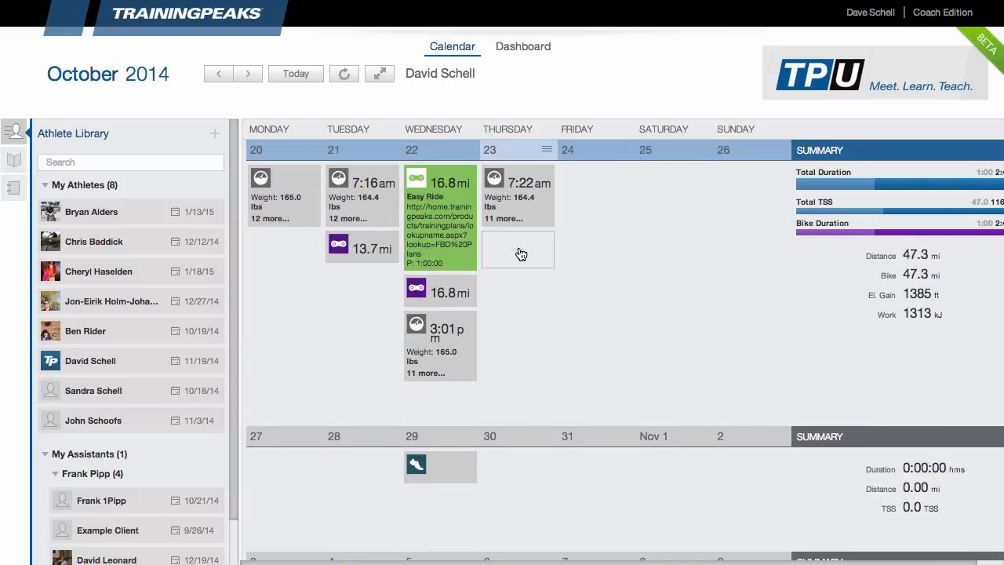
{"action": "left_click", "coordinate": [519, 249]}
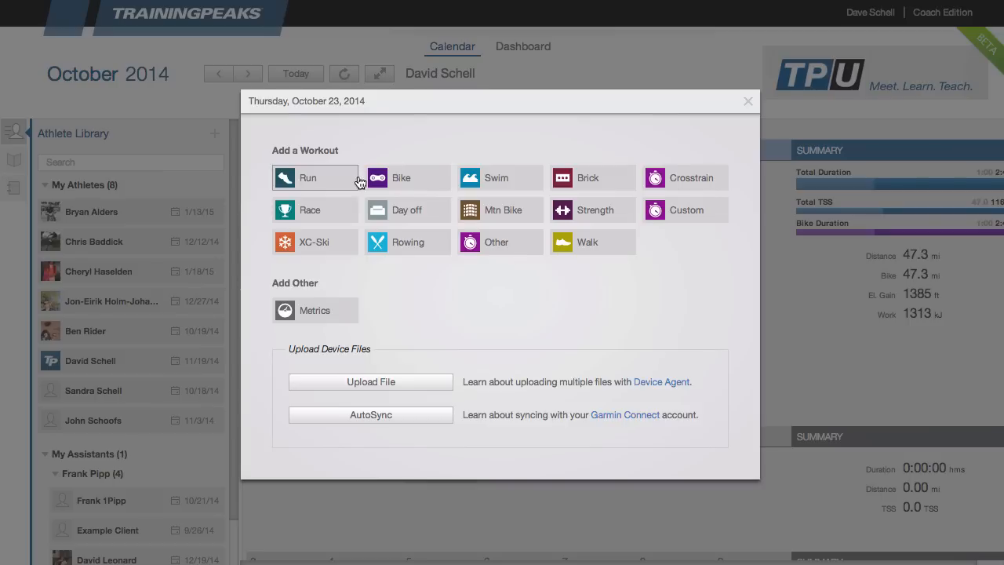
{"action": "mouse_move", "coordinate": [393, 164]}
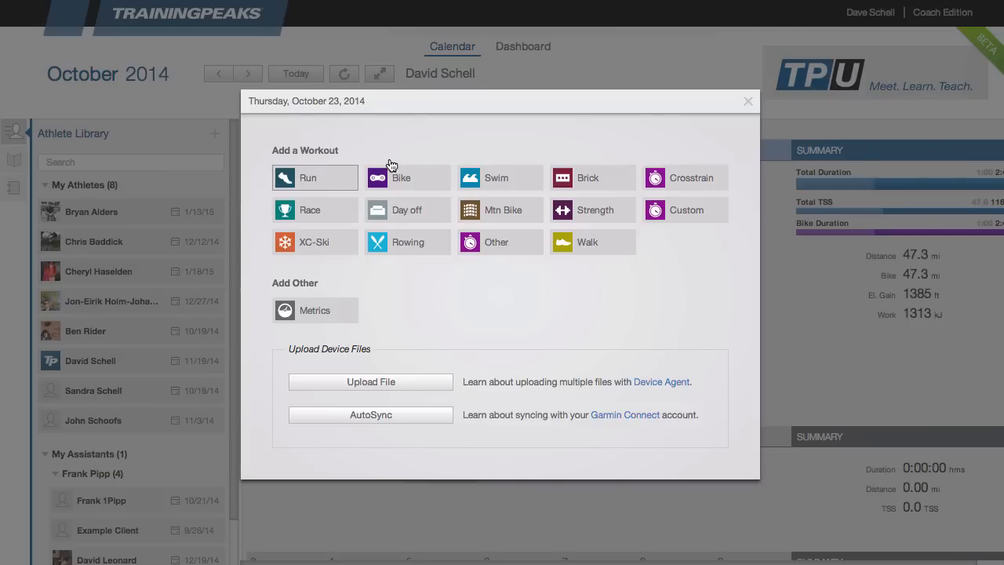
{"action": "left_click", "coordinate": [315, 178]}
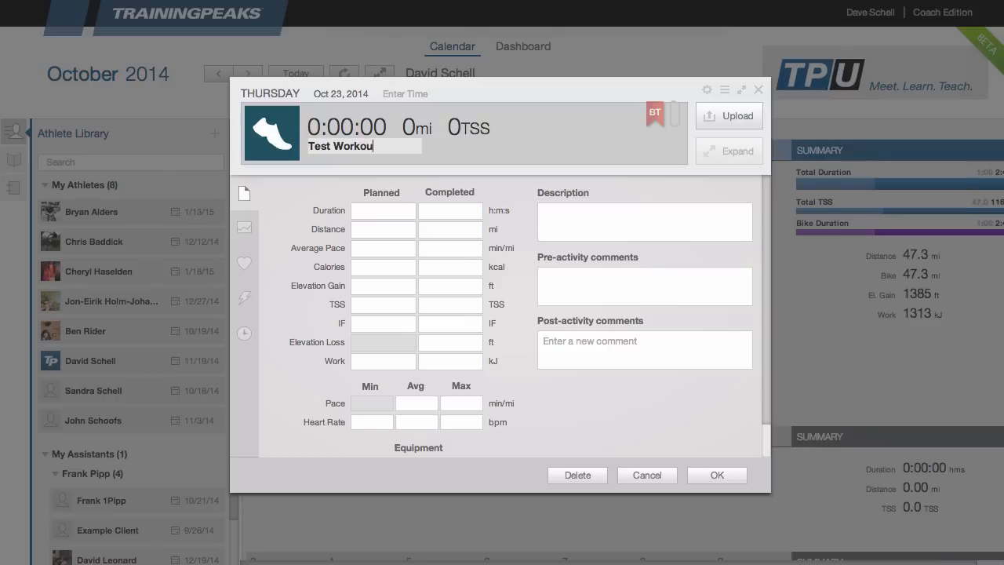
{"action": "left_click", "coordinate": [383, 210]}
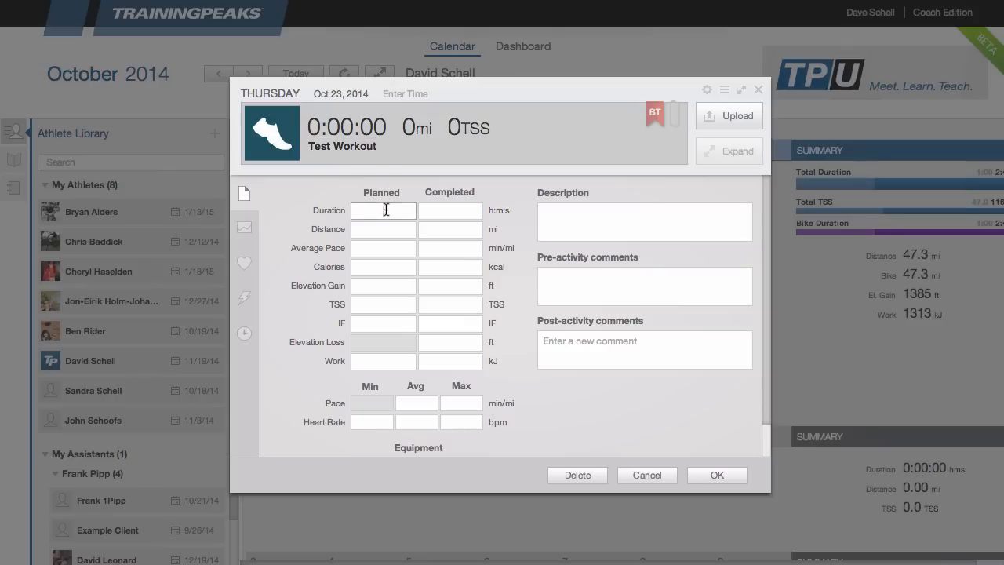
{"action": "type", "text": "60"}
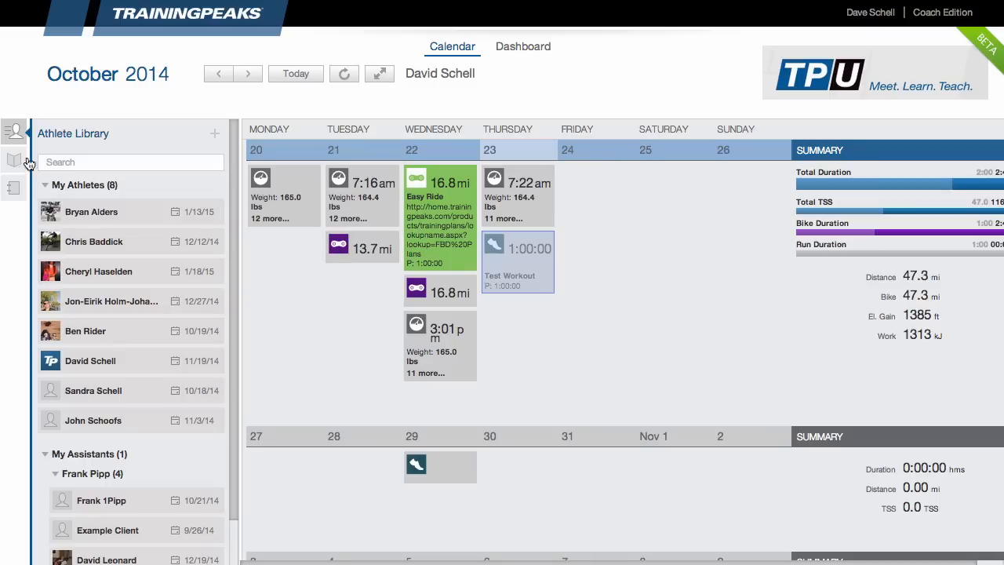
- Open the Workout Library panel listing My Library, FBD Run and Joe Friel's Classic Workouts
{"action": "left_click", "coordinate": [14, 161]}
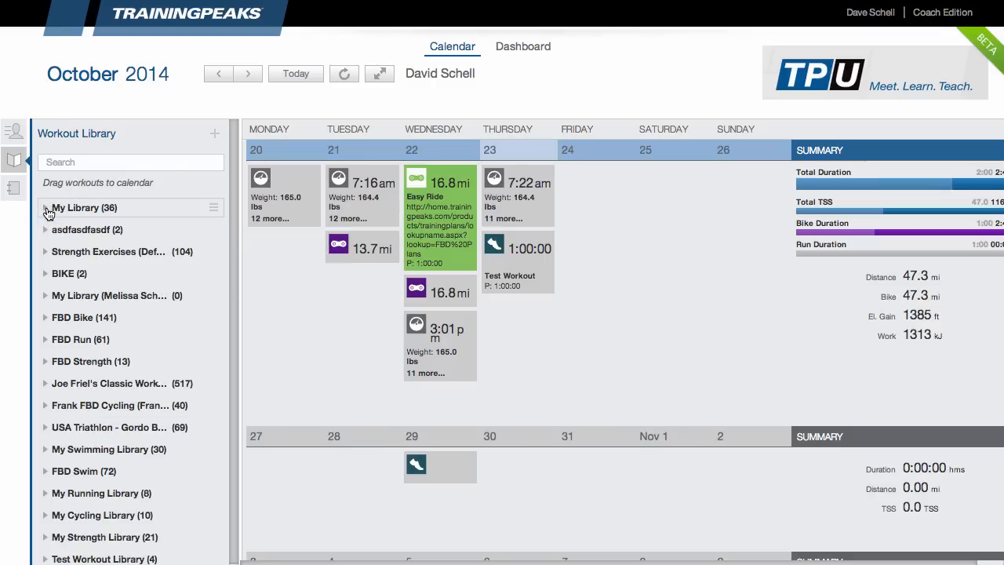
{"action": "mouse_move", "coordinate": [75, 207]}
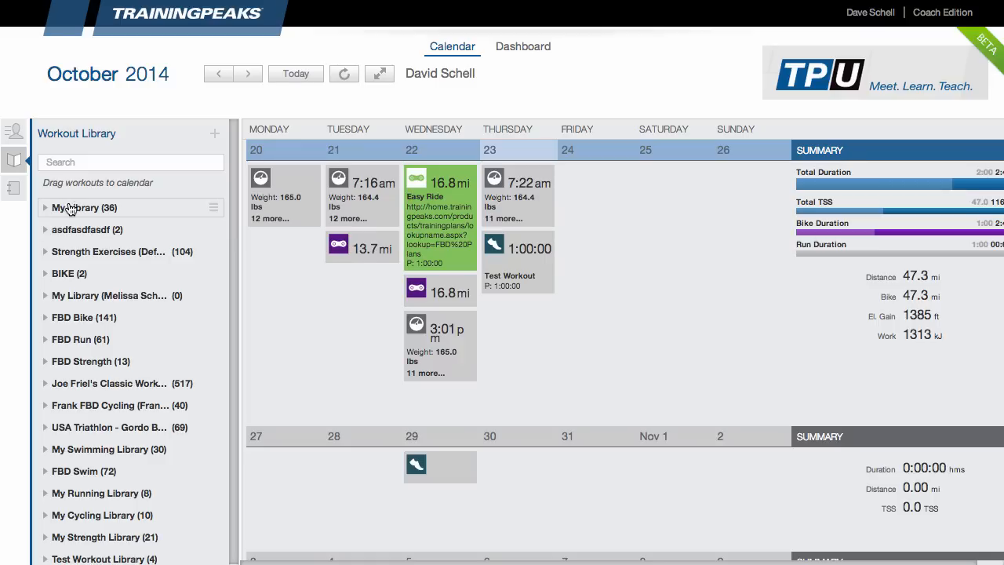
{"action": "mouse_move", "coordinate": [75, 207]}
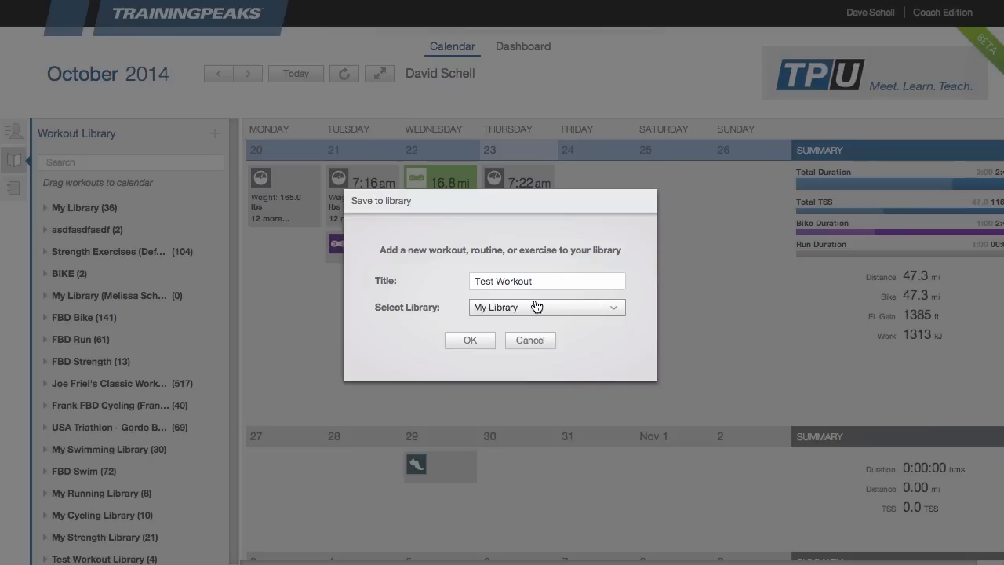
- Save Test Workout into Test Workout Library and cancel the Easy Ride save
{"action": "left_click", "coordinate": [546, 306]}
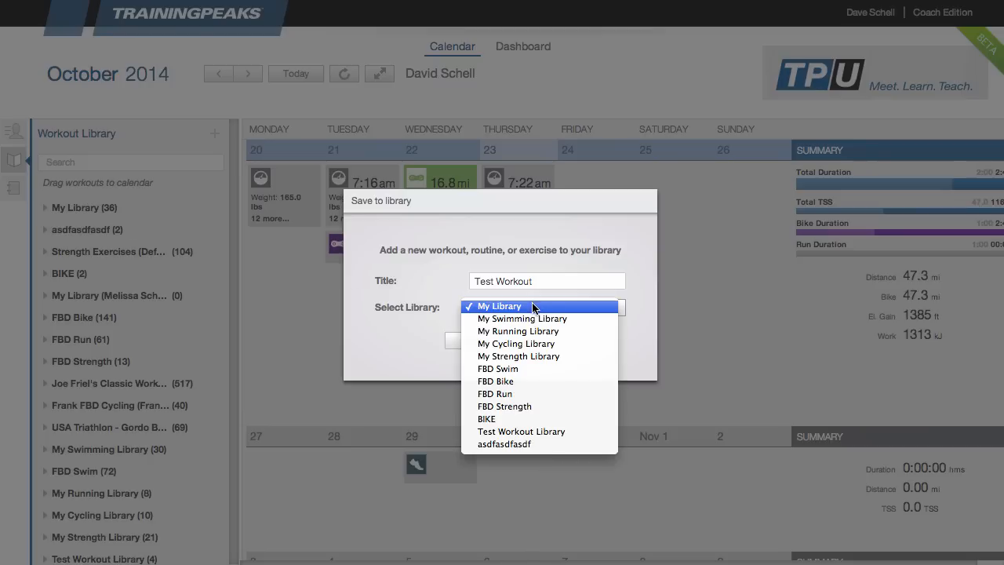
{"action": "mouse_move", "coordinate": [498, 369]}
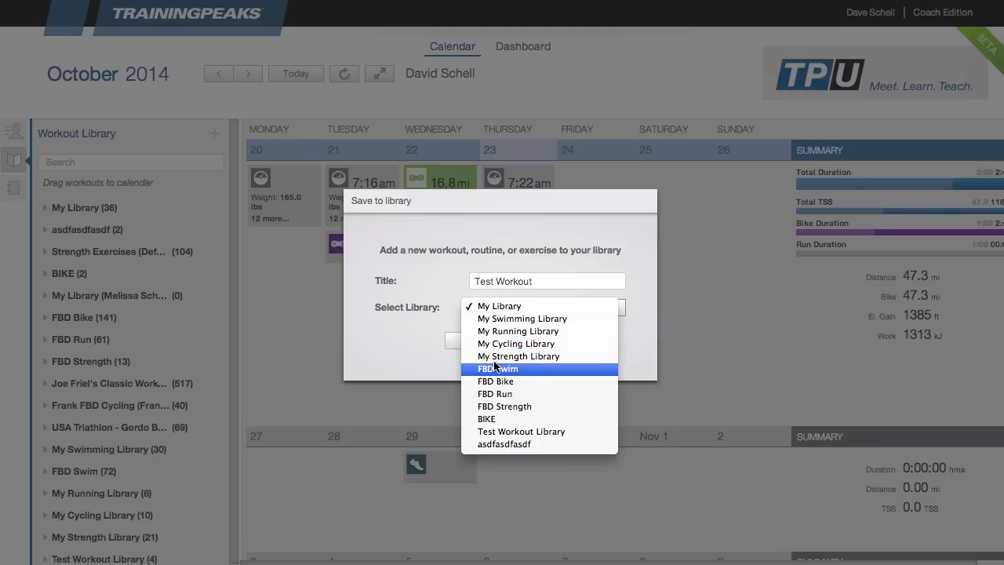
{"action": "left_click", "coordinate": [521, 432]}
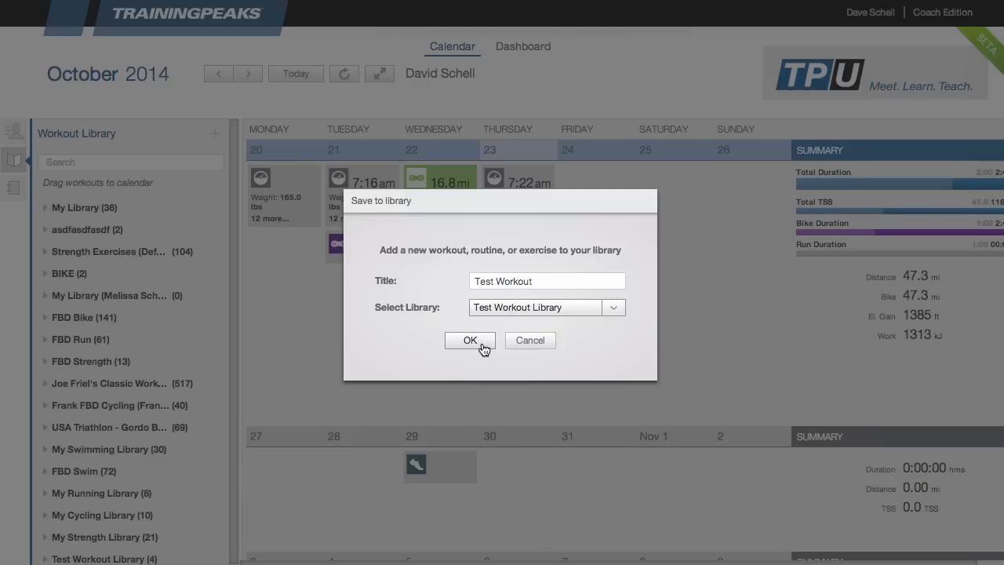
{"action": "left_click", "coordinate": [469, 340]}
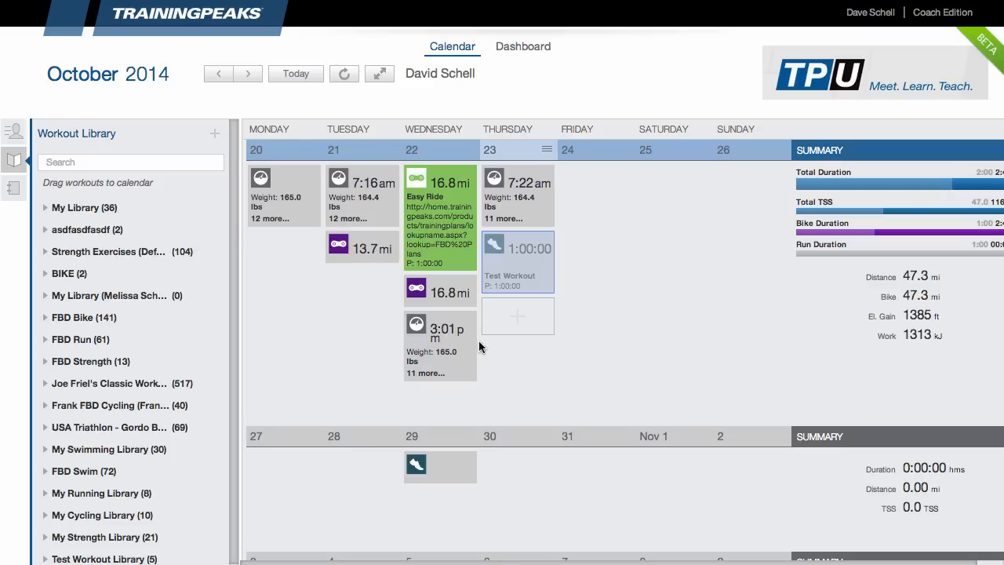
{"action": "mouse_move", "coordinate": [489, 315]}
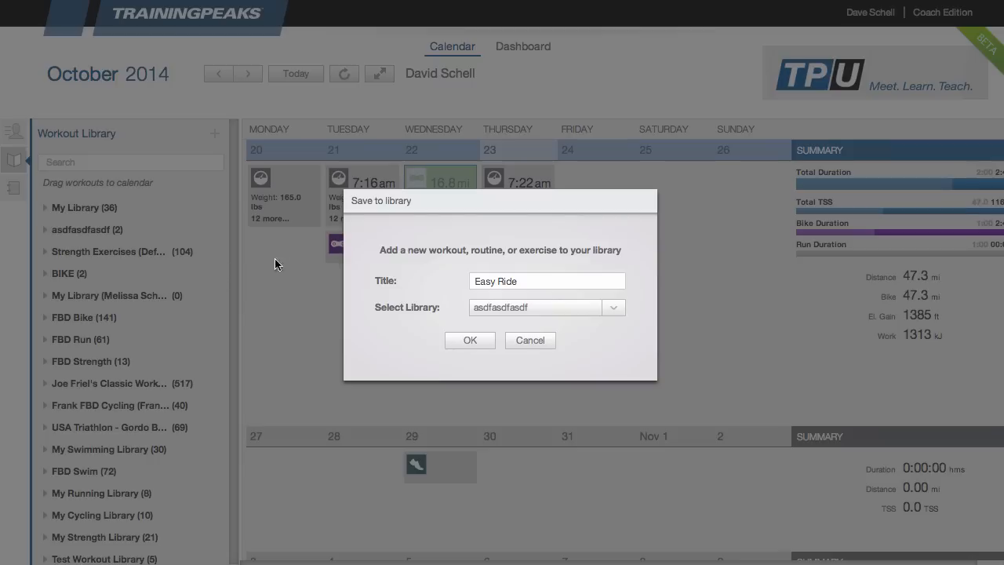
{"action": "left_click", "coordinate": [470, 339]}
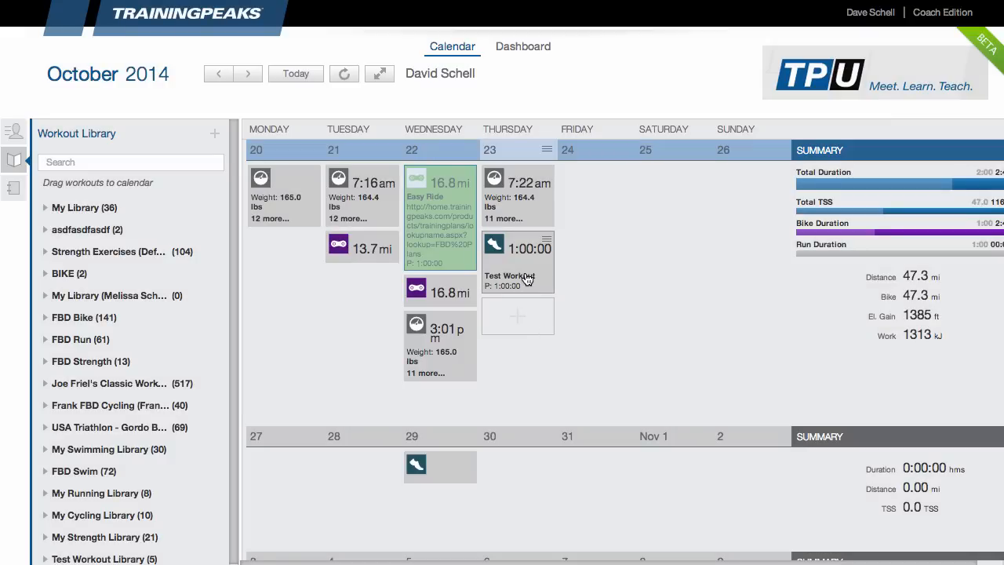
{"action": "mouse_move", "coordinate": [181, 133]}
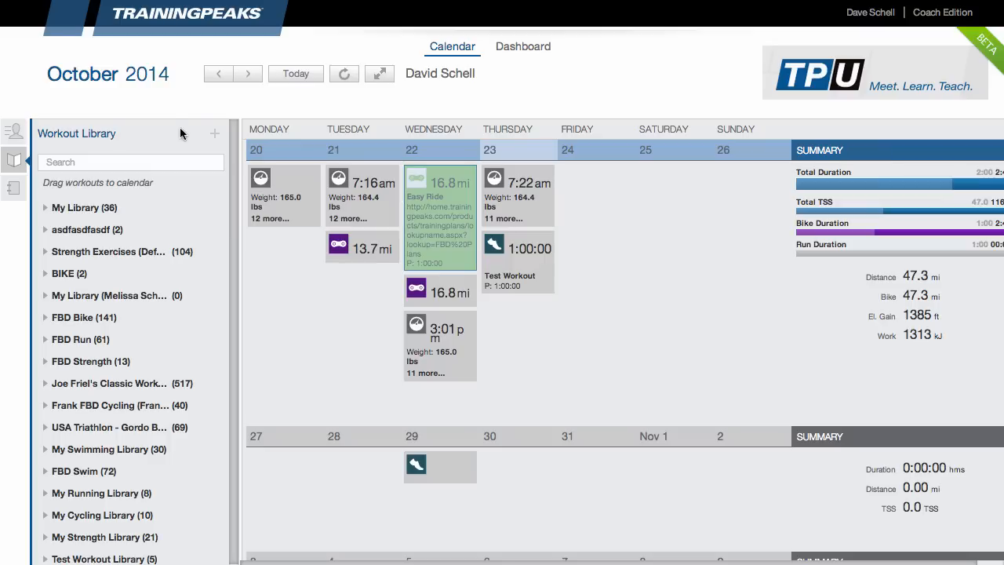
{"action": "left_click", "coordinate": [215, 133]}
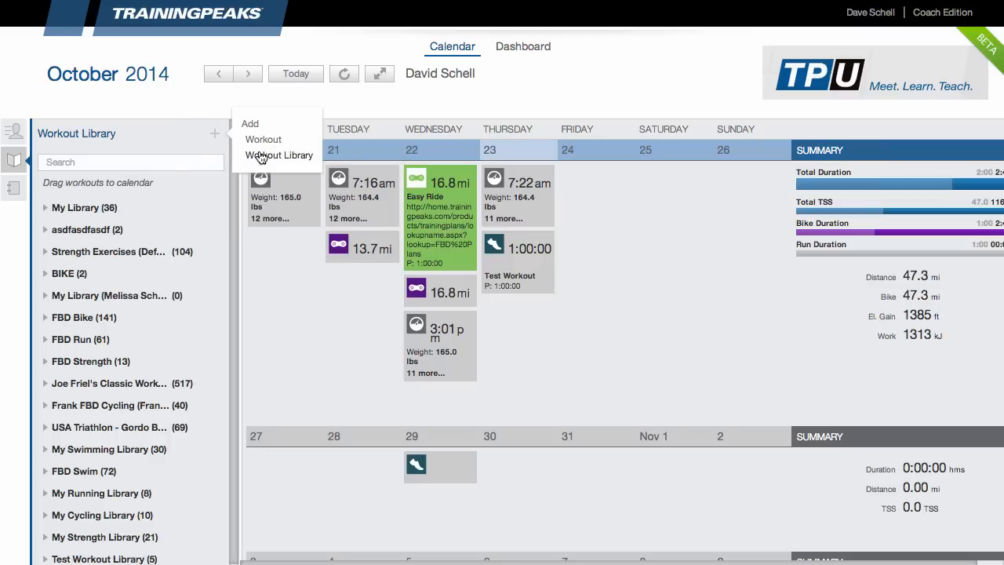
{"action": "left_click", "coordinate": [278, 155]}
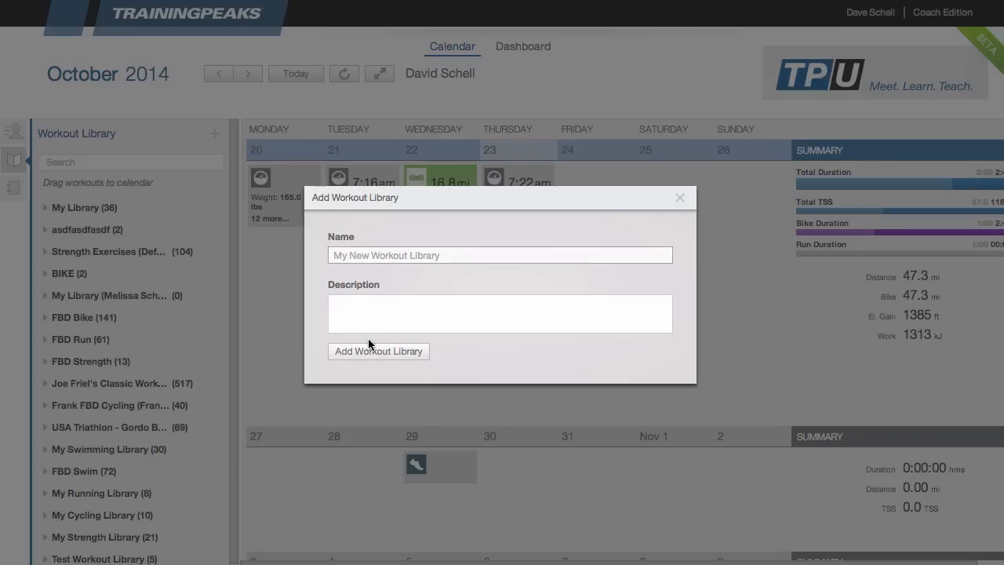
{"action": "left_click", "coordinate": [500, 313]}
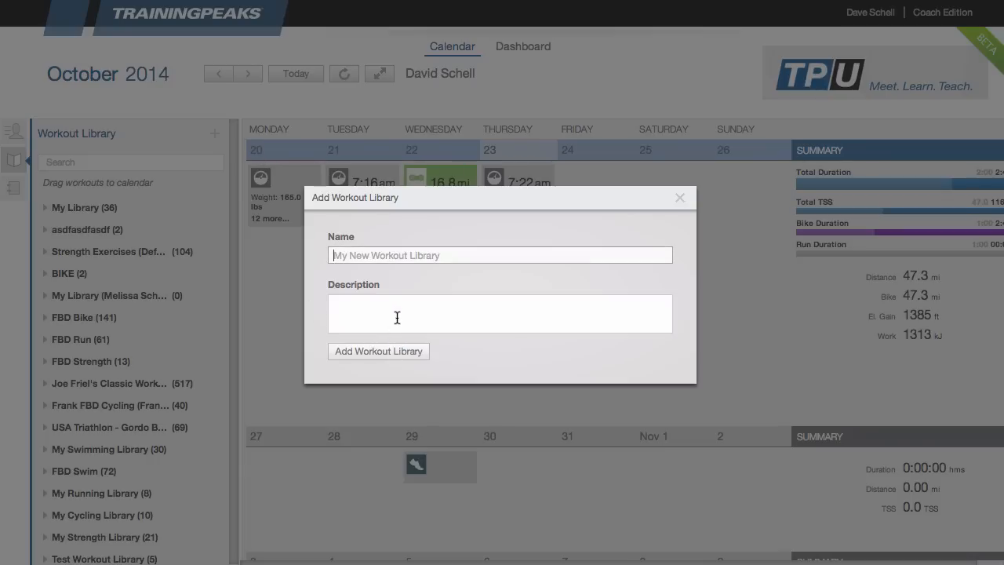
{"action": "mouse_move", "coordinate": [680, 198]}
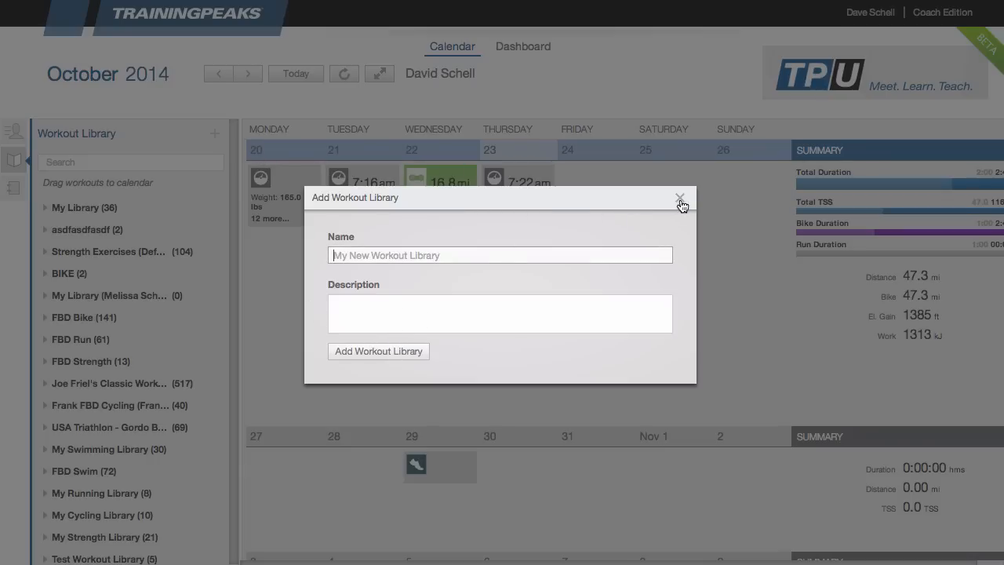
{"action": "left_click", "coordinate": [680, 197]}
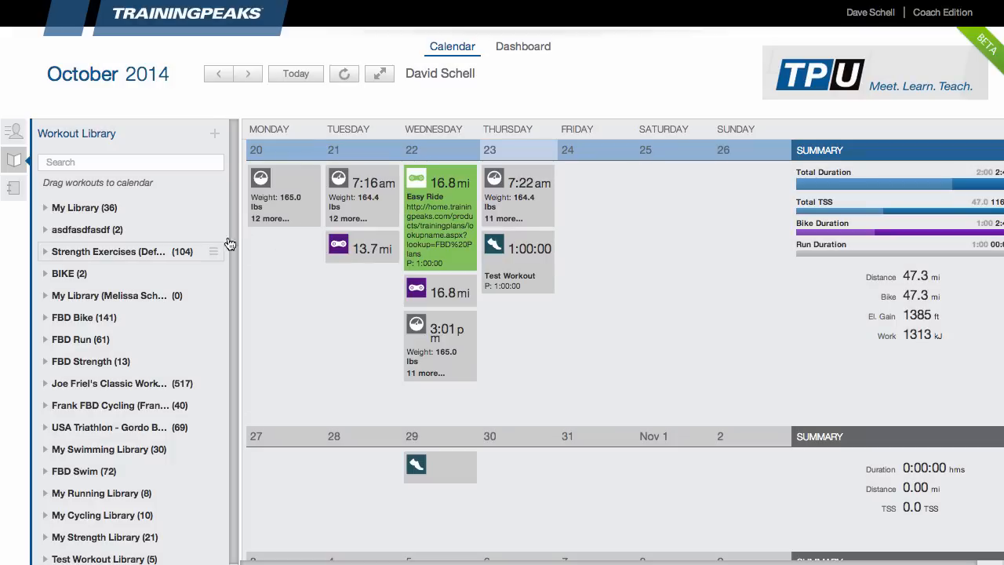
{"action": "mouse_move", "coordinate": [194, 259]}
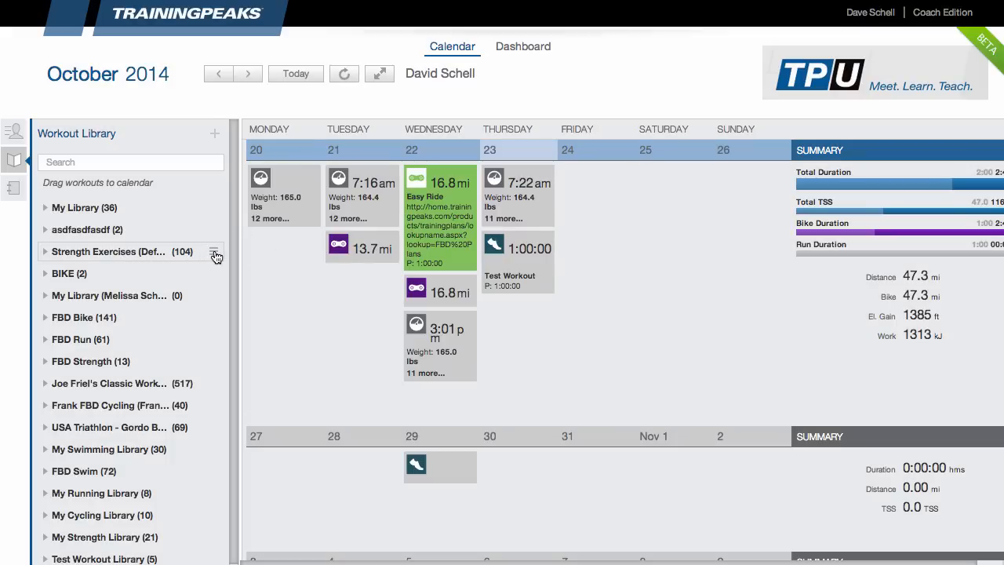
- Expand My Library, then open its Share Workout Library form and close it unsent
{"action": "left_click", "coordinate": [215, 252]}
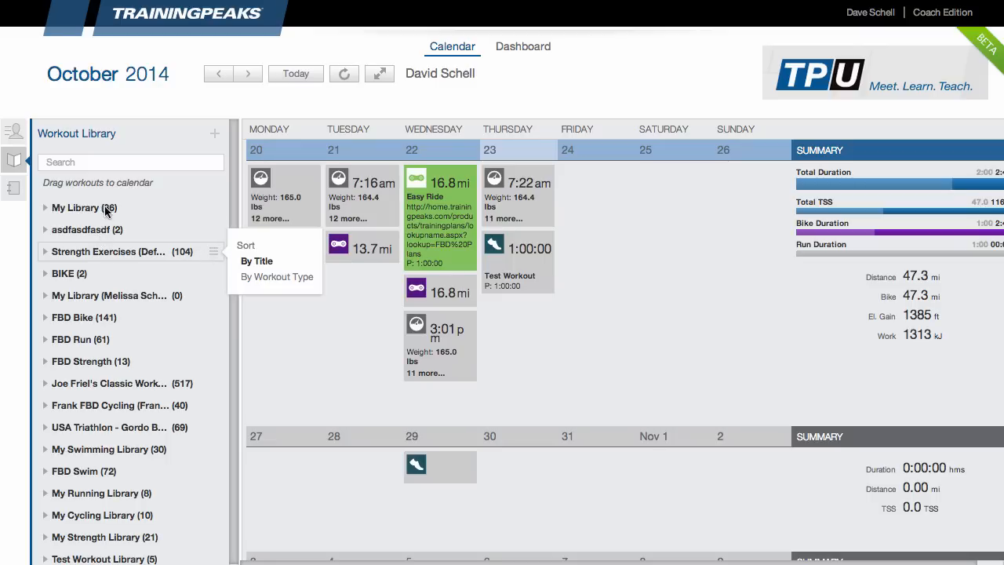
{"action": "left_click", "coordinate": [74, 207]}
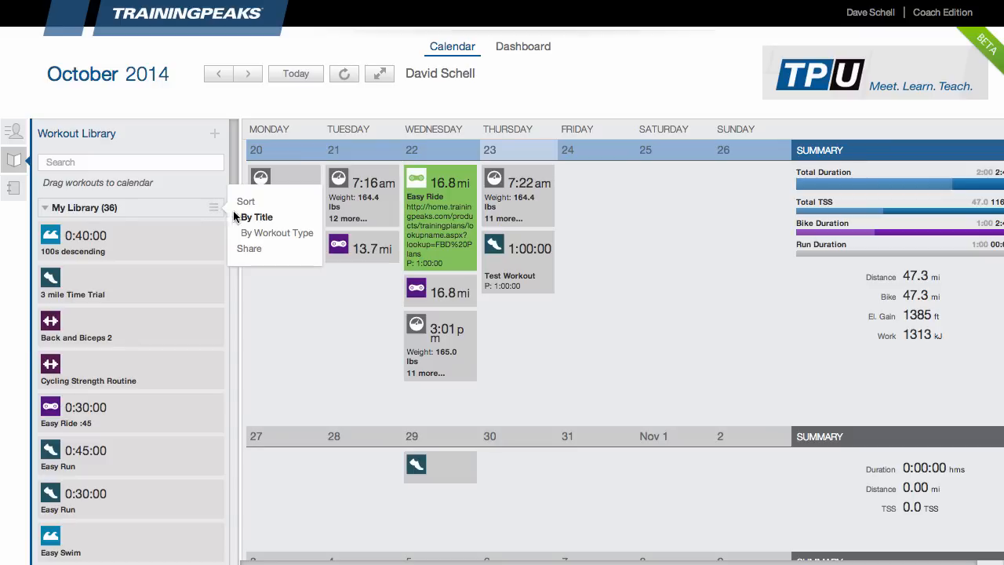
{"action": "mouse_move", "coordinate": [249, 249]}
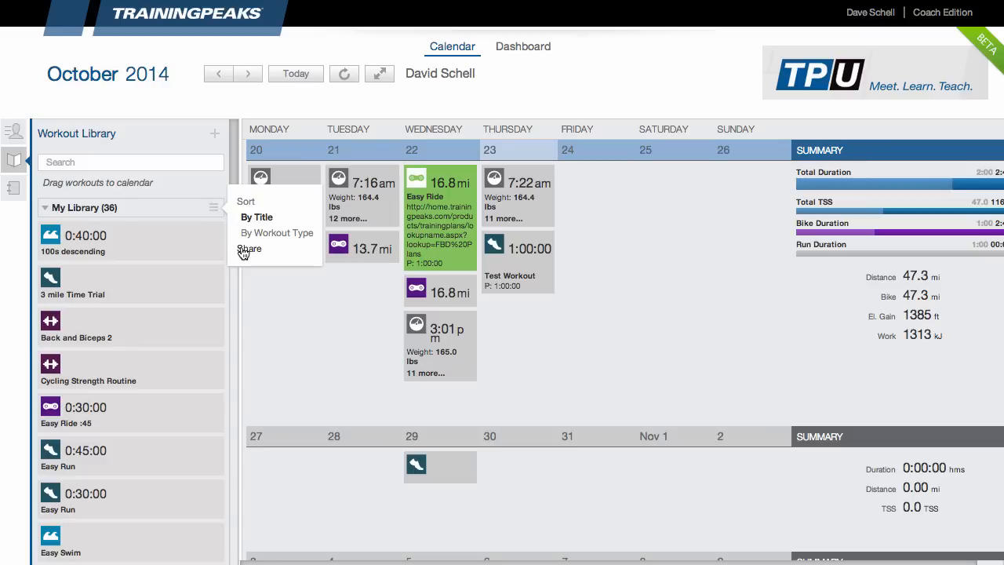
{"action": "left_click", "coordinate": [249, 249]}
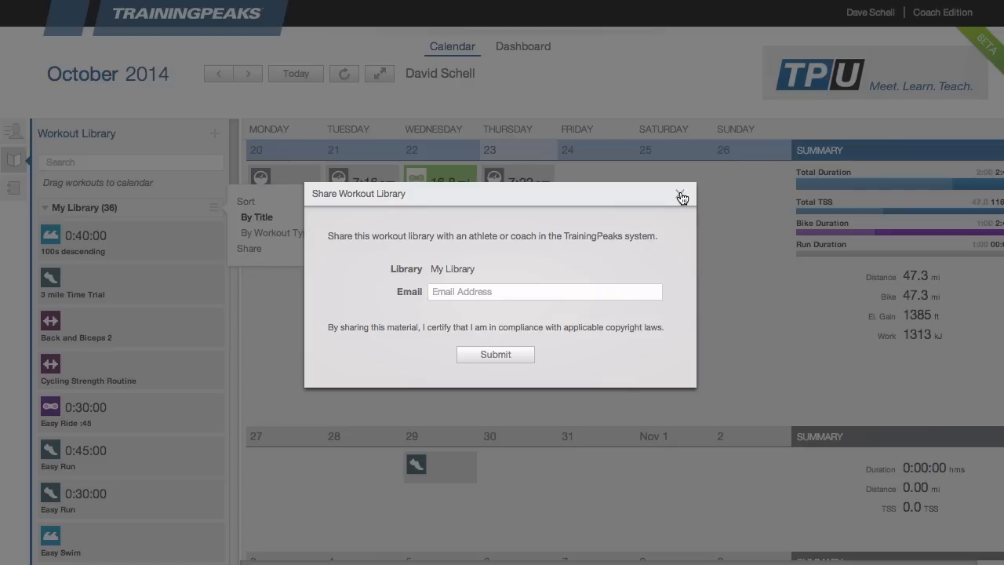
{"action": "left_click", "coordinate": [681, 195]}
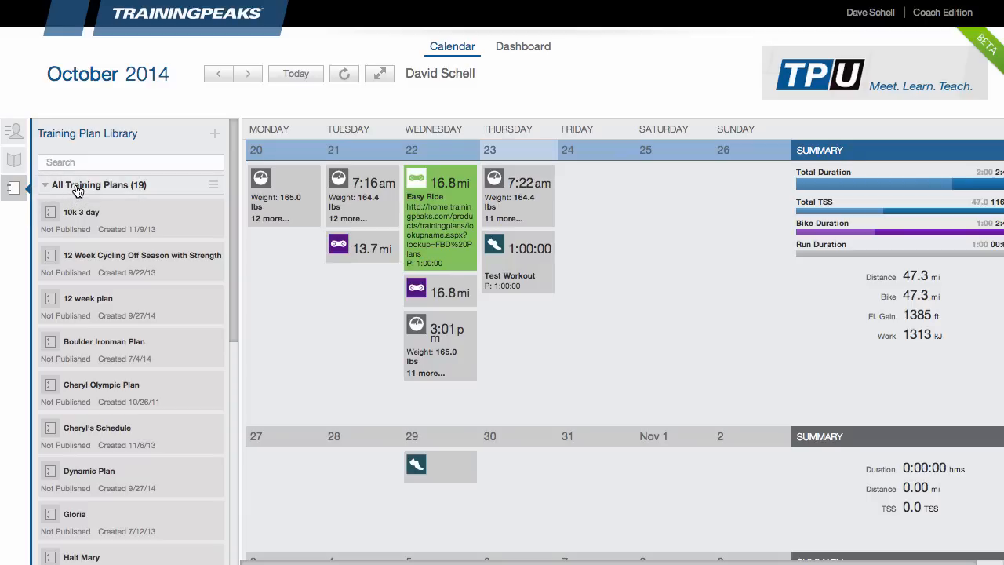
{"action": "mouse_move", "coordinate": [98, 185]}
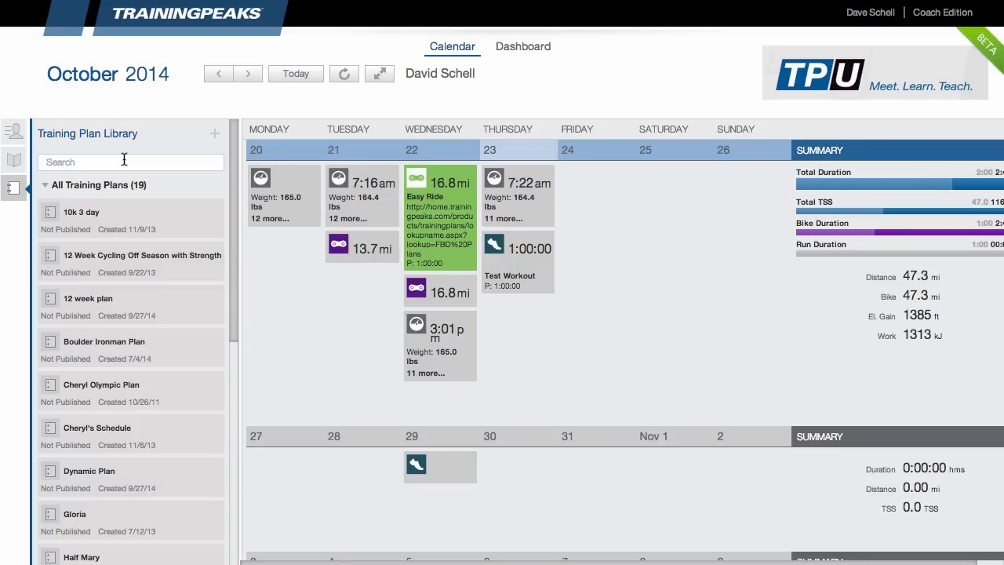
{"action": "mouse_move", "coordinate": [201, 15]}
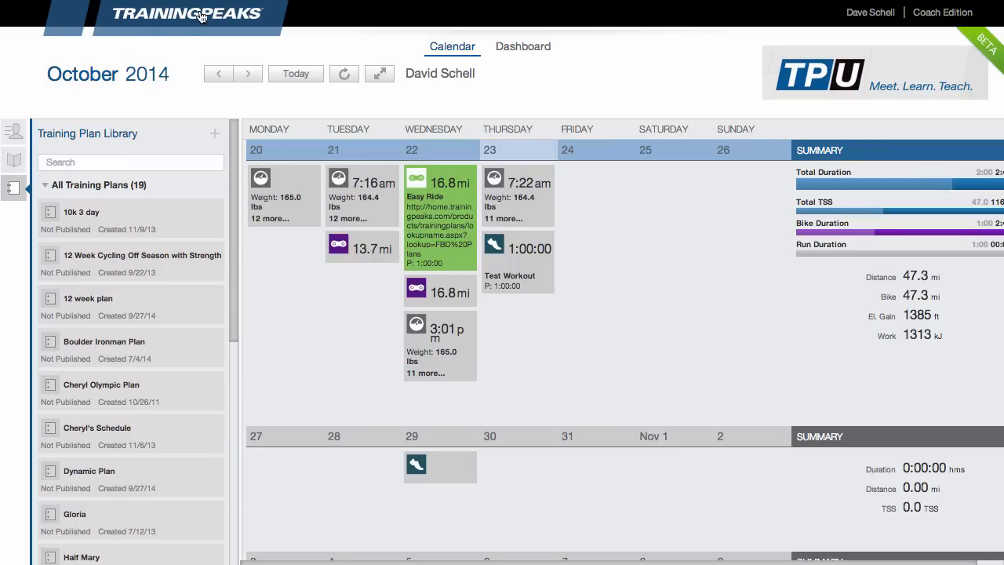
{"action": "mouse_move", "coordinate": [217, 136]}
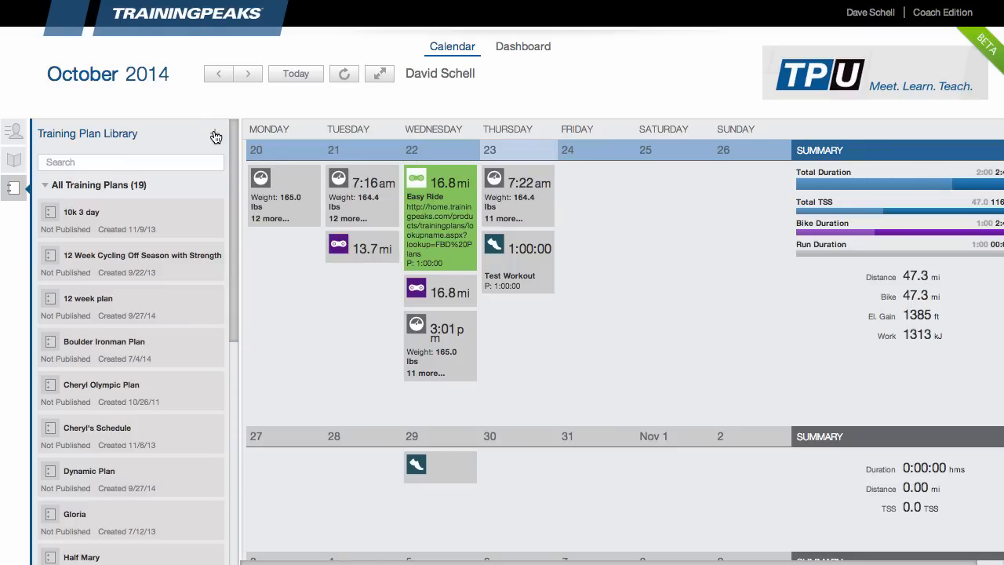
- Create the Test Plan training plan and open its empty weekly template
{"action": "left_click", "coordinate": [215, 133]}
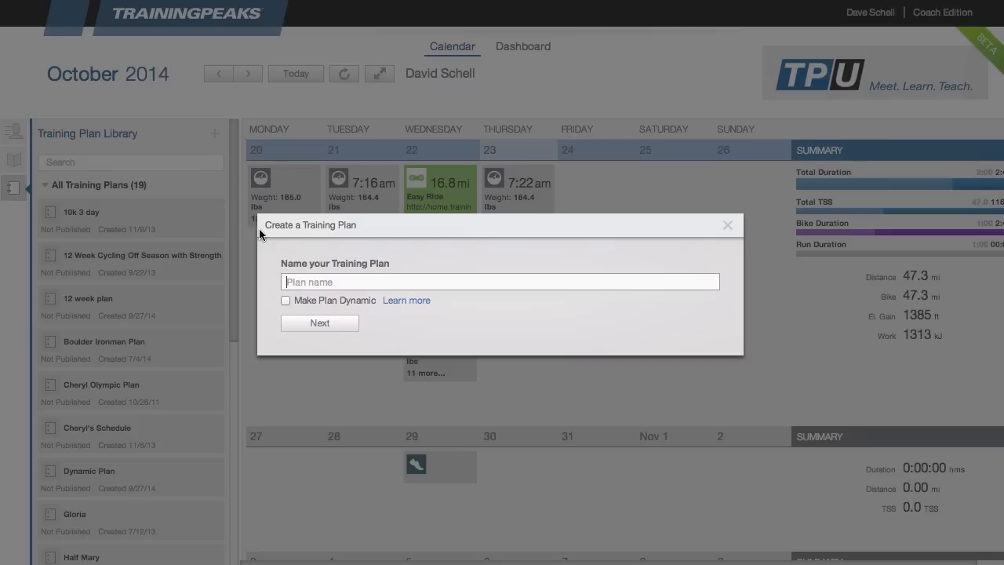
{"action": "type", "text": "Test Pla"}
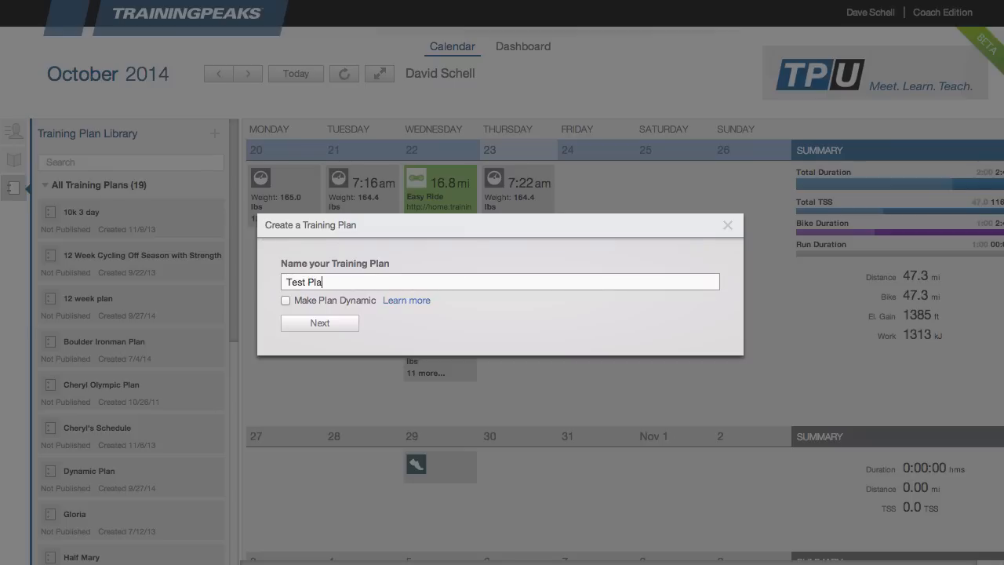
{"action": "left_click", "coordinate": [319, 323]}
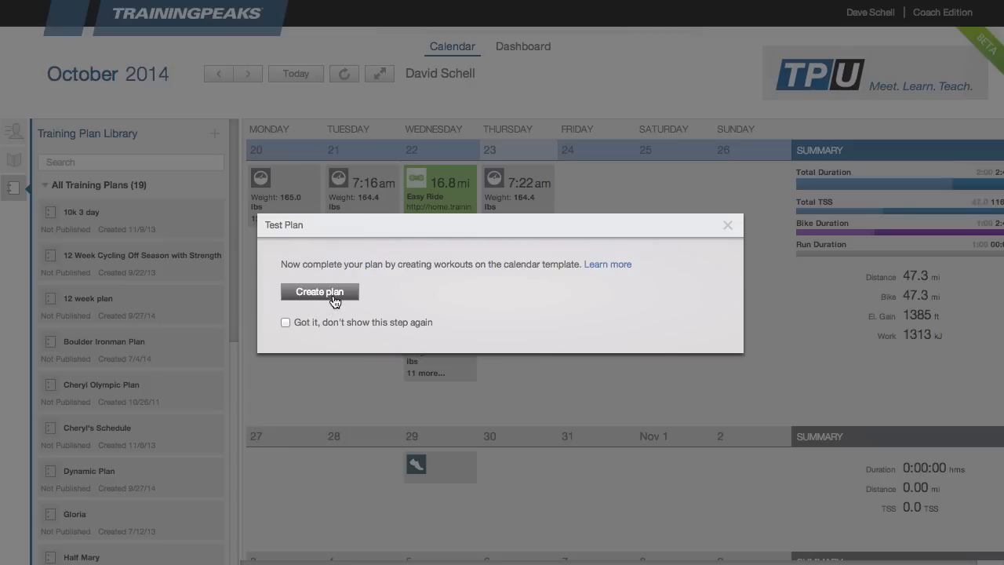
{"action": "left_click", "coordinate": [319, 291]}
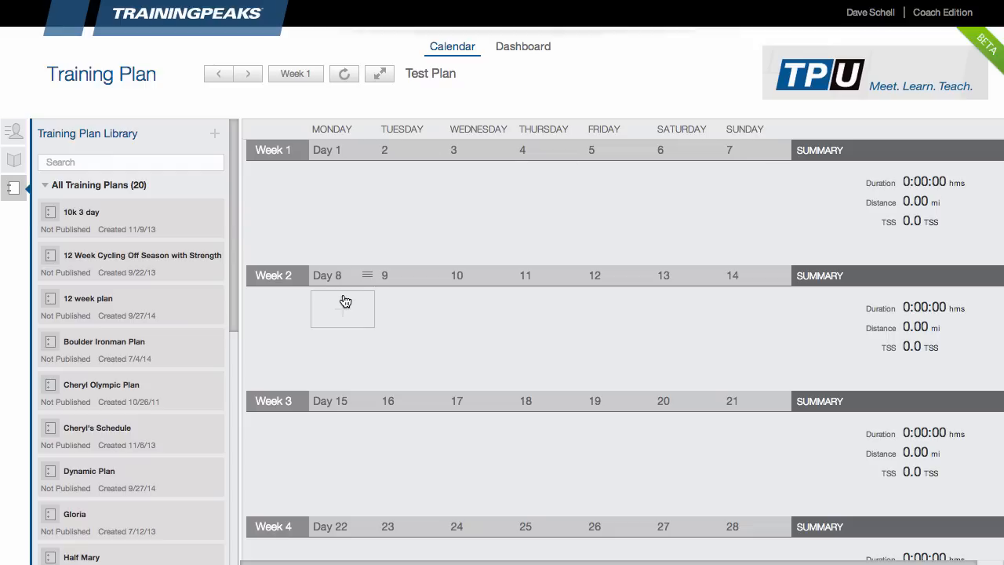
{"action": "mouse_move", "coordinate": [343, 300]}
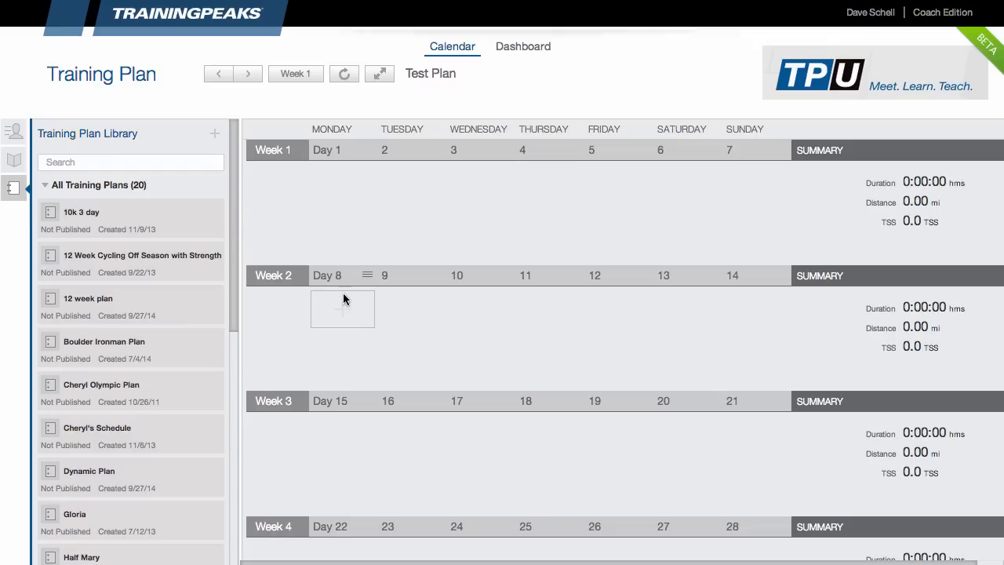
{"action": "mouse_move", "coordinate": [346, 302]}
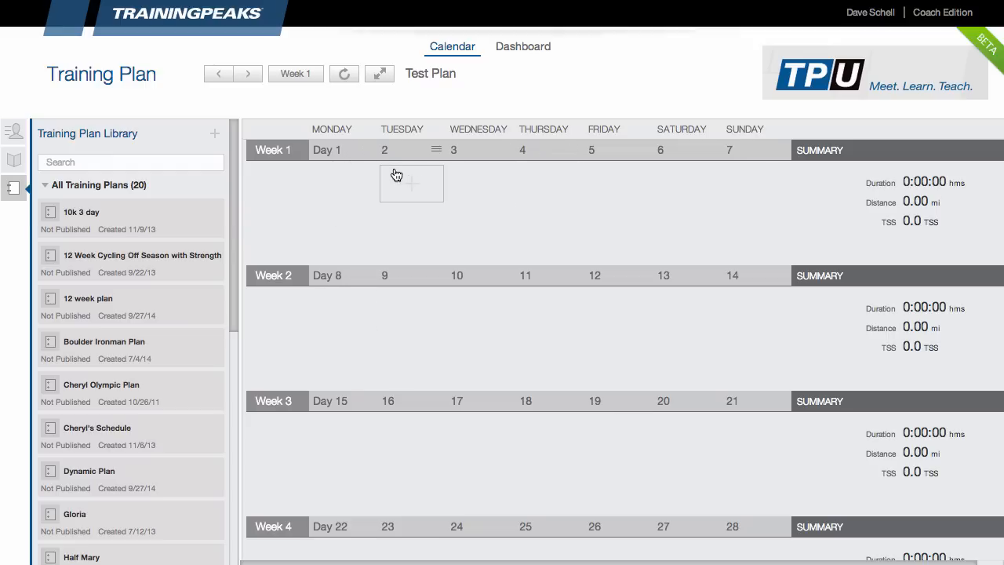
{"action": "mouse_move", "coordinate": [480, 308]}
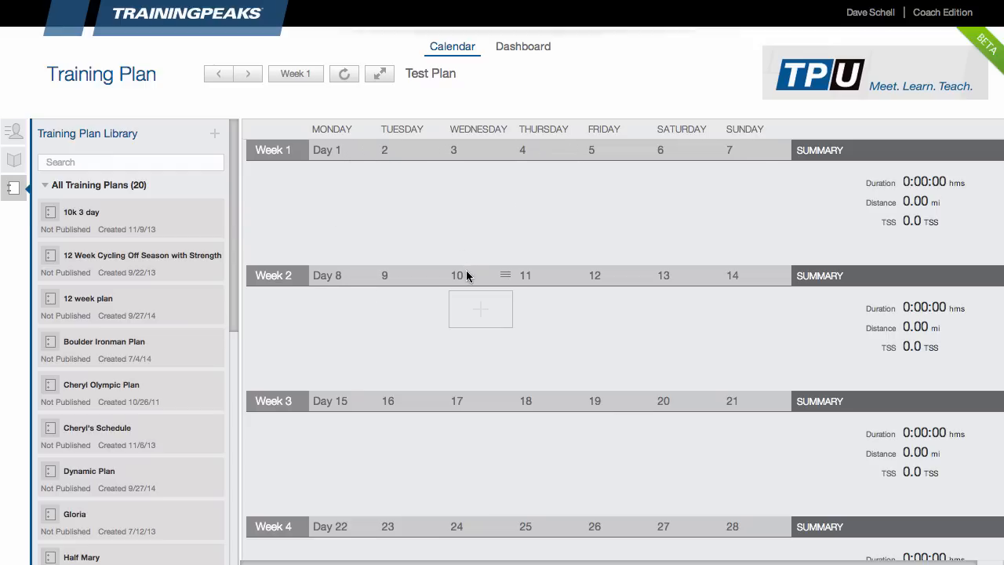
{"action": "scroll", "scroll_direction": "up", "scroll_amount": 3}
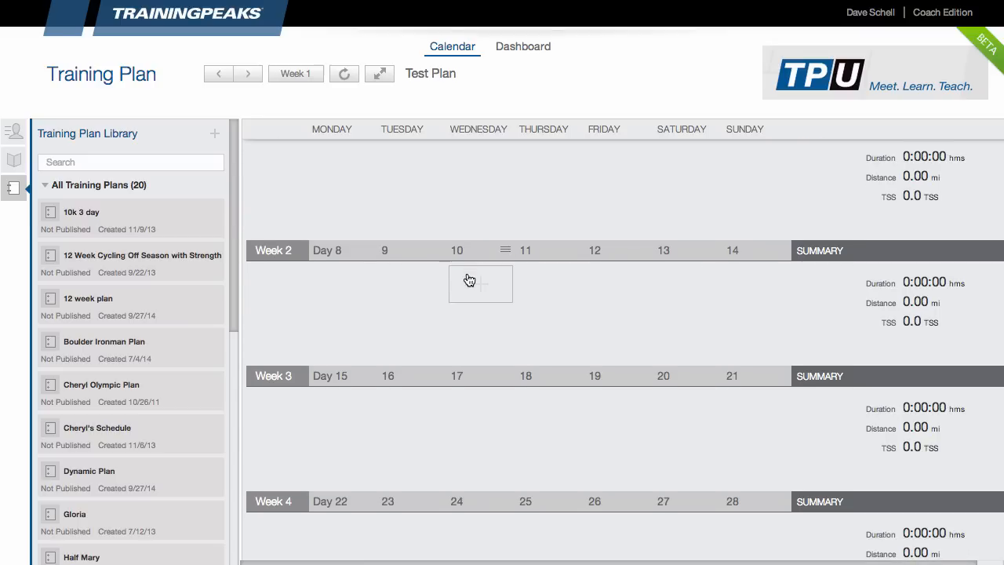
{"action": "scroll", "scroll_direction": "down", "scroll_amount": 3}
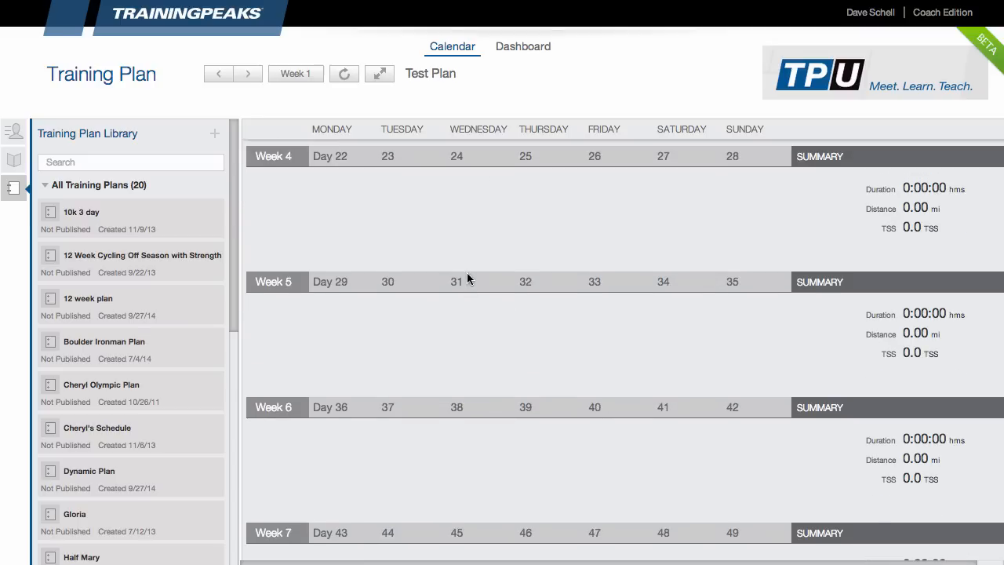
{"action": "scroll", "scroll_direction": "down", "scroll_amount": 3}
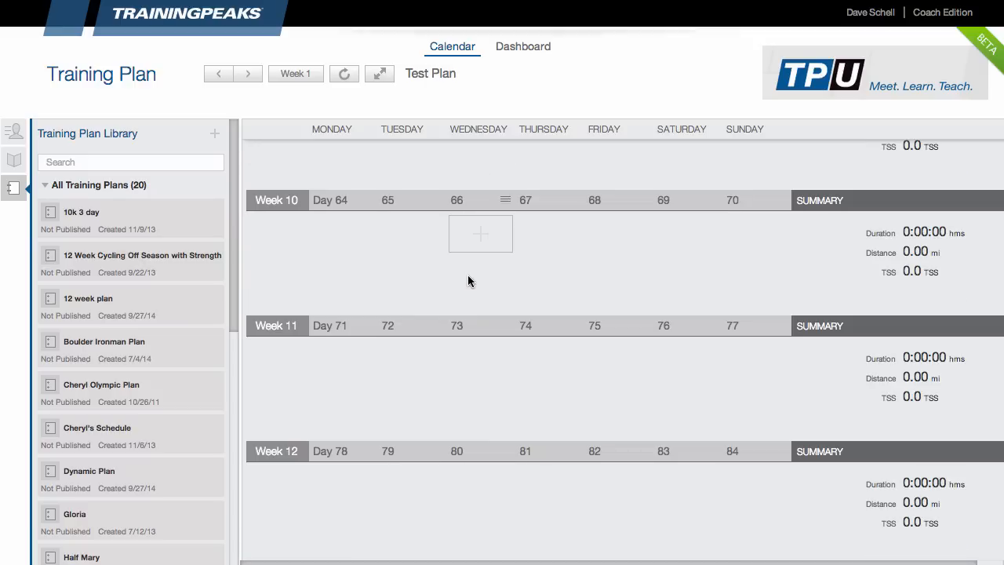
- Add a race workout titled Test Plan on Sunday of Week 12
{"action": "left_click", "coordinate": [755, 484]}
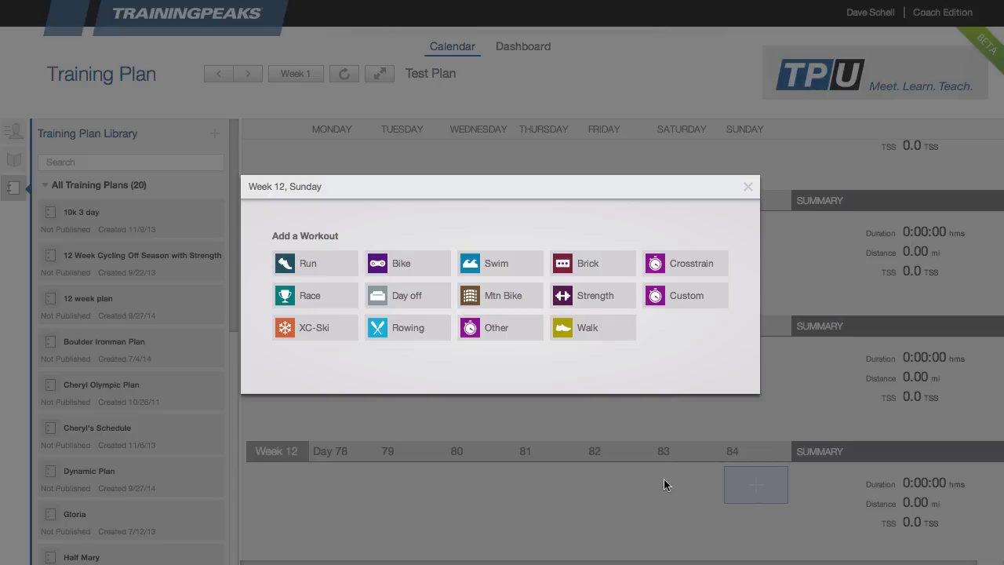
{"action": "left_click", "coordinate": [310, 295]}
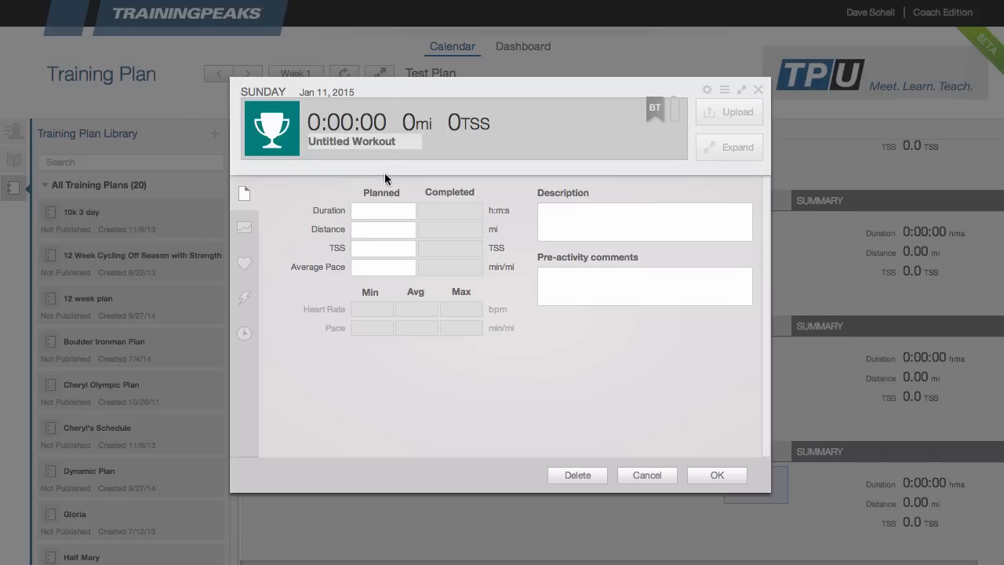
{"action": "type", "text": "Te"}
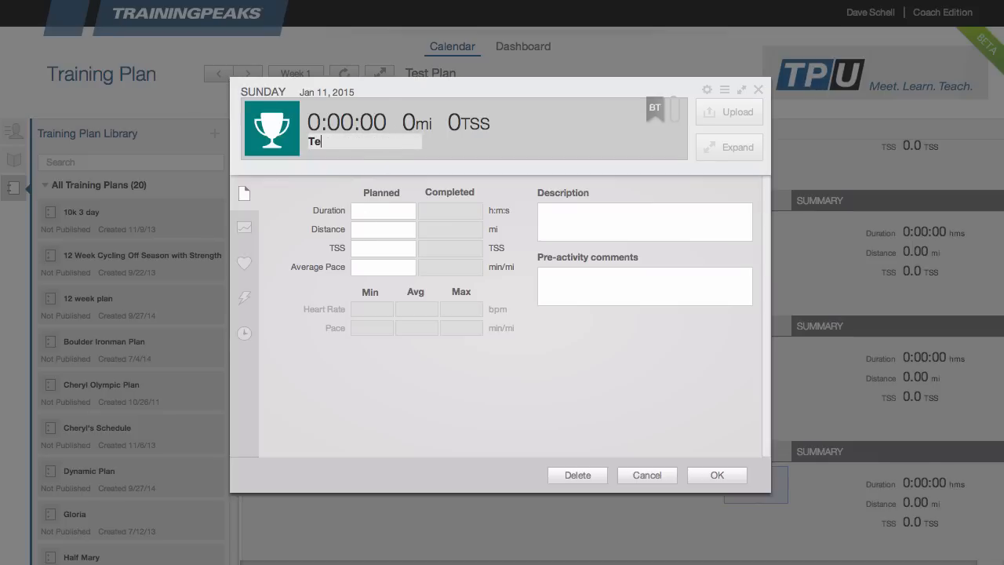
{"action": "type", "text": "st Plan"}
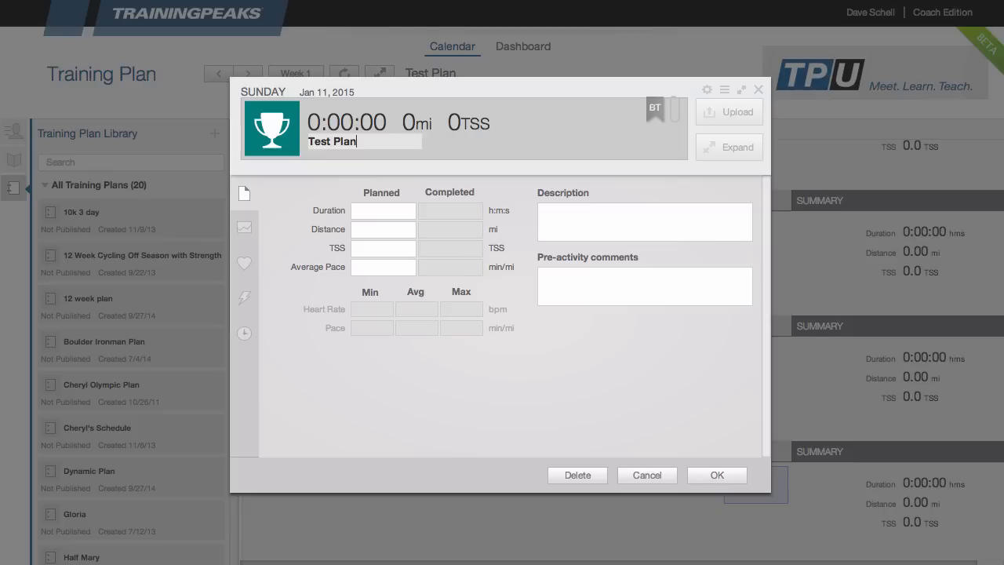
{"action": "mouse_move", "coordinate": [707, 491]}
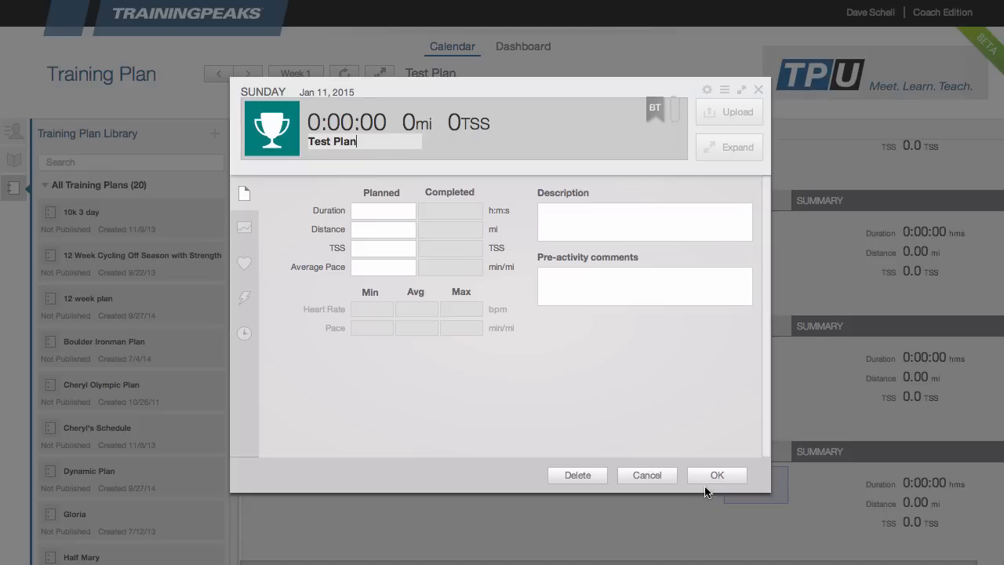
{"action": "left_click", "coordinate": [716, 475]}
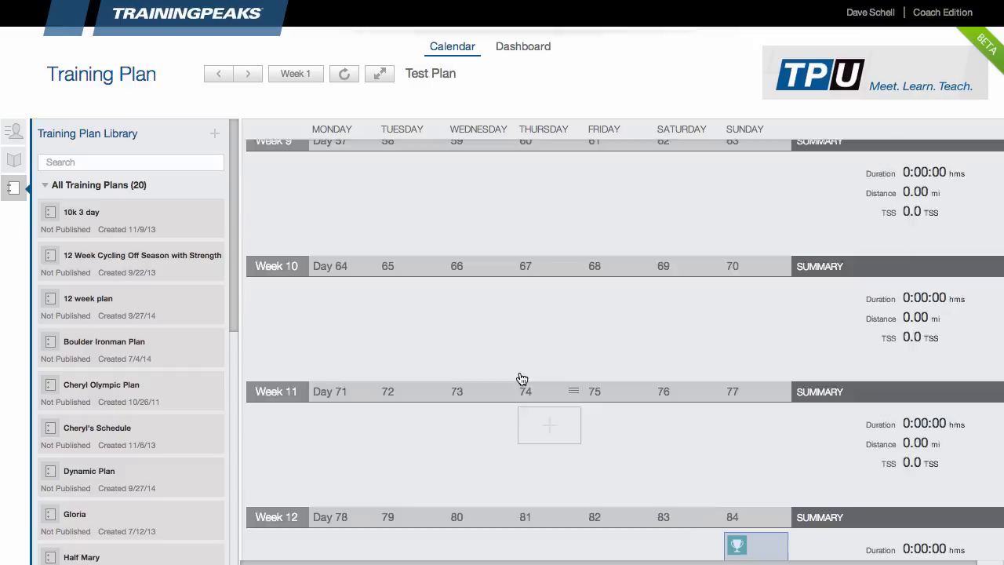
{"action": "scroll", "scroll_direction": "up", "scroll_amount": 3}
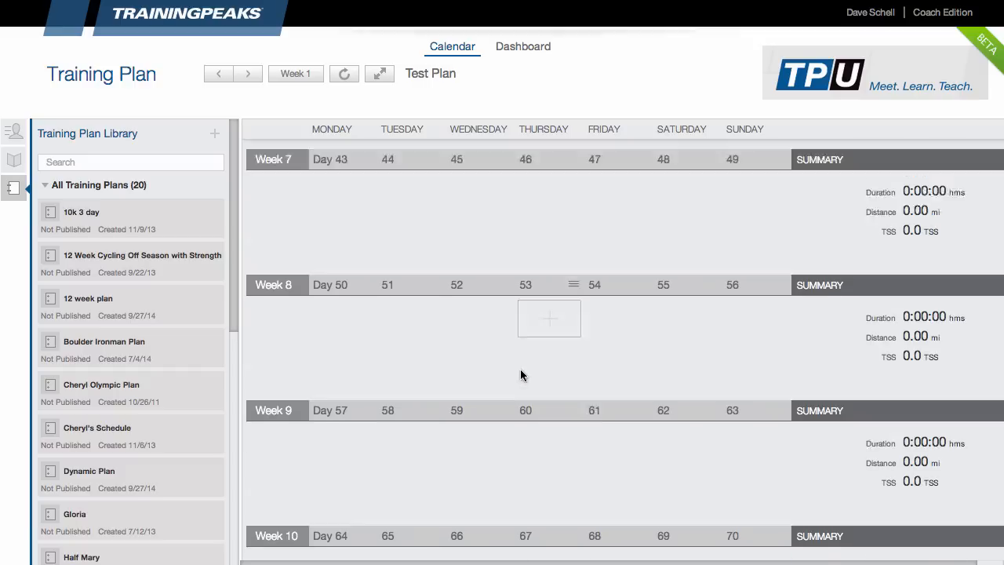
{"action": "scroll", "scroll_direction": "up", "scroll_amount": 3}
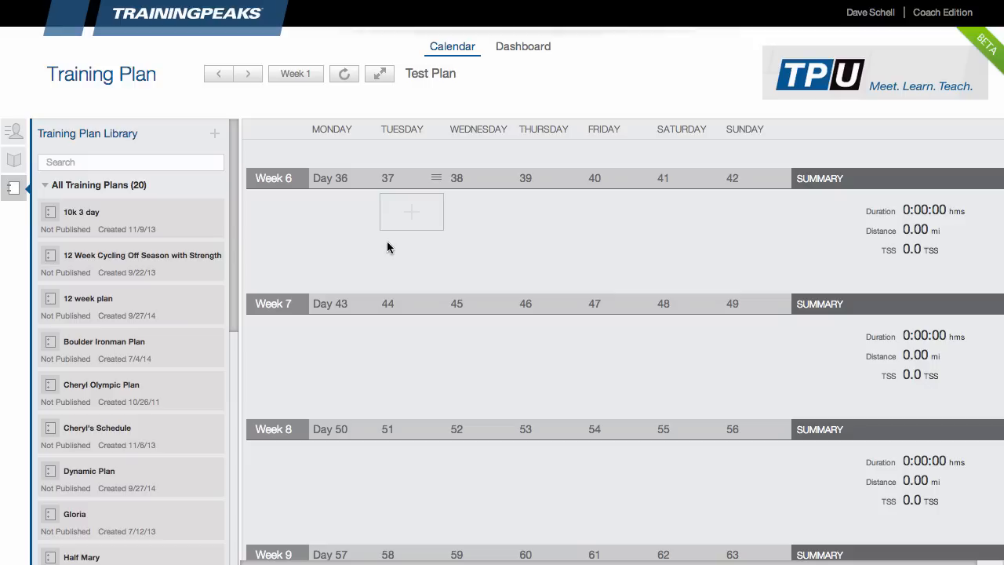
{"action": "mouse_move", "coordinate": [14, 130]}
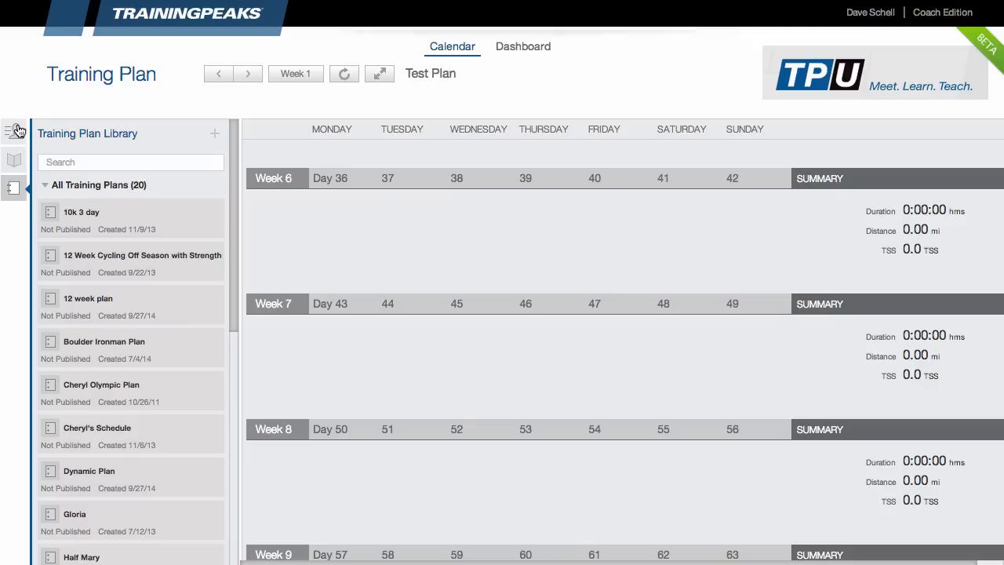
- Load a coached athlete's training calendar from the athletes list and scroll through it
{"action": "left_click", "coordinate": [15, 131]}
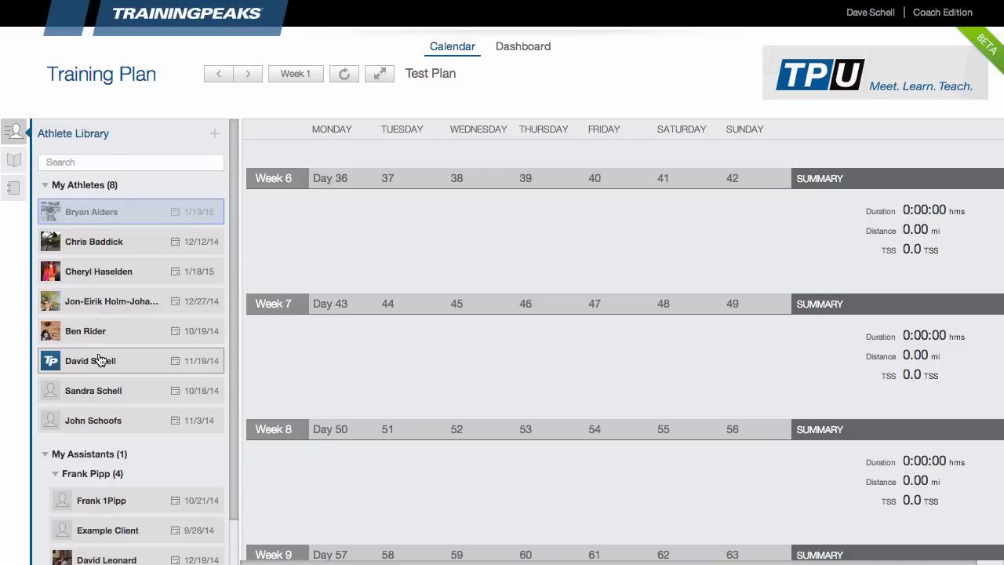
{"action": "left_click", "coordinate": [89, 360]}
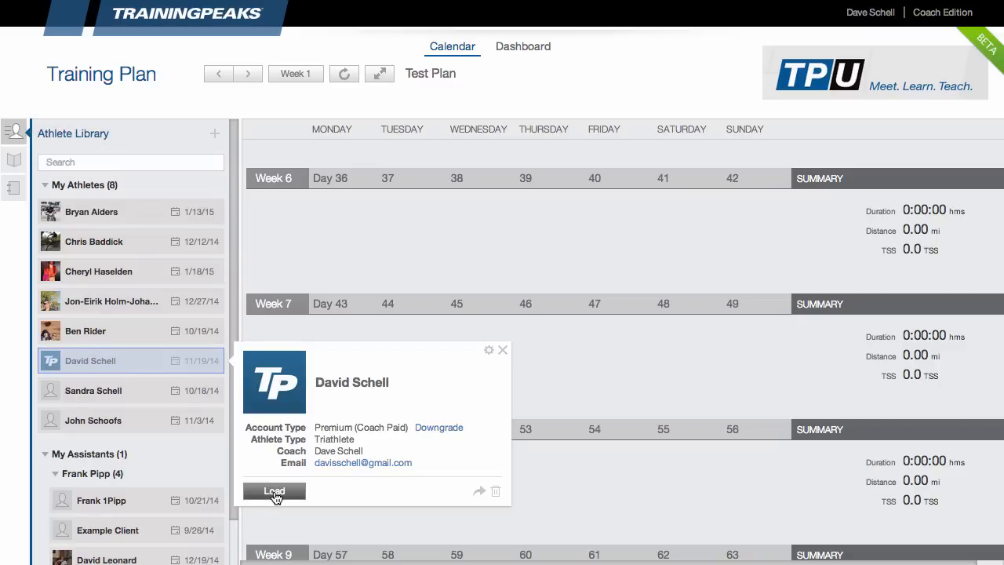
{"action": "left_click", "coordinate": [274, 490]}
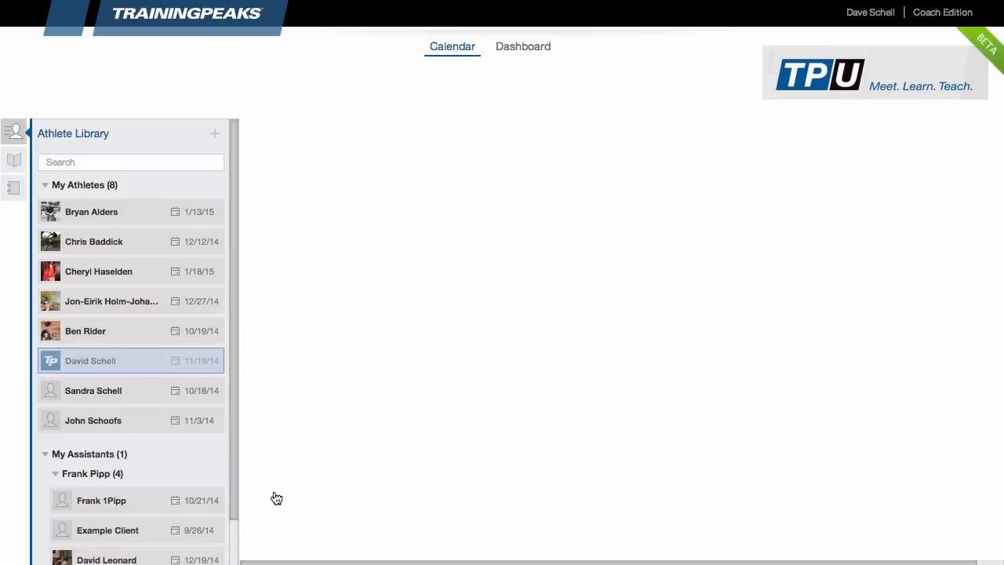
{"action": "left_click", "coordinate": [90, 360]}
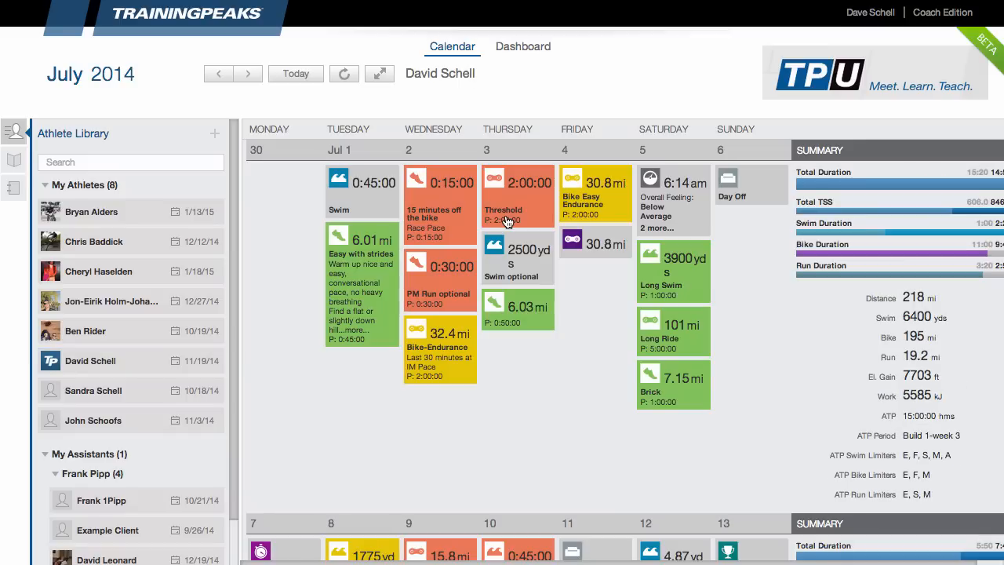
{"action": "left_click", "coordinate": [363, 150]}
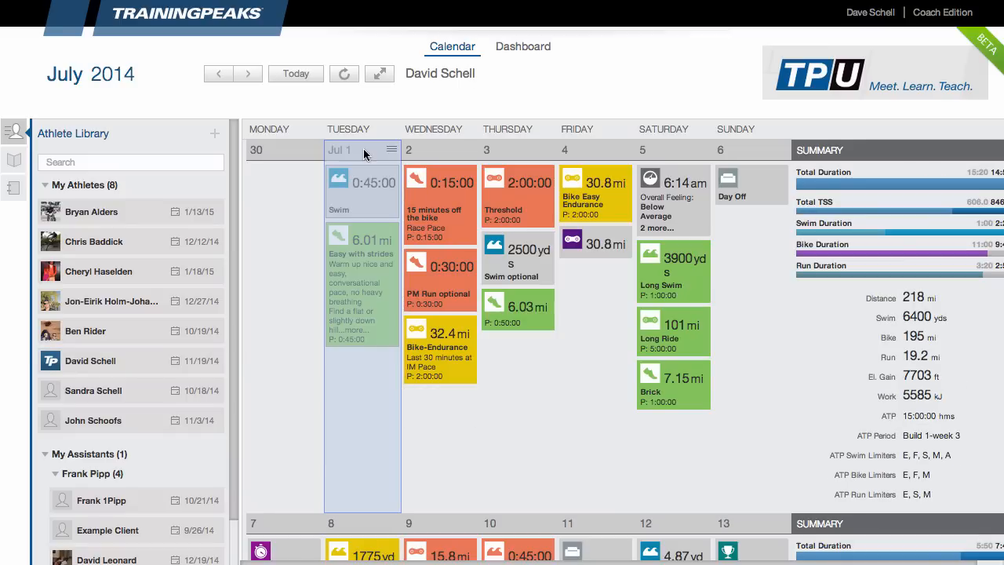
{"action": "scroll", "scroll_direction": "down", "scroll_amount": 3}
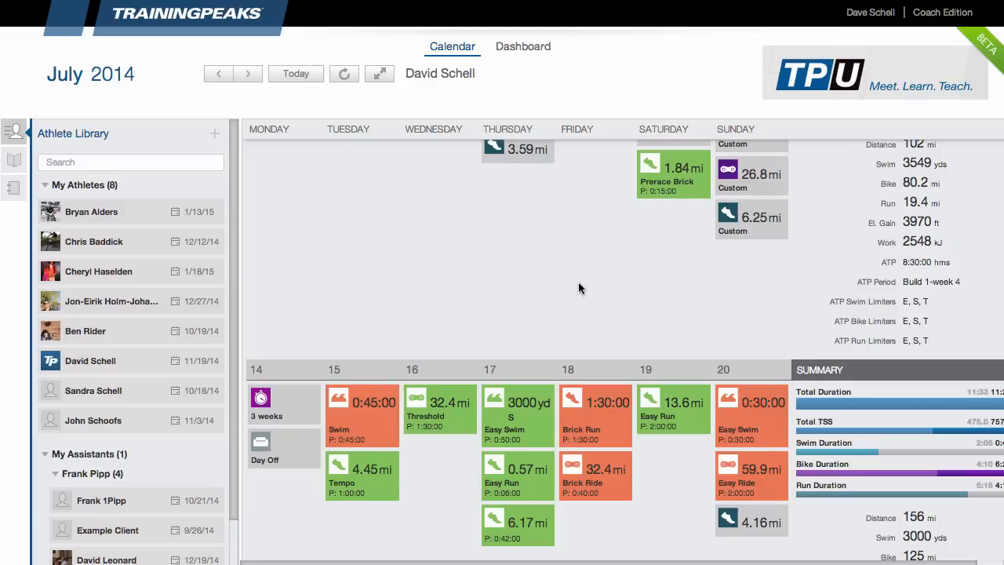
{"action": "scroll", "scroll_direction": "down", "scroll_amount": 3}
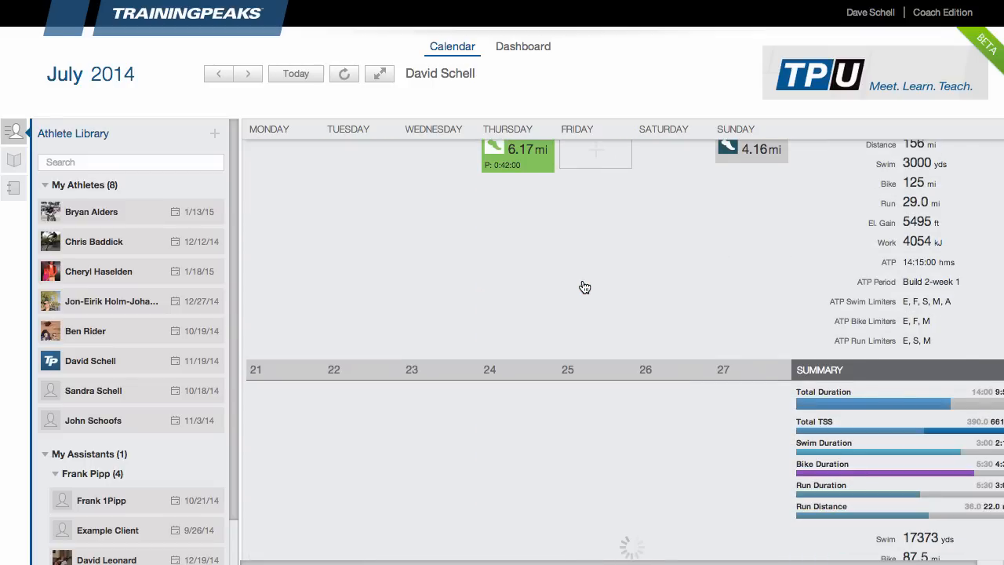
{"action": "mouse_move", "coordinate": [618, 295]}
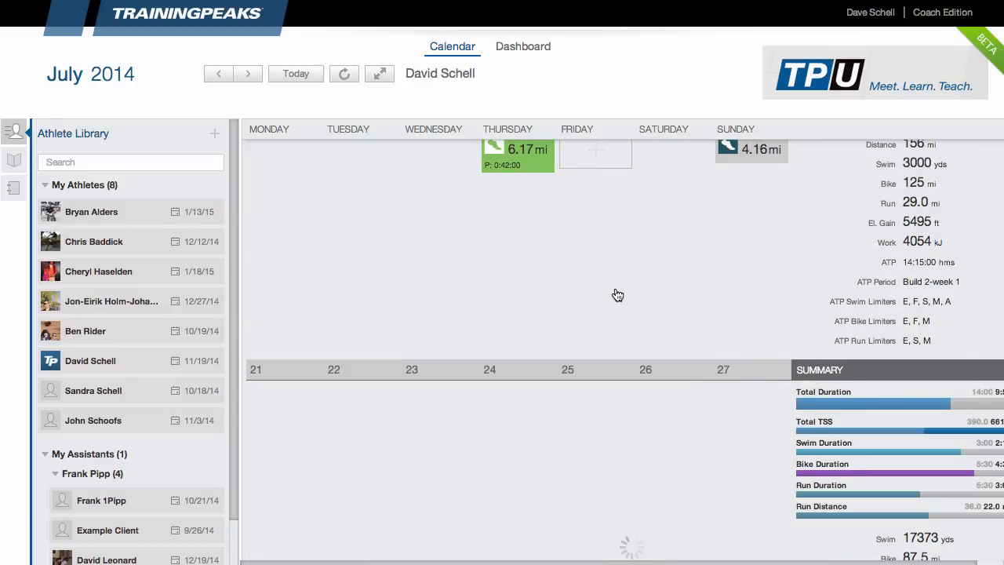
{"action": "scroll", "scroll_direction": "down", "scroll_amount": 3}
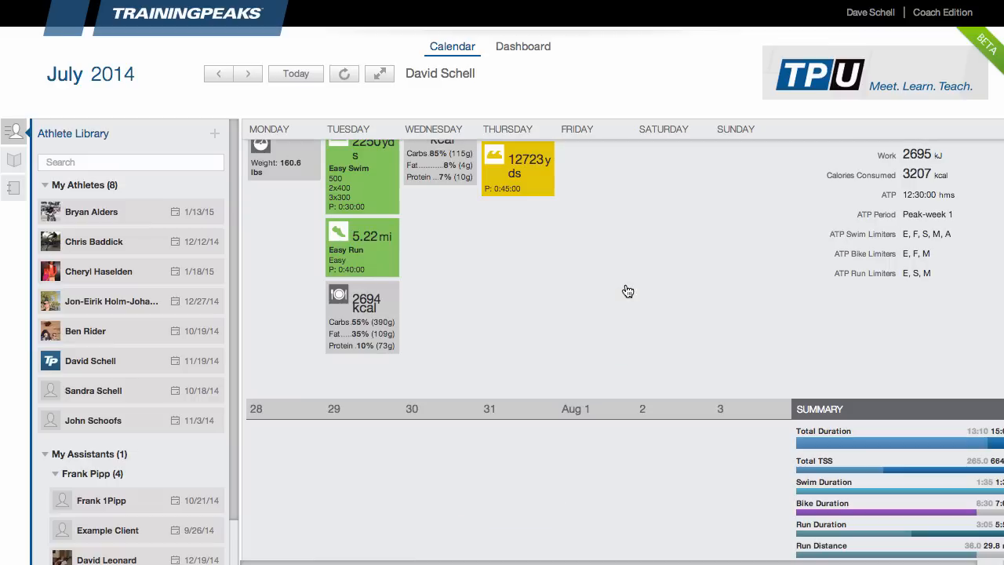
{"action": "mouse_move", "coordinate": [762, 413]}
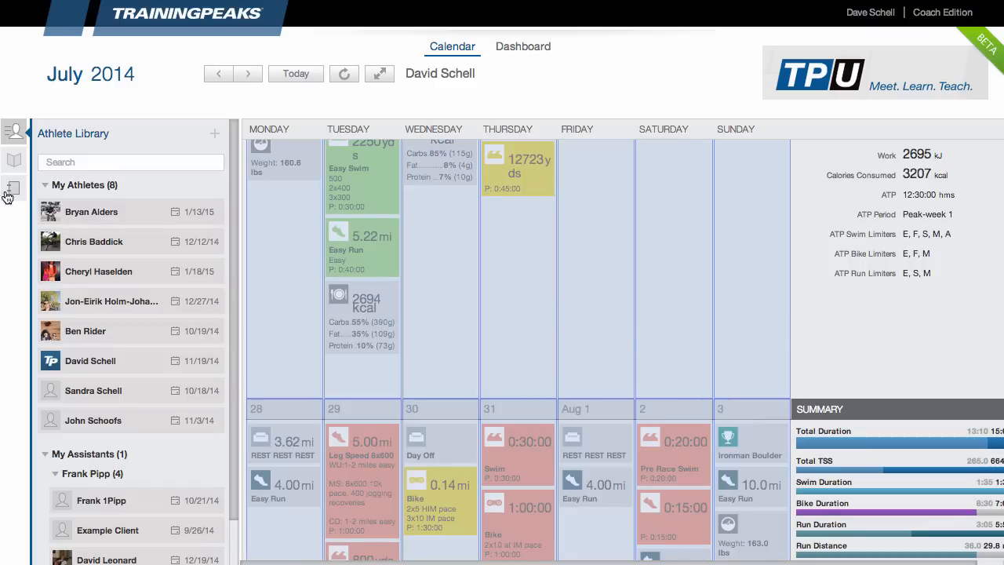
- Open Test Plan from the Training Plan Library to load its calendar
{"action": "left_click", "coordinate": [13, 188]}
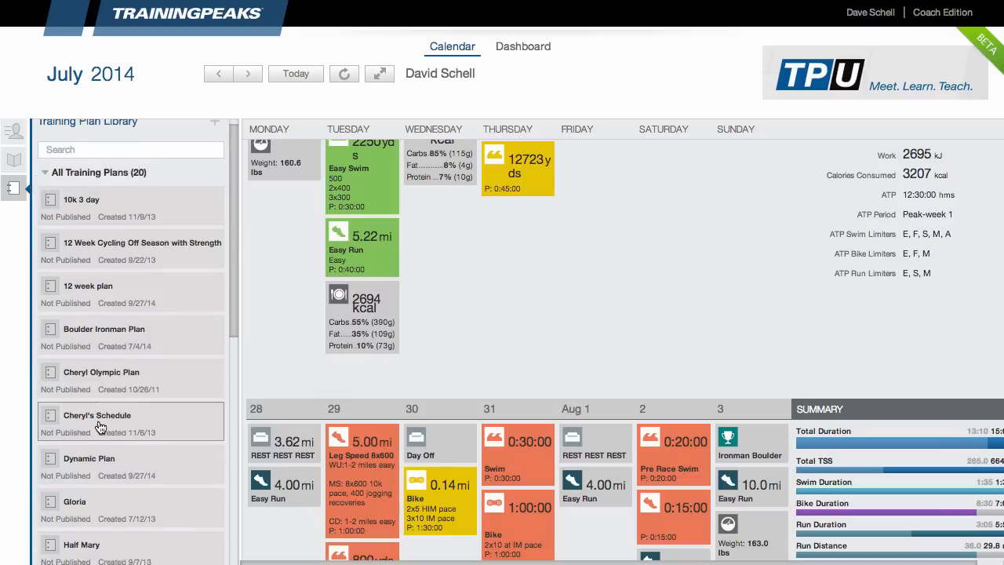
{"action": "left_click", "coordinate": [80, 486]}
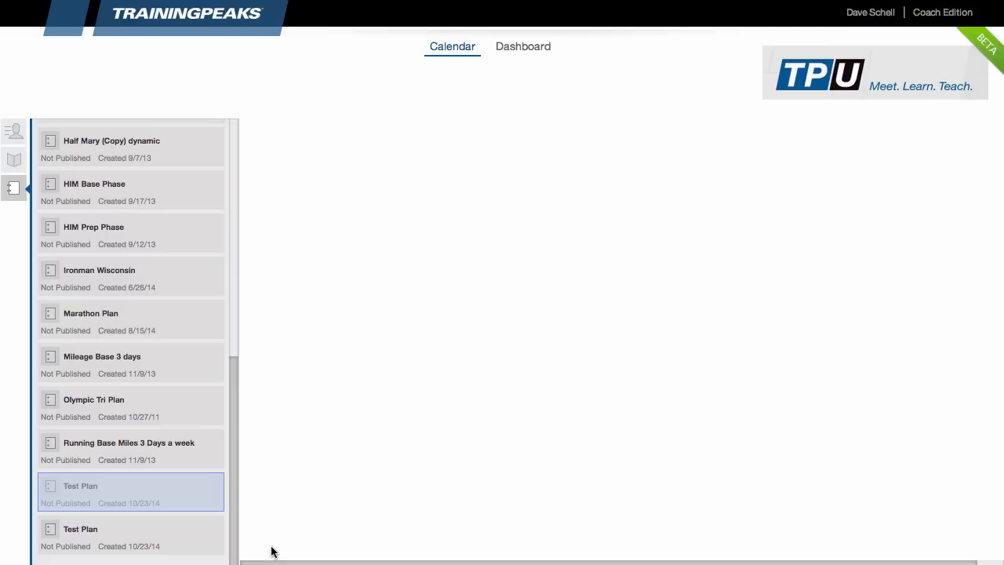
{"action": "right_click", "coordinate": [343, 150]}
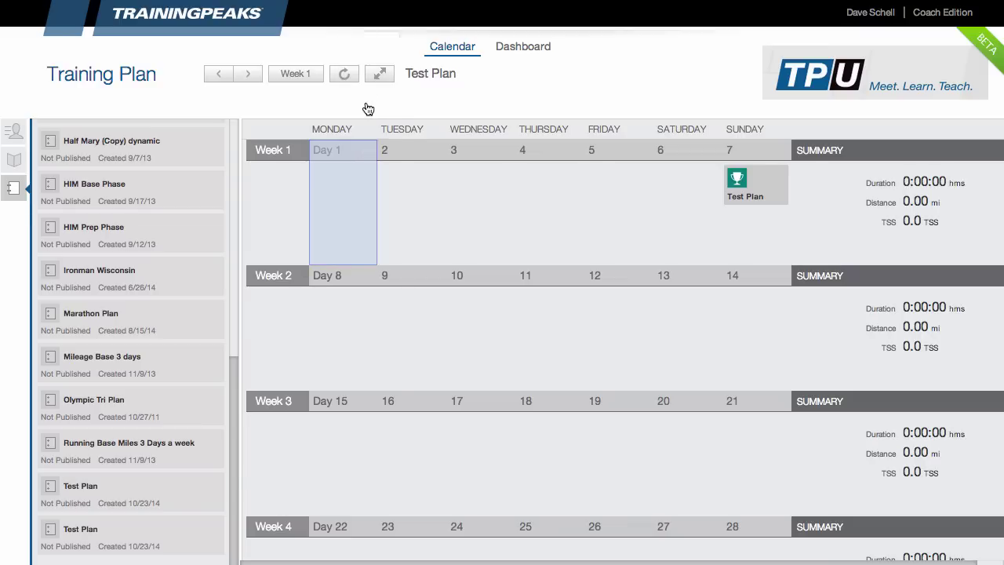
{"action": "left_click", "coordinate": [343, 73]}
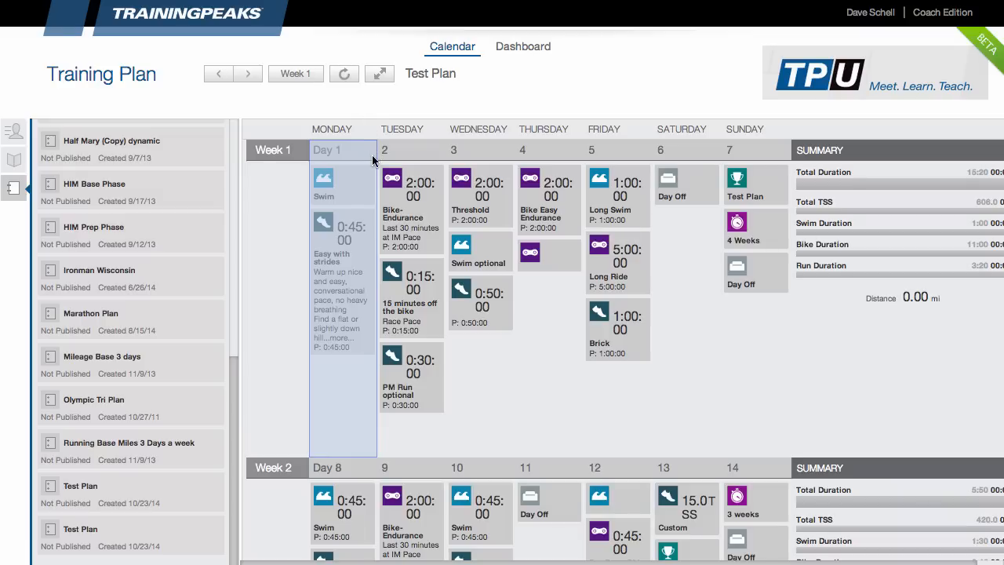
{"action": "mouse_move", "coordinate": [385, 157]}
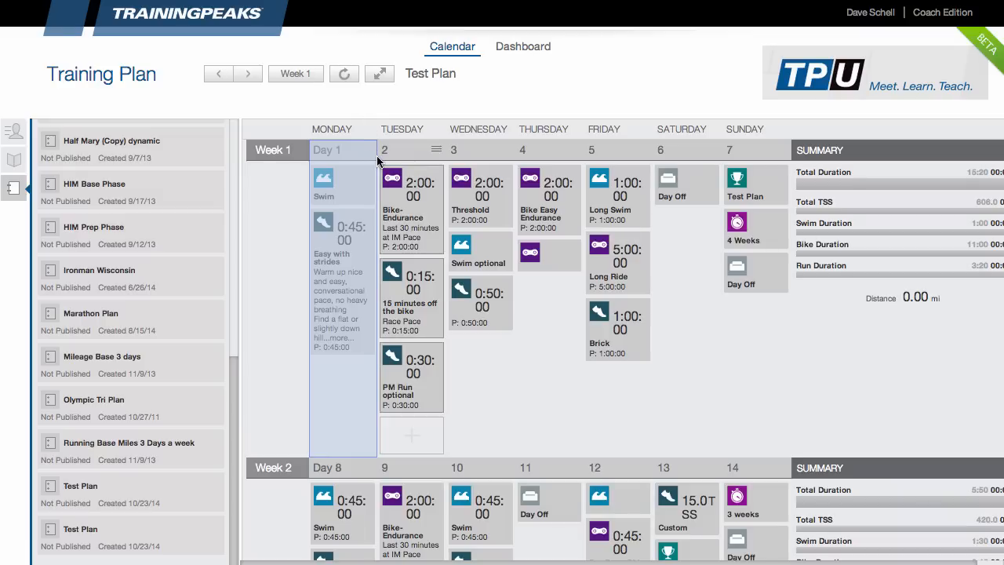
{"action": "left_click", "coordinate": [129, 536]}
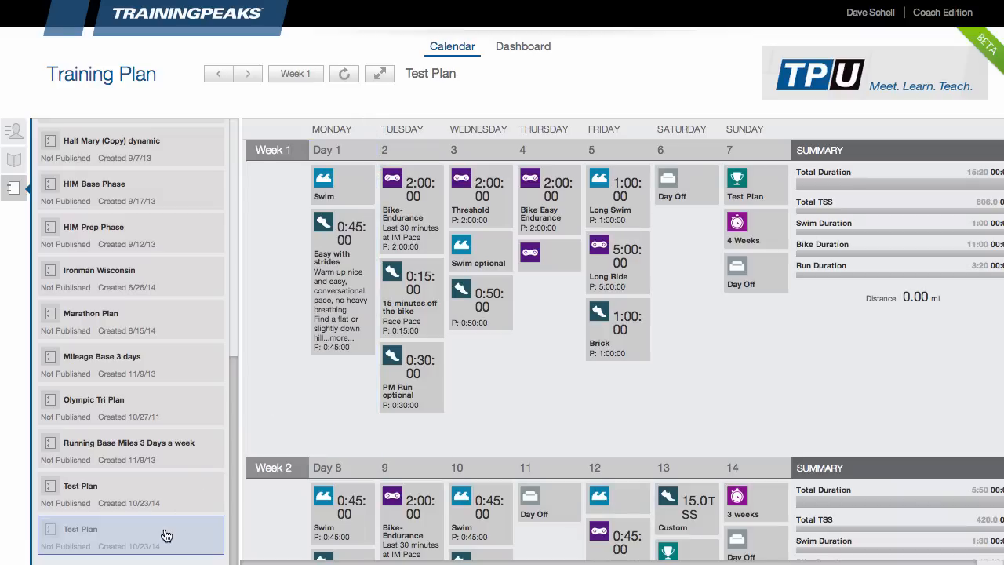
- Pick three athletes to receive Test Plan and expand its distance and duration overview
{"action": "left_click", "coordinate": [80, 529]}
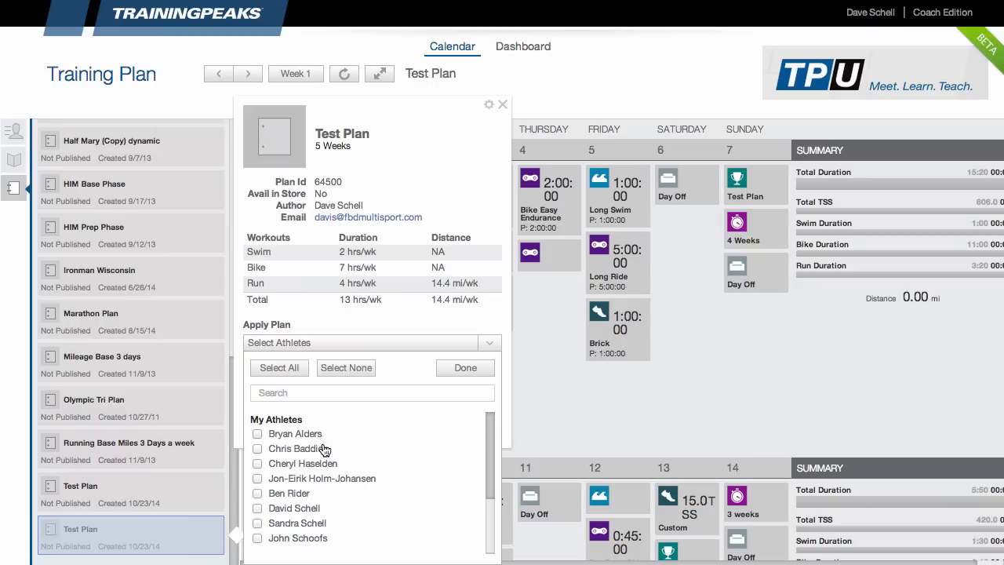
{"action": "left_click", "coordinate": [258, 493]}
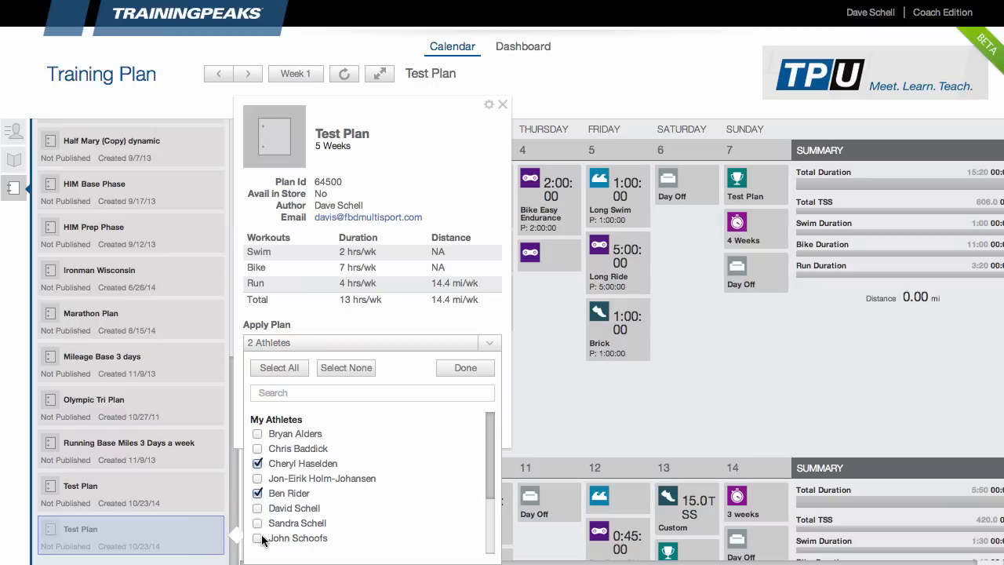
{"action": "left_click", "coordinate": [258, 537]}
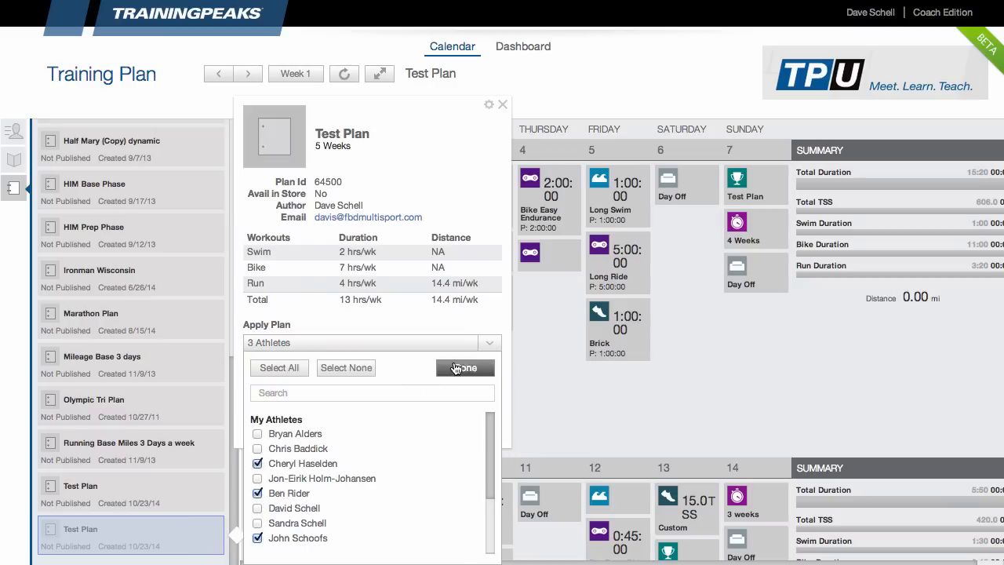
{"action": "left_click", "coordinate": [465, 368]}
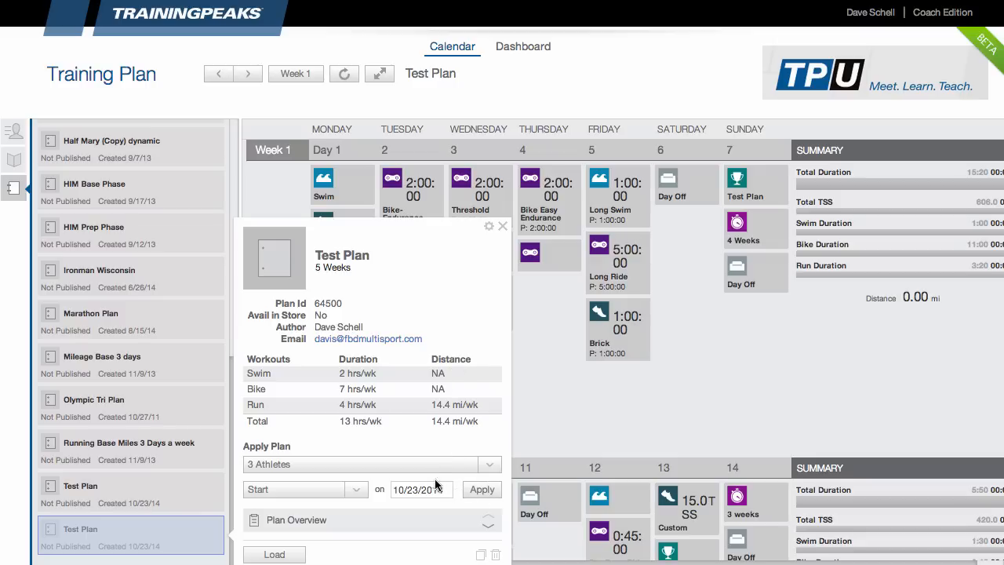
{"action": "mouse_move", "coordinate": [487, 533]}
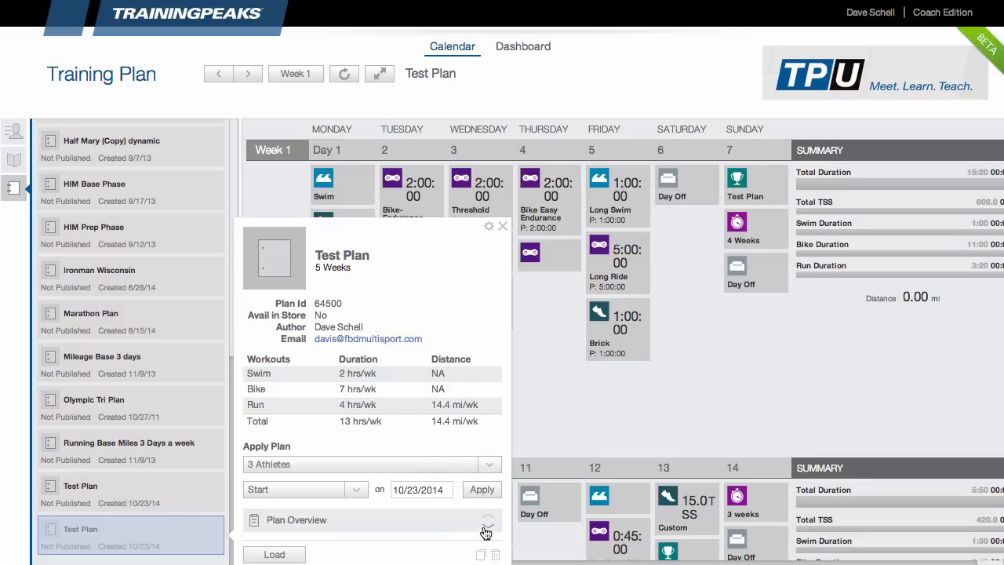
{"action": "left_click", "coordinate": [488, 519]}
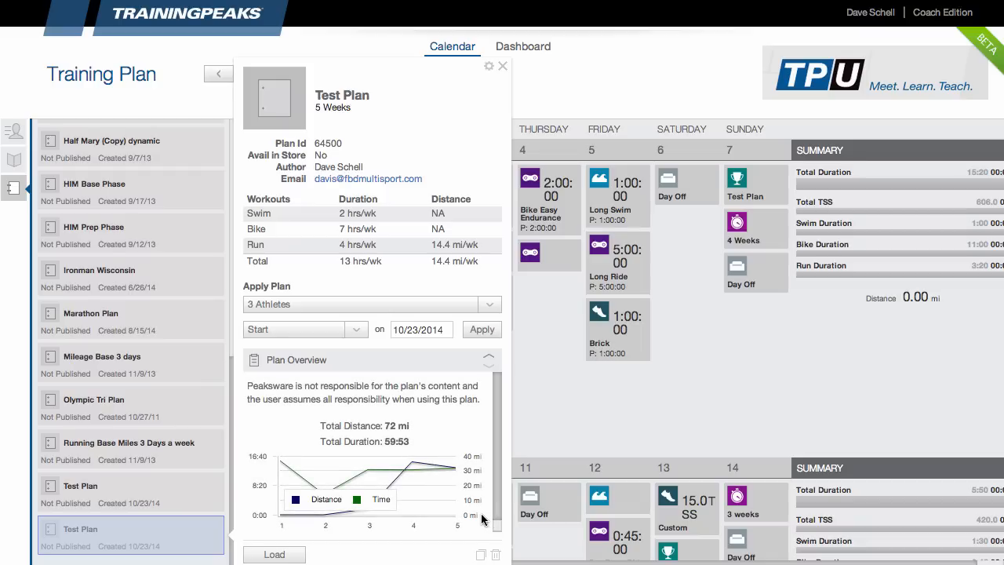
{"action": "mouse_move", "coordinate": [492, 357]}
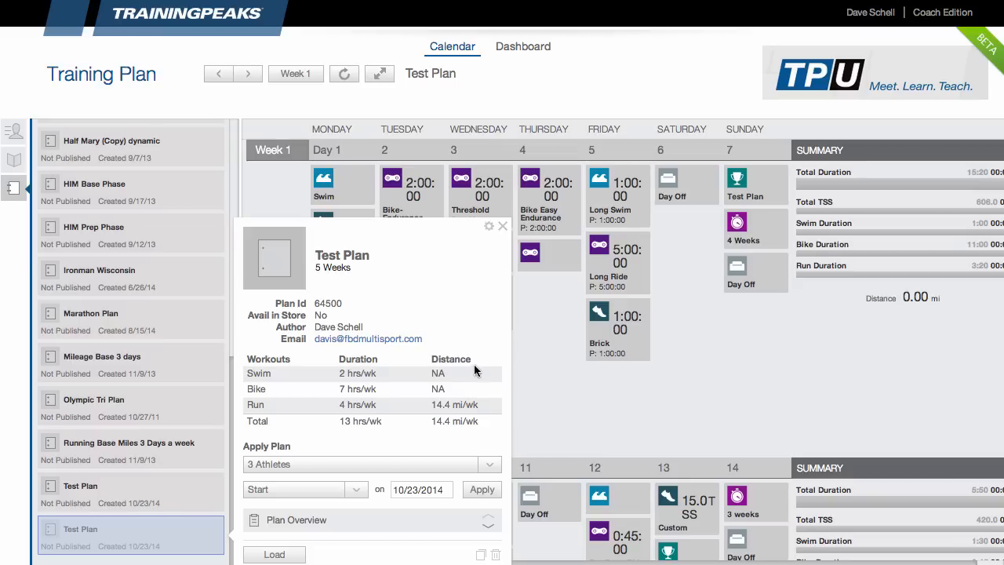
{"action": "mouse_move", "coordinate": [489, 227]}
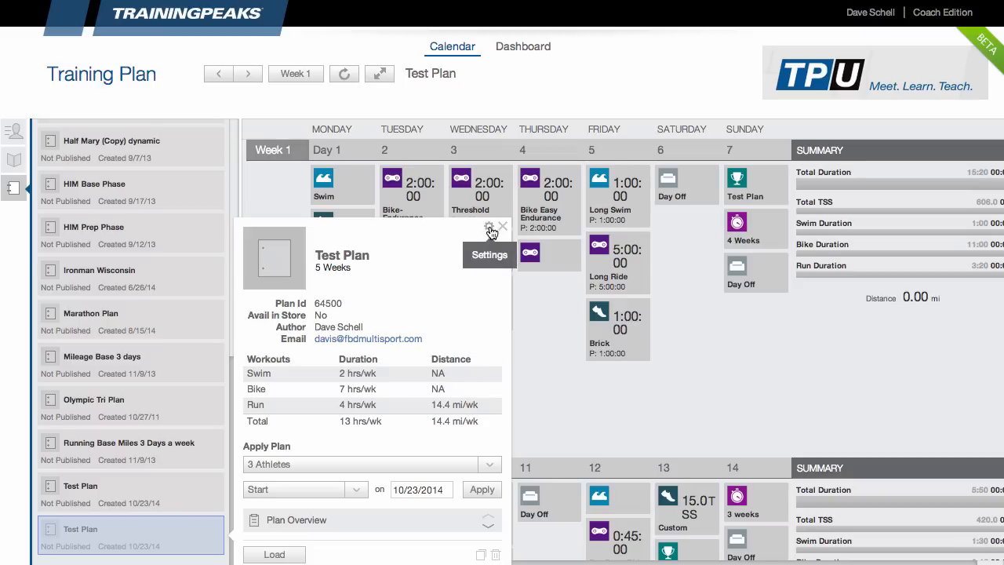
- Tick Add to Private Web Page in Test Plan's Publish Plan settings
{"action": "left_click", "coordinate": [489, 254]}
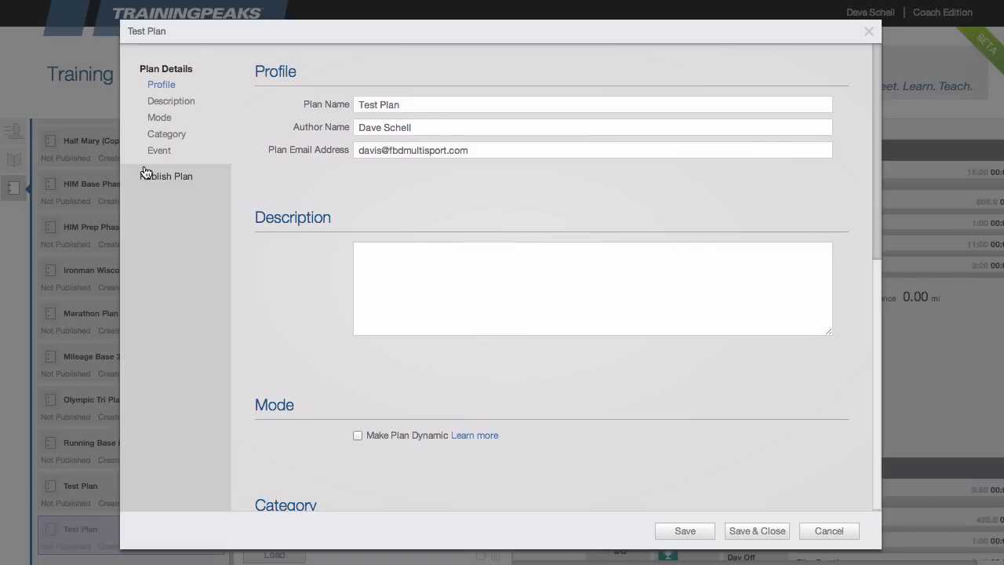
{"action": "left_click", "coordinate": [165, 176]}
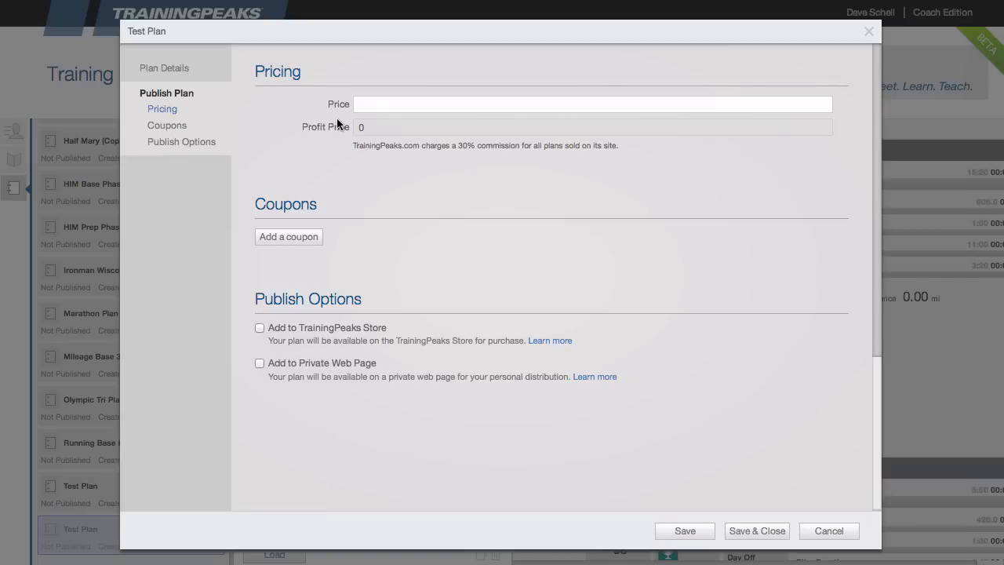
{"action": "mouse_move", "coordinate": [328, 241]}
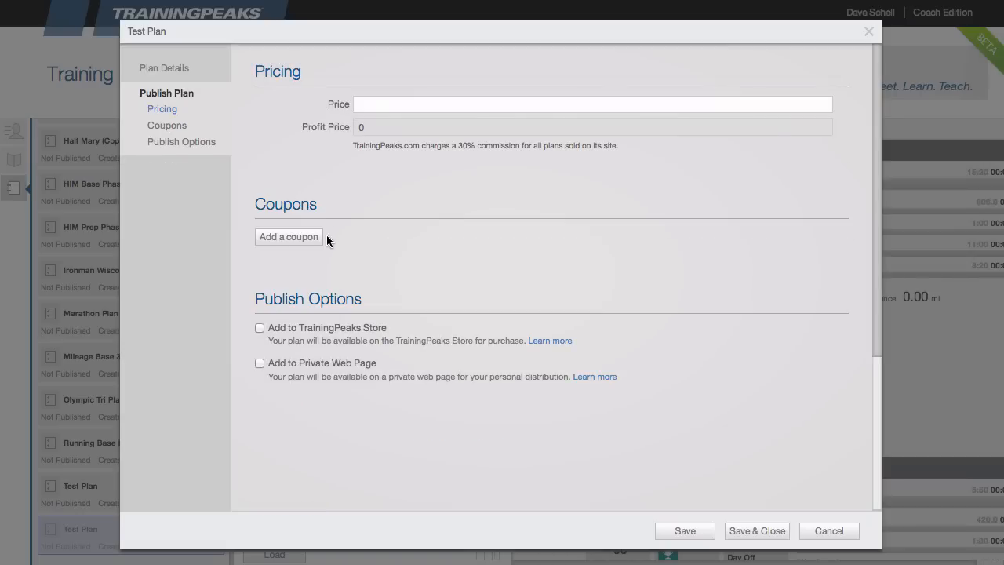
{"action": "mouse_move", "coordinate": [267, 336]}
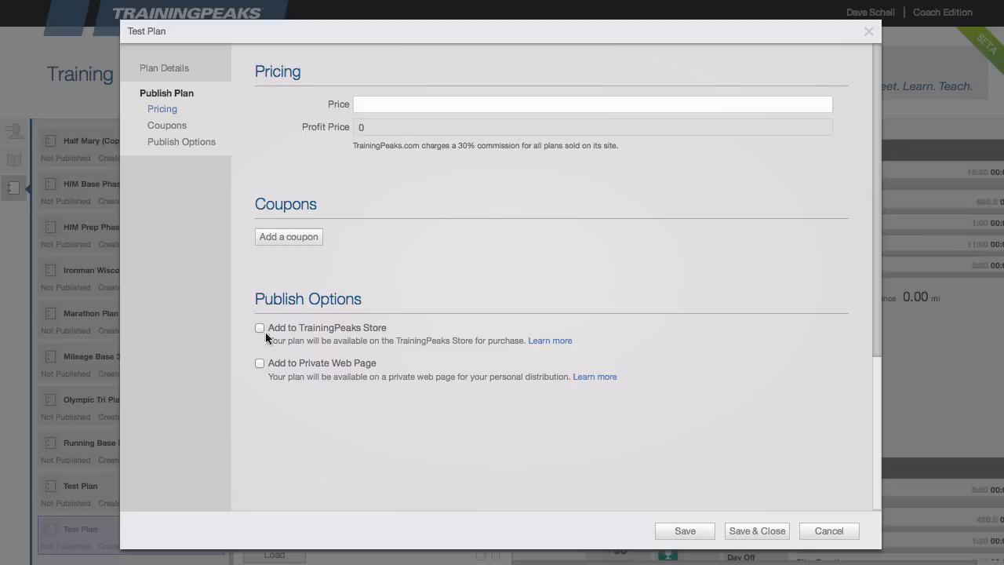
{"action": "left_click", "coordinate": [260, 362]}
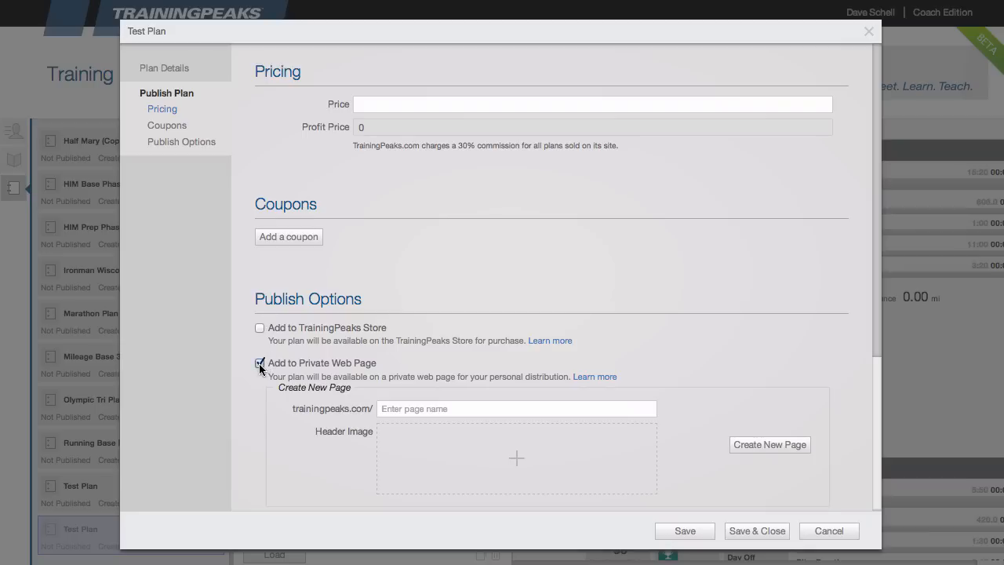
{"action": "scroll", "scroll_direction": "down", "scroll_amount": 3}
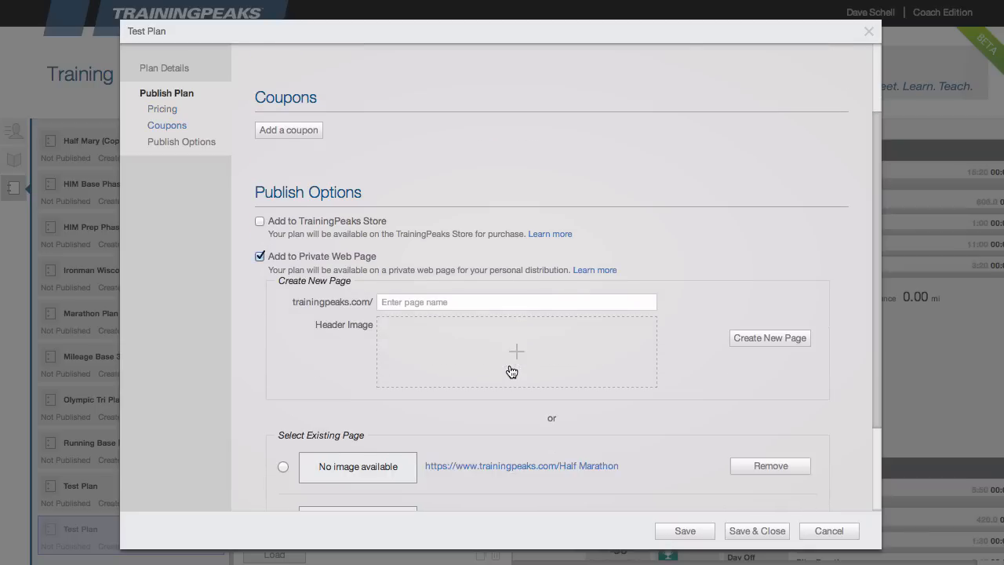
{"action": "scroll", "scroll_direction": "down", "scroll_amount": 3}
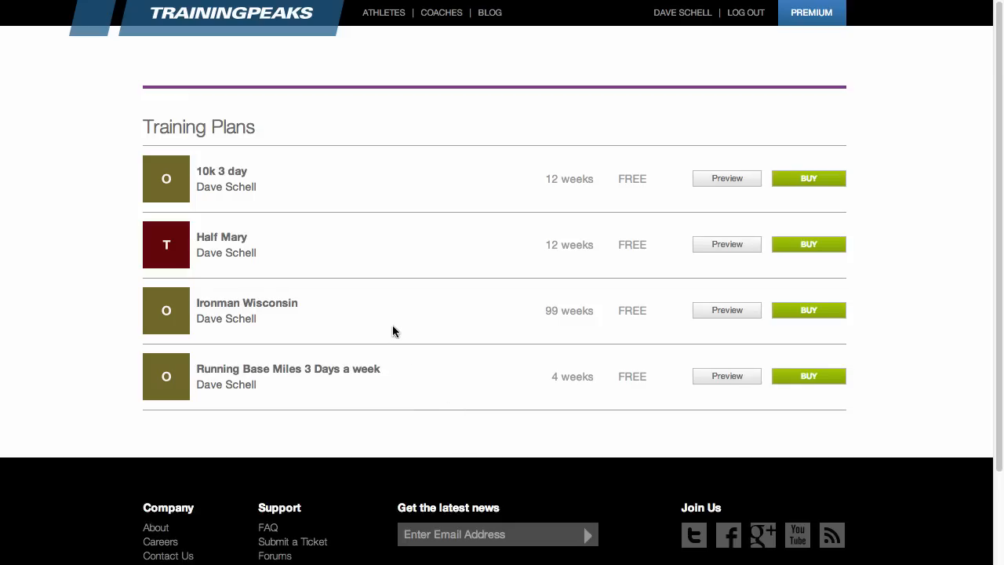
{"action": "mouse_move", "coordinate": [379, 232]}
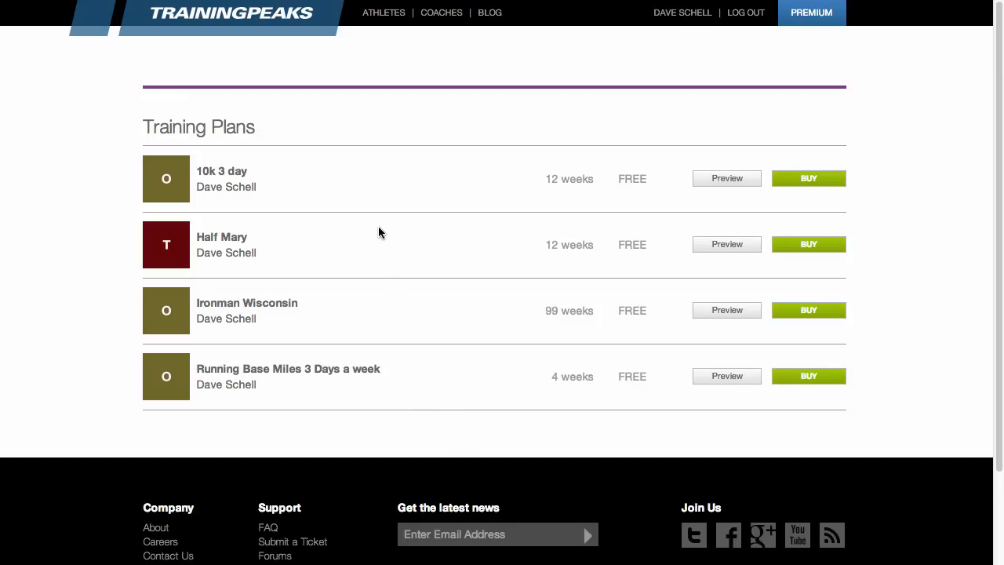
{"action": "mouse_move", "coordinate": [384, 204]}
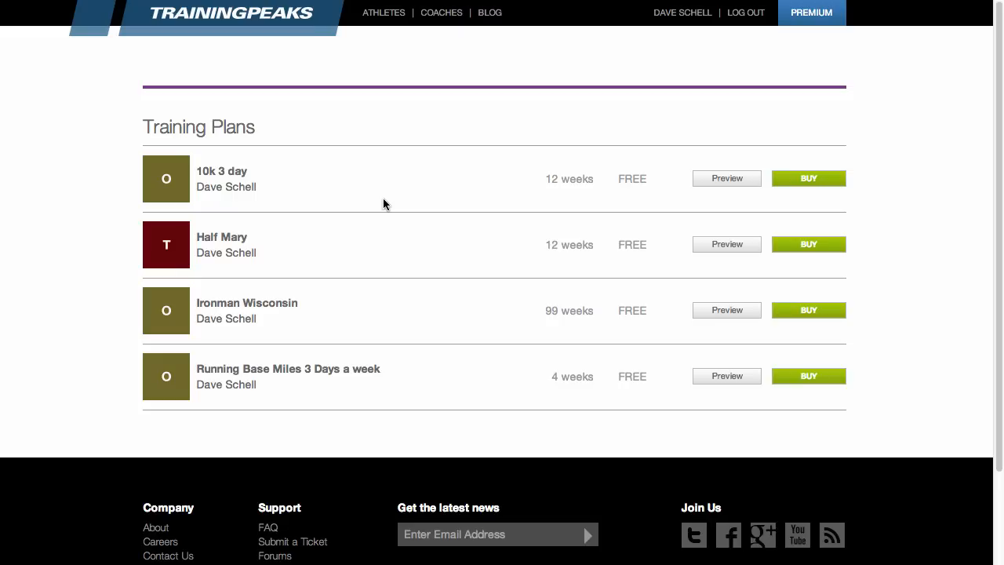
{"action": "mouse_move", "coordinate": [374, 265]}
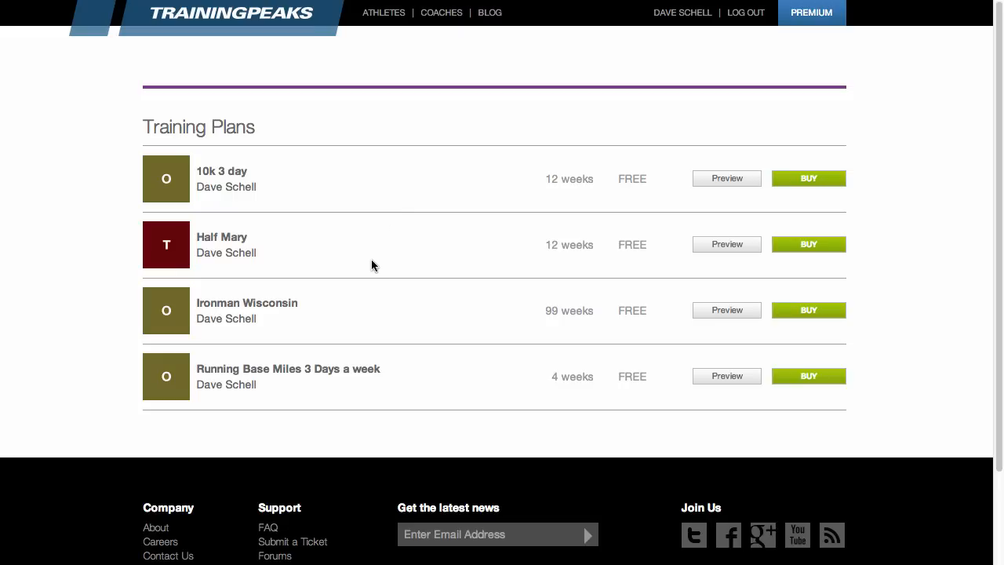
{"action": "mouse_move", "coordinate": [349, 169]}
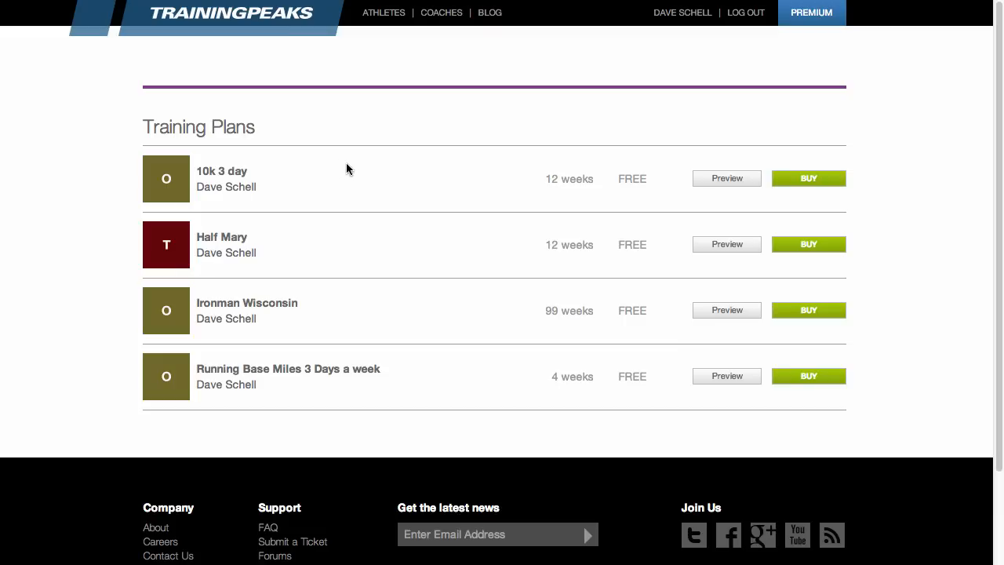
{"action": "mouse_move", "coordinate": [239, 27]}
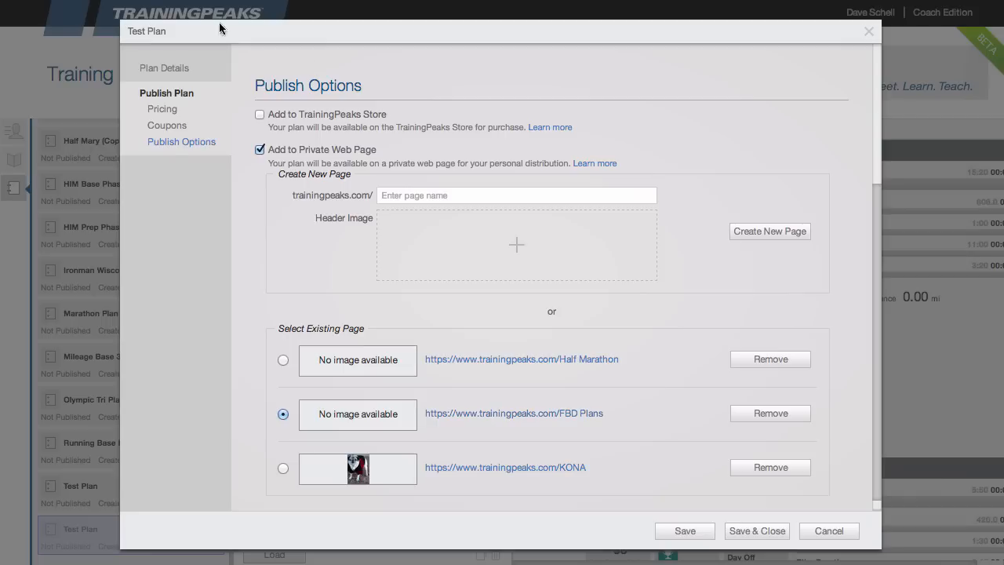
{"action": "left_click", "coordinate": [828, 530]}
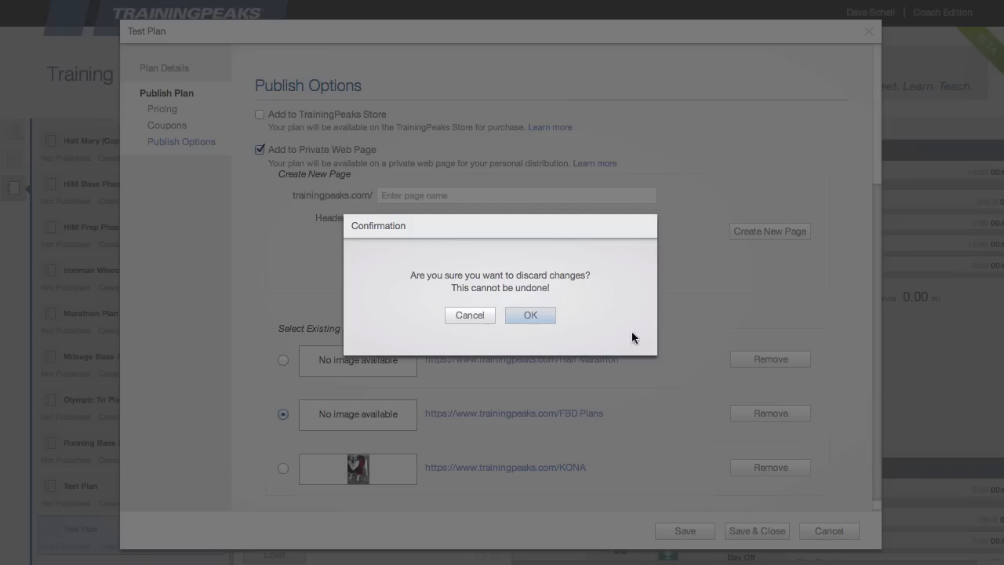
{"action": "left_click", "coordinate": [531, 315]}
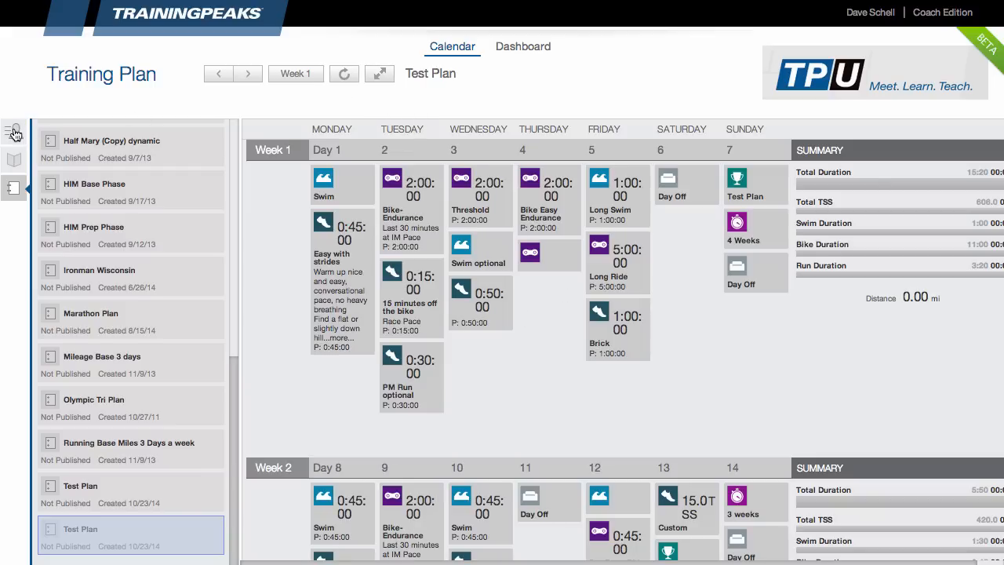
{"action": "left_click", "coordinate": [14, 131]}
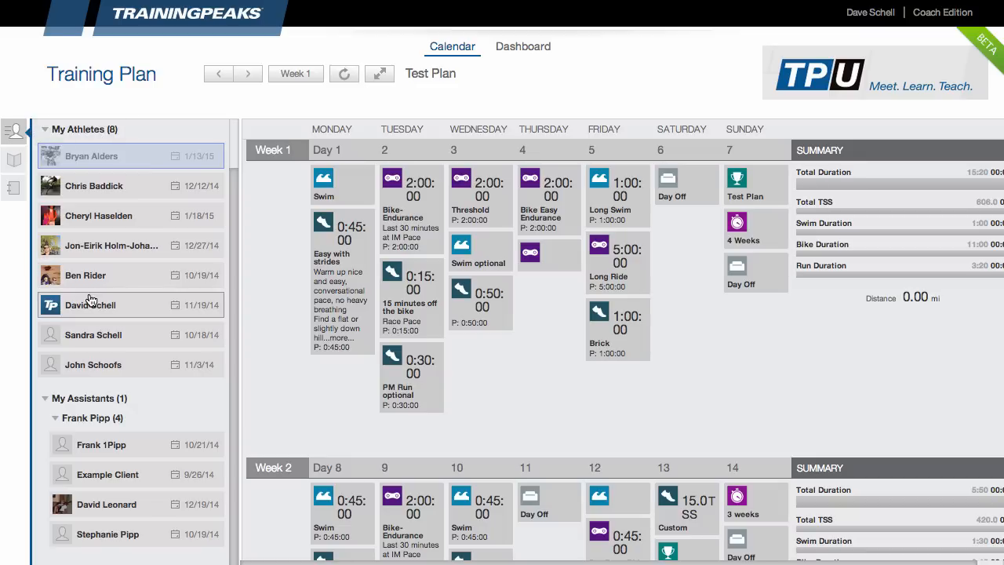
{"action": "left_click", "coordinate": [90, 304]}
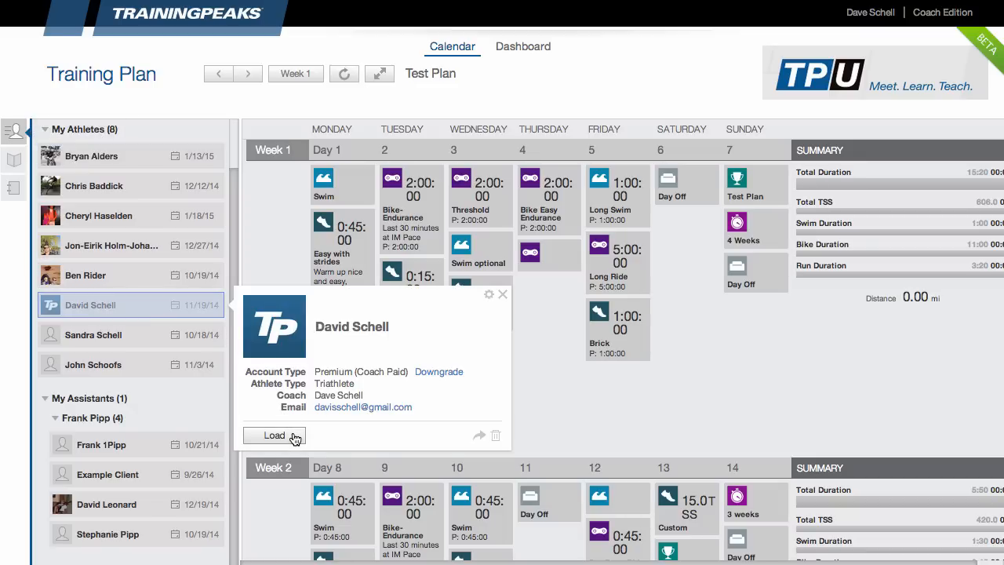
{"action": "left_click", "coordinate": [275, 435]}
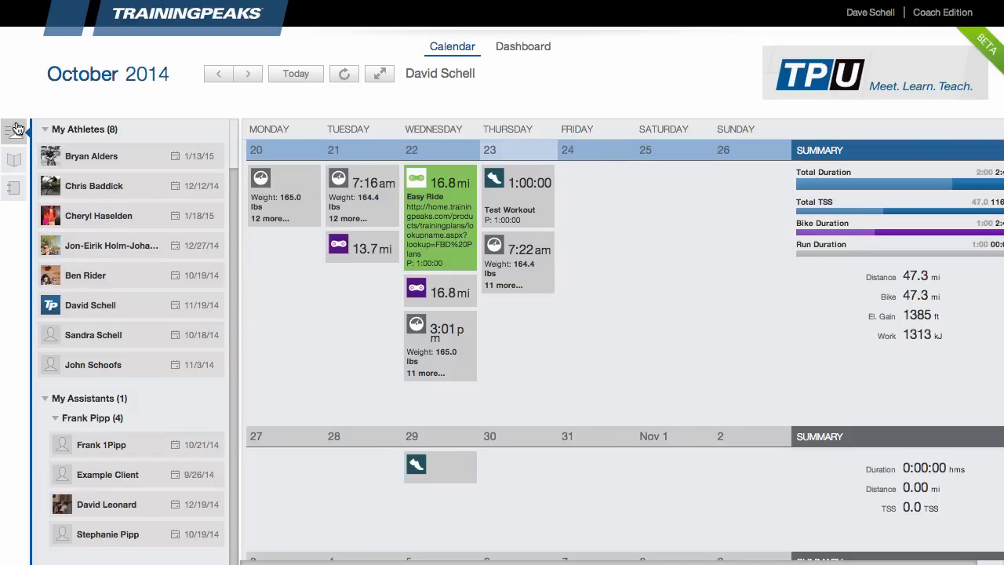
- Open the green Easy Ride workout from Wednesday, October 22 in Quick View
{"action": "left_click", "coordinate": [15, 129]}
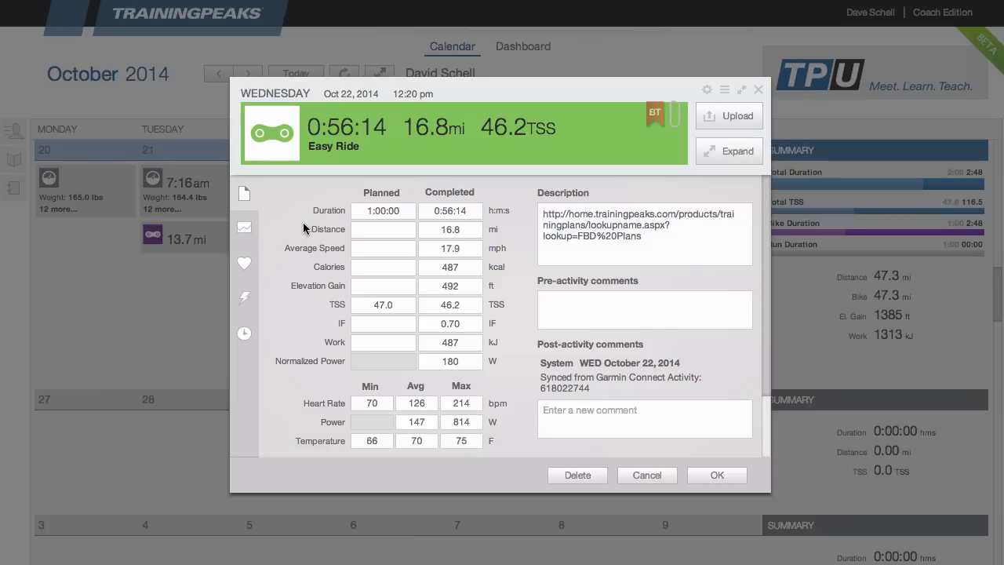
{"action": "mouse_move", "coordinate": [298, 221]}
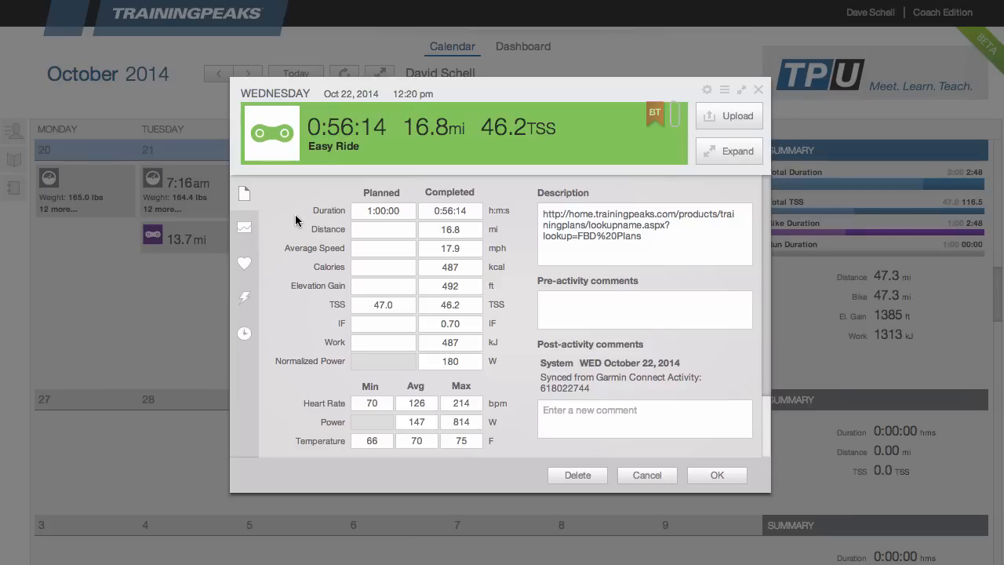
{"action": "mouse_move", "coordinate": [290, 205]}
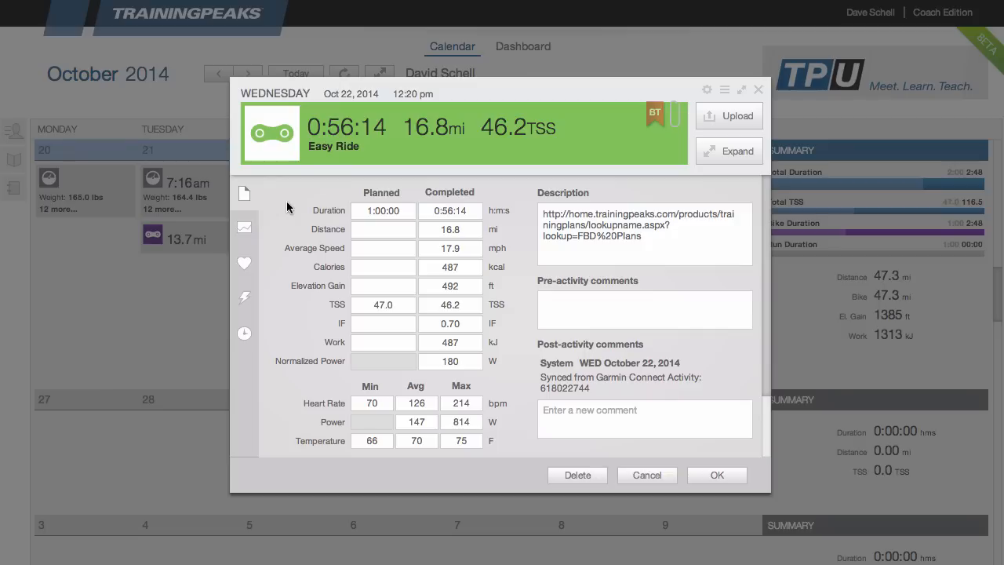
{"action": "mouse_move", "coordinate": [294, 176]}
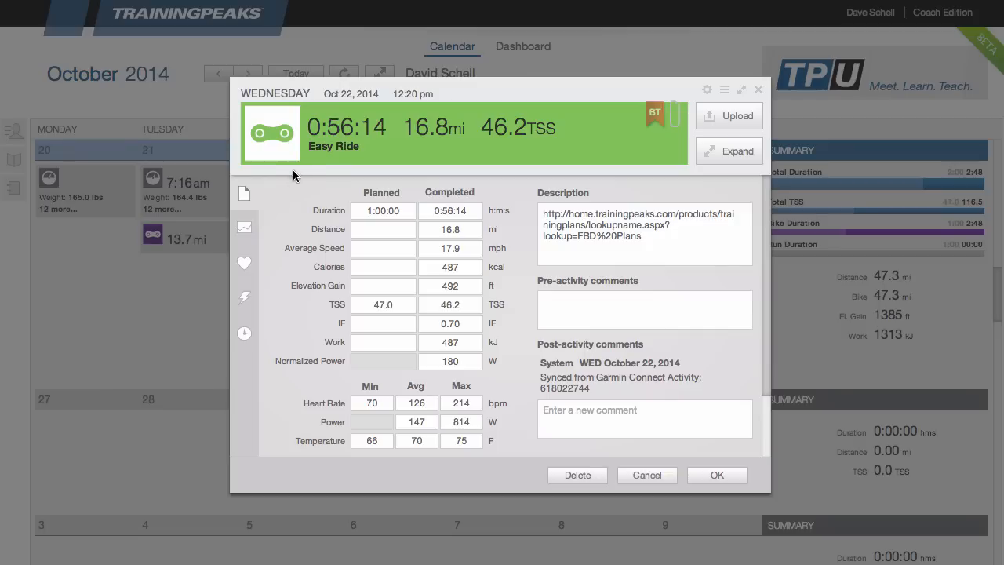
{"action": "mouse_move", "coordinate": [284, 173]}
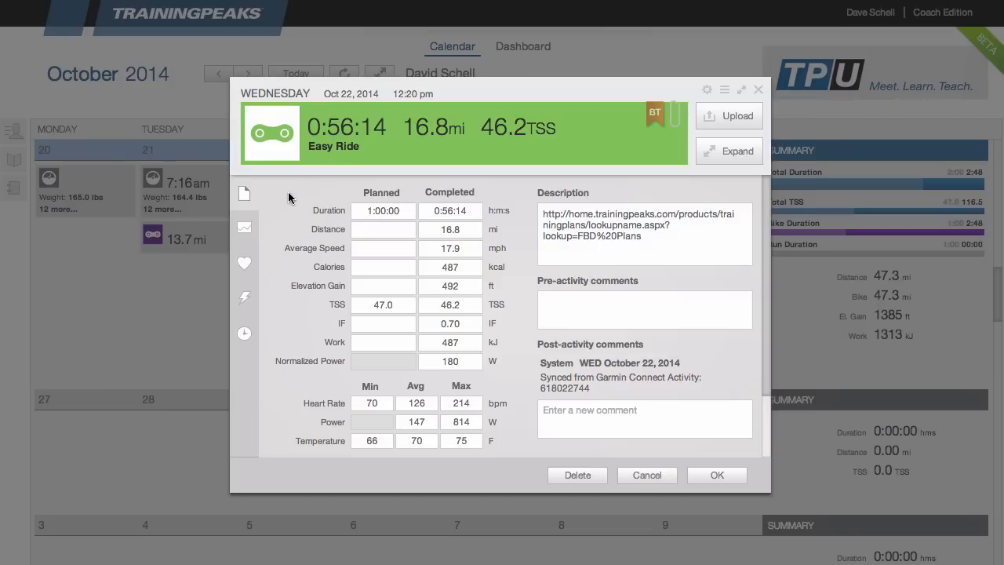
{"action": "mouse_move", "coordinate": [319, 193]}
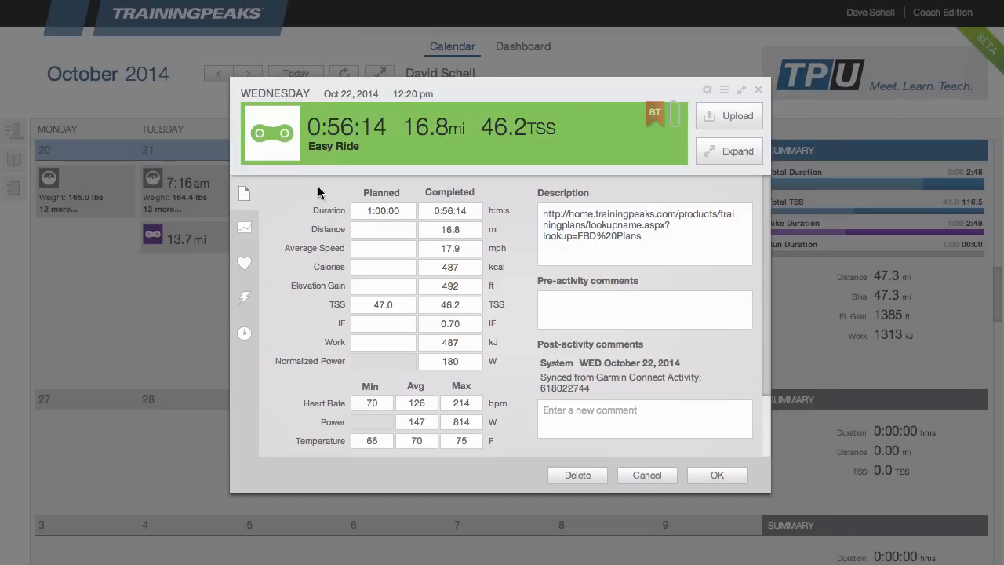
{"action": "mouse_move", "coordinate": [390, 194]}
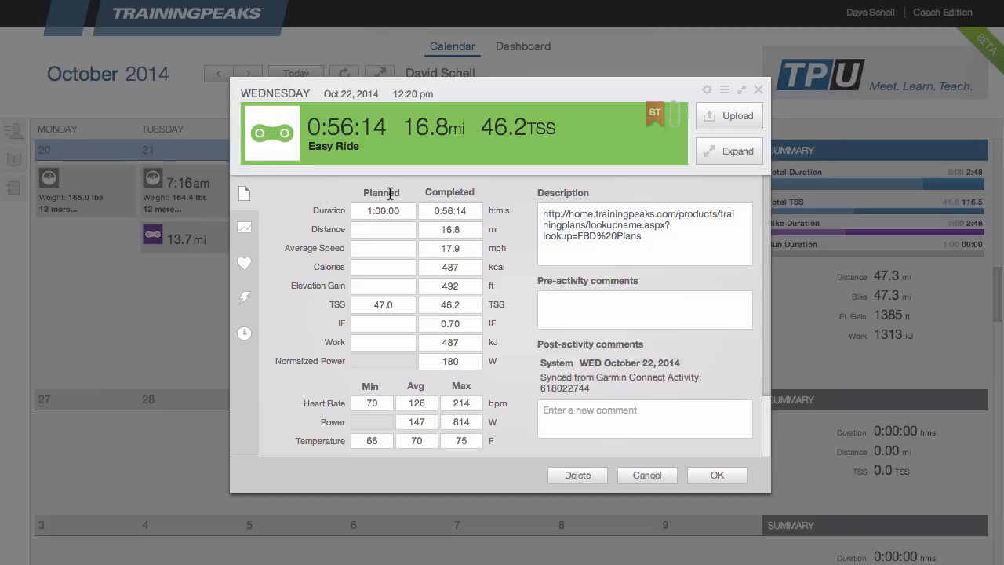
{"action": "mouse_move", "coordinate": [350, 244]}
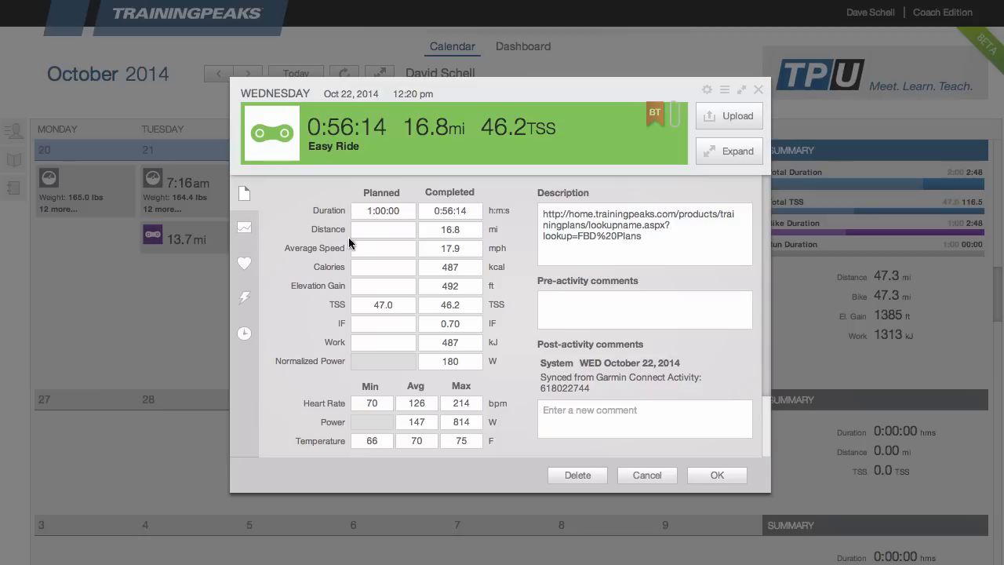
{"action": "mouse_move", "coordinate": [452, 299]}
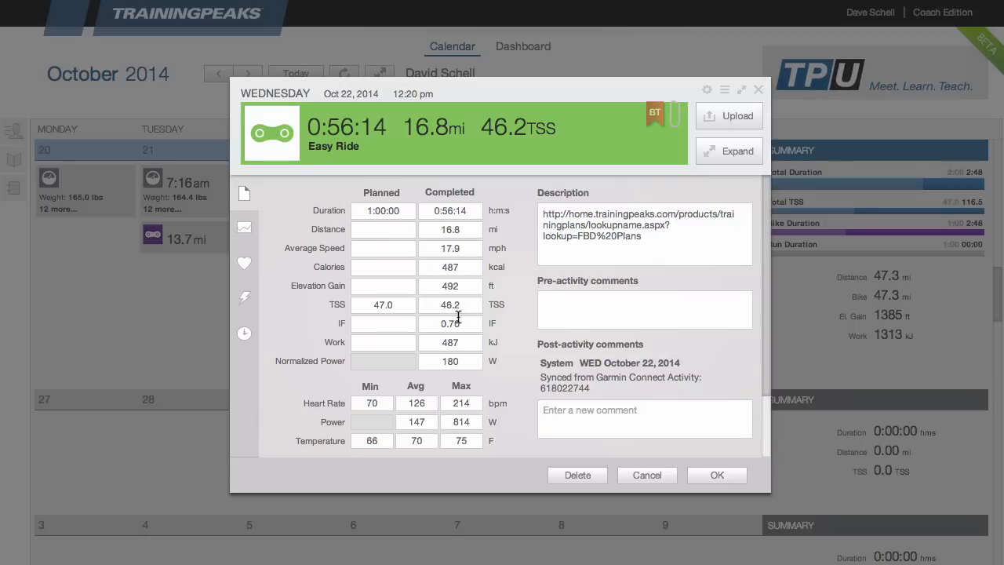
{"action": "mouse_move", "coordinate": [244, 229]}
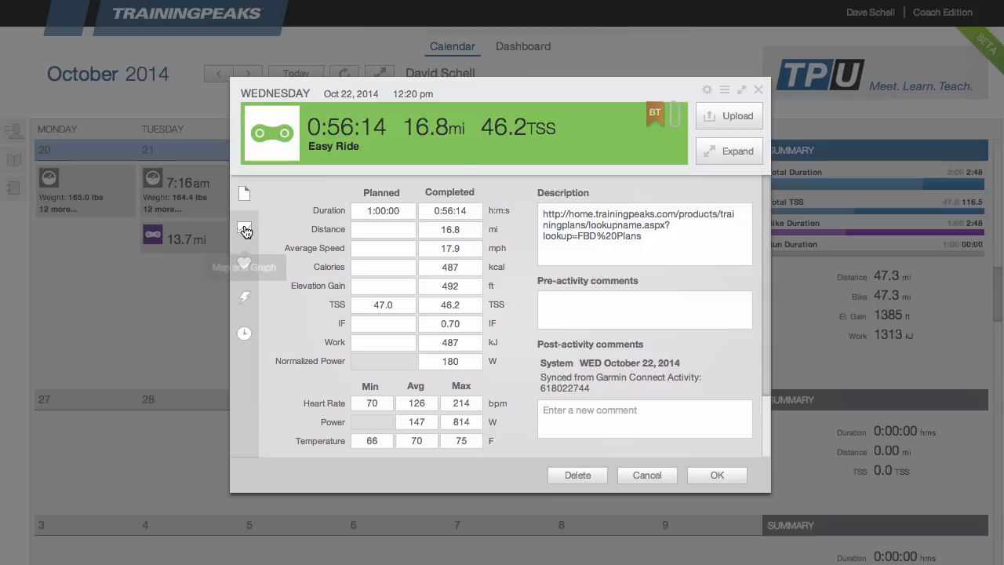
- View the Easy Ride's Map and Graph, Heart Rate, and Power tabs in turn
{"action": "left_click", "coordinate": [244, 229]}
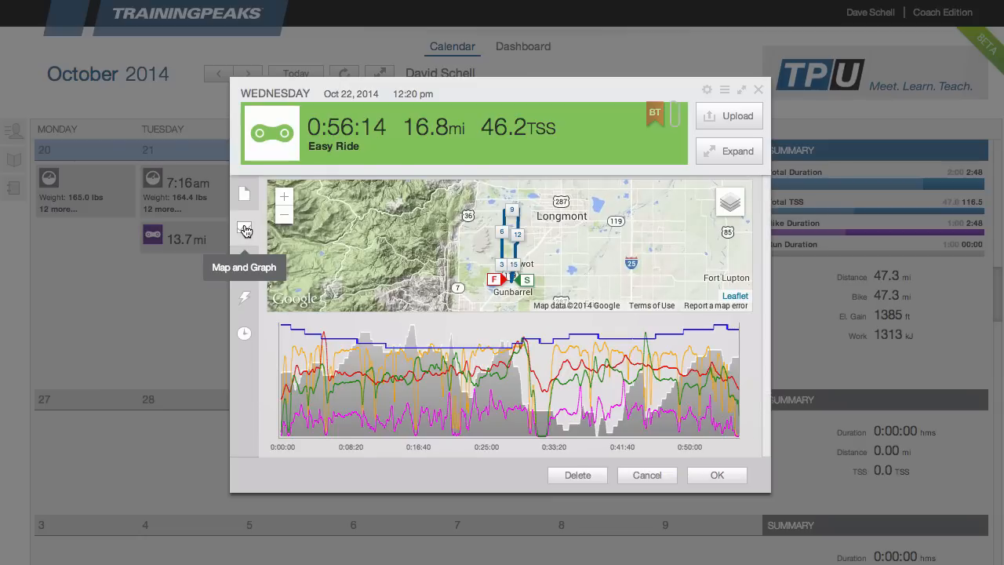
{"action": "mouse_move", "coordinate": [369, 366]}
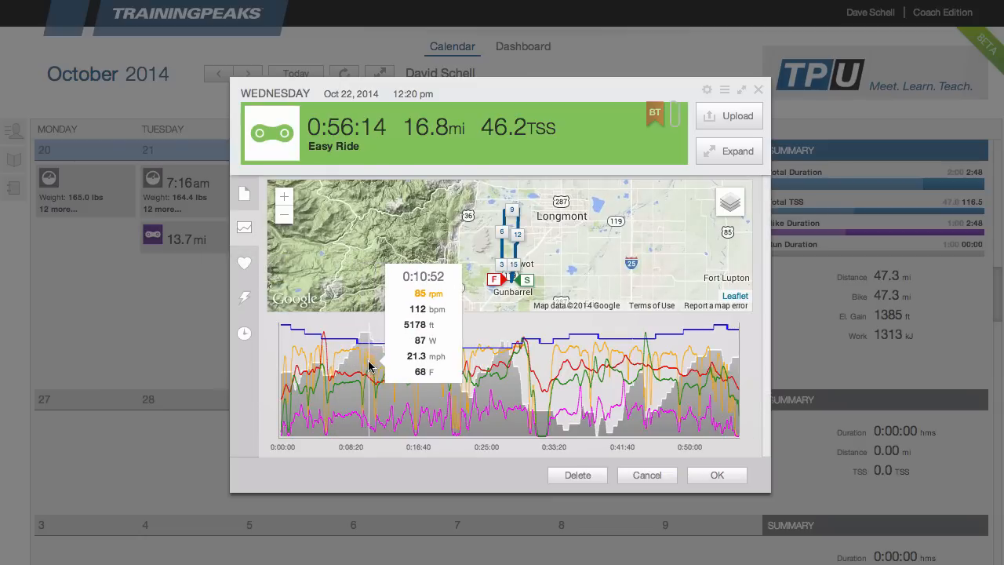
{"action": "mouse_move", "coordinate": [406, 388]}
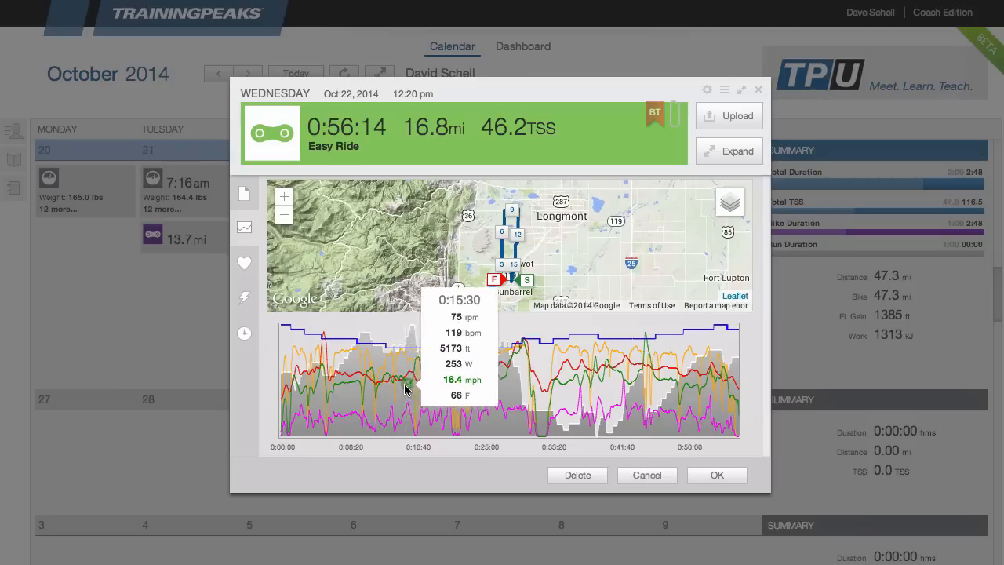
{"action": "mouse_move", "coordinate": [416, 414]}
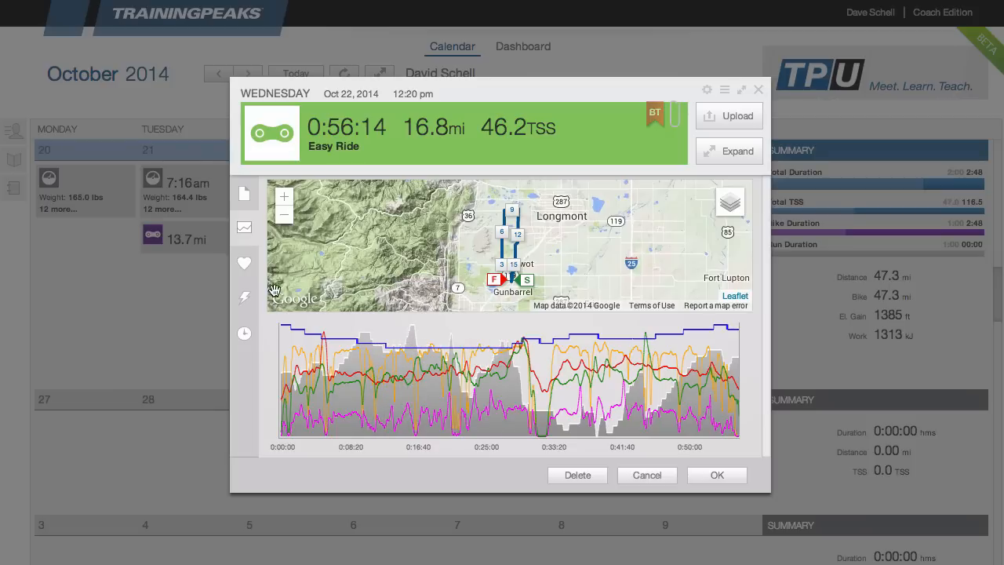
{"action": "left_click", "coordinate": [244, 263]}
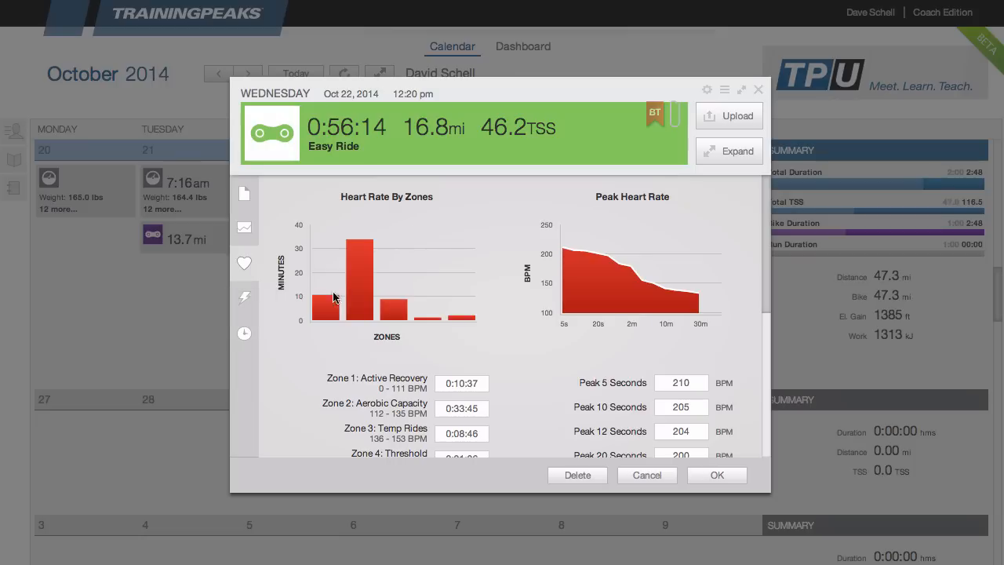
{"action": "mouse_move", "coordinate": [255, 277]}
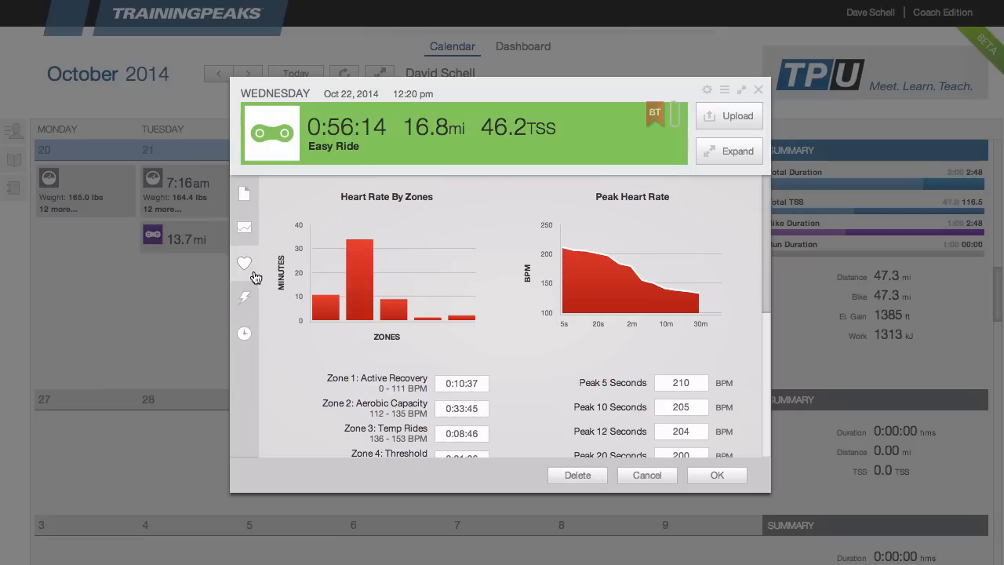
{"action": "left_click", "coordinate": [244, 299]}
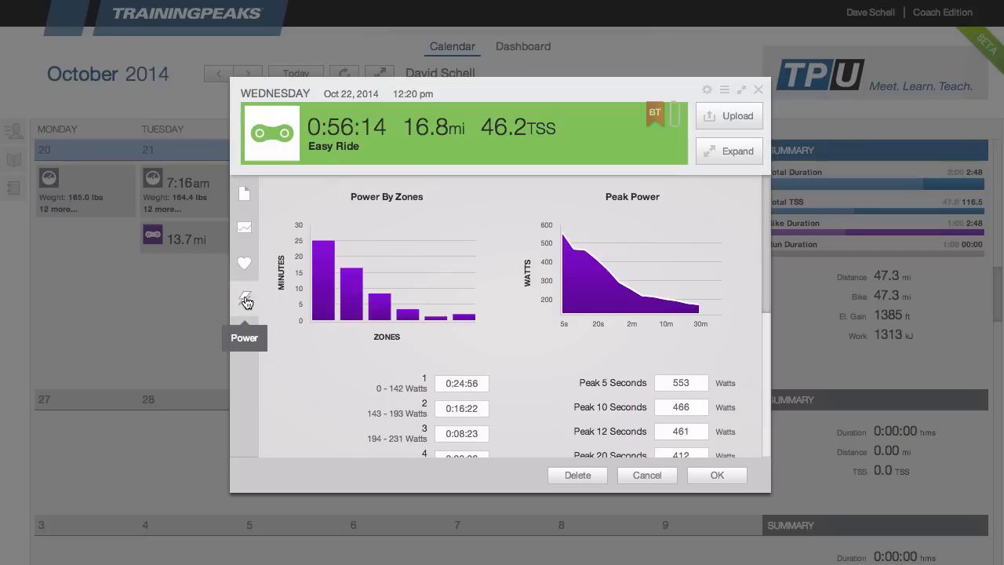
{"action": "mouse_move", "coordinate": [251, 302]}
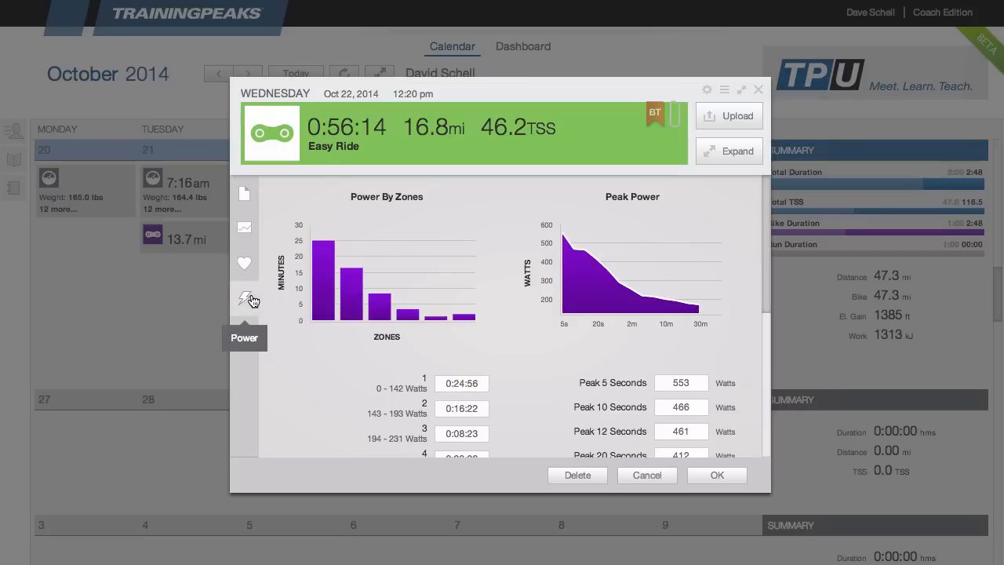
{"action": "mouse_move", "coordinate": [719, 158]}
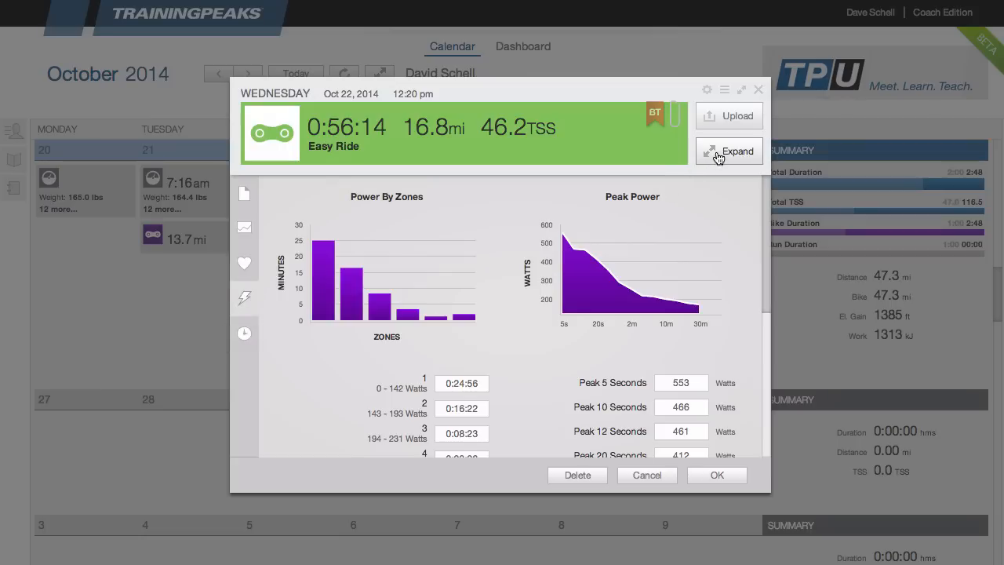
- Expand the Easy Ride into the full analysis view and scroll through its charts and data grid
{"action": "left_click", "coordinate": [729, 151]}
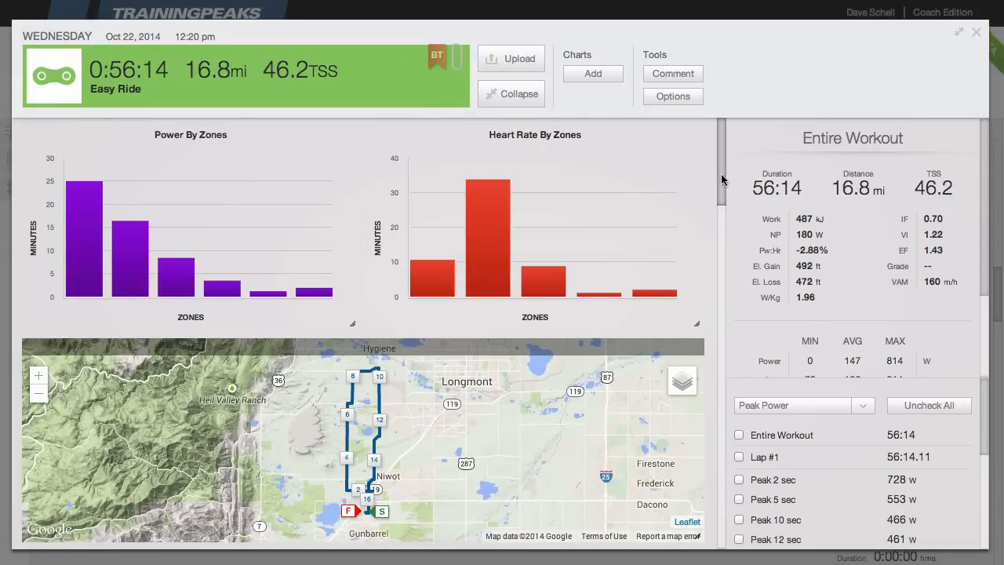
{"action": "scroll", "scroll_direction": "down", "scroll_amount": 3}
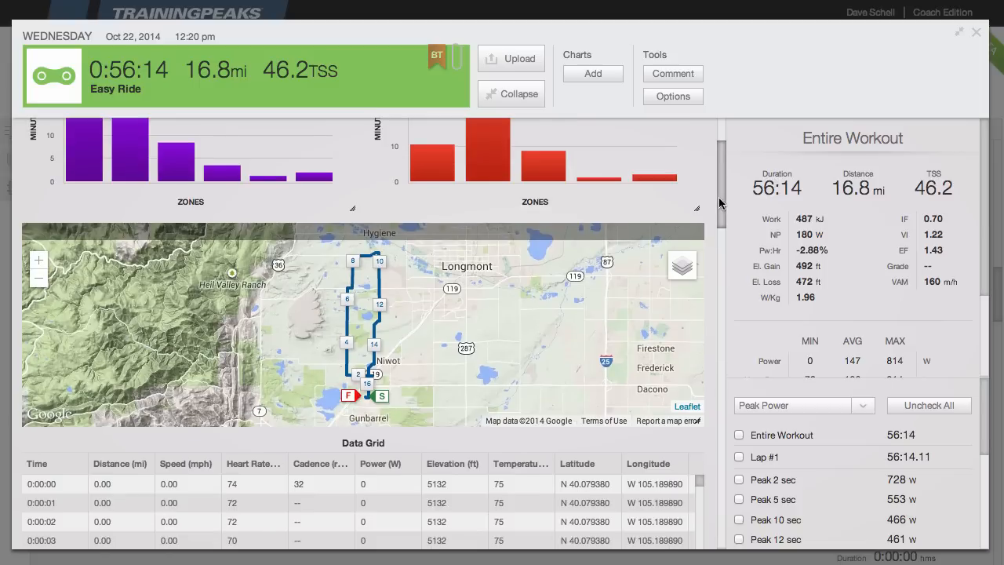
{"action": "scroll", "scroll_direction": "down", "scroll_amount": 3}
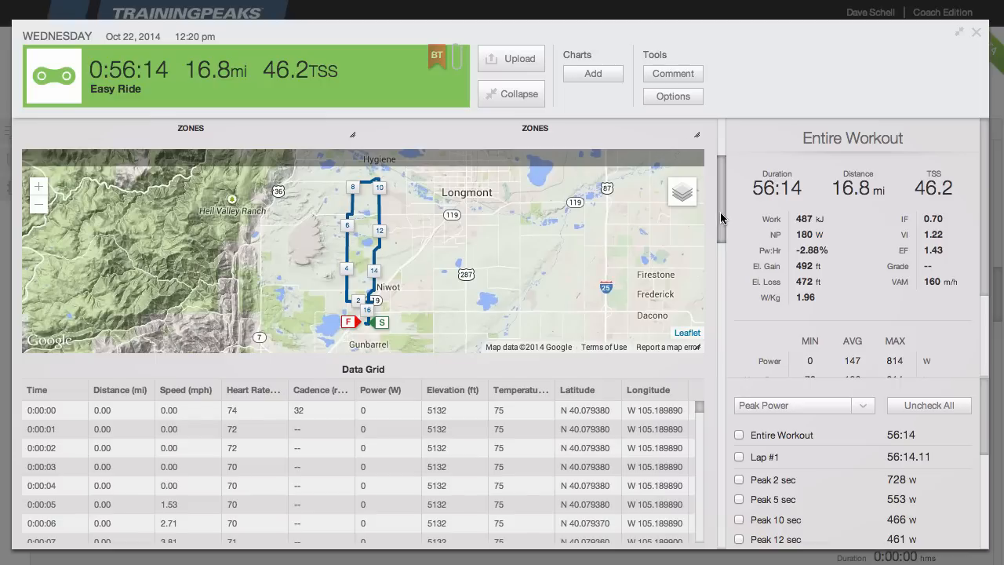
{"action": "scroll", "scroll_direction": "down", "scroll_amount": 3}
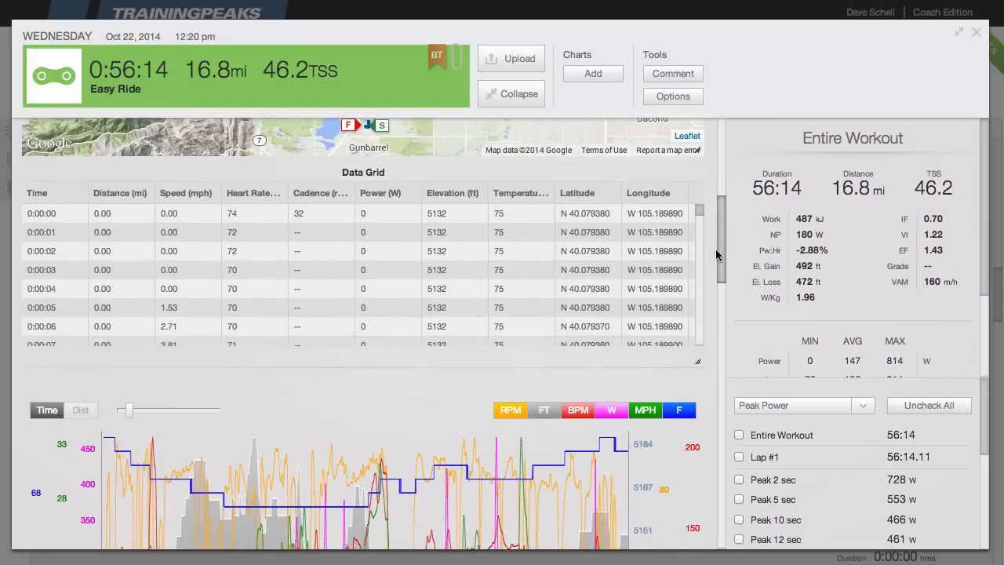
{"action": "scroll", "scroll_direction": "down", "scroll_amount": 3}
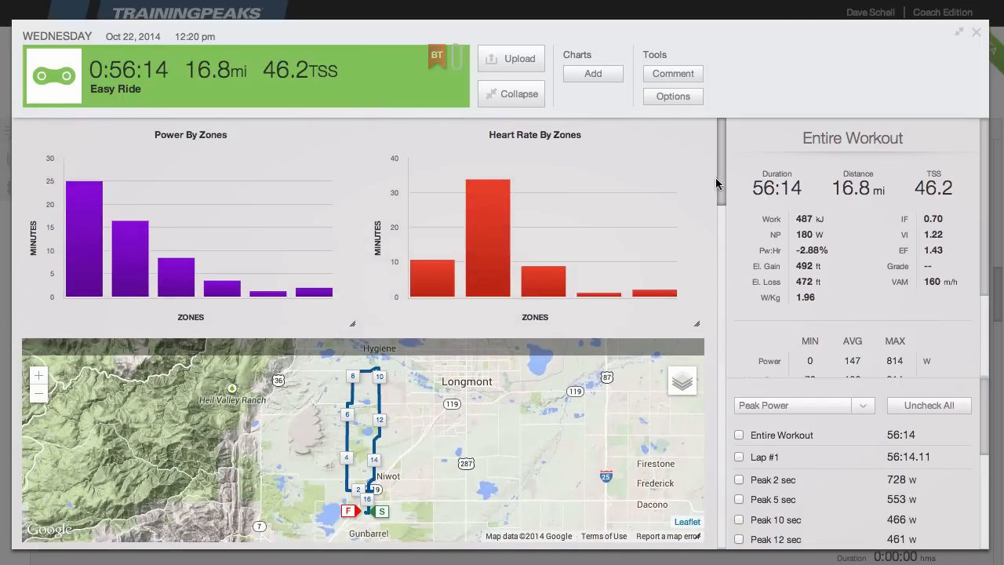
- Close the Chart Library and delete the Power By Zones, route map and Heart Rate By Zones panels
{"action": "left_click", "coordinate": [592, 73]}
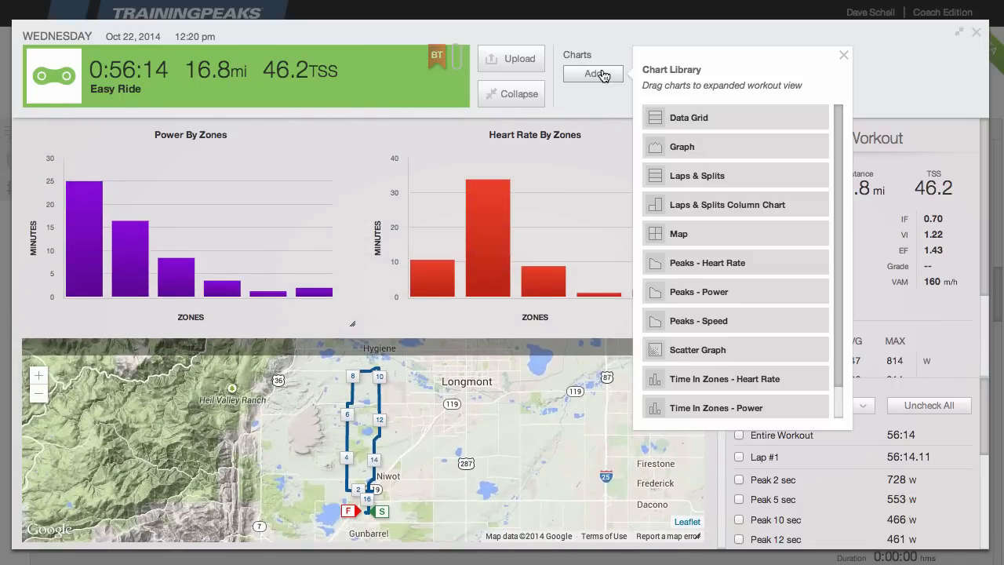
{"action": "mouse_move", "coordinate": [624, 81]}
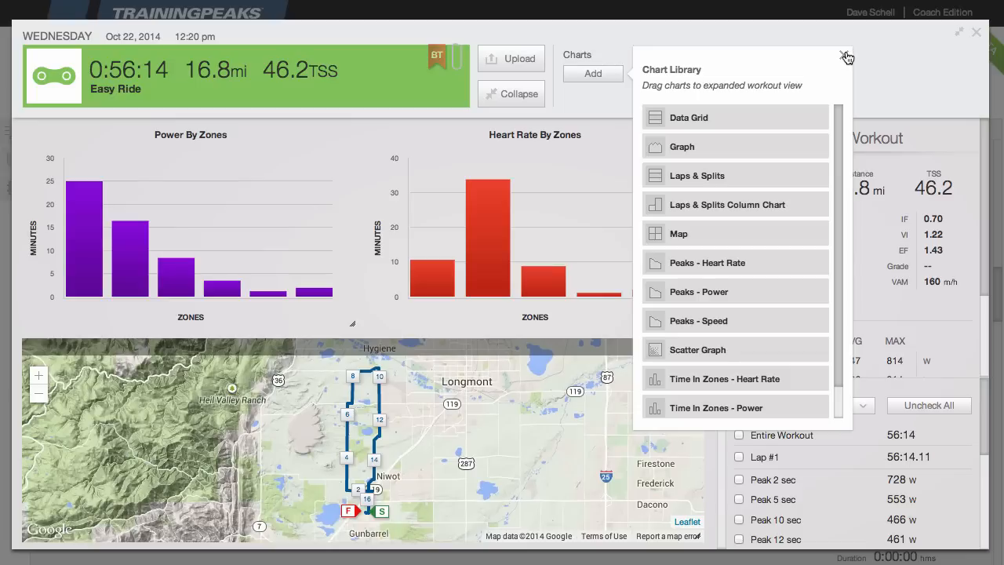
{"action": "mouse_move", "coordinate": [846, 60]}
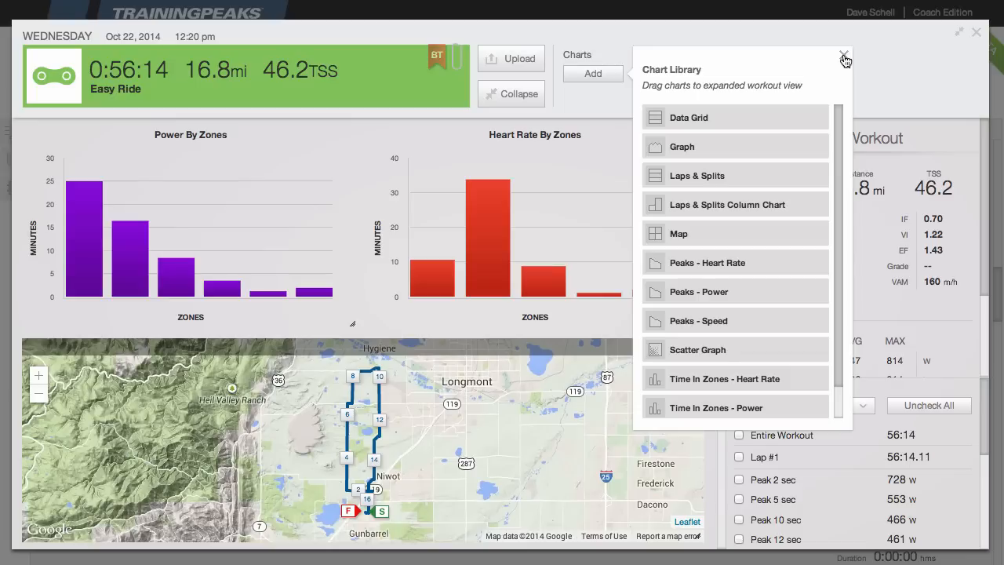
{"action": "left_click", "coordinate": [844, 58]}
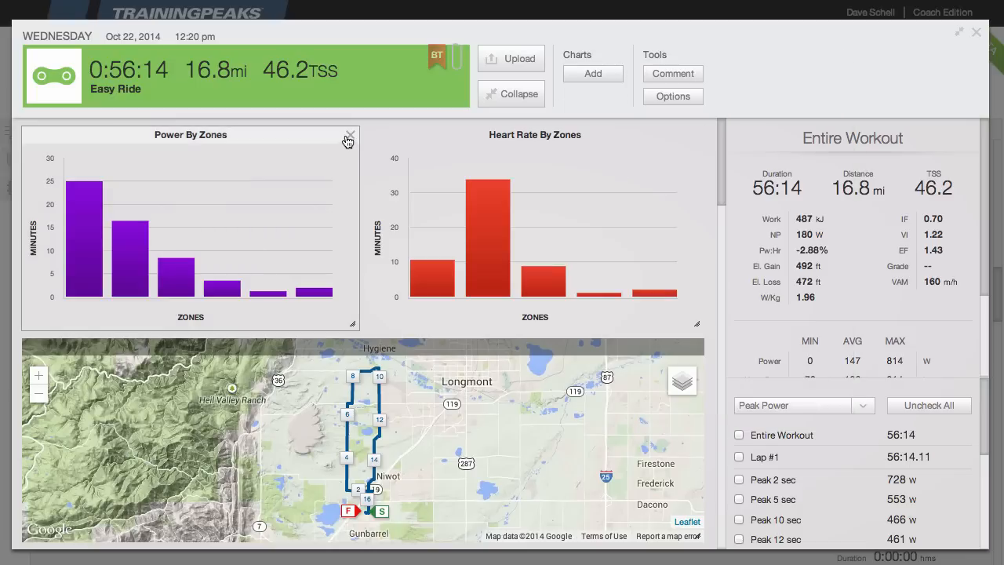
{"action": "left_click", "coordinate": [350, 138]}
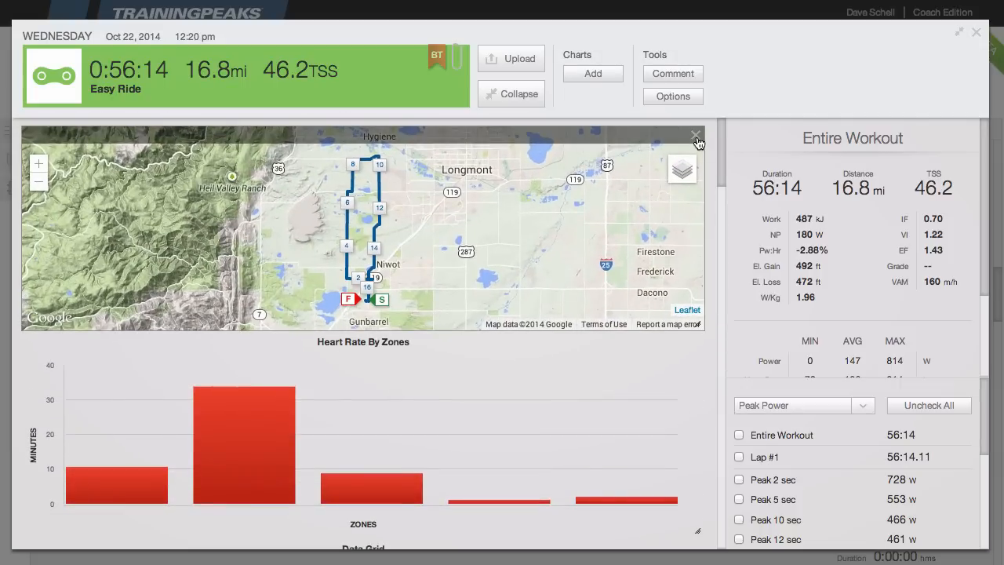
{"action": "left_click", "coordinate": [695, 136]}
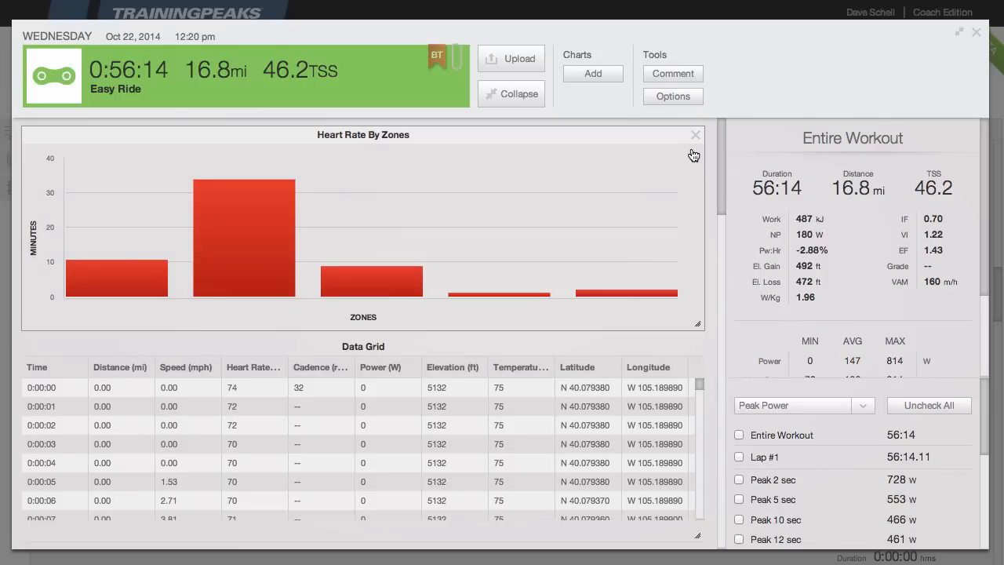
{"action": "mouse_move", "coordinate": [693, 148]}
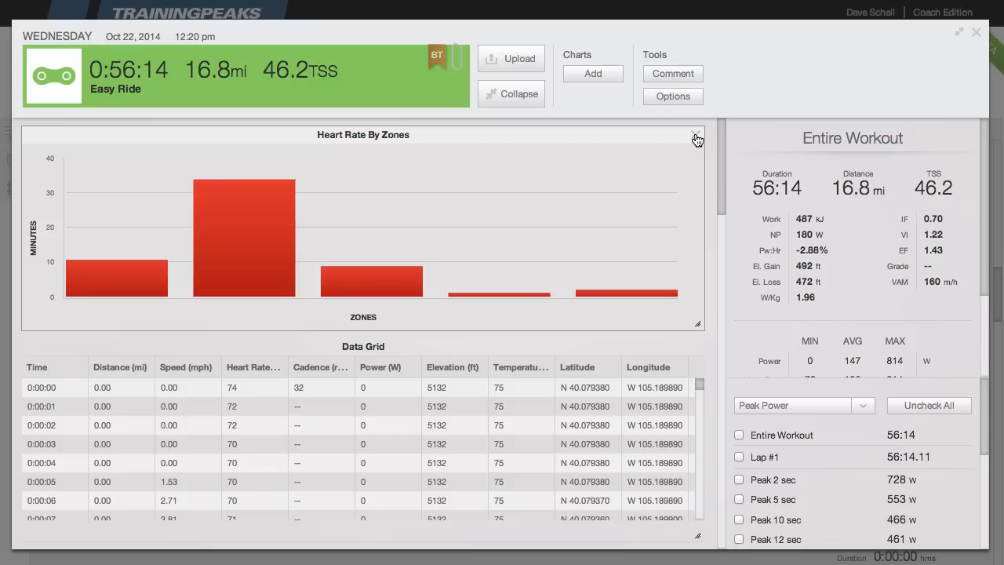
{"action": "left_click", "coordinate": [697, 137]}
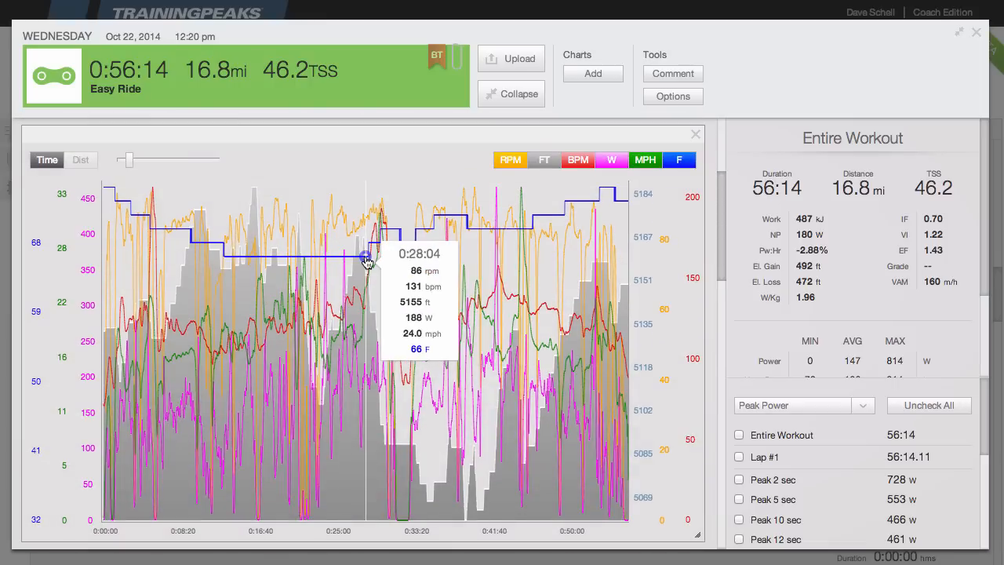
{"action": "mouse_move", "coordinate": [371, 220]}
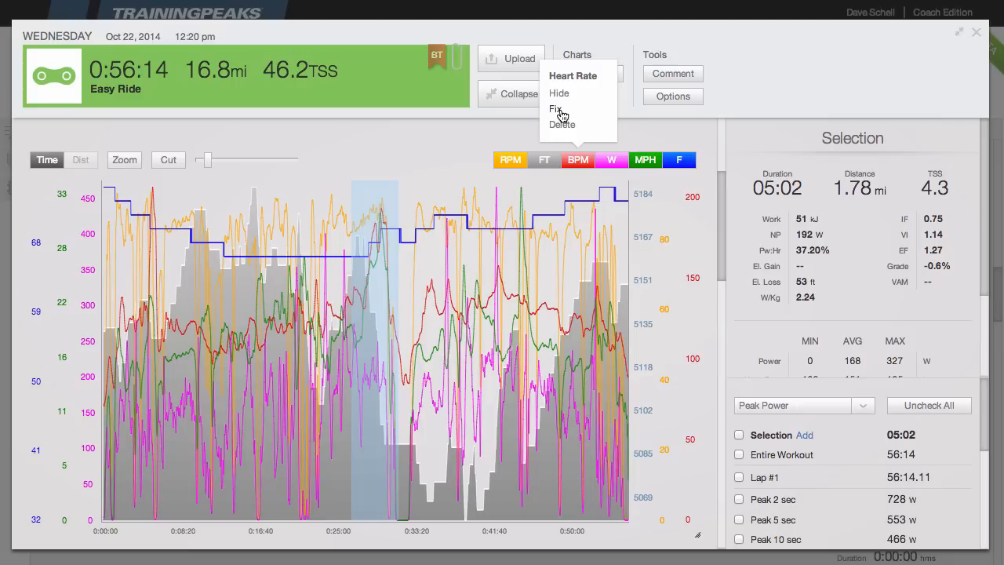
{"action": "mouse_move", "coordinate": [561, 114]}
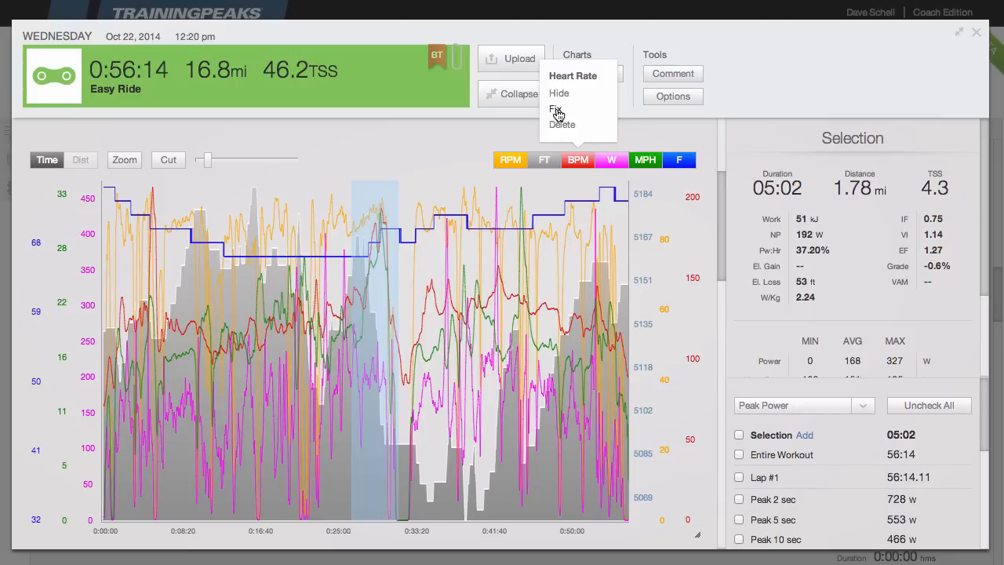
- Apply Fix to the heart rate over the selected five-minute range and confirm
{"action": "left_click", "coordinate": [555, 109]}
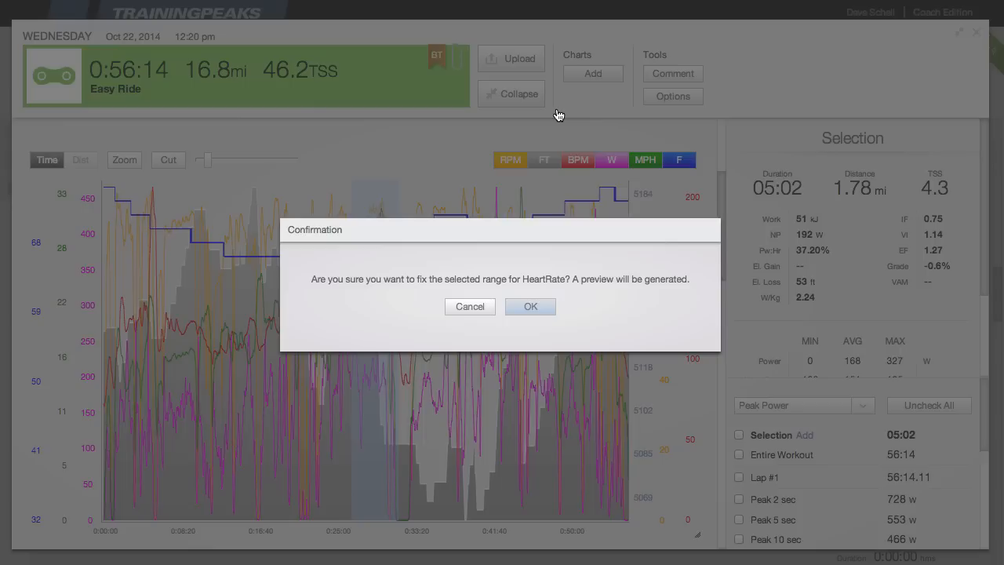
{"action": "left_click", "coordinate": [530, 306]}
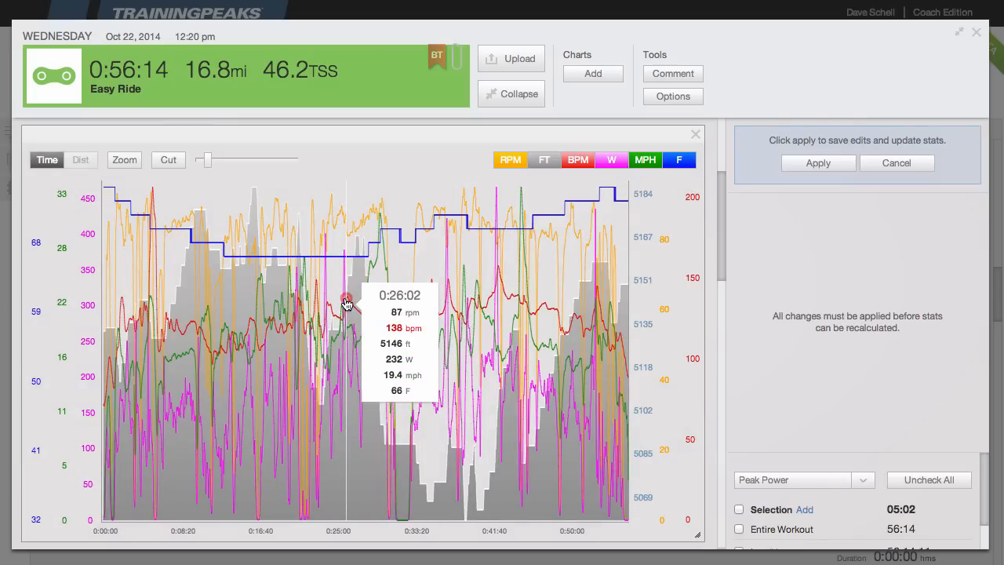
{"action": "mouse_move", "coordinate": [347, 304]}
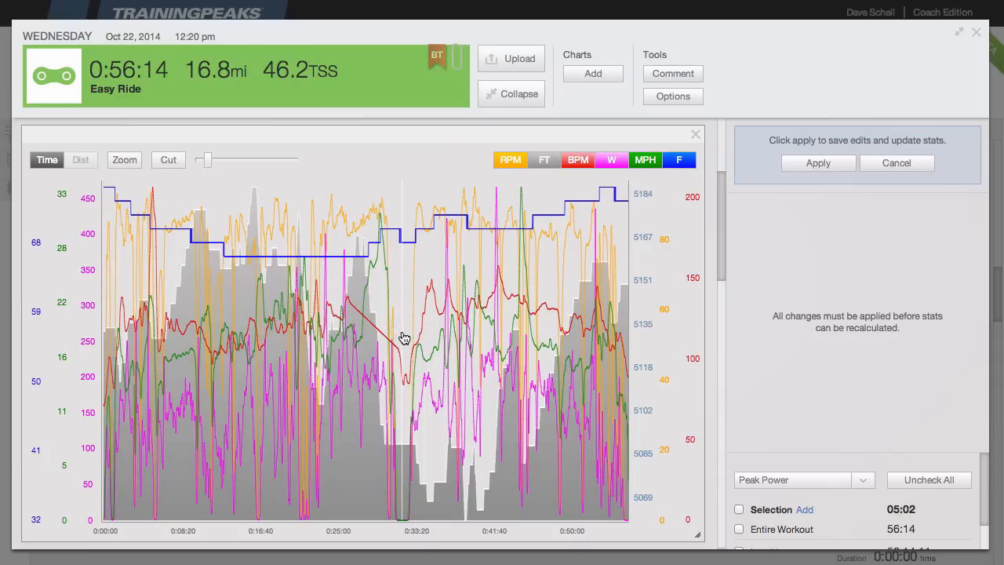
{"action": "mouse_move", "coordinate": [396, 314]}
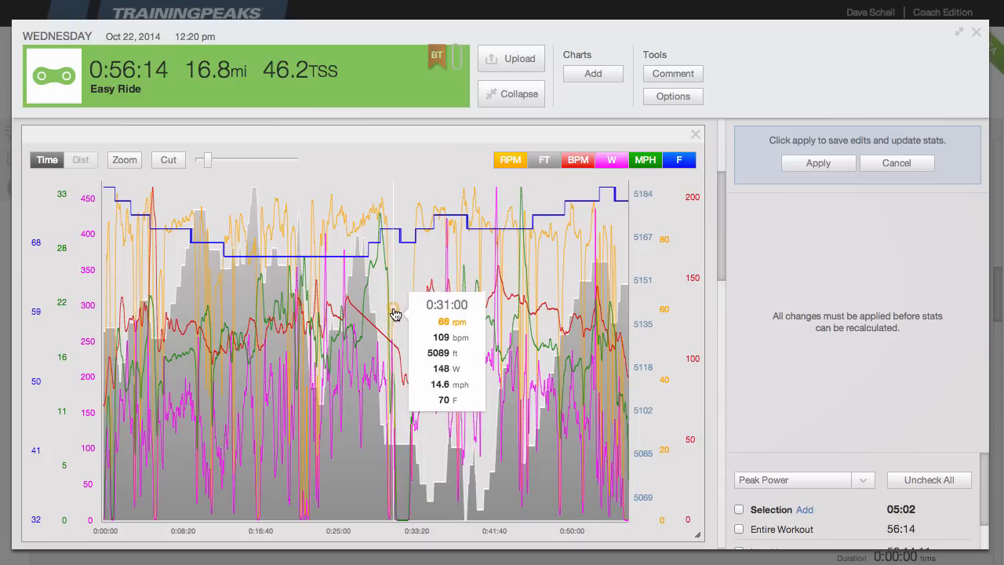
{"action": "mouse_move", "coordinate": [427, 269]}
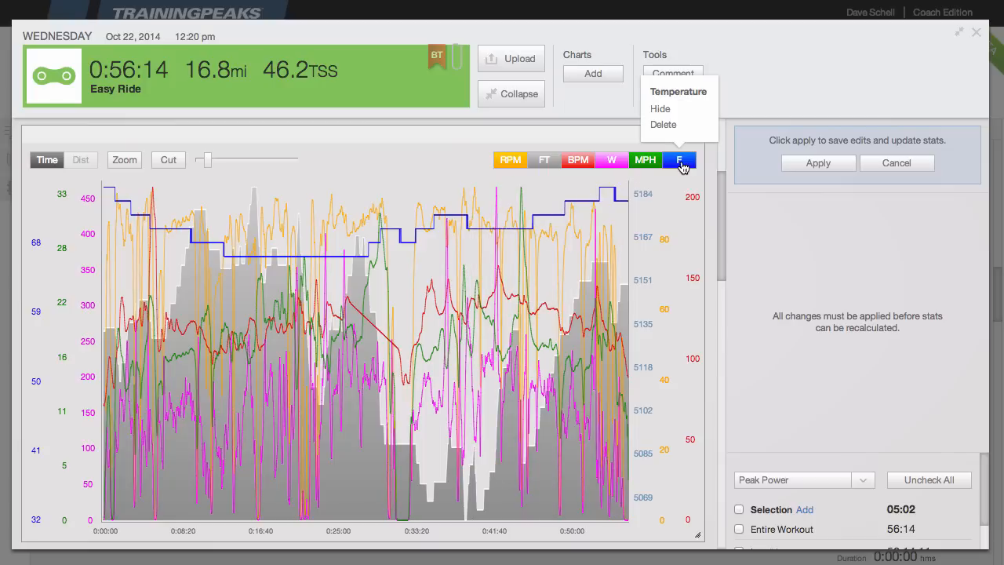
{"action": "mouse_move", "coordinate": [664, 125]}
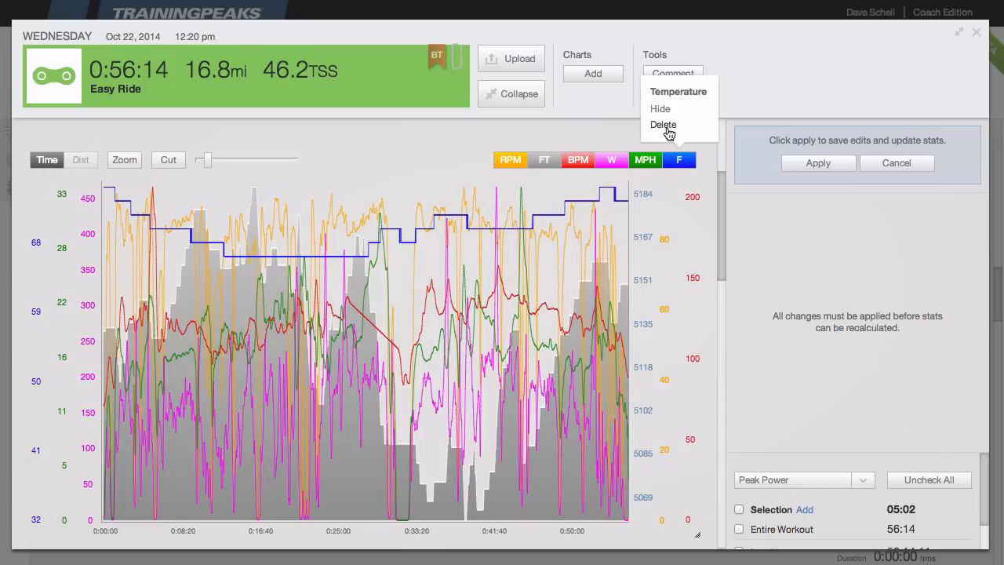
- Delete temperature data, adjust smoothing, then cancel all edits and close the Easy Ride
{"action": "left_click", "coordinate": [662, 125]}
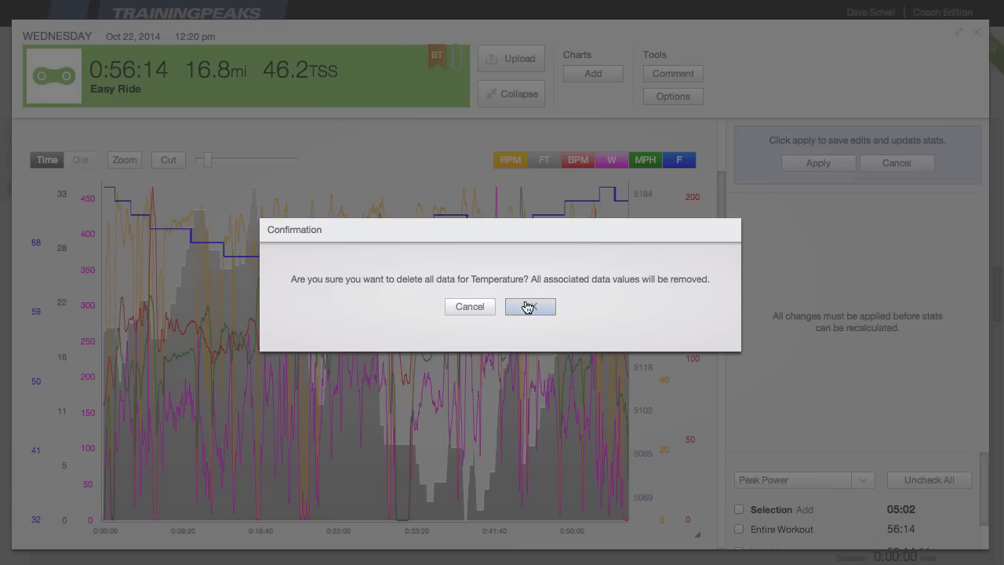
{"action": "left_click", "coordinate": [530, 306]}
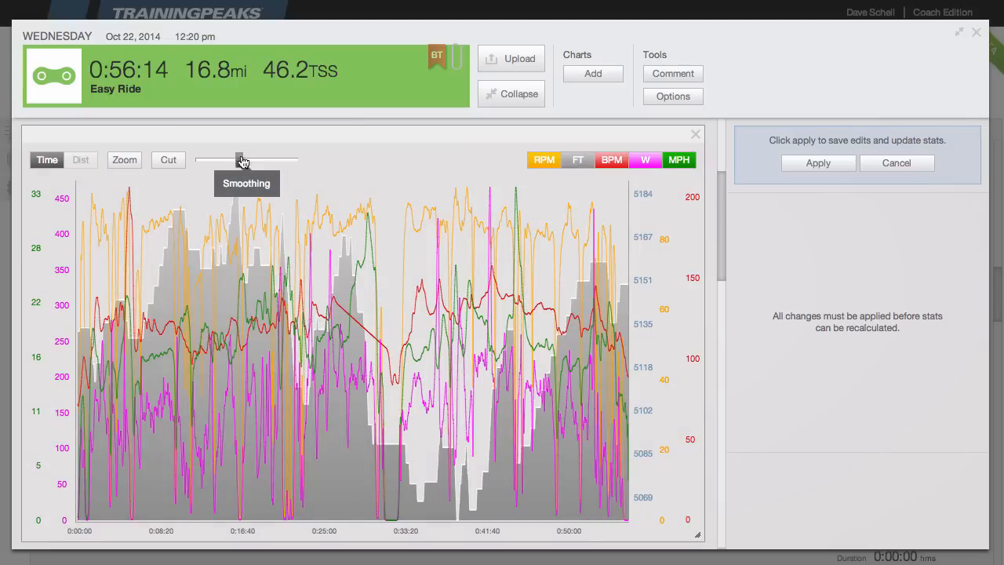
{"action": "left_click_drag", "start_coordinate": [240, 160], "coordinate": [231, 160]}
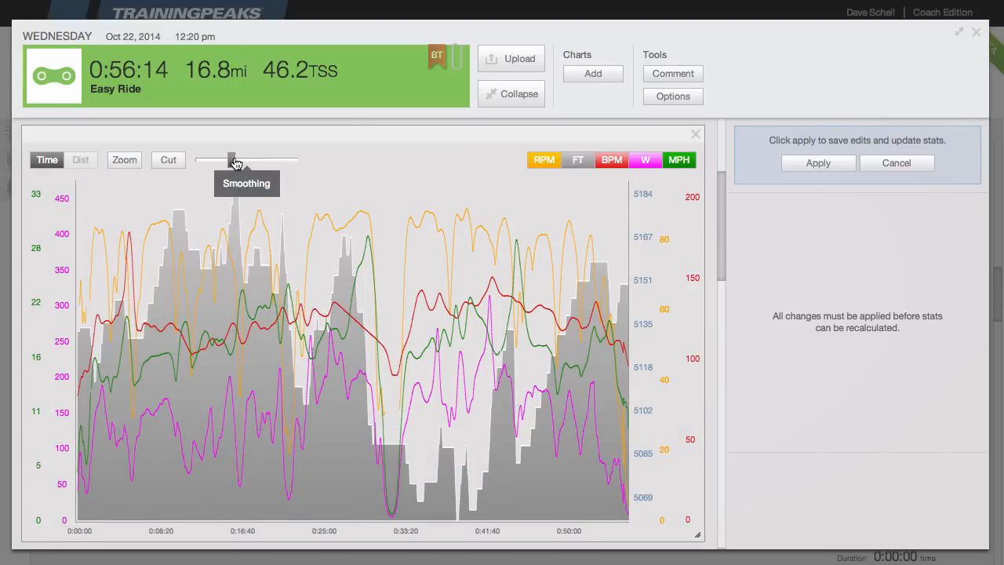
{"action": "left_click_drag", "start_coordinate": [236, 159], "coordinate": [232, 159]}
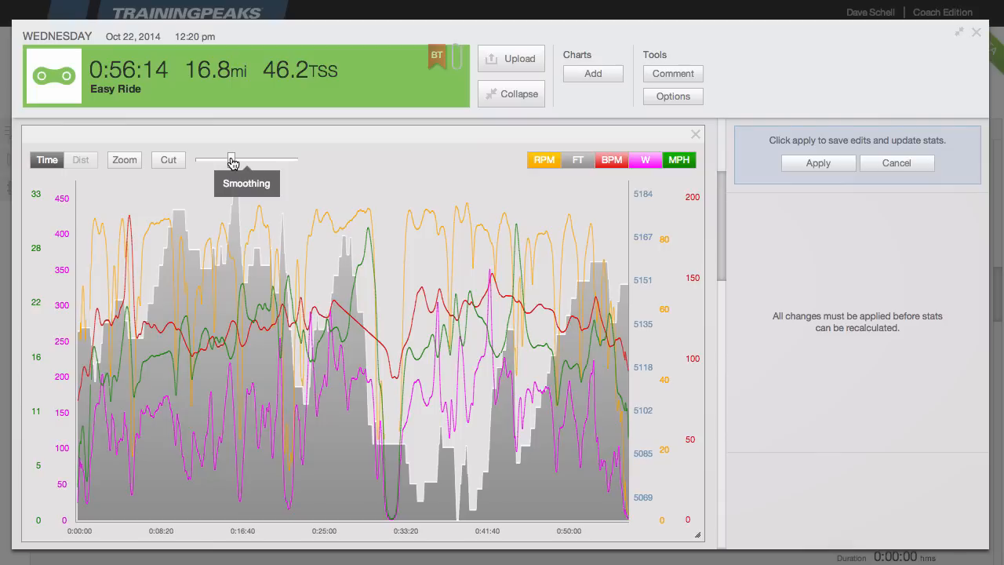
{"action": "left_click", "coordinate": [544, 160]}
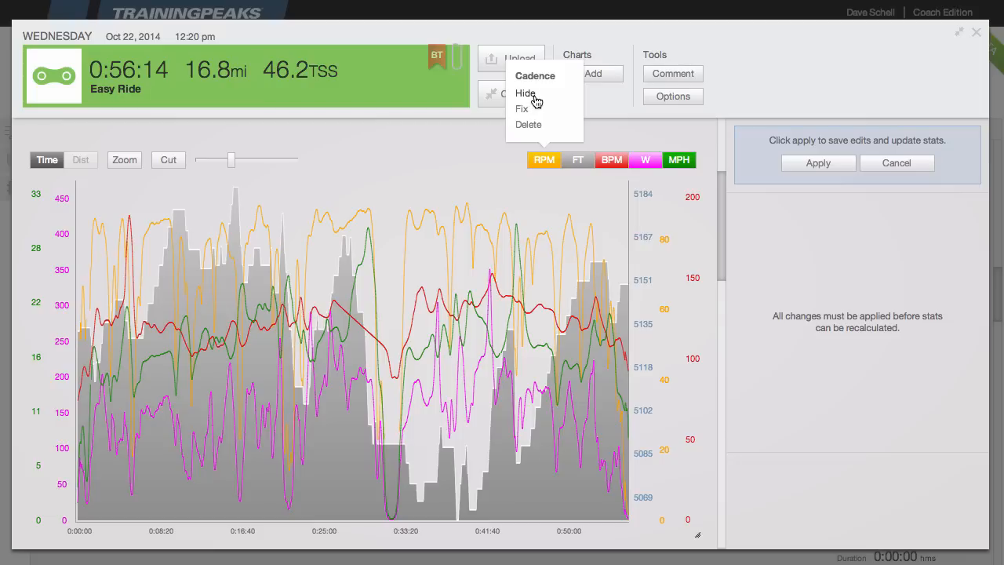
{"action": "mouse_move", "coordinate": [523, 221]}
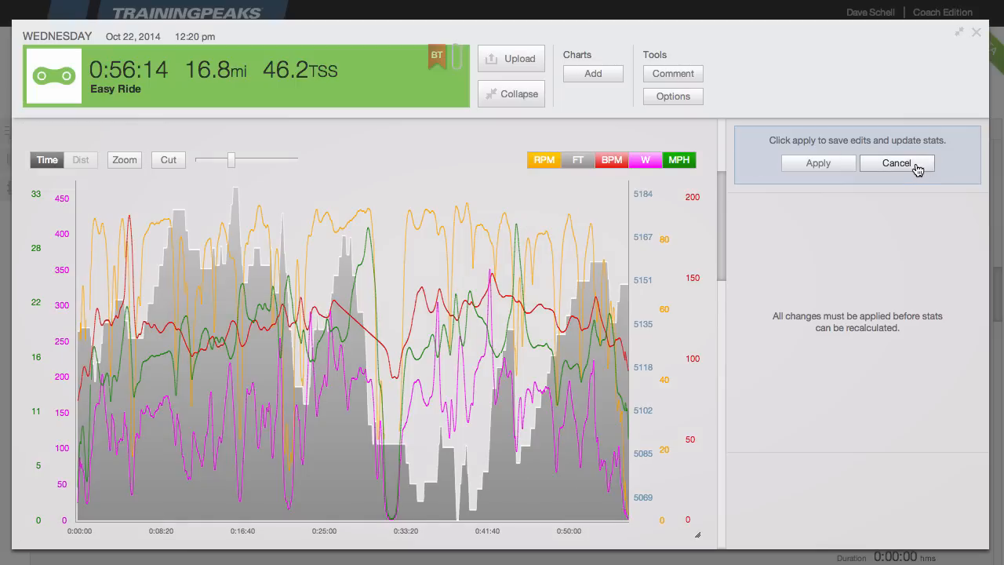
{"action": "left_click", "coordinate": [895, 162]}
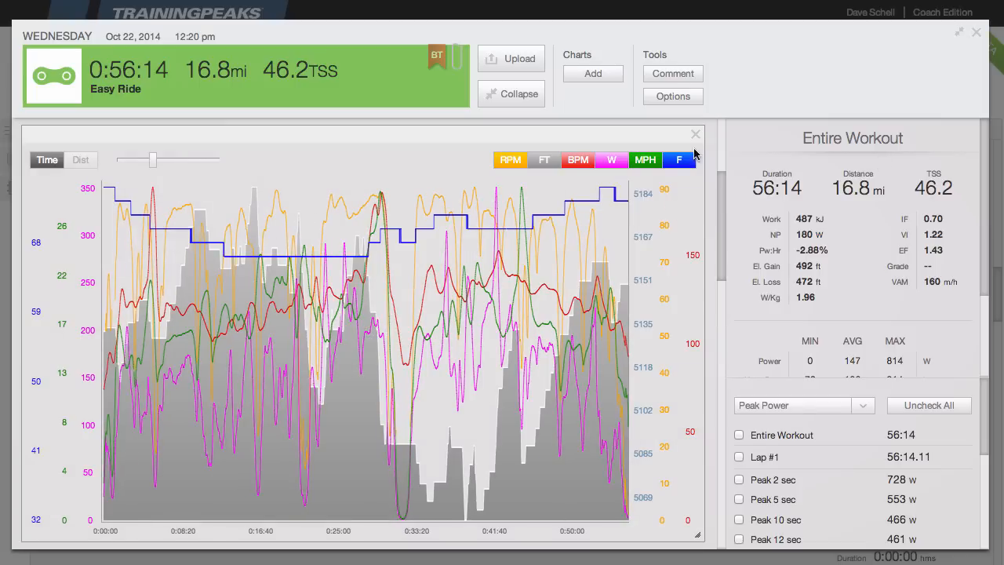
{"action": "left_click", "coordinate": [694, 135]}
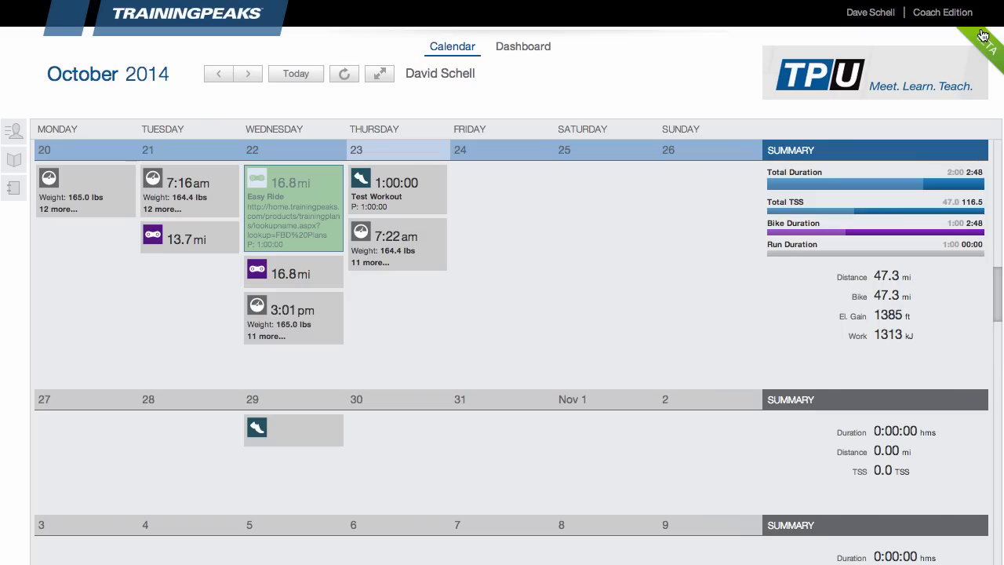
{"action": "mouse_move", "coordinate": [457, 176]}
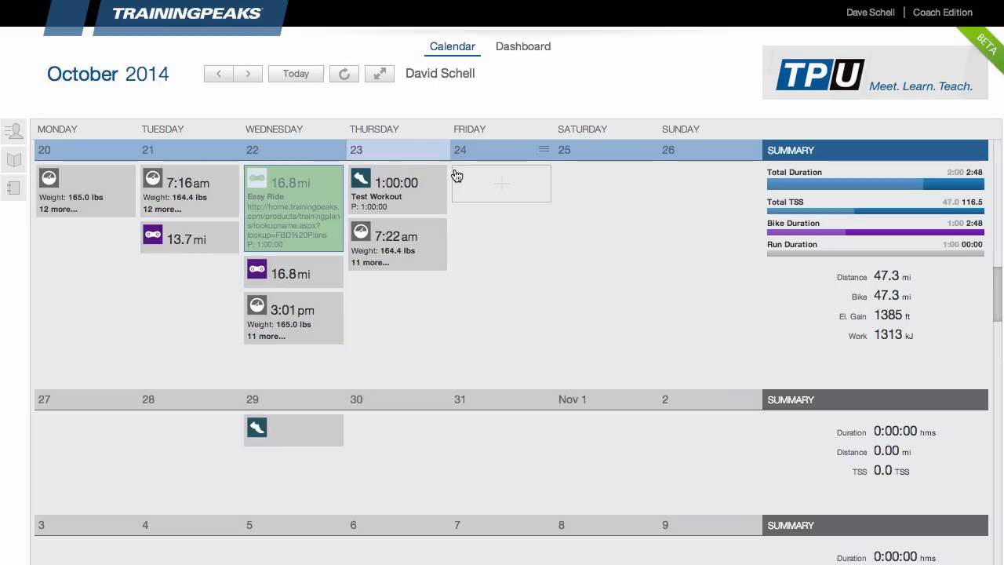
{"action": "mouse_move", "coordinate": [522, 46]}
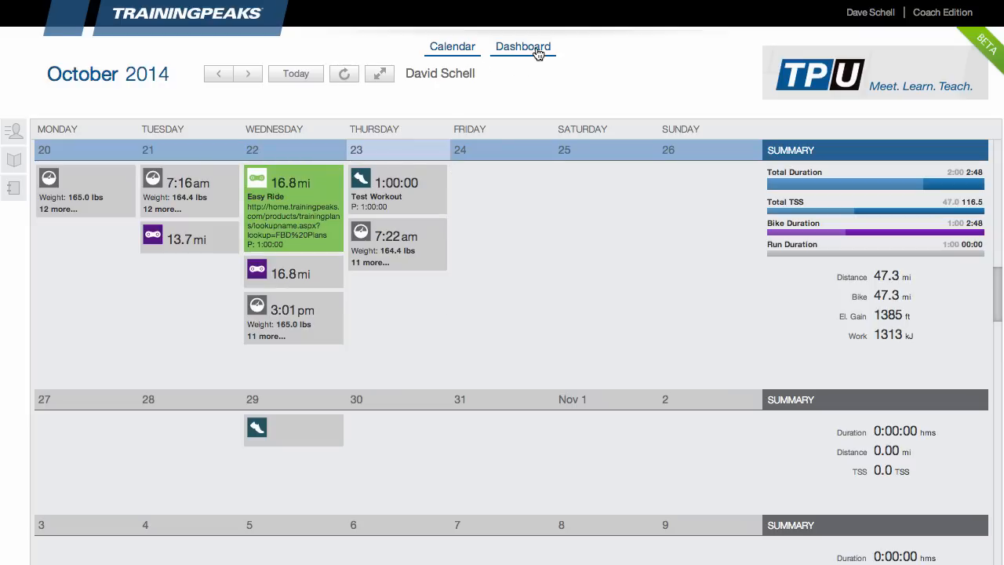
{"action": "left_click", "coordinate": [522, 46]}
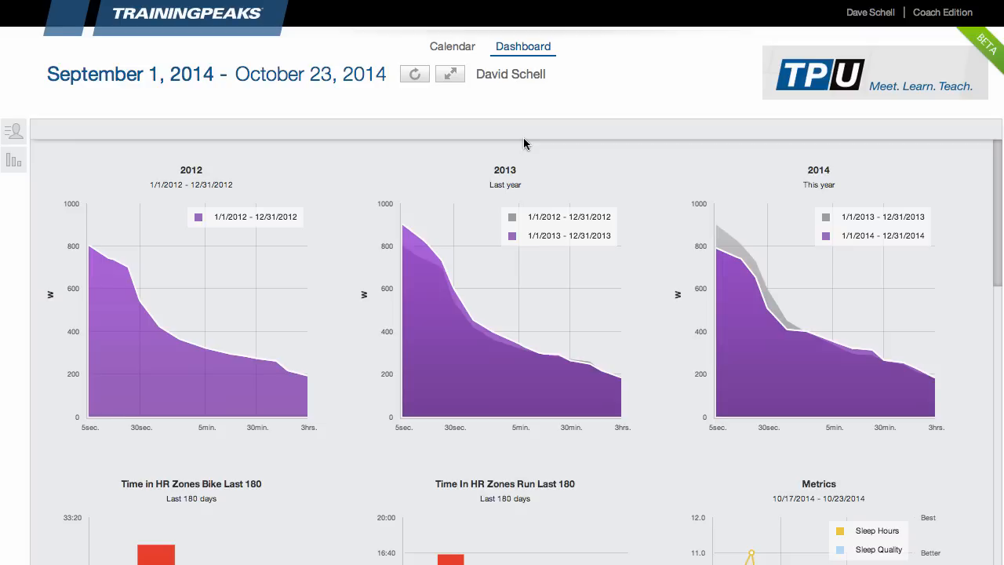
{"action": "mouse_move", "coordinate": [506, 160]}
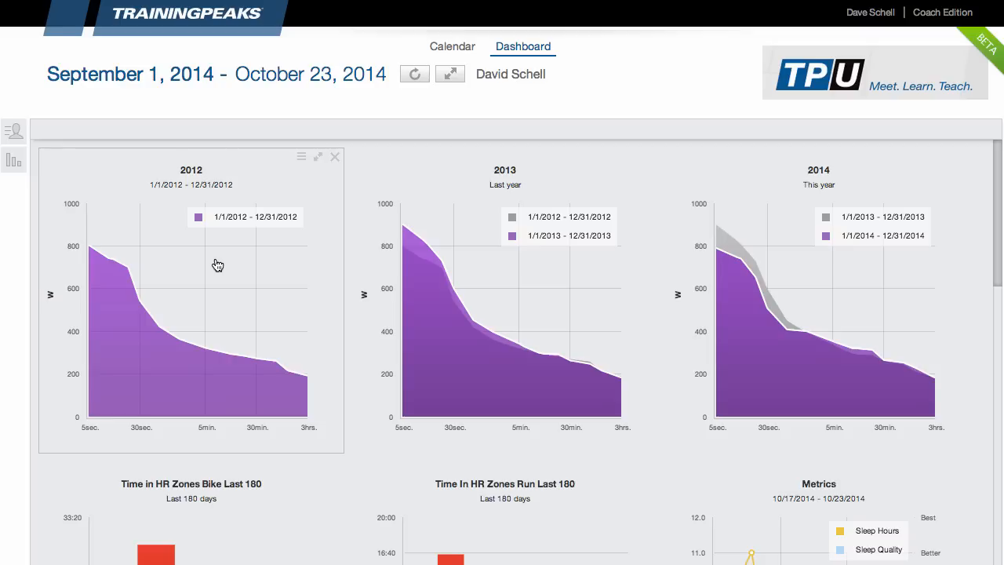
{"action": "mouse_move", "coordinate": [400, 262]}
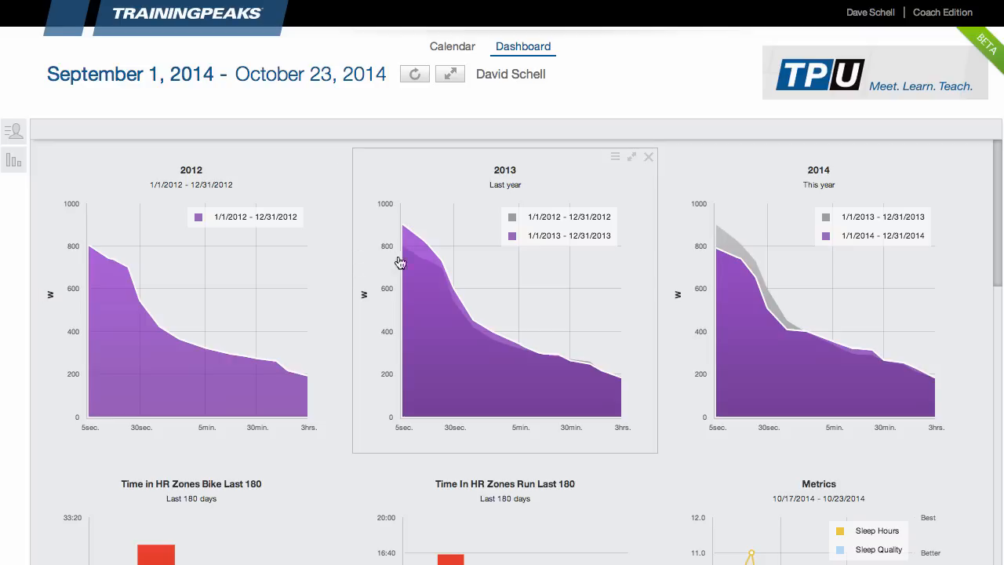
{"action": "mouse_move", "coordinate": [420, 259]}
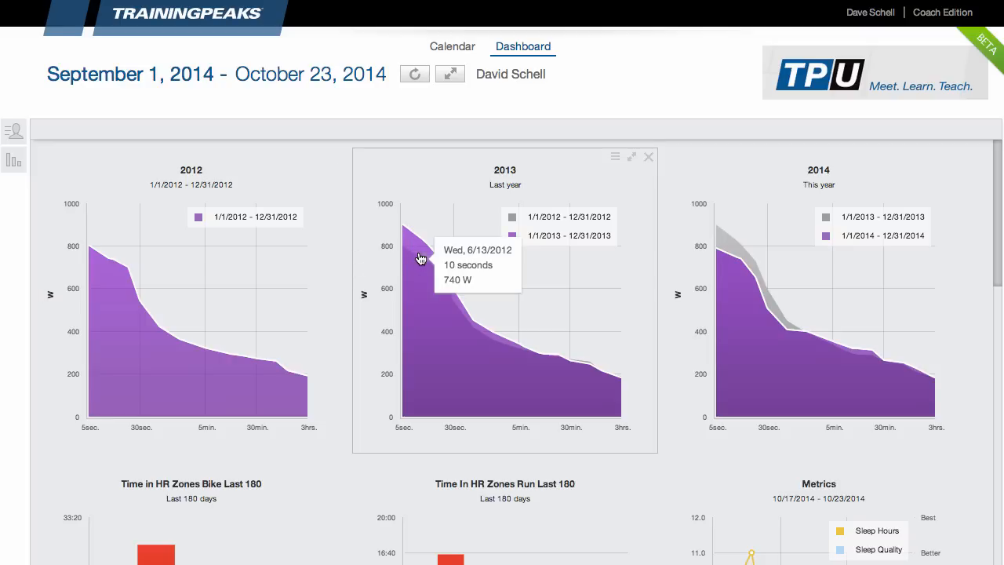
{"action": "mouse_move", "coordinate": [300, 246]}
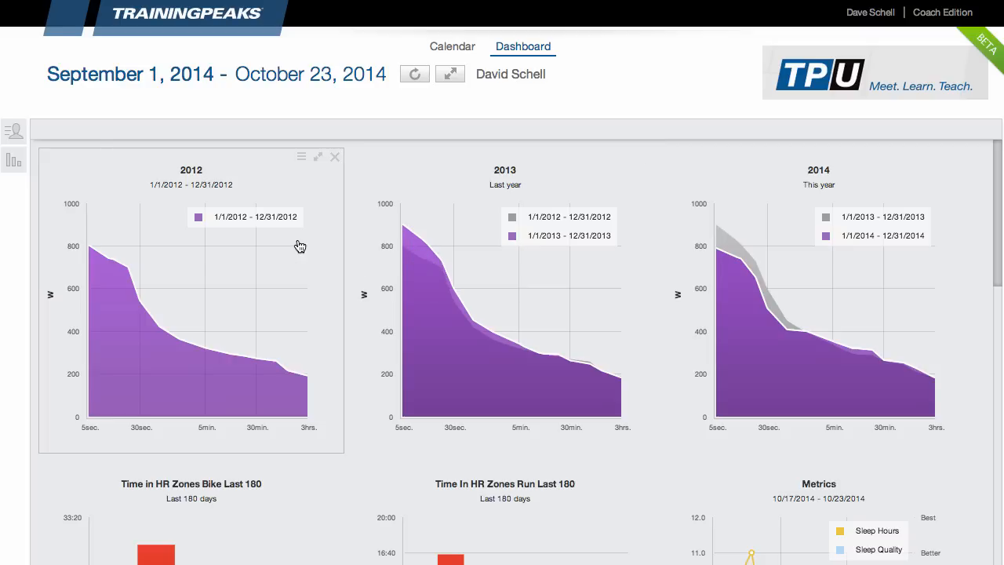
{"action": "mouse_move", "coordinate": [301, 182]}
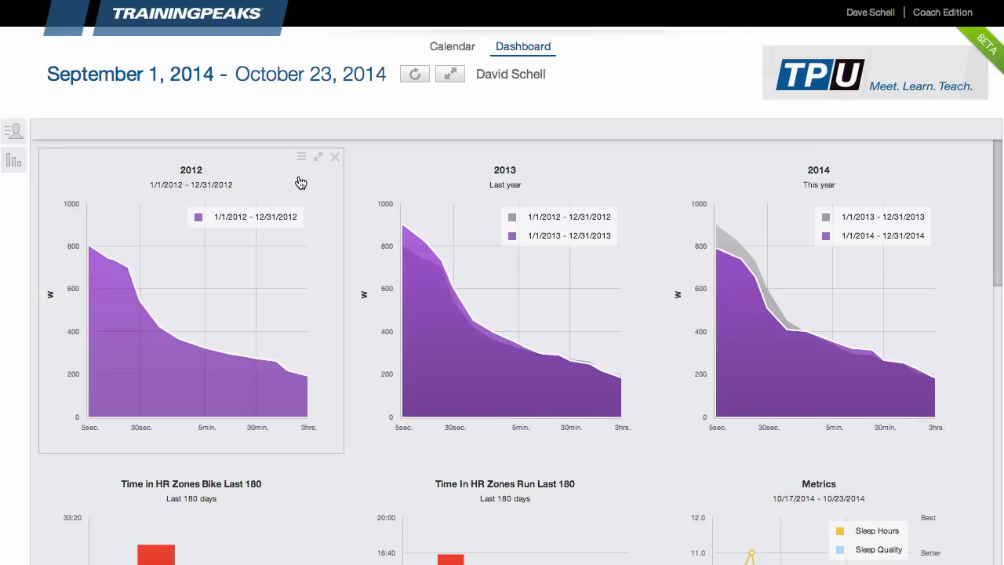
{"action": "mouse_move", "coordinate": [613, 168]}
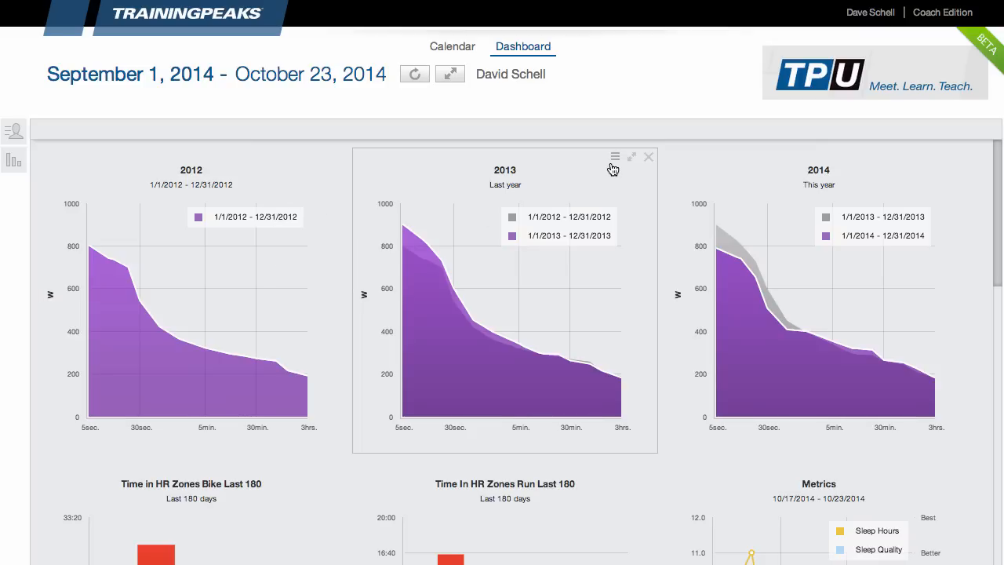
{"action": "left_click", "coordinate": [615, 156]}
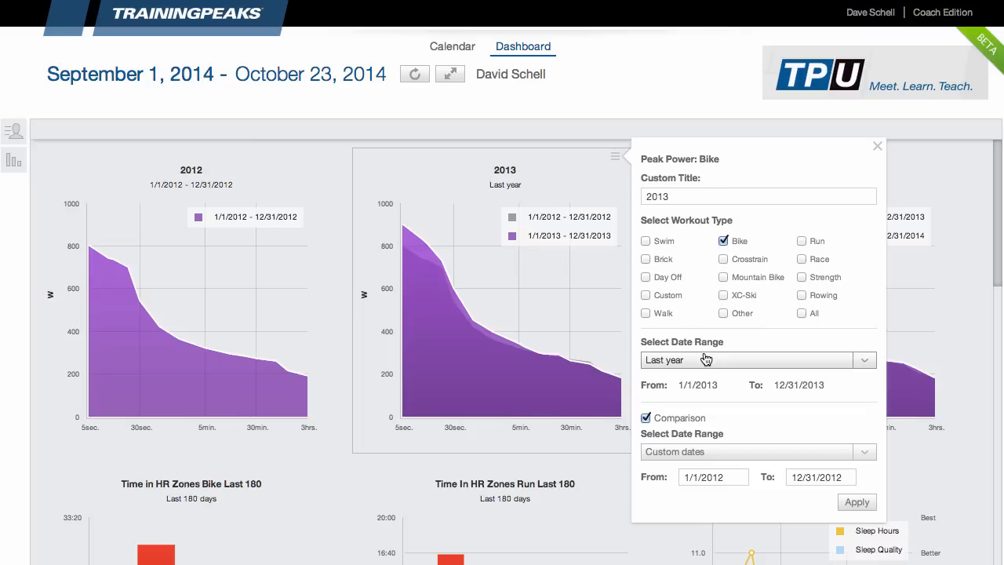
{"action": "mouse_move", "coordinate": [689, 352]}
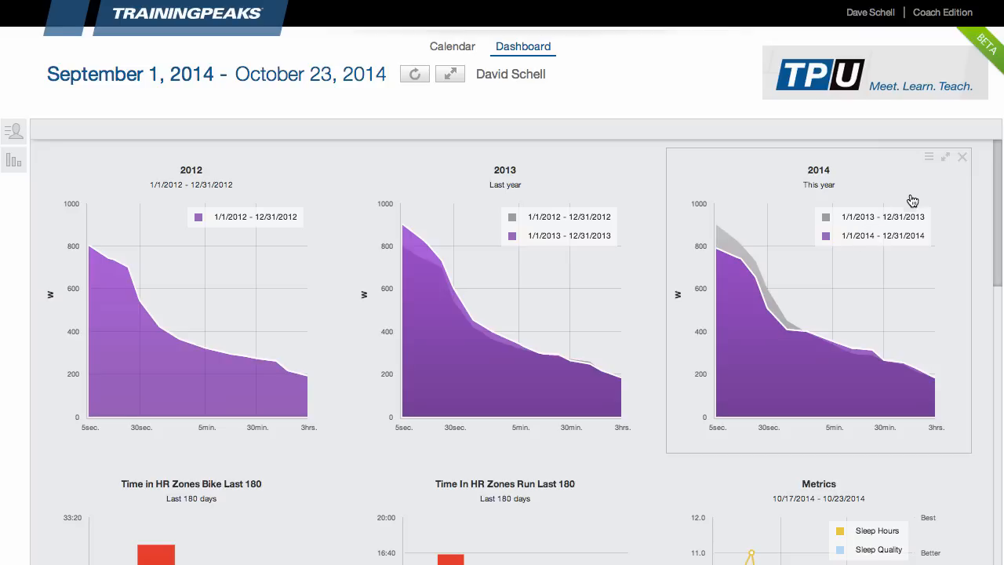
{"action": "mouse_move", "coordinate": [227, 264]}
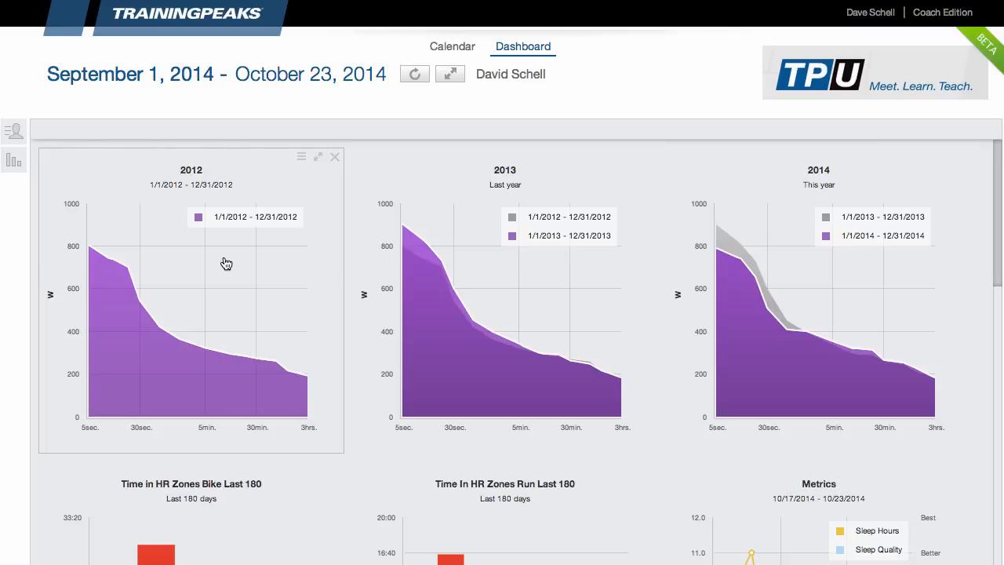
{"action": "mouse_move", "coordinate": [423, 266]}
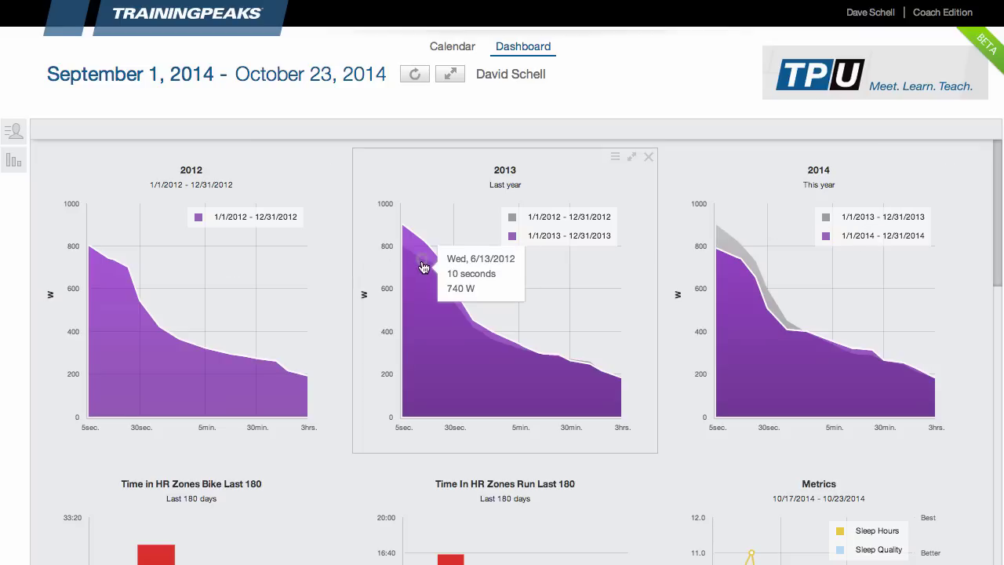
{"action": "mouse_move", "coordinate": [333, 276]}
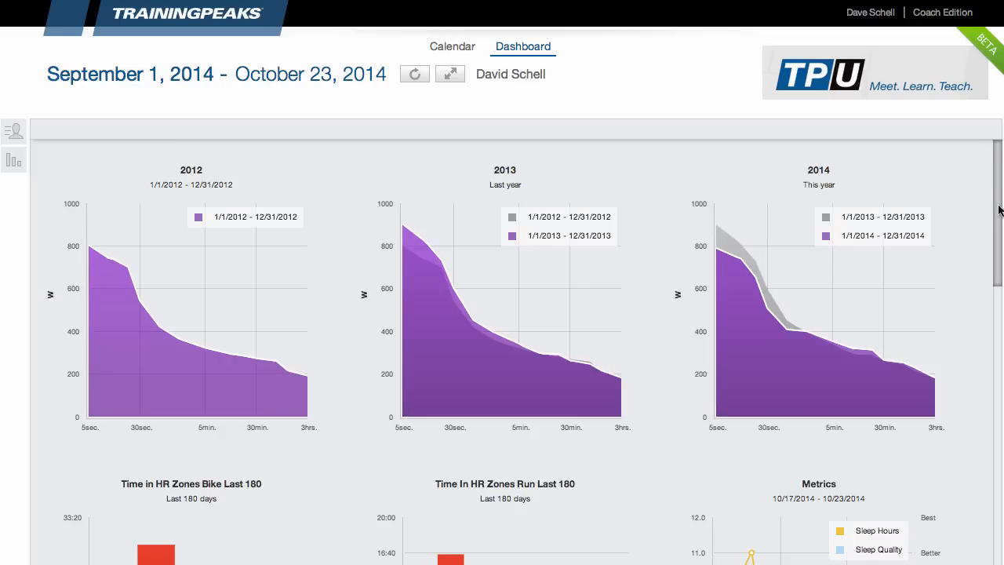
{"action": "scroll", "scroll_direction": "down", "scroll_amount": 3}
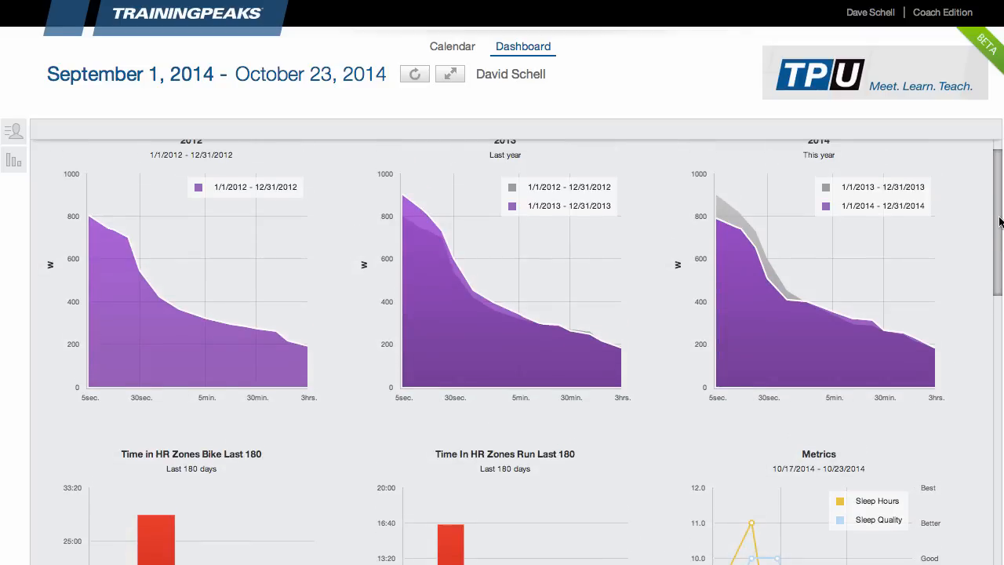
{"action": "mouse_move", "coordinate": [563, 328]}
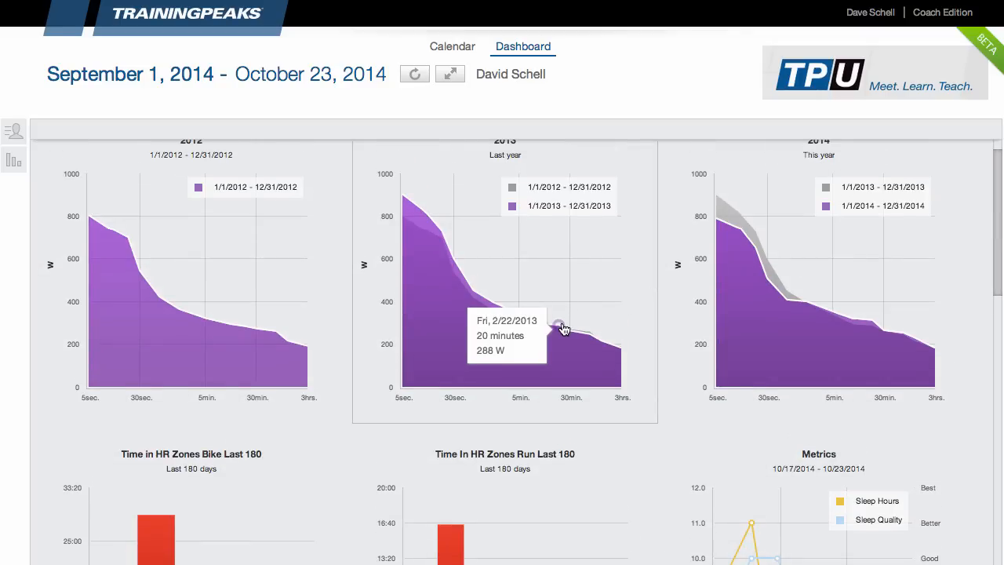
{"action": "mouse_move", "coordinate": [561, 330]}
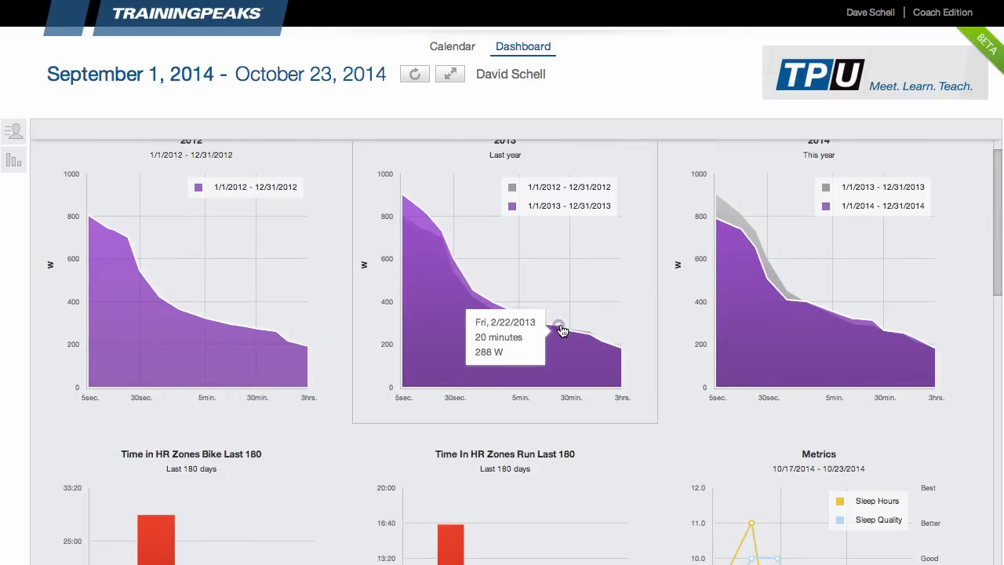
{"action": "left_click", "coordinate": [557, 329]}
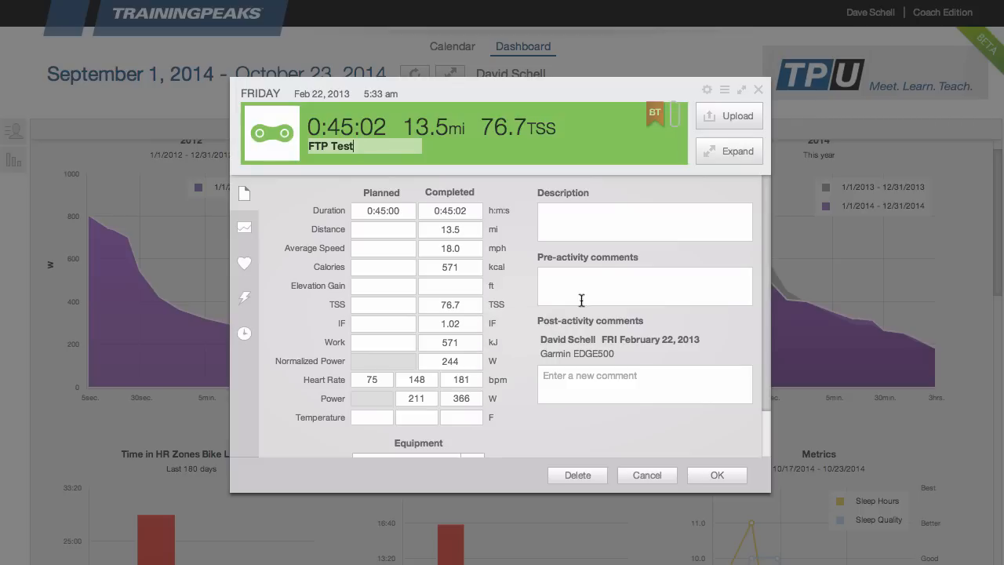
{"action": "mouse_move", "coordinate": [502, 229]}
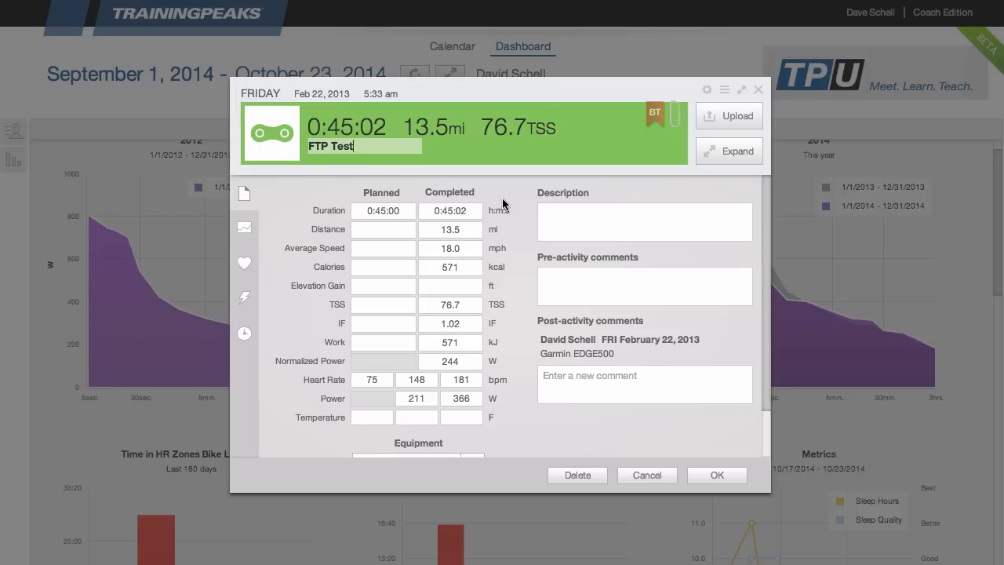
{"action": "mouse_move", "coordinate": [757, 87]}
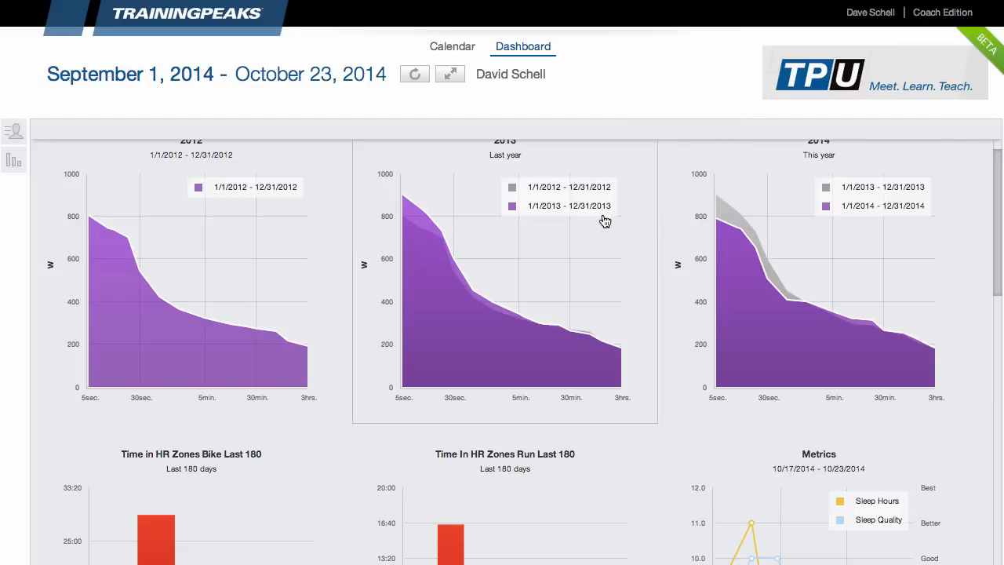
- Scroll the dashboard down to the PMC Bike/Run and weekly duration charts
{"action": "scroll", "scroll_direction": "down", "scroll_amount": 3}
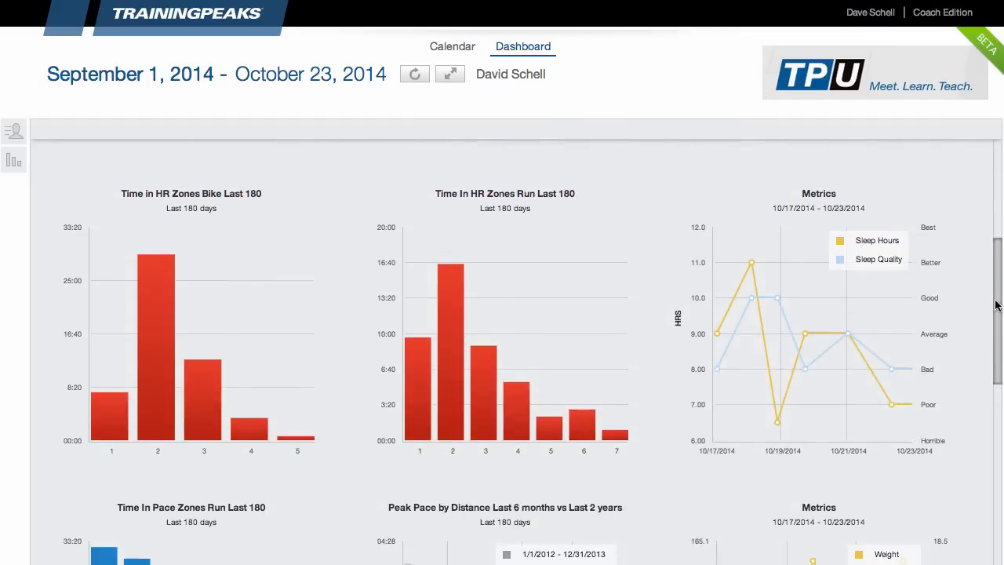
{"action": "scroll", "scroll_direction": "down", "scroll_amount": 3}
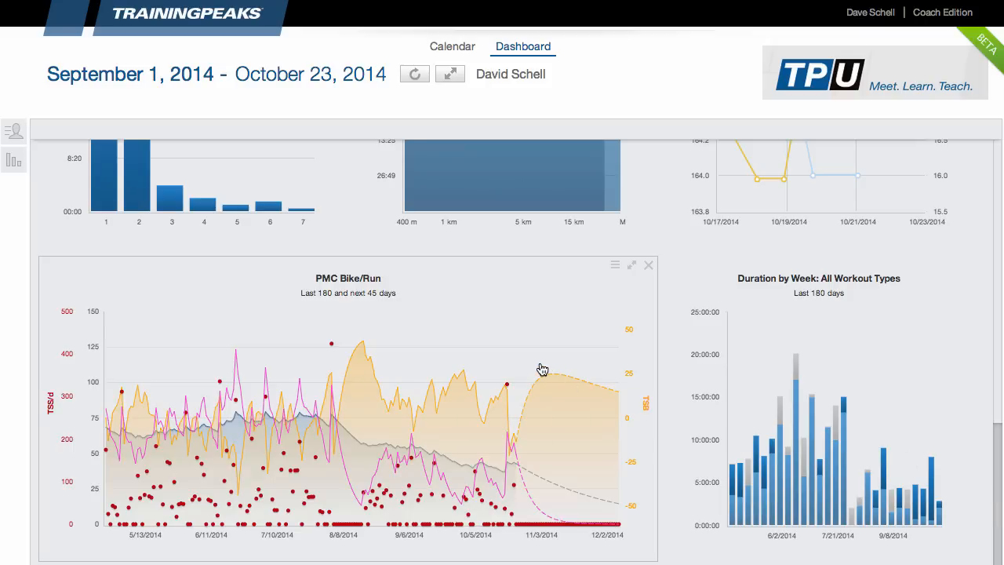
{"action": "mouse_move", "coordinate": [492, 340]}
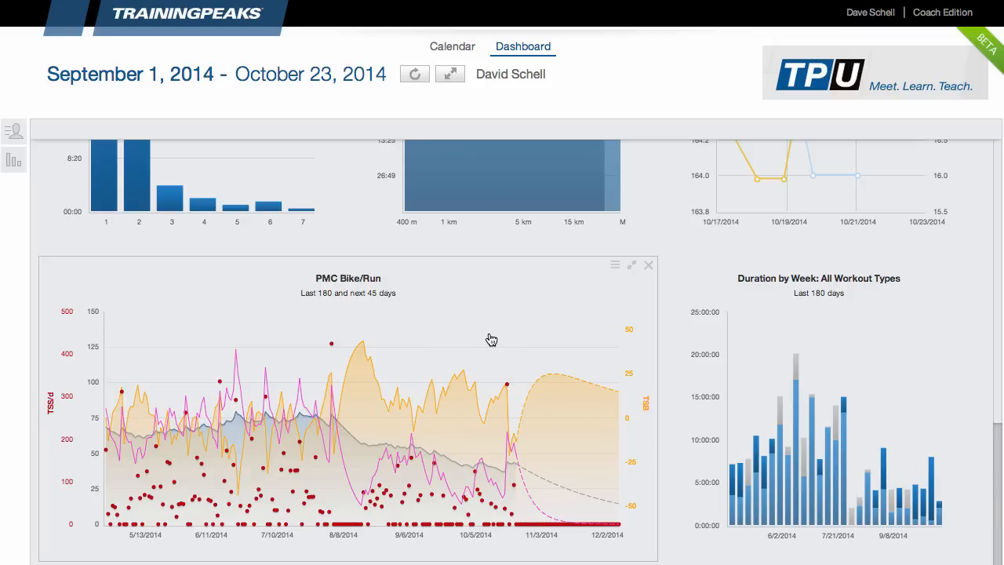
{"action": "mouse_move", "coordinate": [411, 343]}
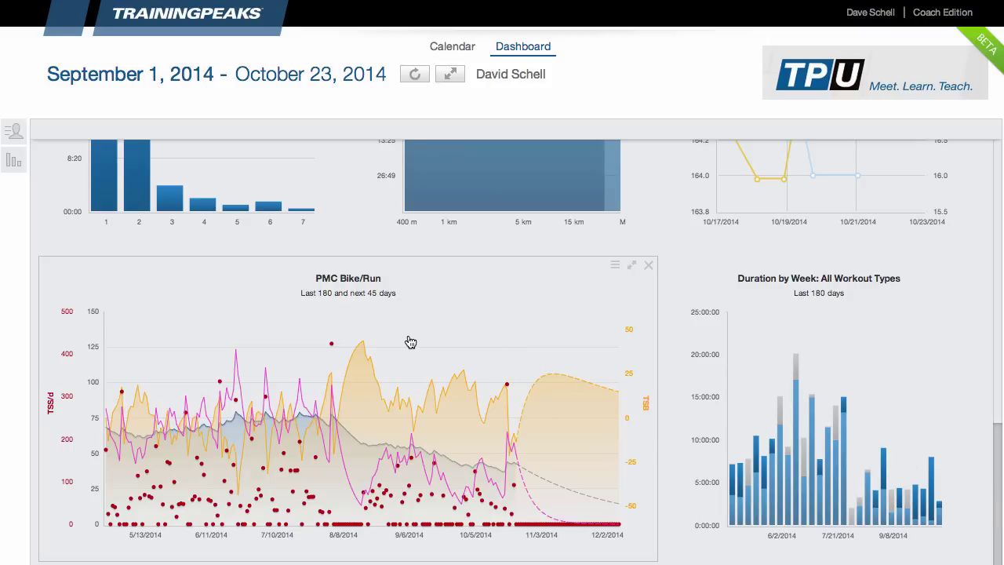
{"action": "mouse_move", "coordinate": [381, 349]}
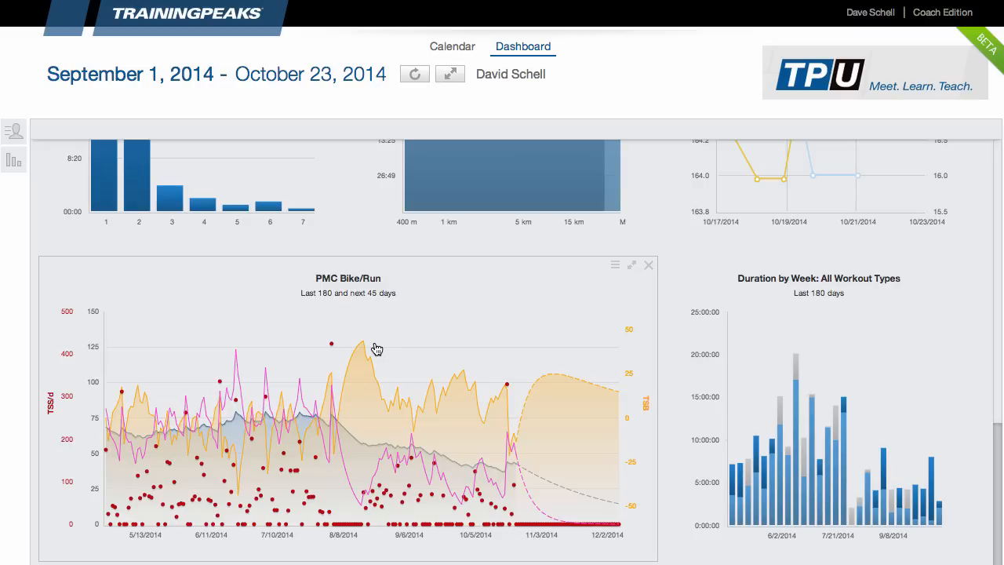
{"action": "mouse_move", "coordinate": [364, 342]}
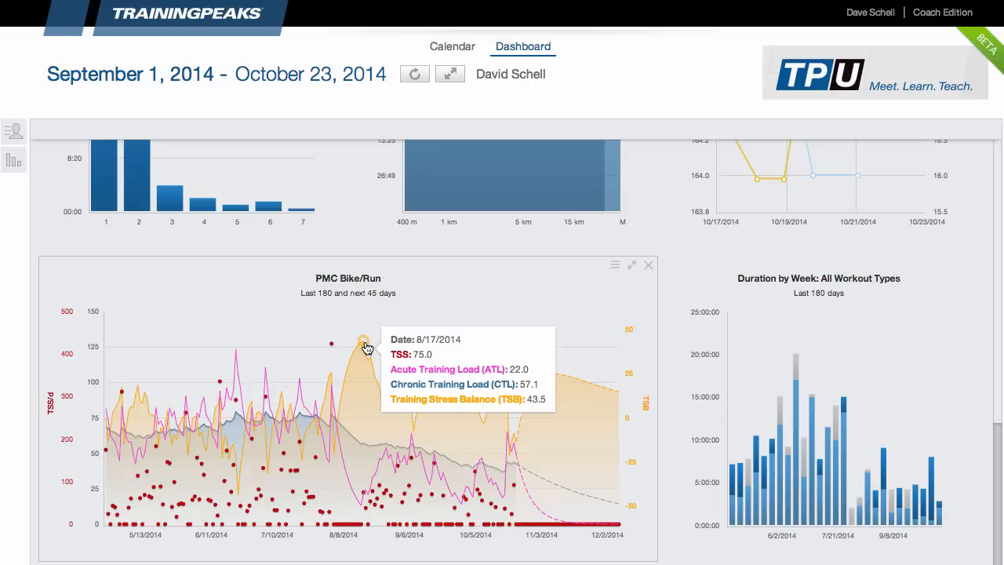
{"action": "mouse_move", "coordinate": [332, 344]}
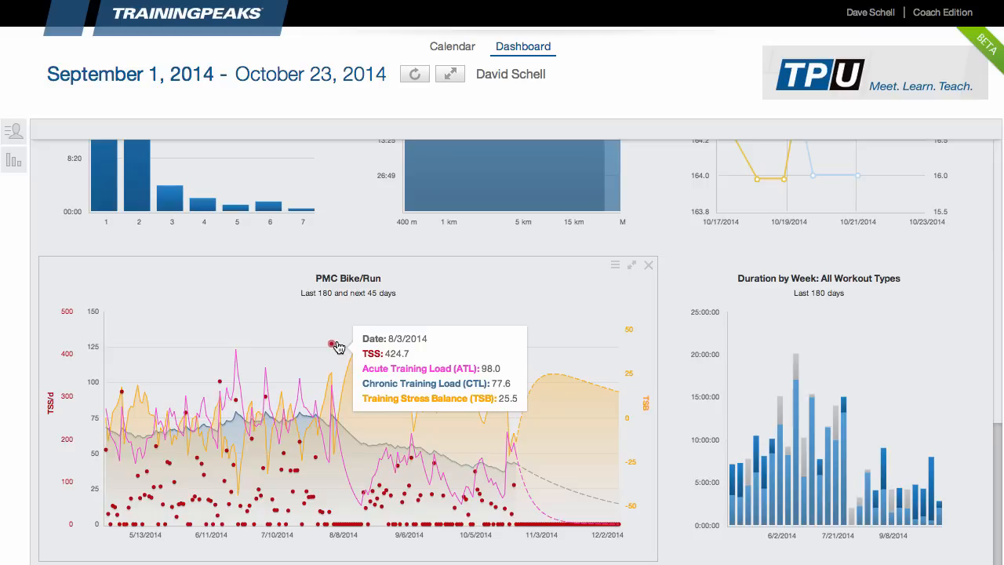
{"action": "mouse_move", "coordinate": [345, 347]}
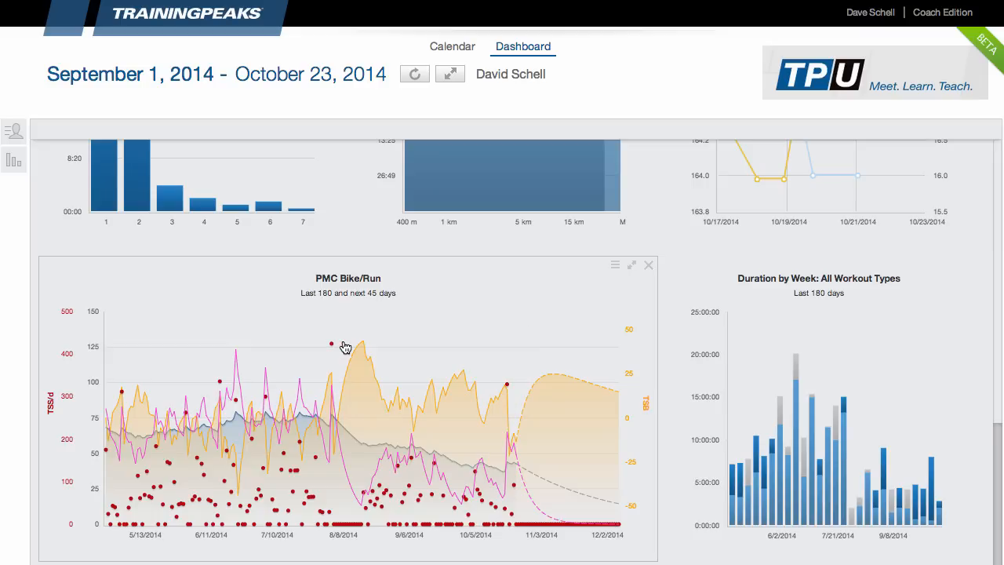
{"action": "mouse_move", "coordinate": [332, 345]}
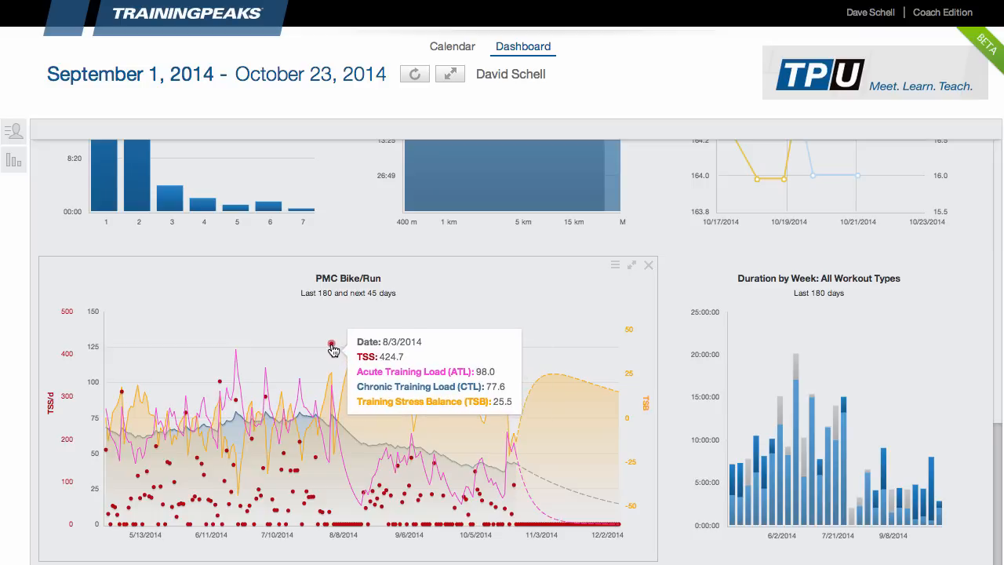
{"action": "left_click", "coordinate": [332, 344]}
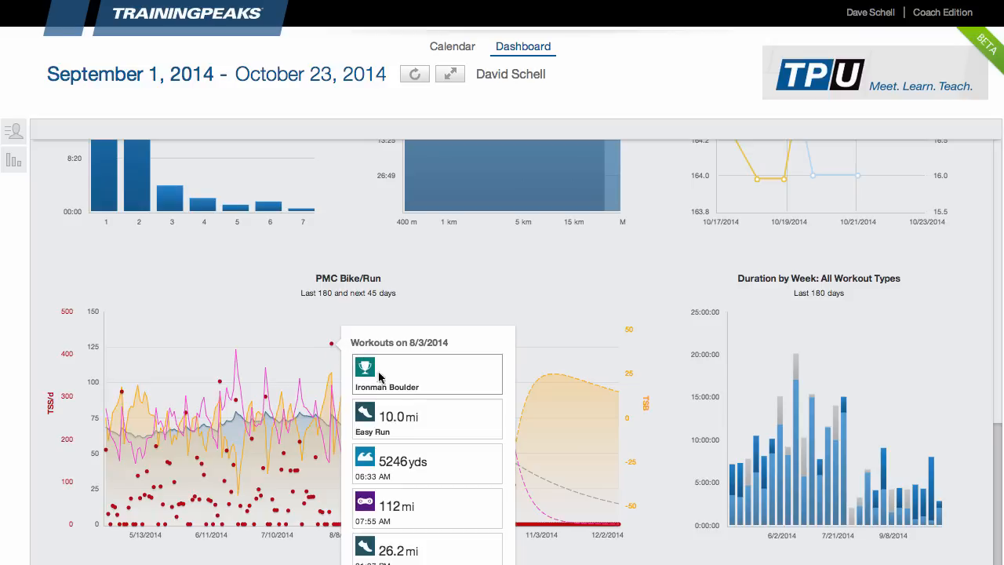
{"action": "mouse_move", "coordinate": [415, 509]}
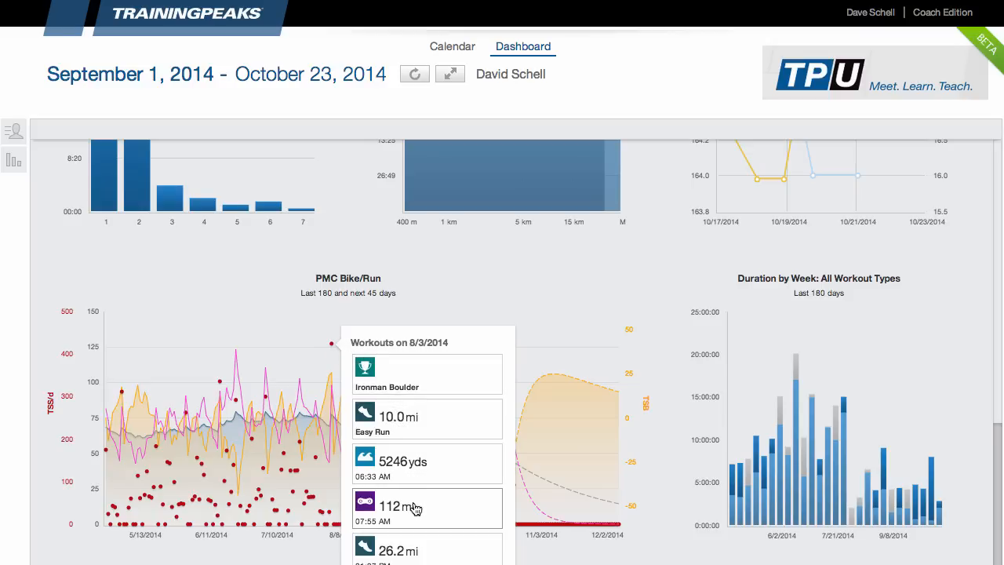
{"action": "left_click", "coordinate": [398, 505]}
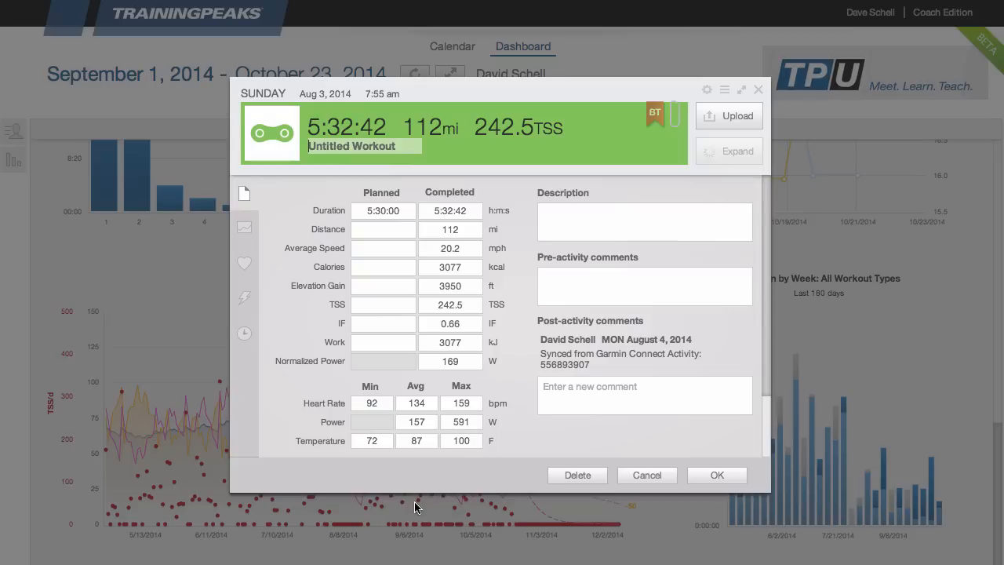
{"action": "mouse_move", "coordinate": [465, 295]}
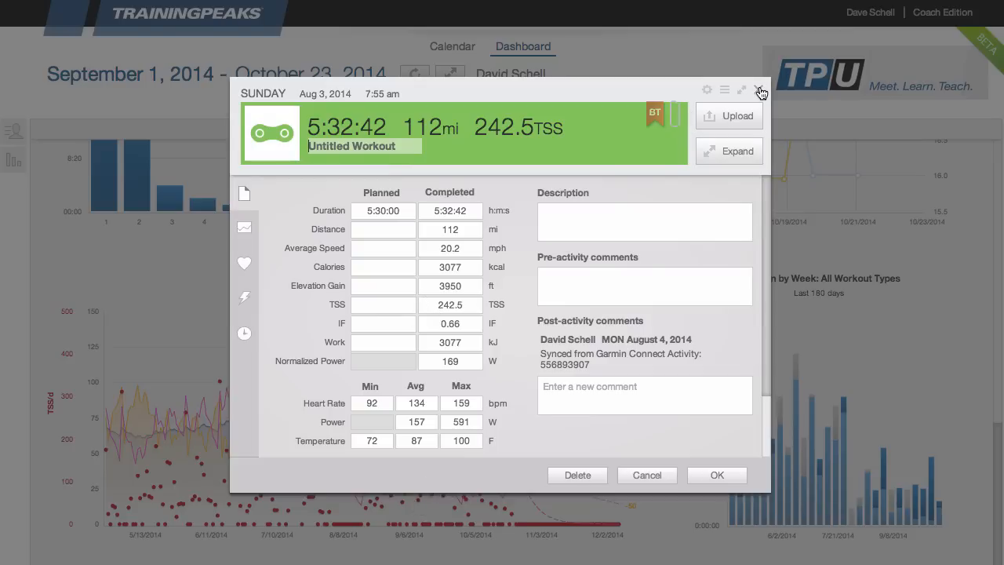
{"action": "left_click", "coordinate": [760, 89]}
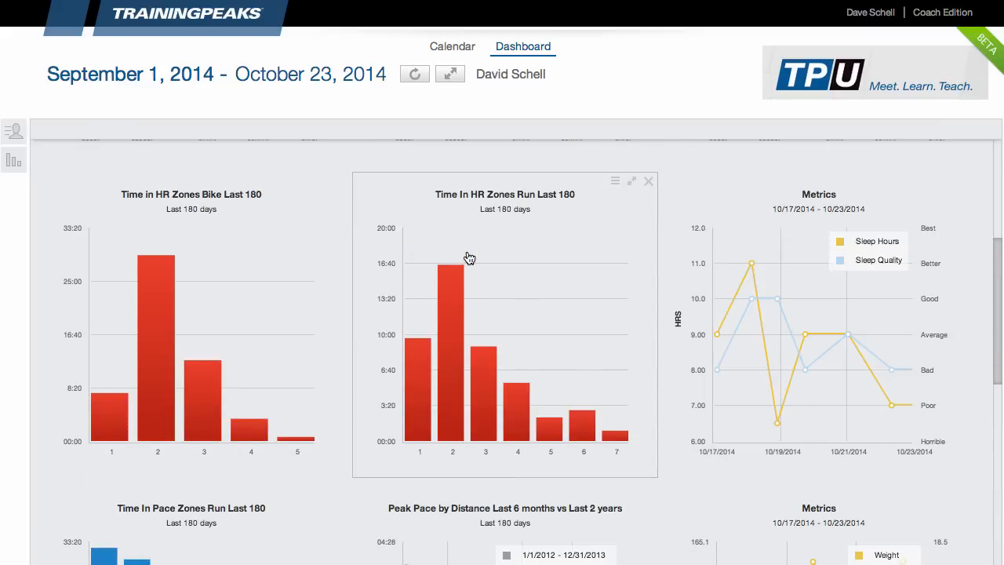
{"action": "mouse_move", "coordinate": [463, 256]}
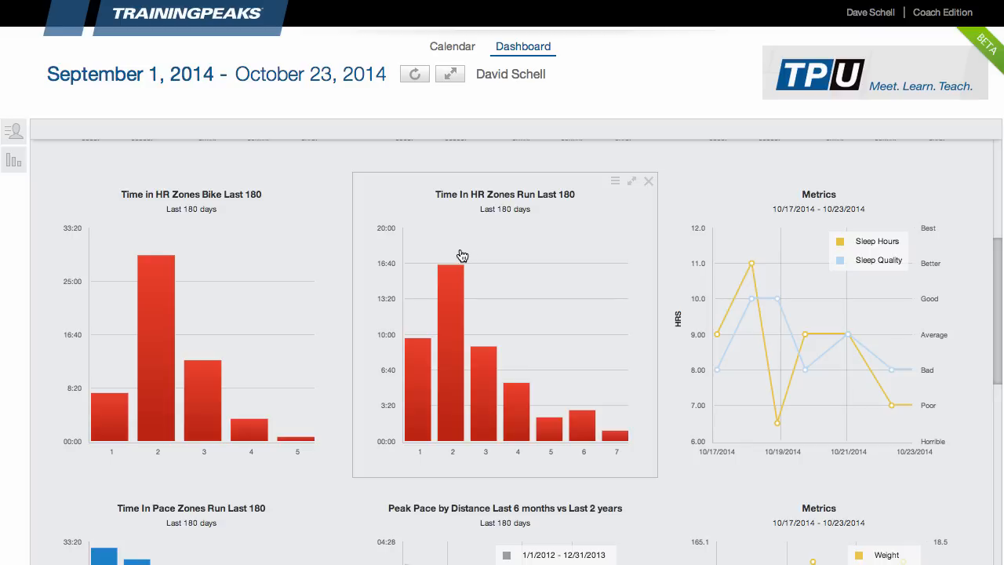
{"action": "mouse_move", "coordinate": [14, 161]}
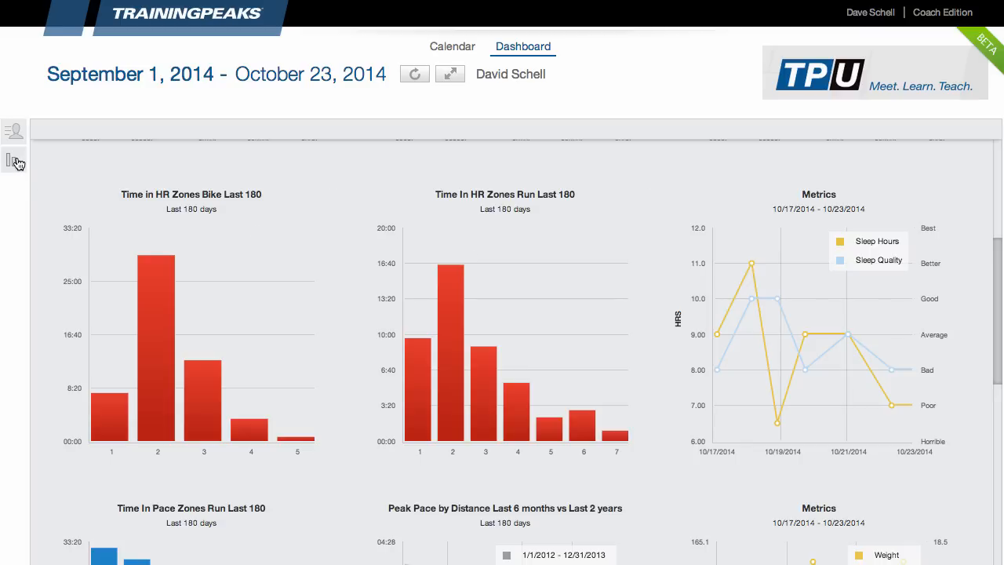
{"action": "left_click", "coordinate": [13, 161]}
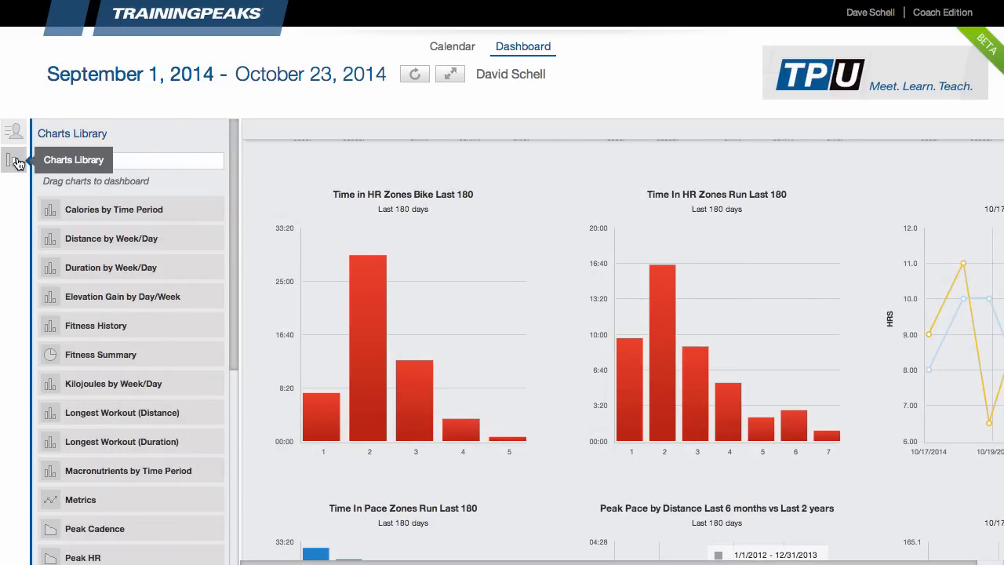
{"action": "left_click", "coordinate": [14, 161]}
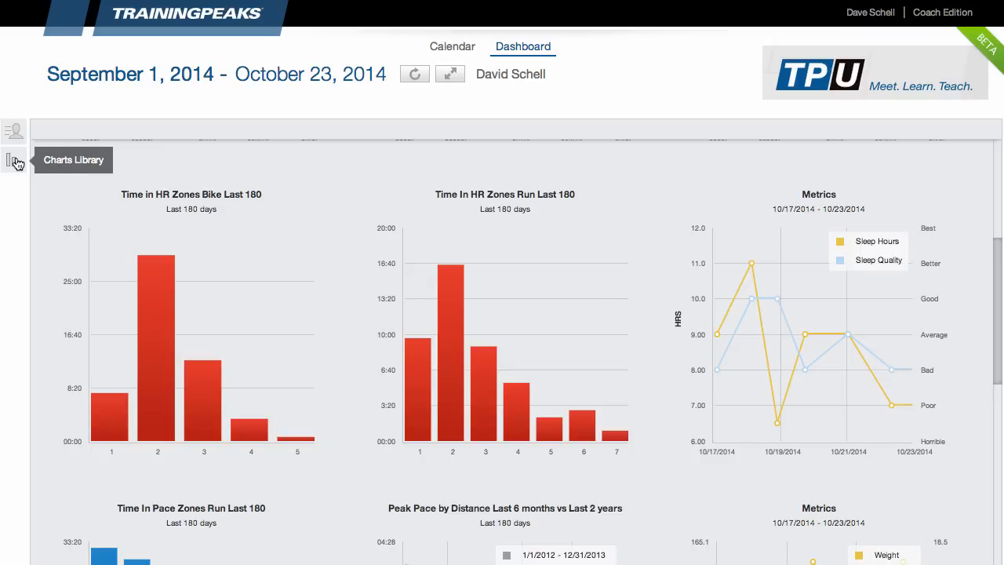
{"action": "mouse_move", "coordinate": [552, 267]}
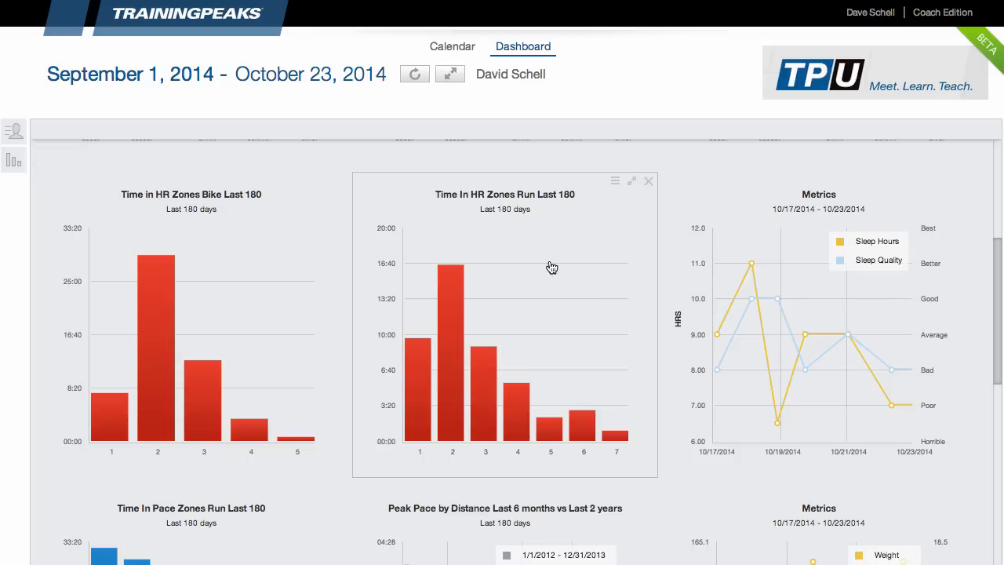
{"action": "mouse_move", "coordinate": [452, 47]}
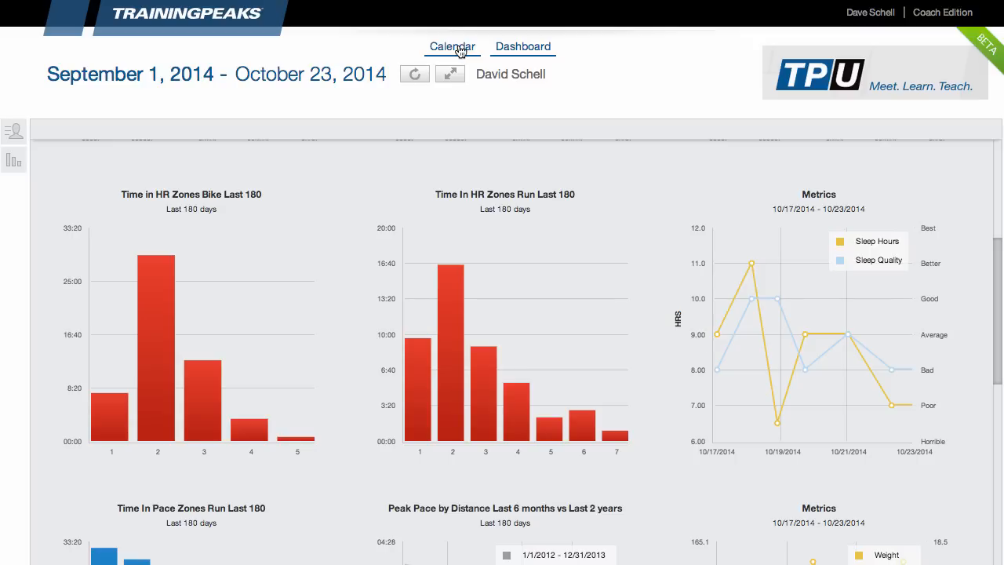
{"action": "left_click", "coordinate": [452, 46]}
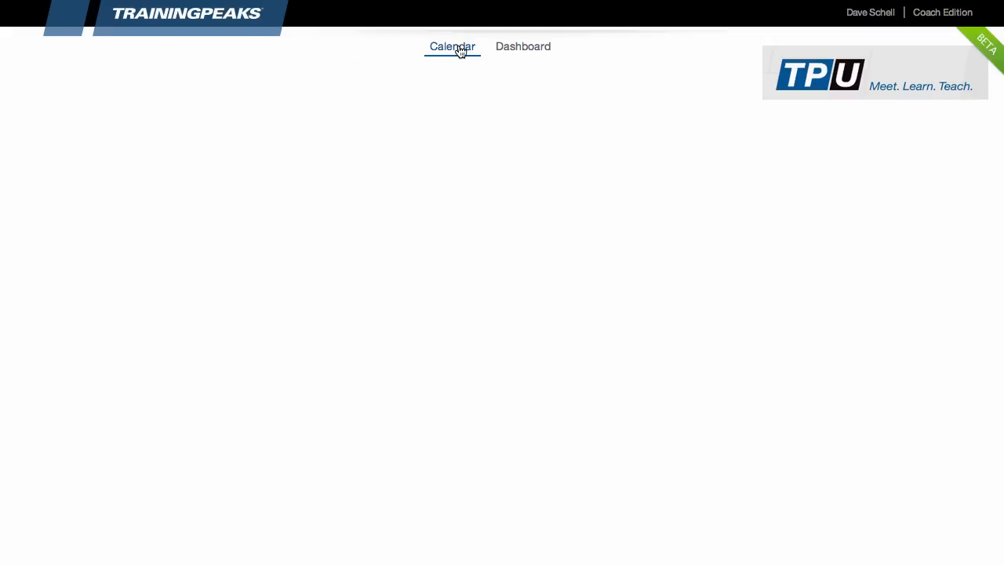
{"action": "left_click", "coordinate": [452, 46]}
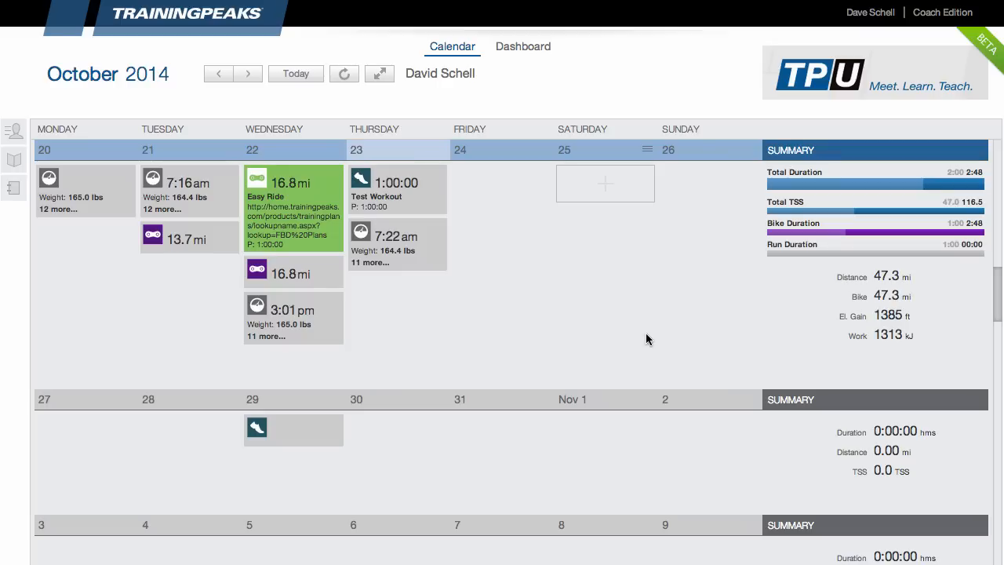
{"action": "mouse_move", "coordinate": [588, 315]}
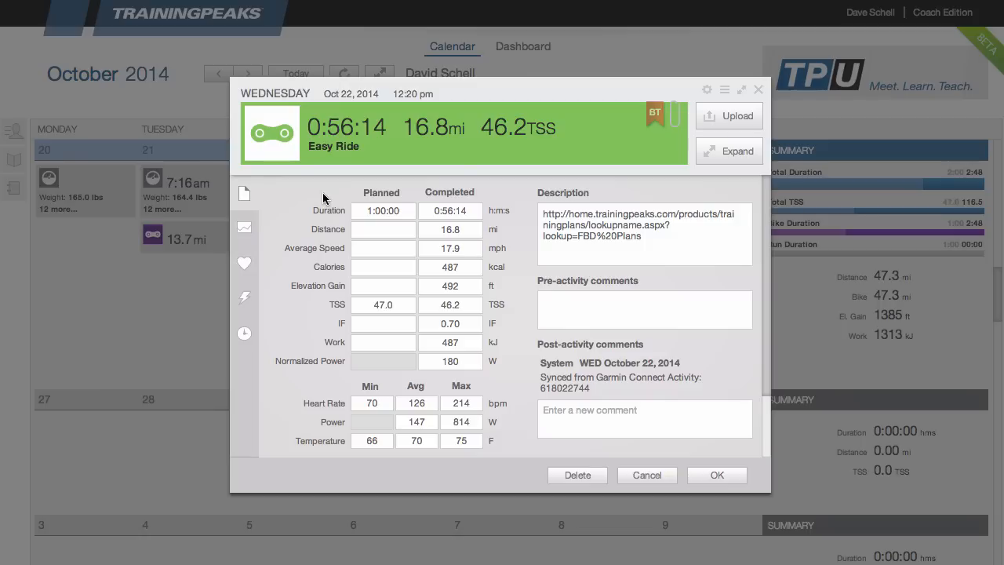
{"action": "mouse_move", "coordinate": [624, 103]}
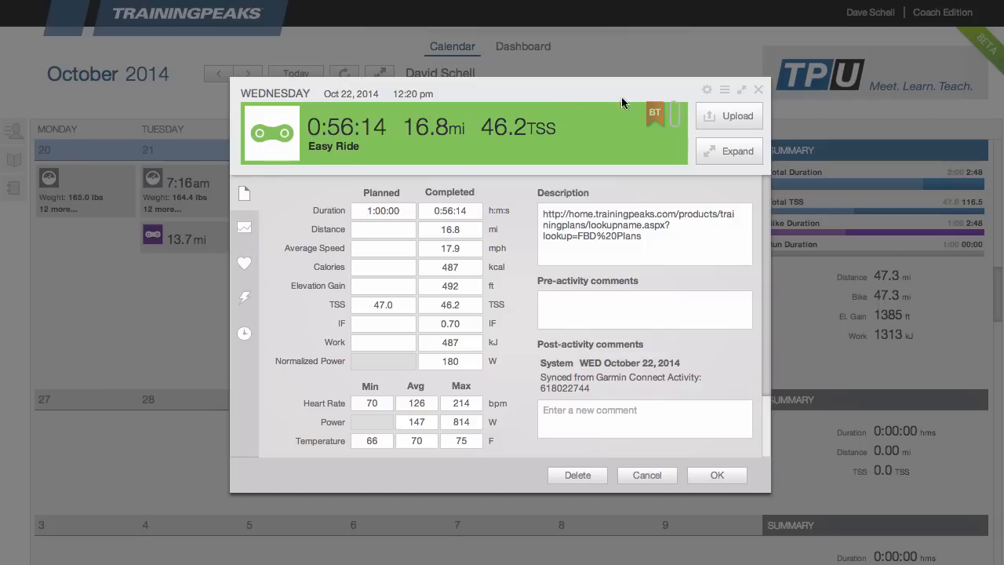
{"action": "mouse_move", "coordinate": [724, 89]}
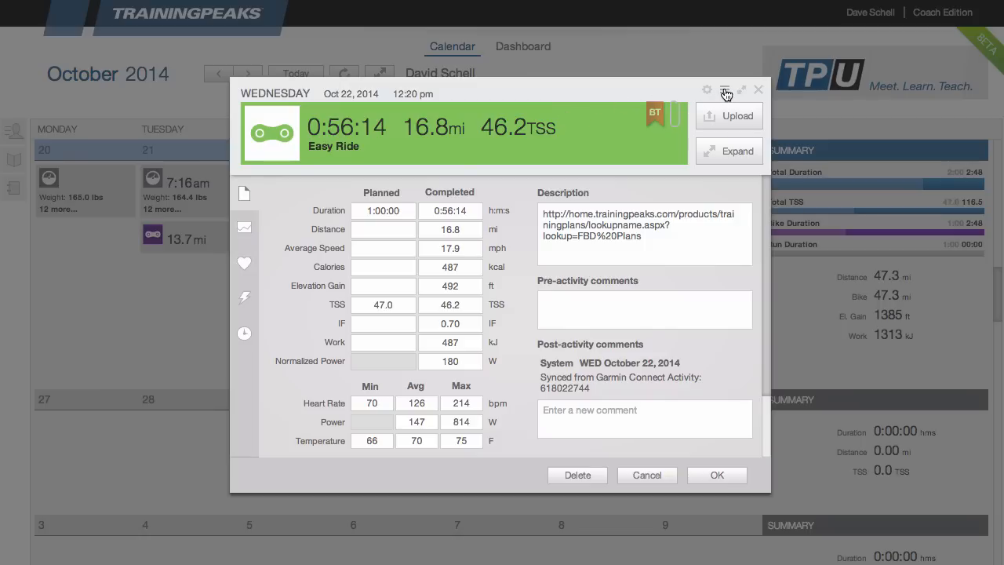
- Hide the October 22 Easy Ride from the athlete, close it, and reopen the faded workout
{"action": "left_click", "coordinate": [725, 90]}
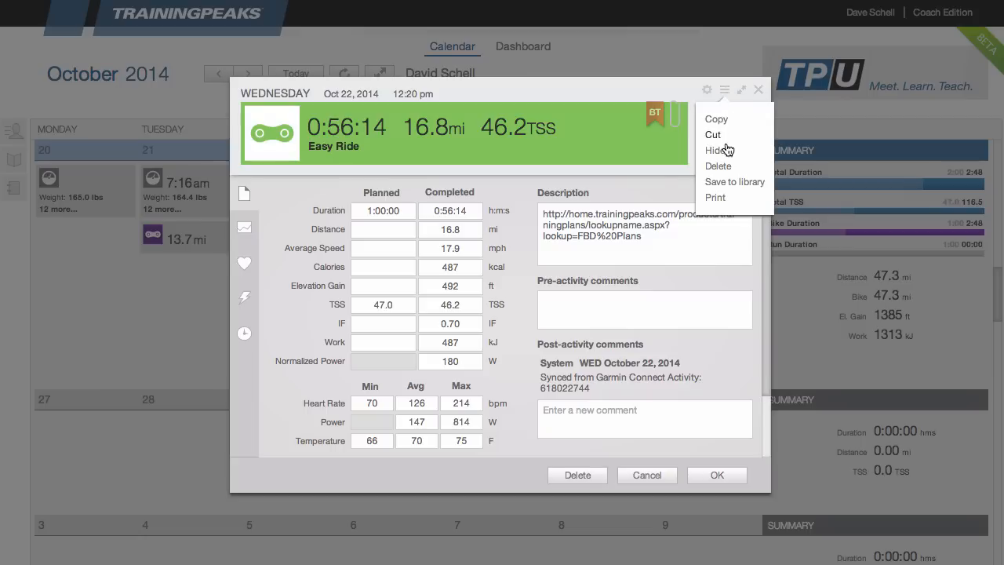
{"action": "mouse_move", "coordinate": [715, 150]}
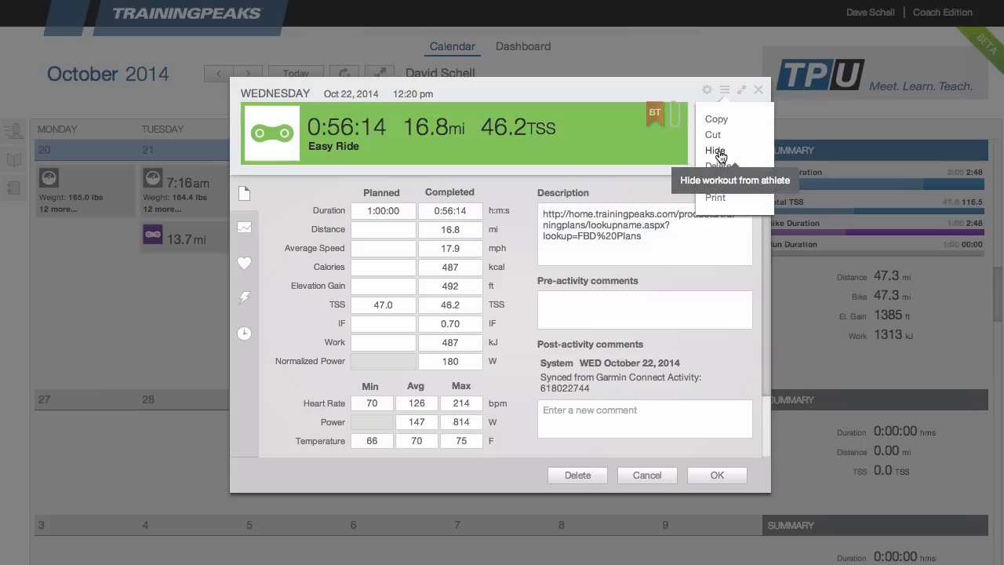
{"action": "left_click", "coordinate": [715, 150]}
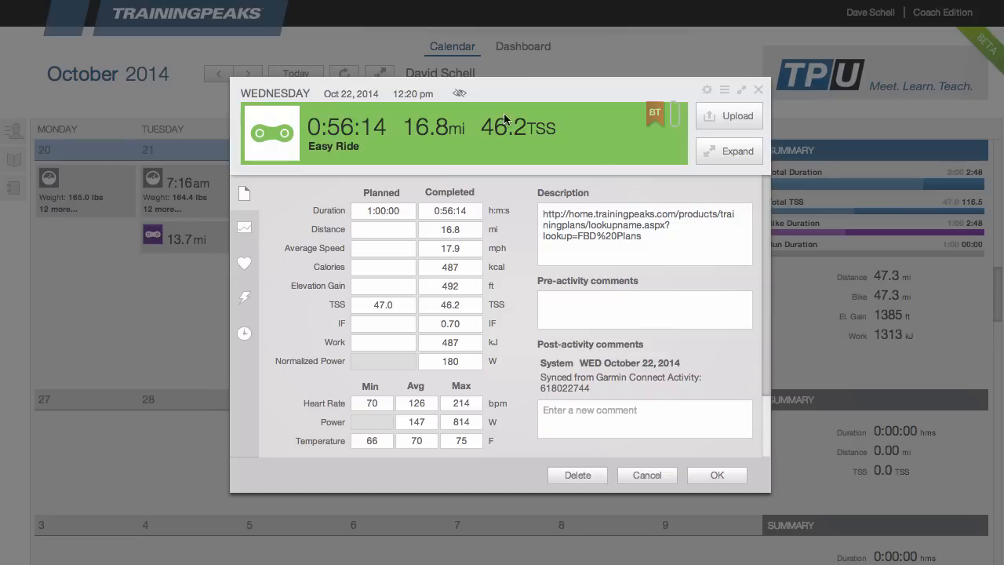
{"action": "mouse_move", "coordinate": [473, 101]}
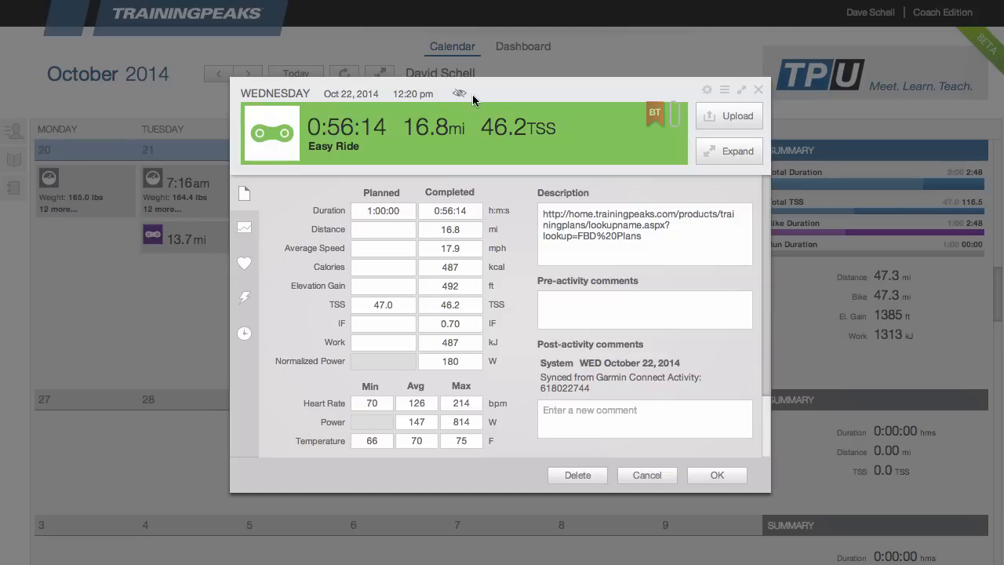
{"action": "mouse_move", "coordinate": [761, 91]}
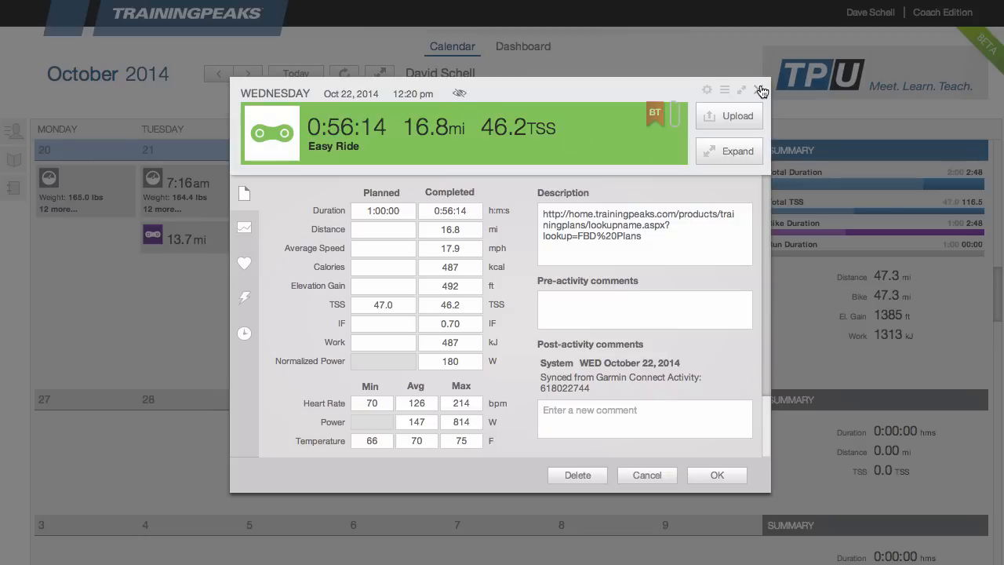
{"action": "left_click", "coordinate": [761, 89]}
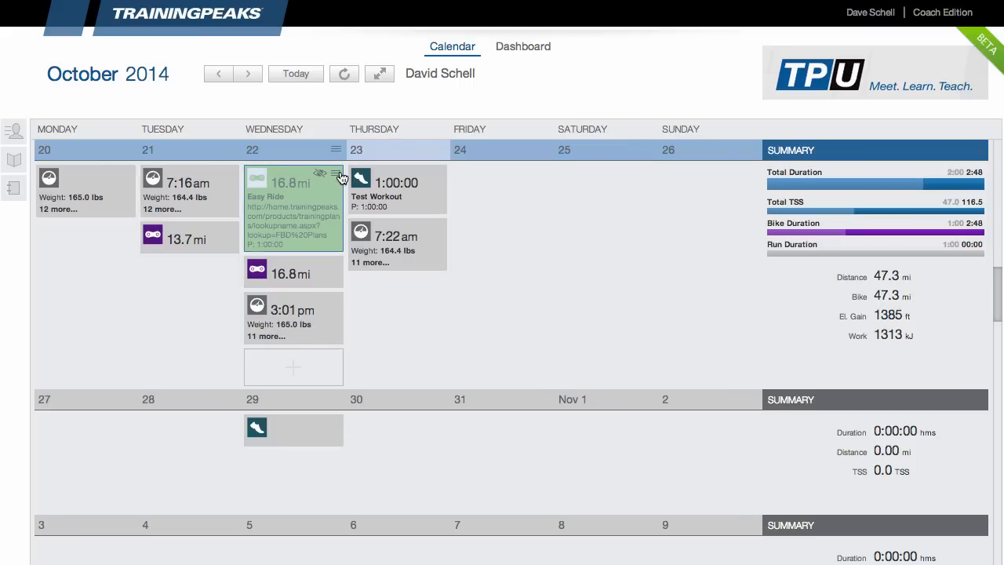
{"action": "left_click", "coordinate": [292, 208]}
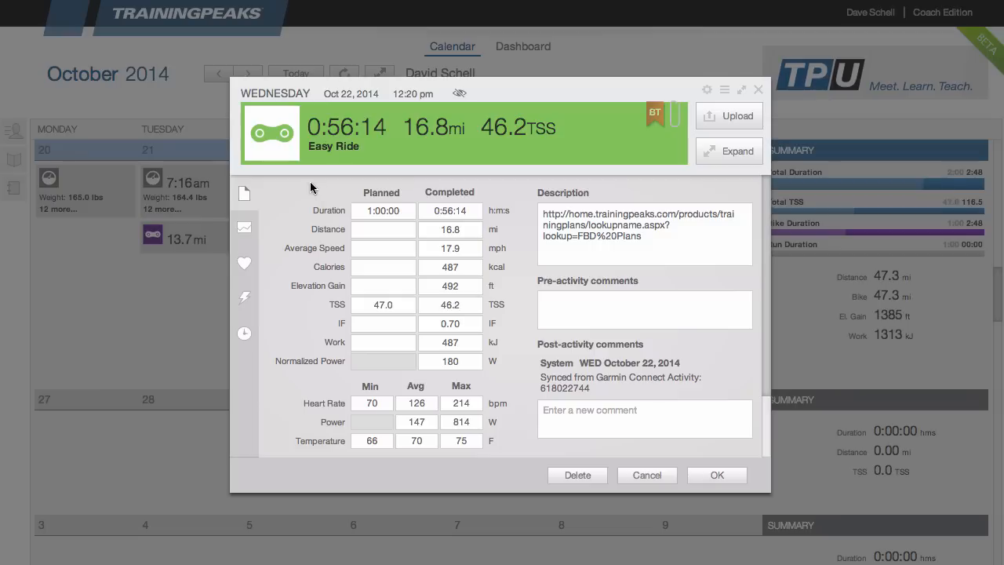
{"action": "mouse_move", "coordinate": [571, 148]}
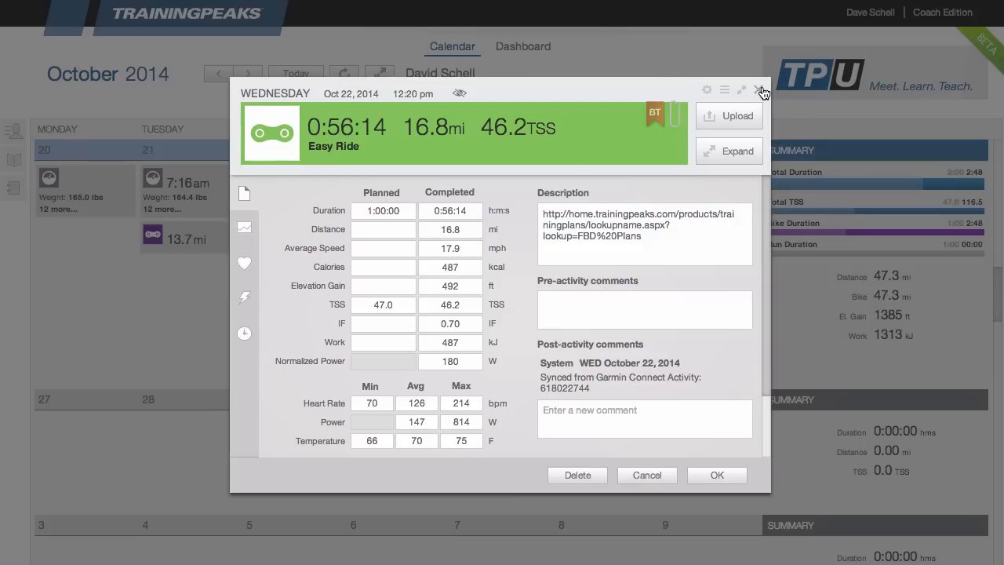
- Show the Easy Ride's Upload Device Files panel with its previously uploaded Garmin file
{"action": "left_click", "coordinate": [729, 116]}
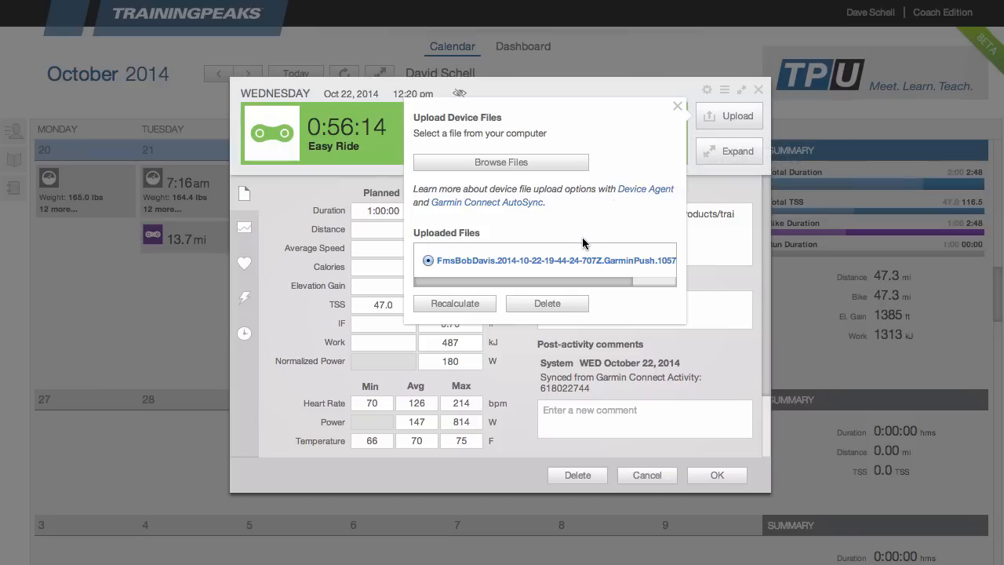
{"action": "mouse_move", "coordinate": [561, 253]}
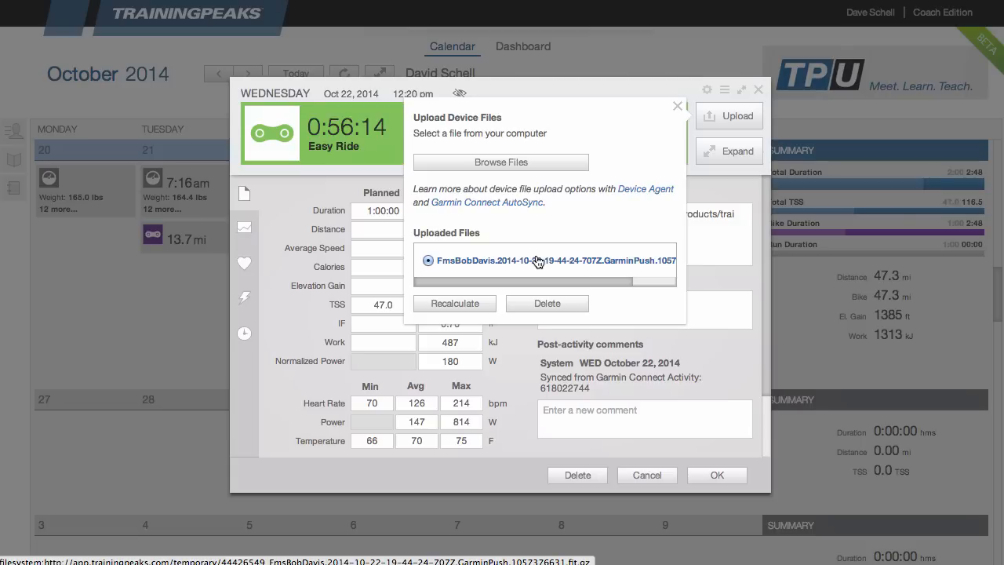
{"action": "mouse_move", "coordinate": [513, 209]}
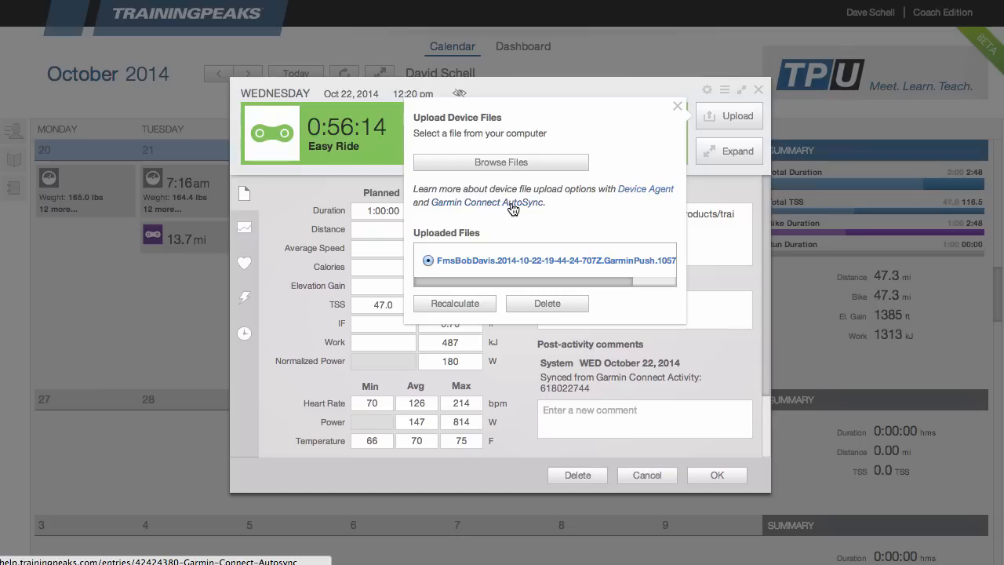
{"action": "mouse_move", "coordinate": [513, 240]}
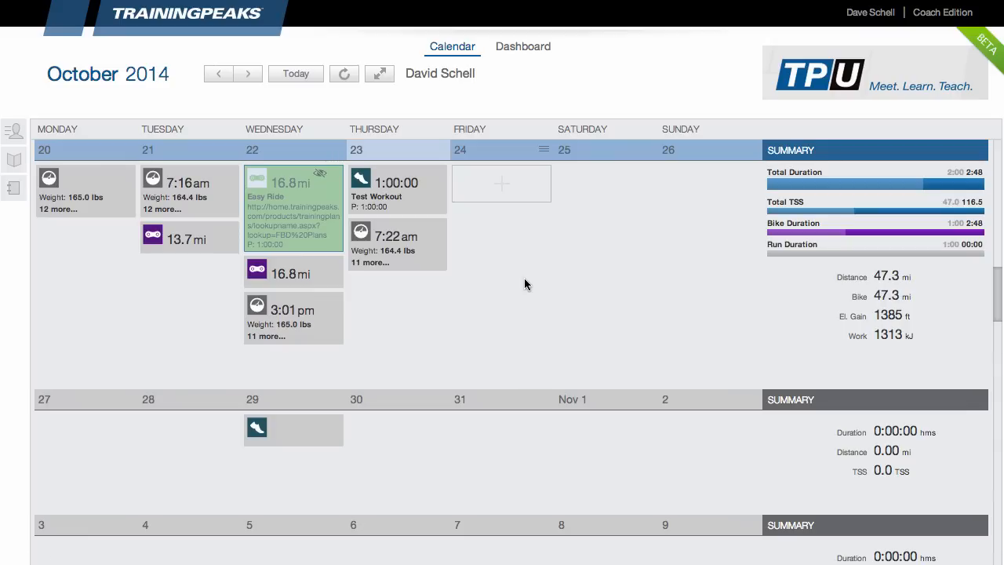
{"action": "mouse_move", "coordinate": [538, 272]}
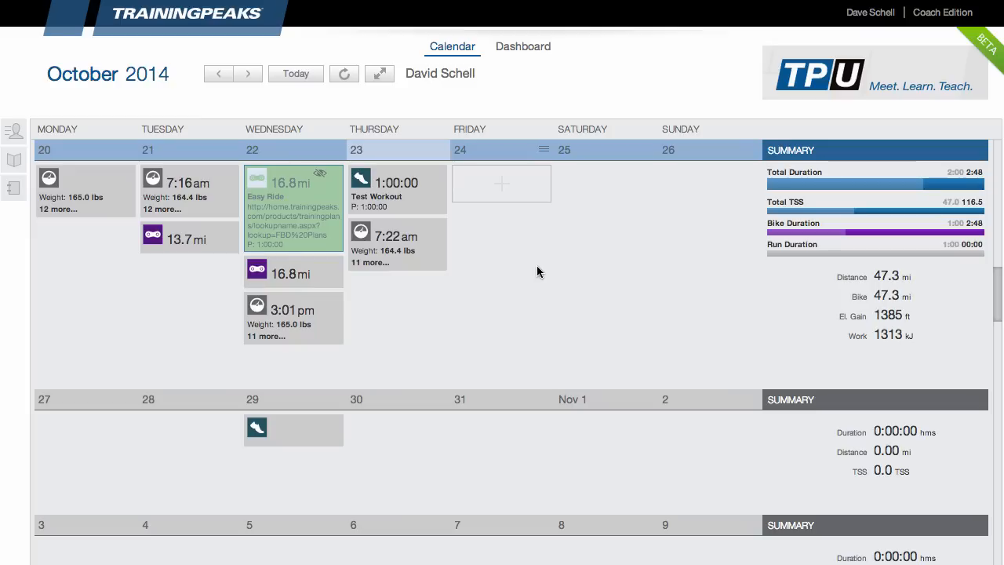
{"action": "mouse_move", "coordinate": [560, 281]}
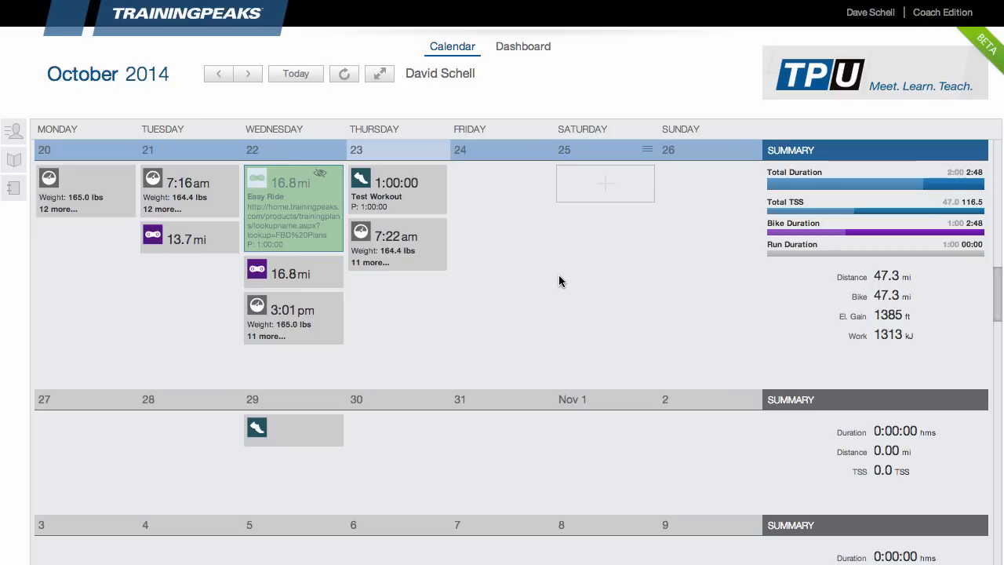